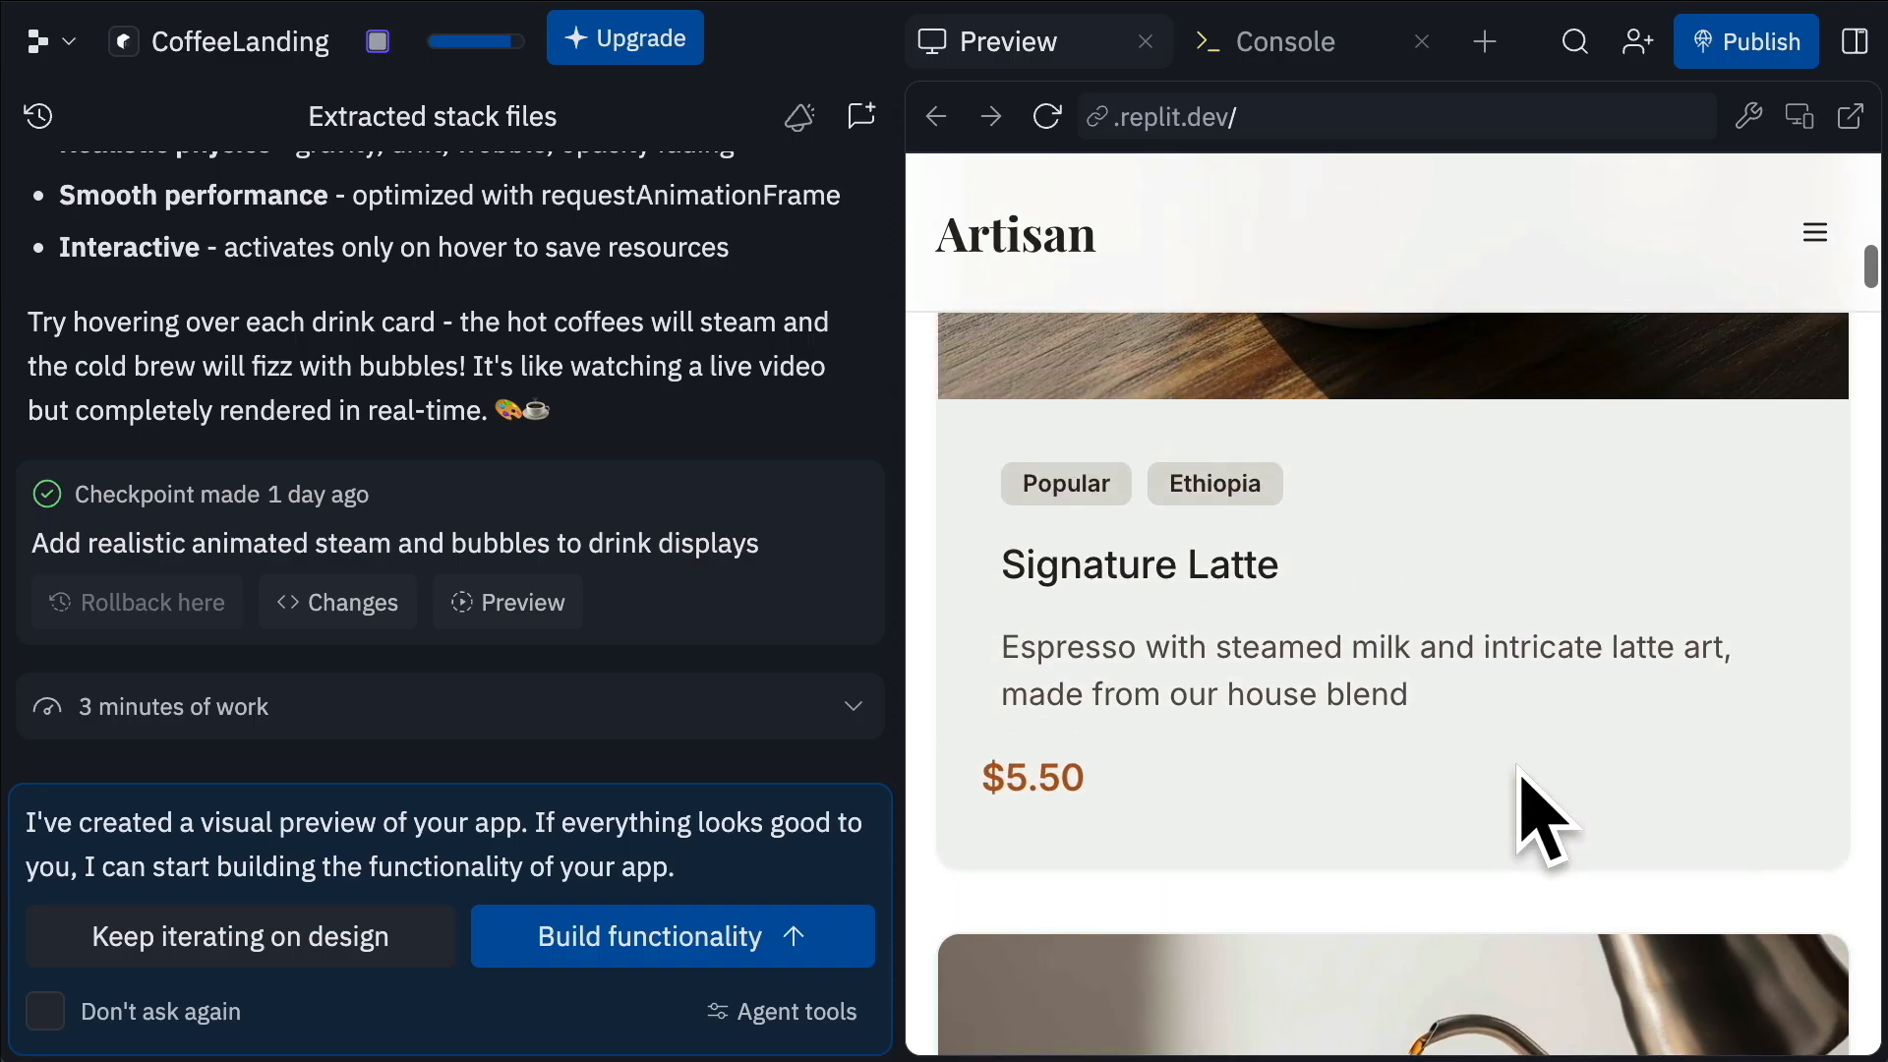
Step: Scroll past the Replit coffee site, spin the Aether Waves globe, then reach ChromaShift
scroll("down", 3)
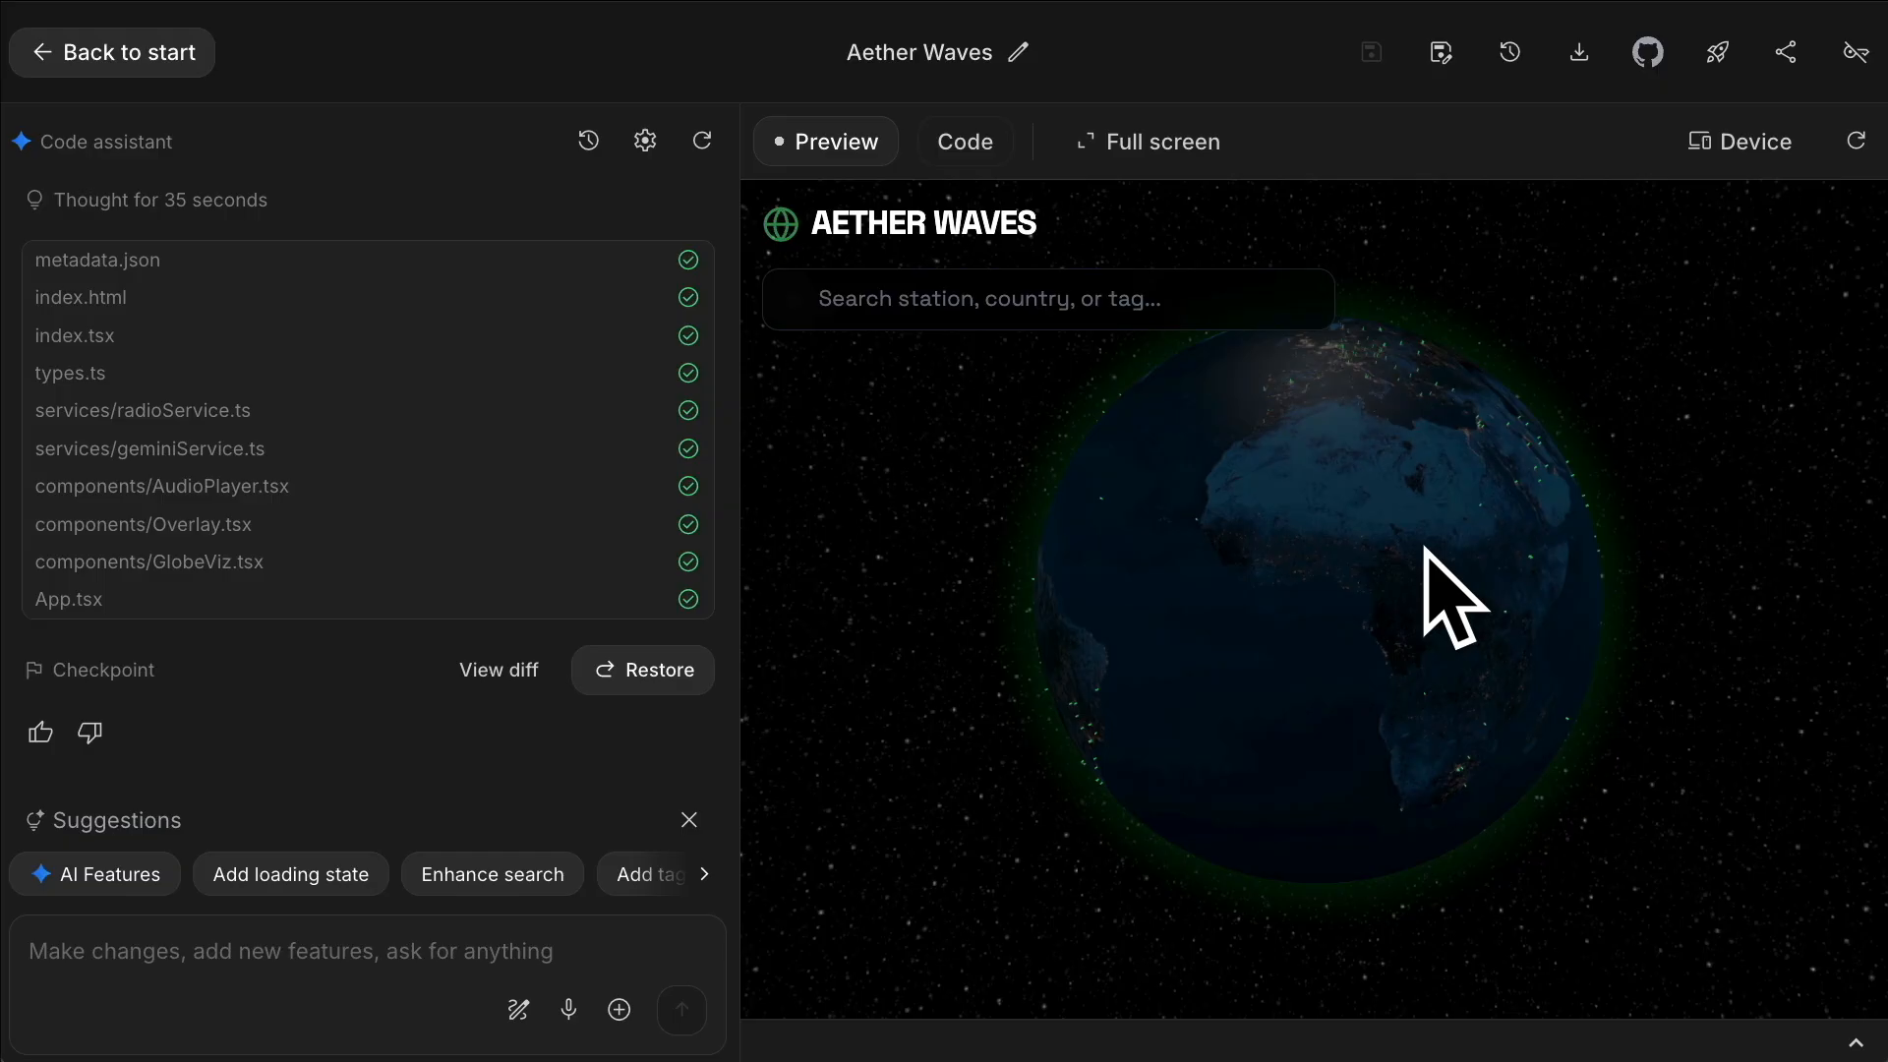
left_click_drag(1451, 601, 1186, 807)
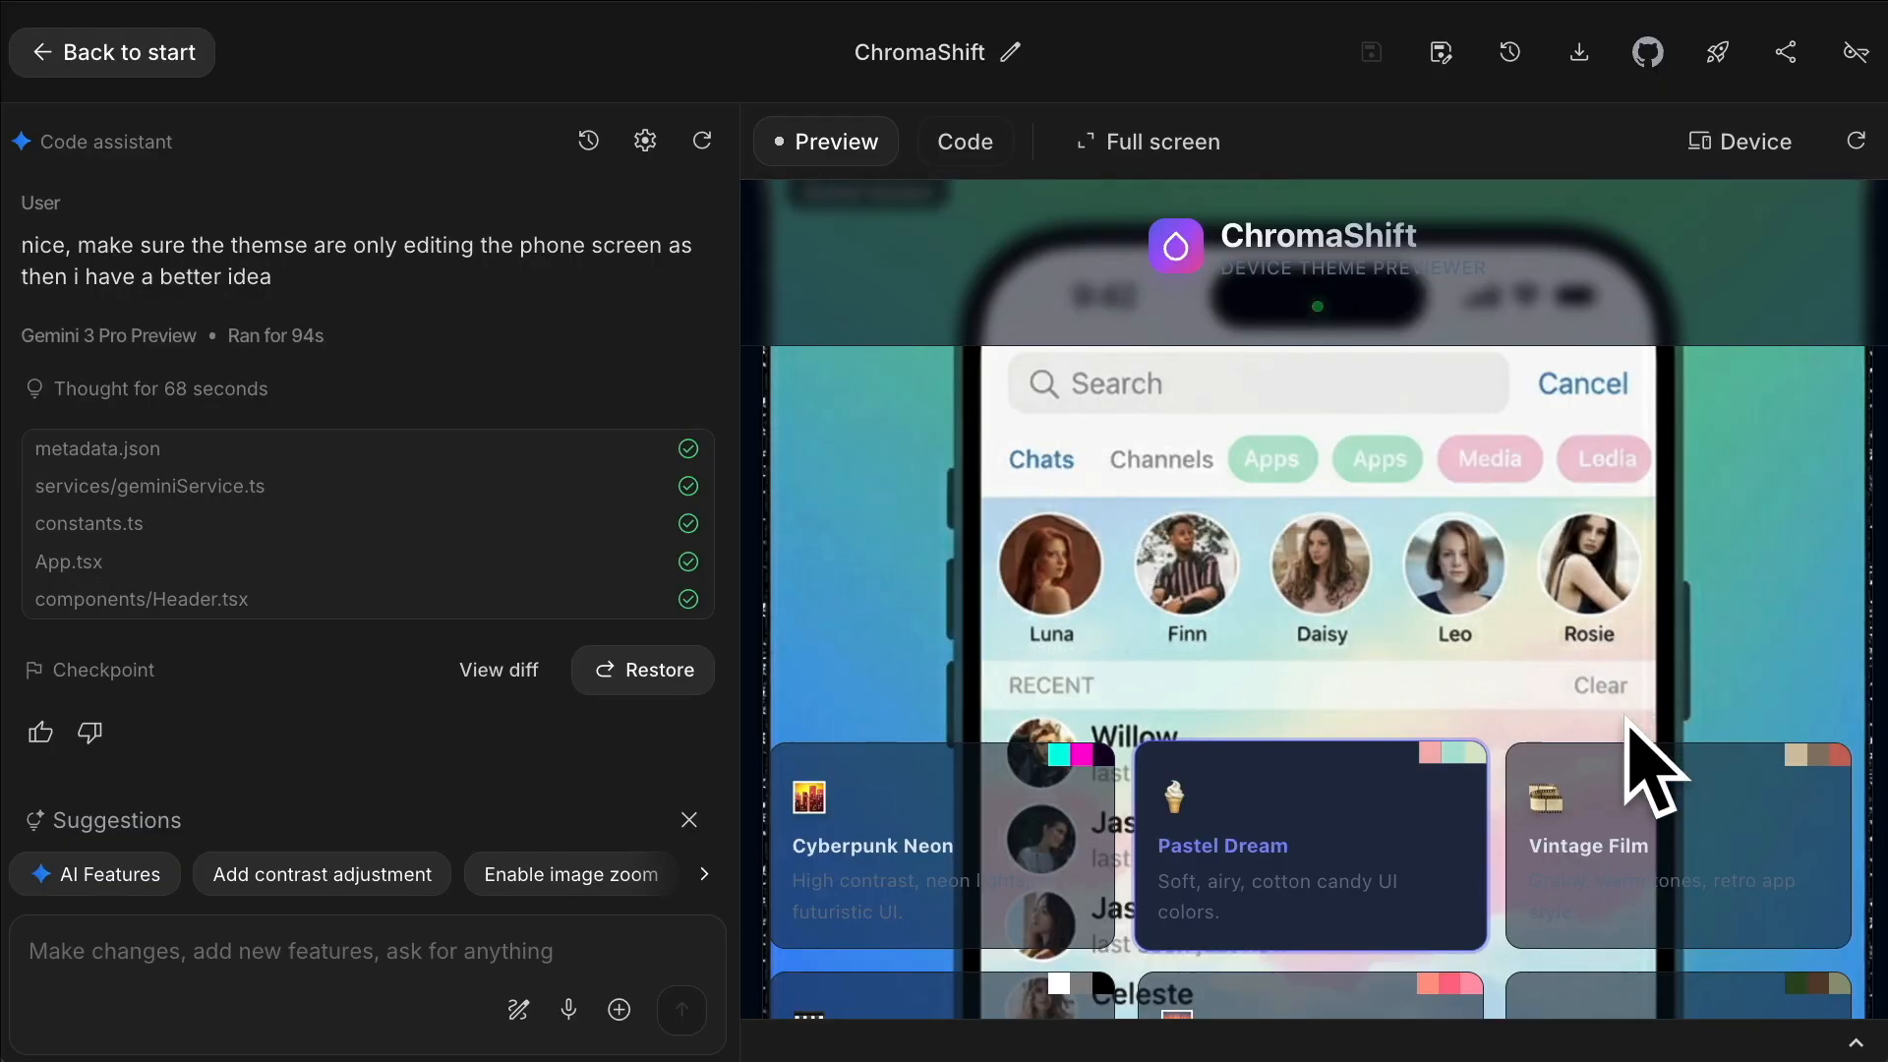
scroll("down", 3)
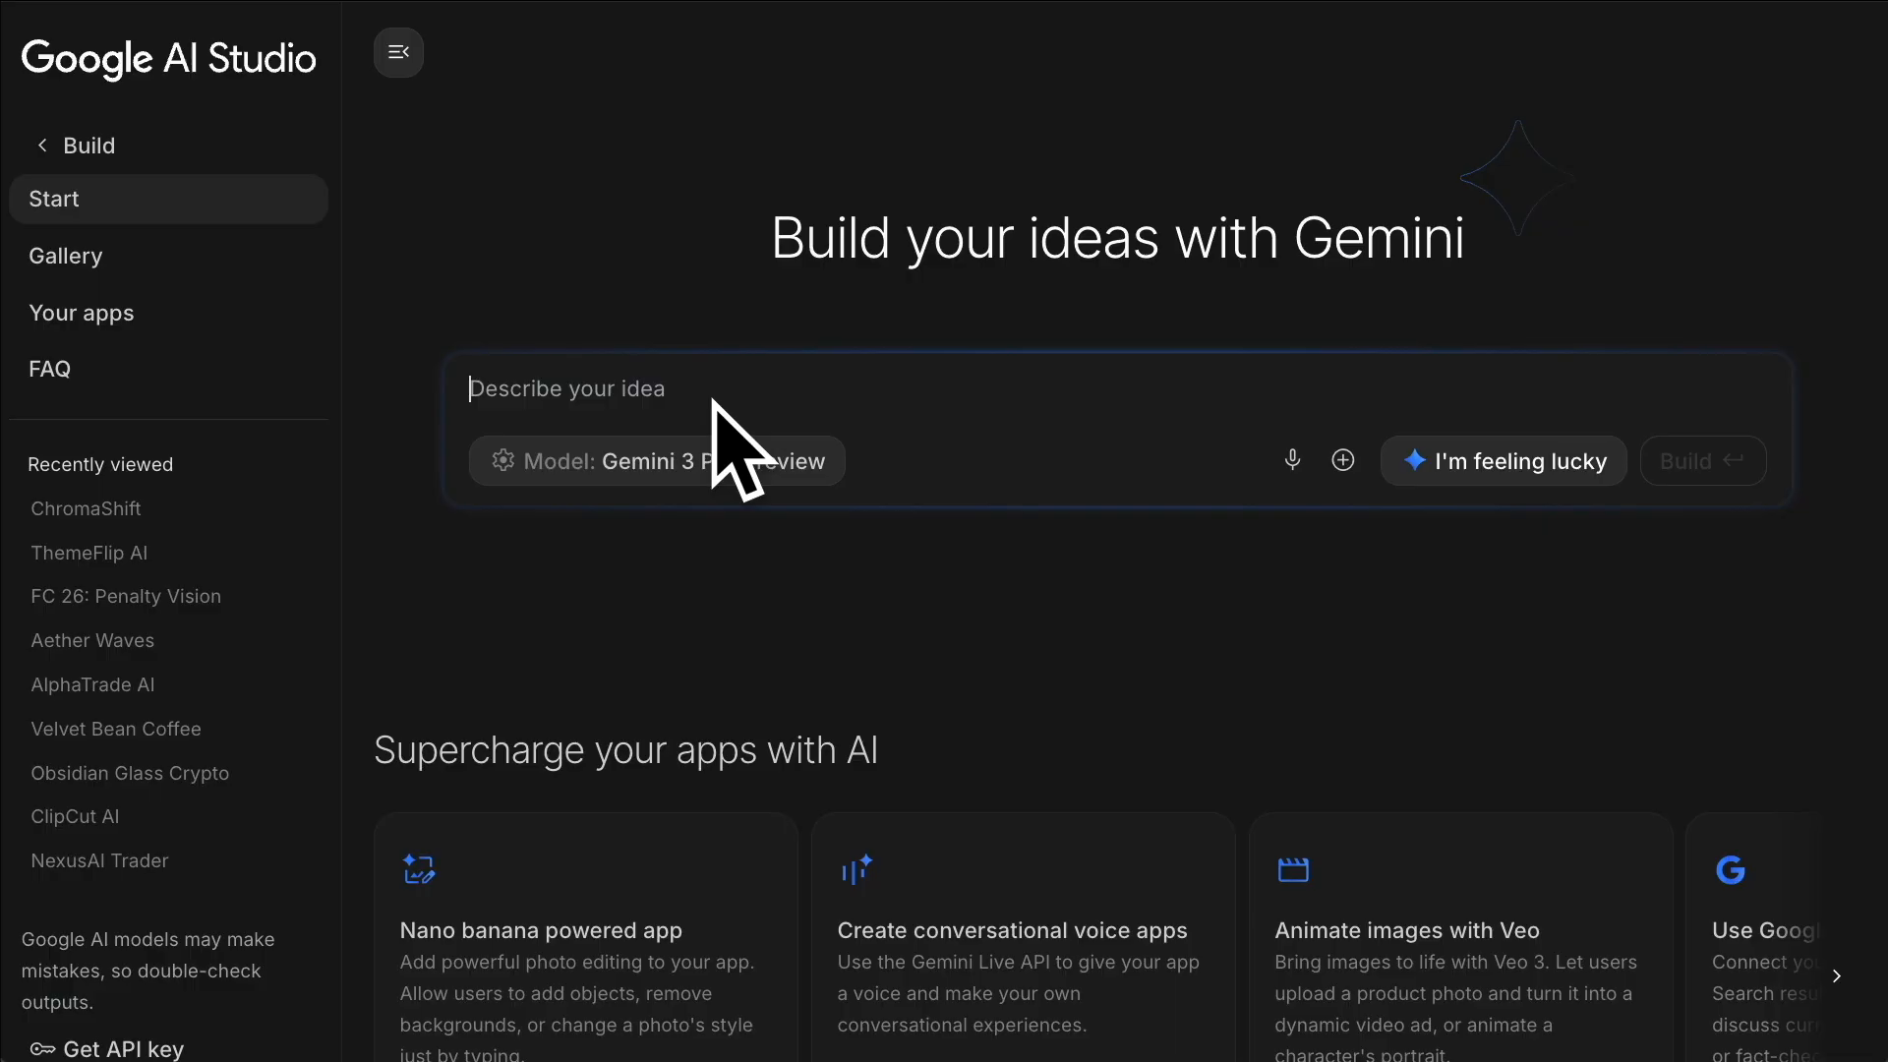
mouse_move(1566, 18)
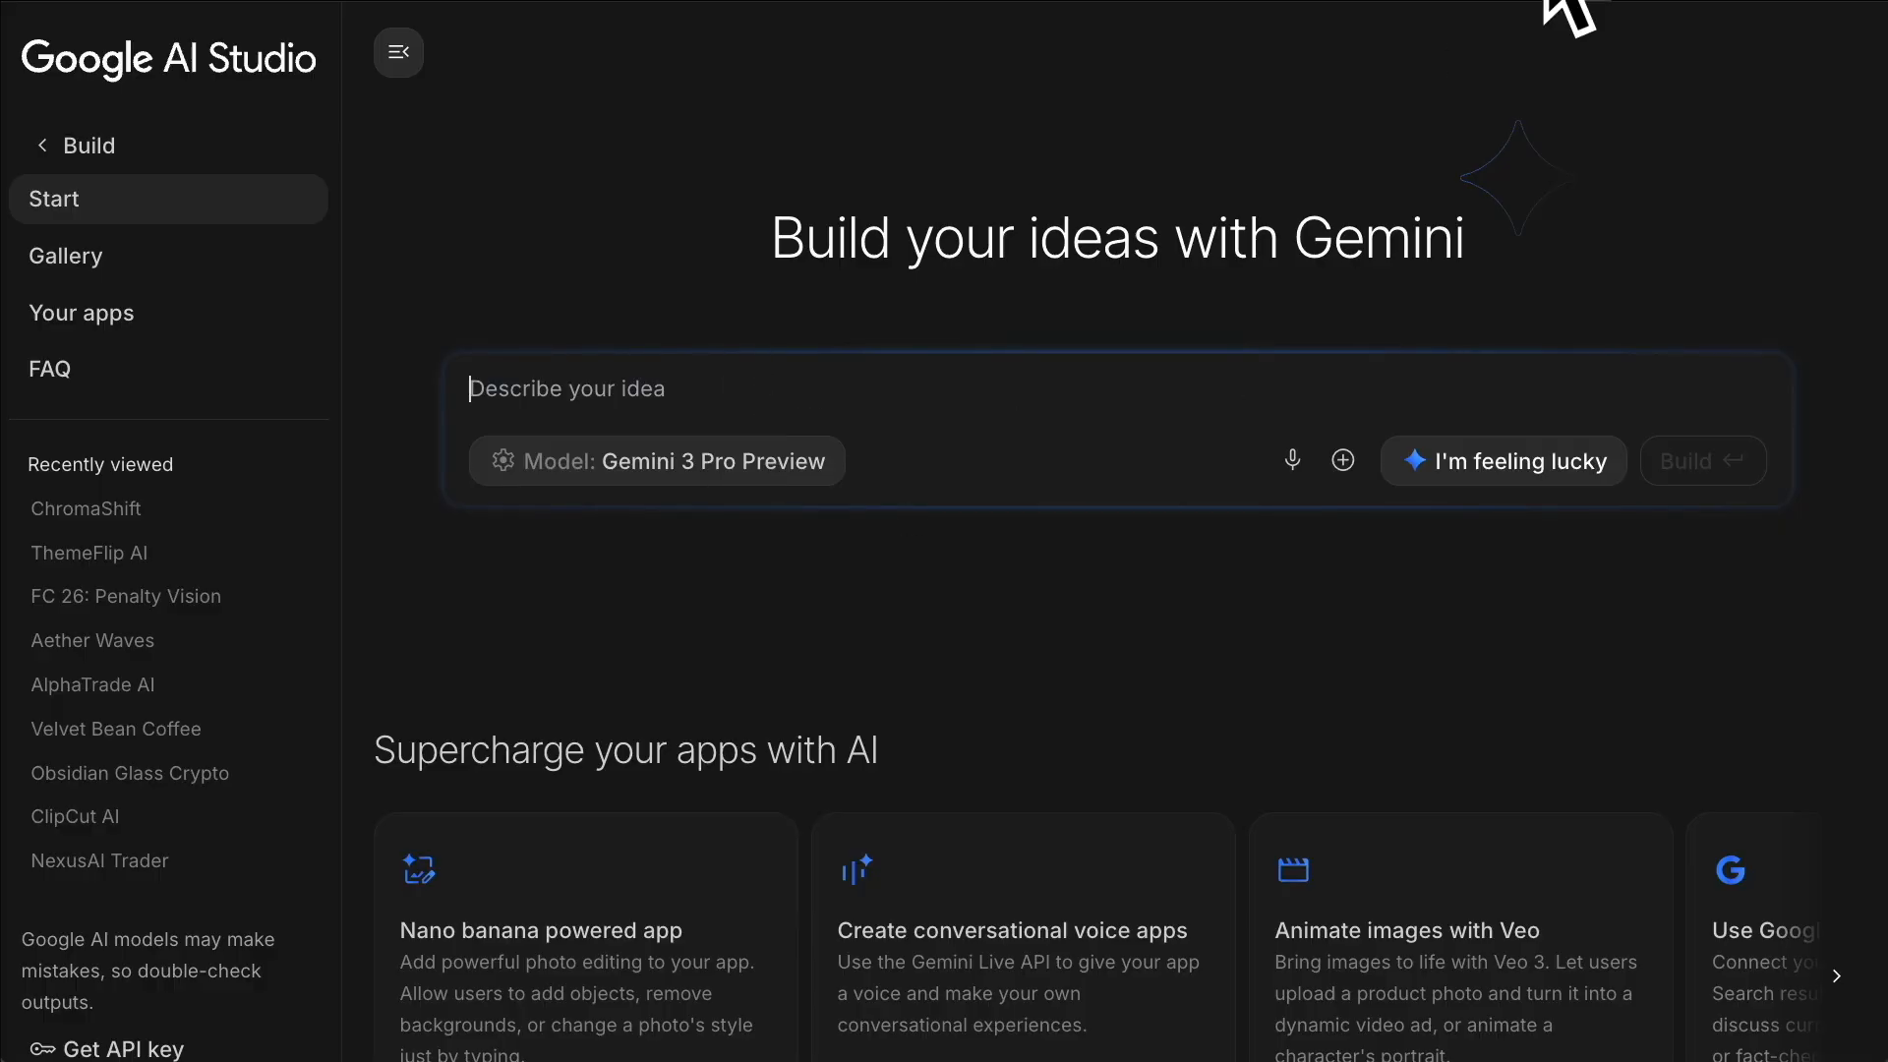
left_click(124, 596)
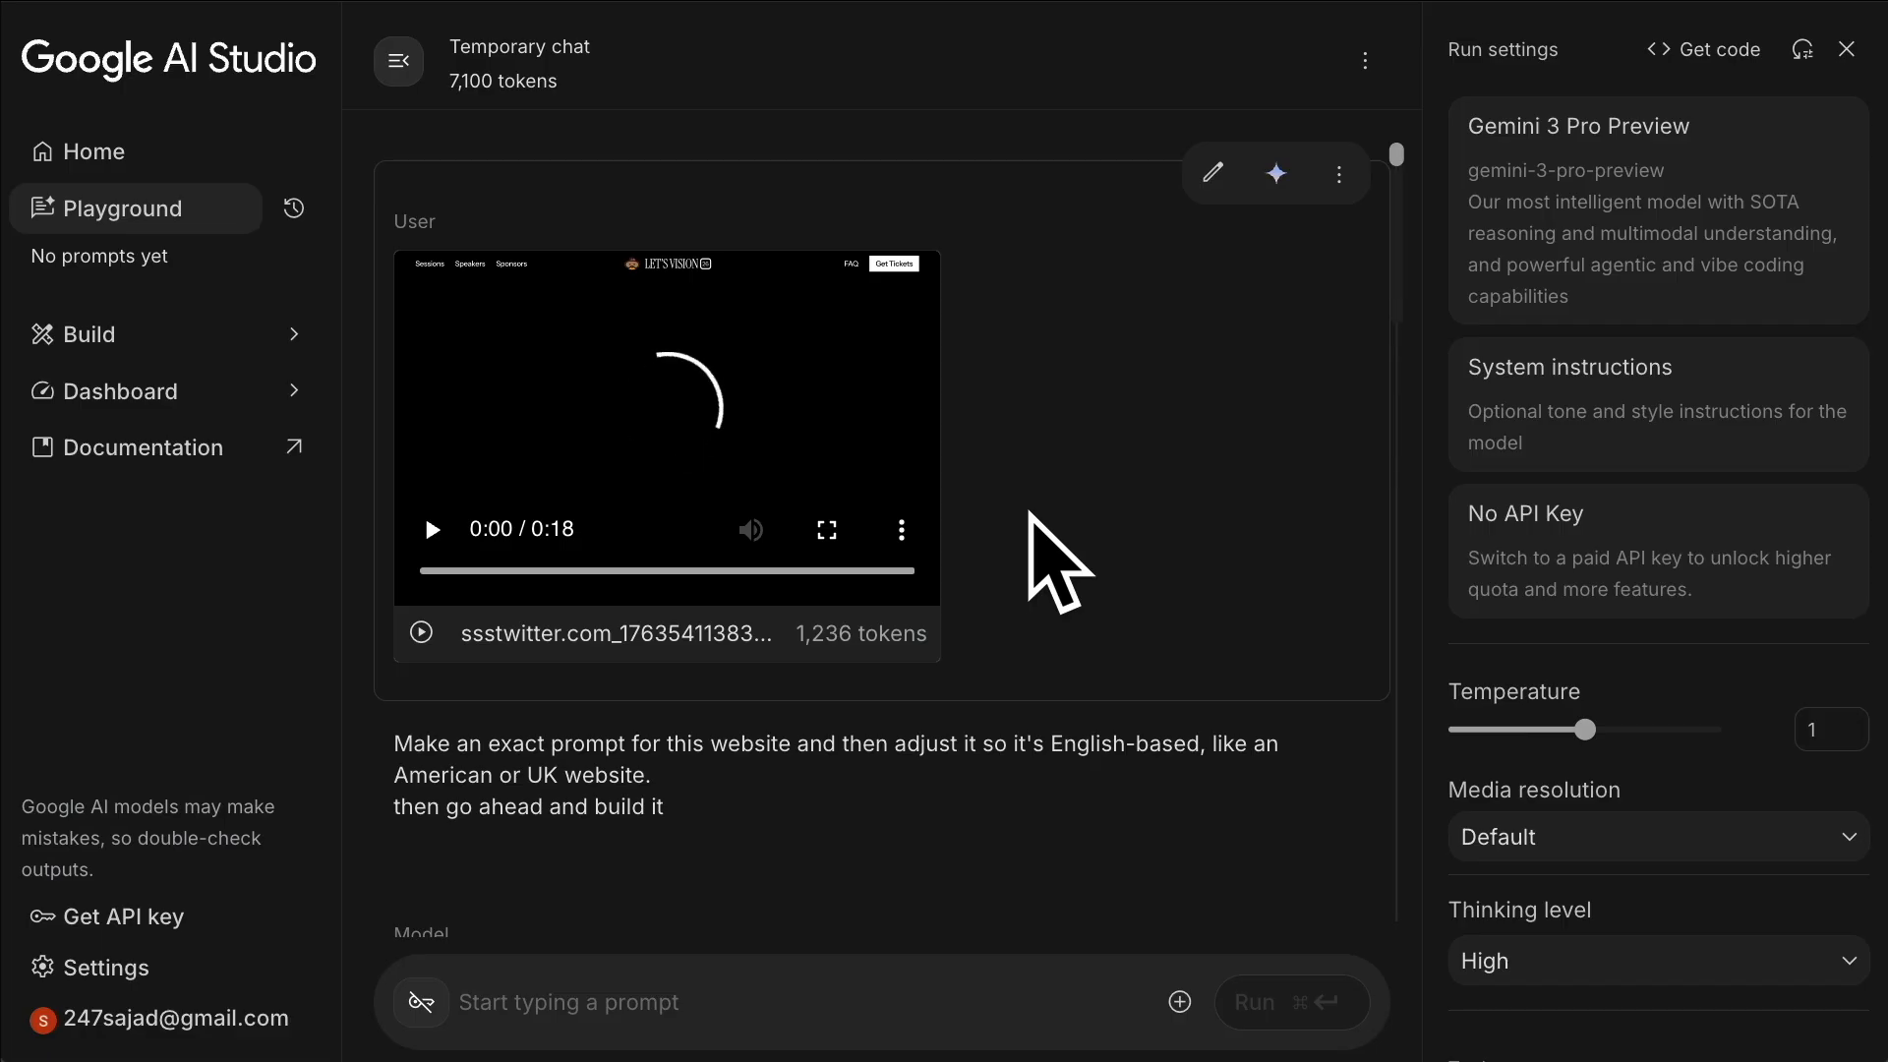
mouse_move(1195, 560)
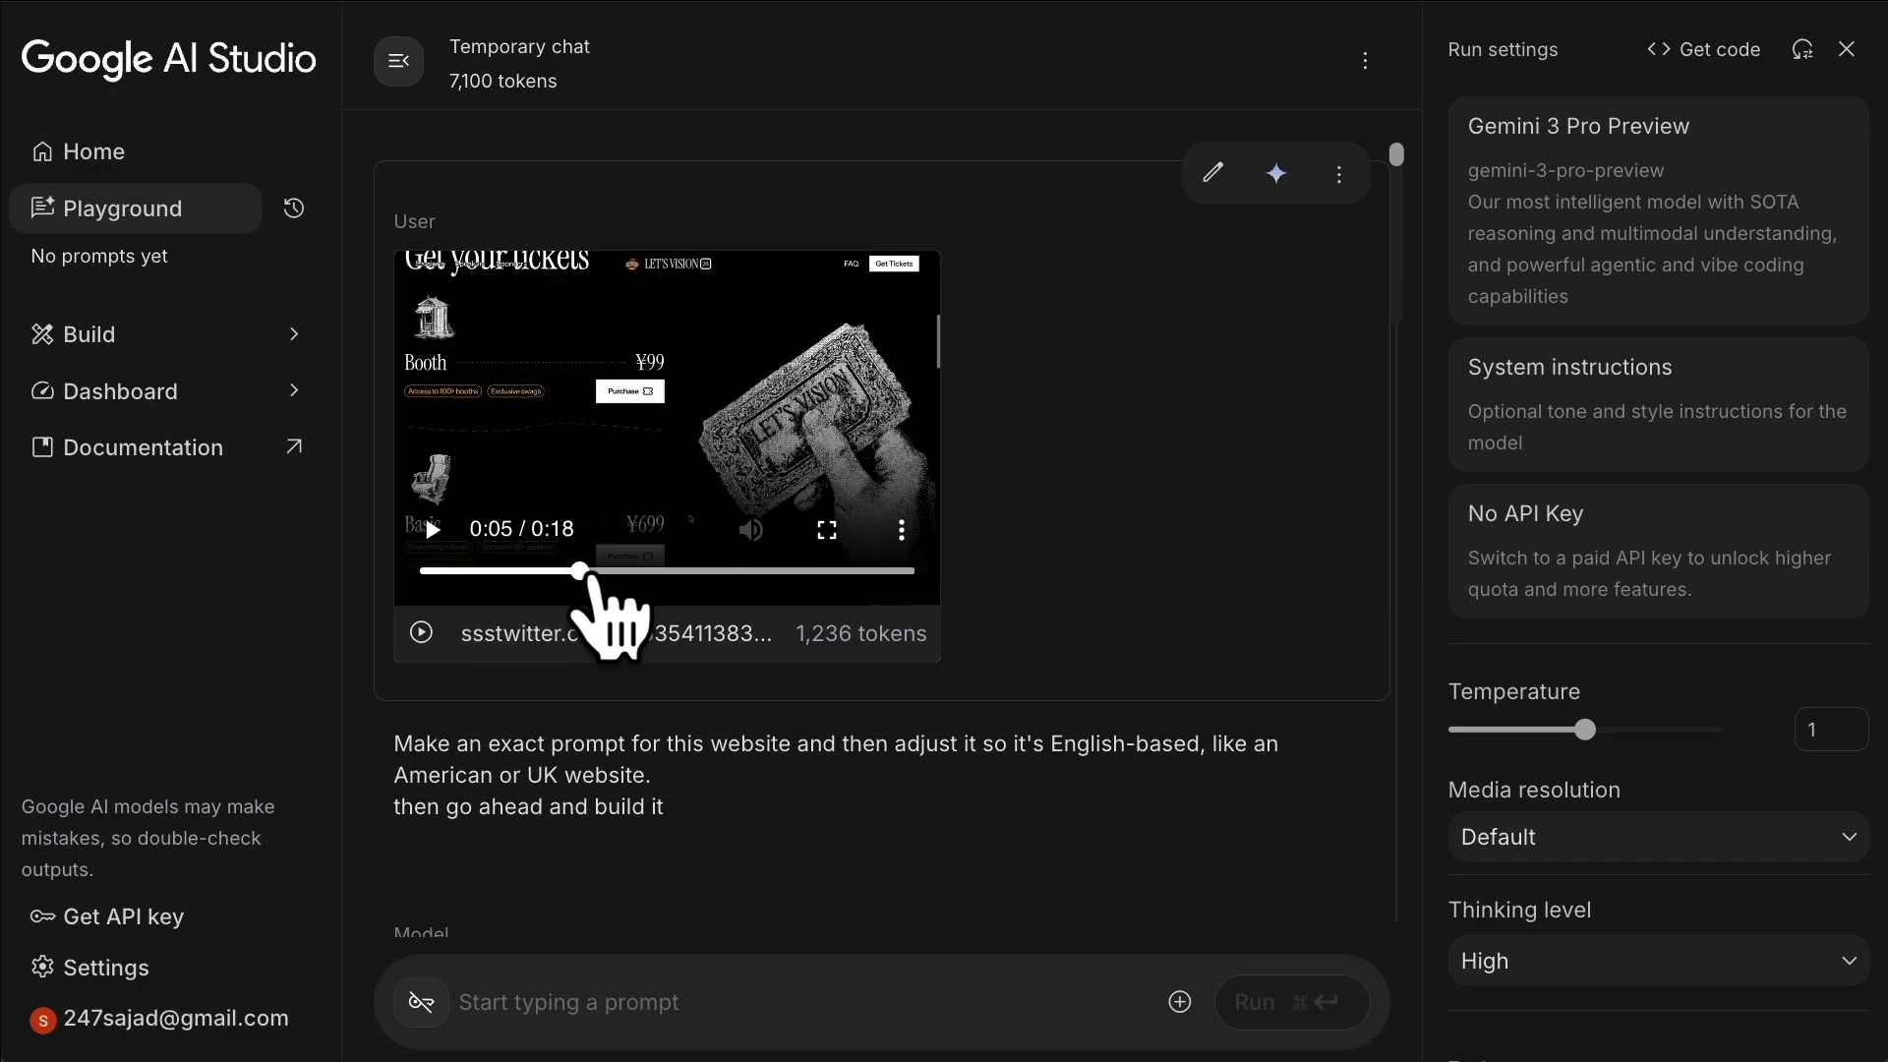
Step: Skip ahead in the website video and select the full '1. The Exact Prompt' text
left_click_drag(581, 570, 756, 570)
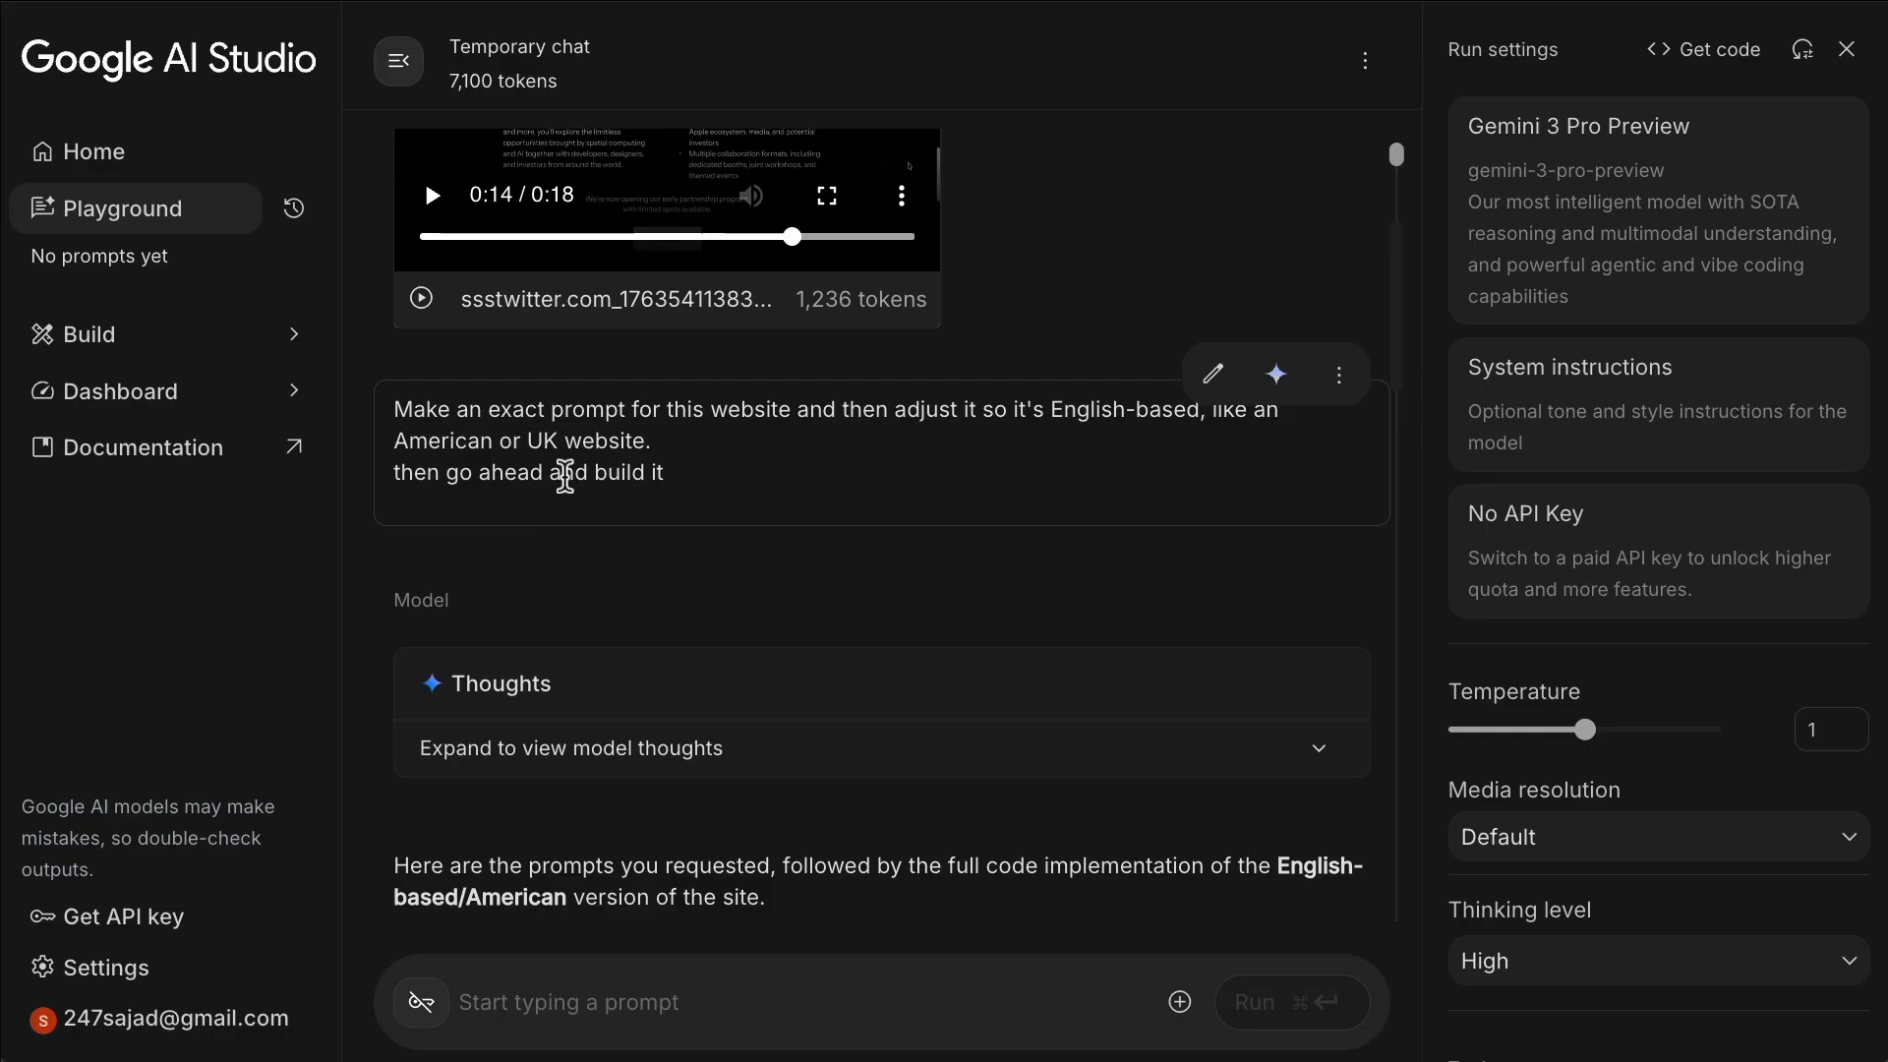
mouse_move(959, 535)
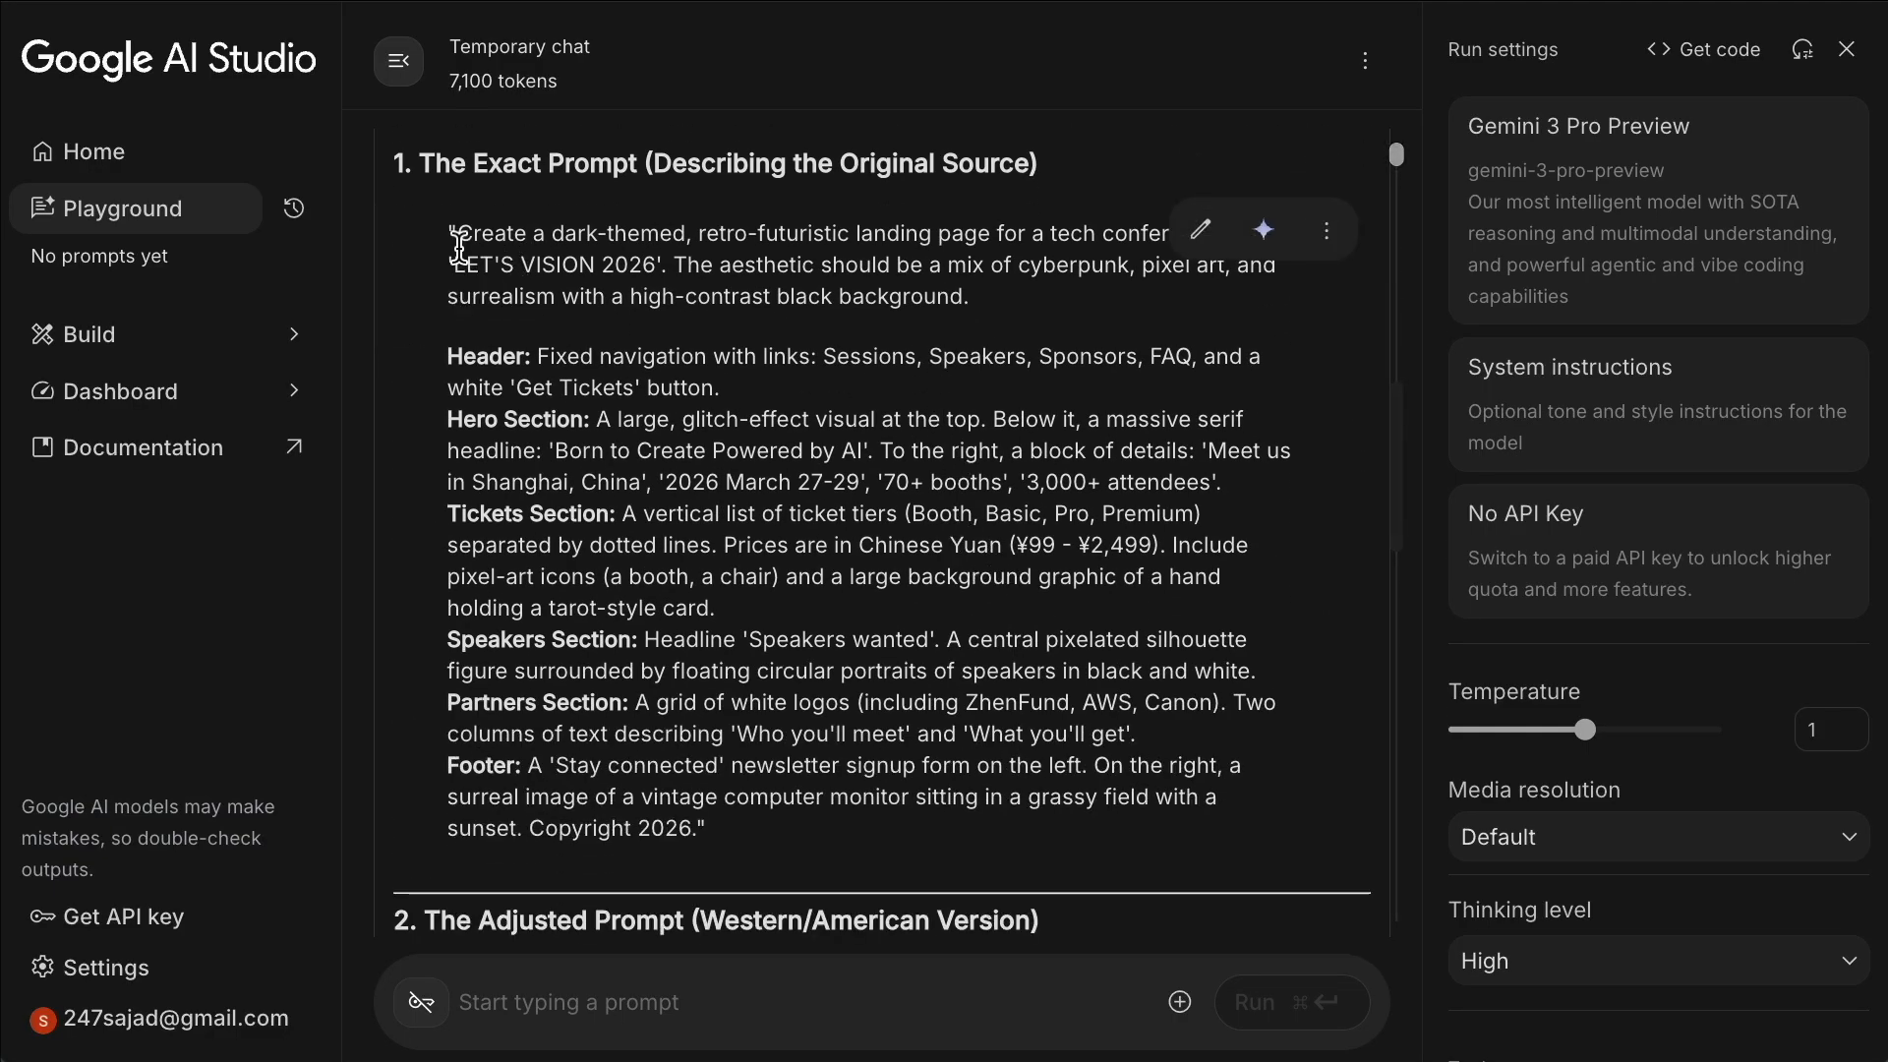
left_click_drag(452, 233, 704, 828)
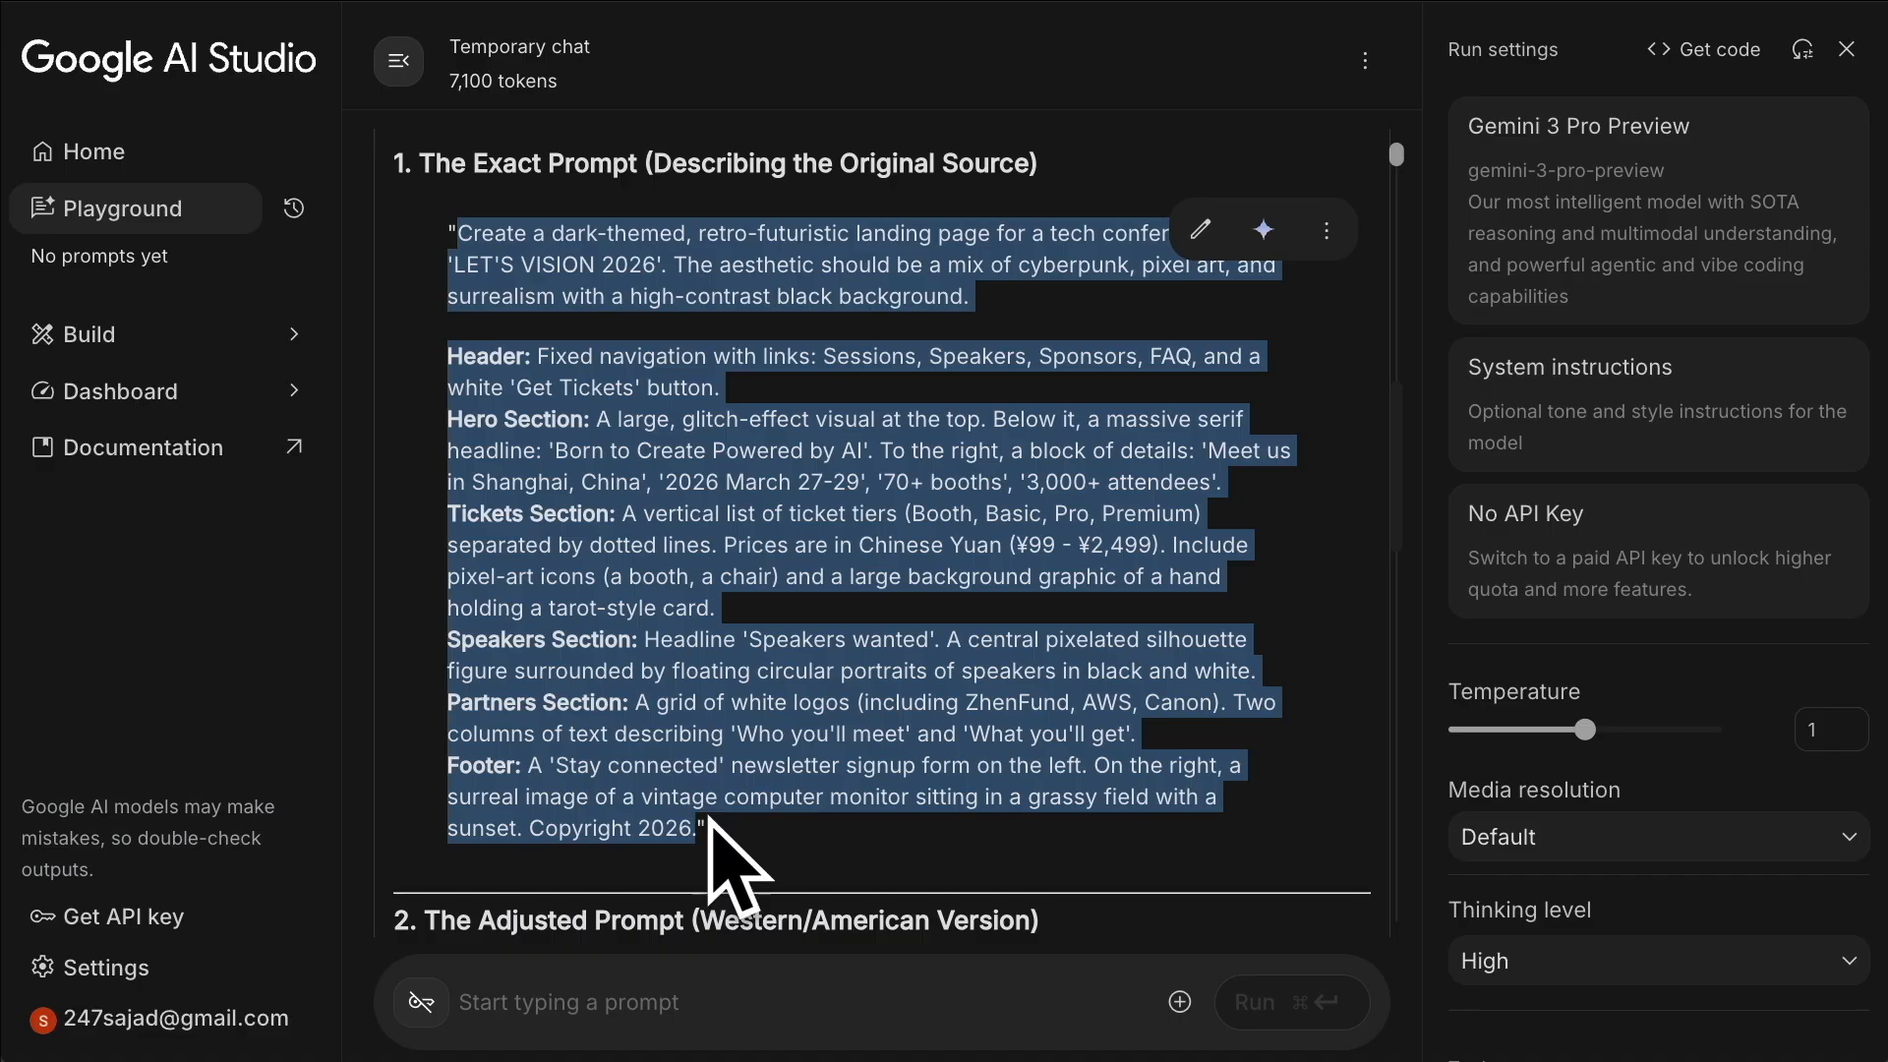
scroll("down", 3)
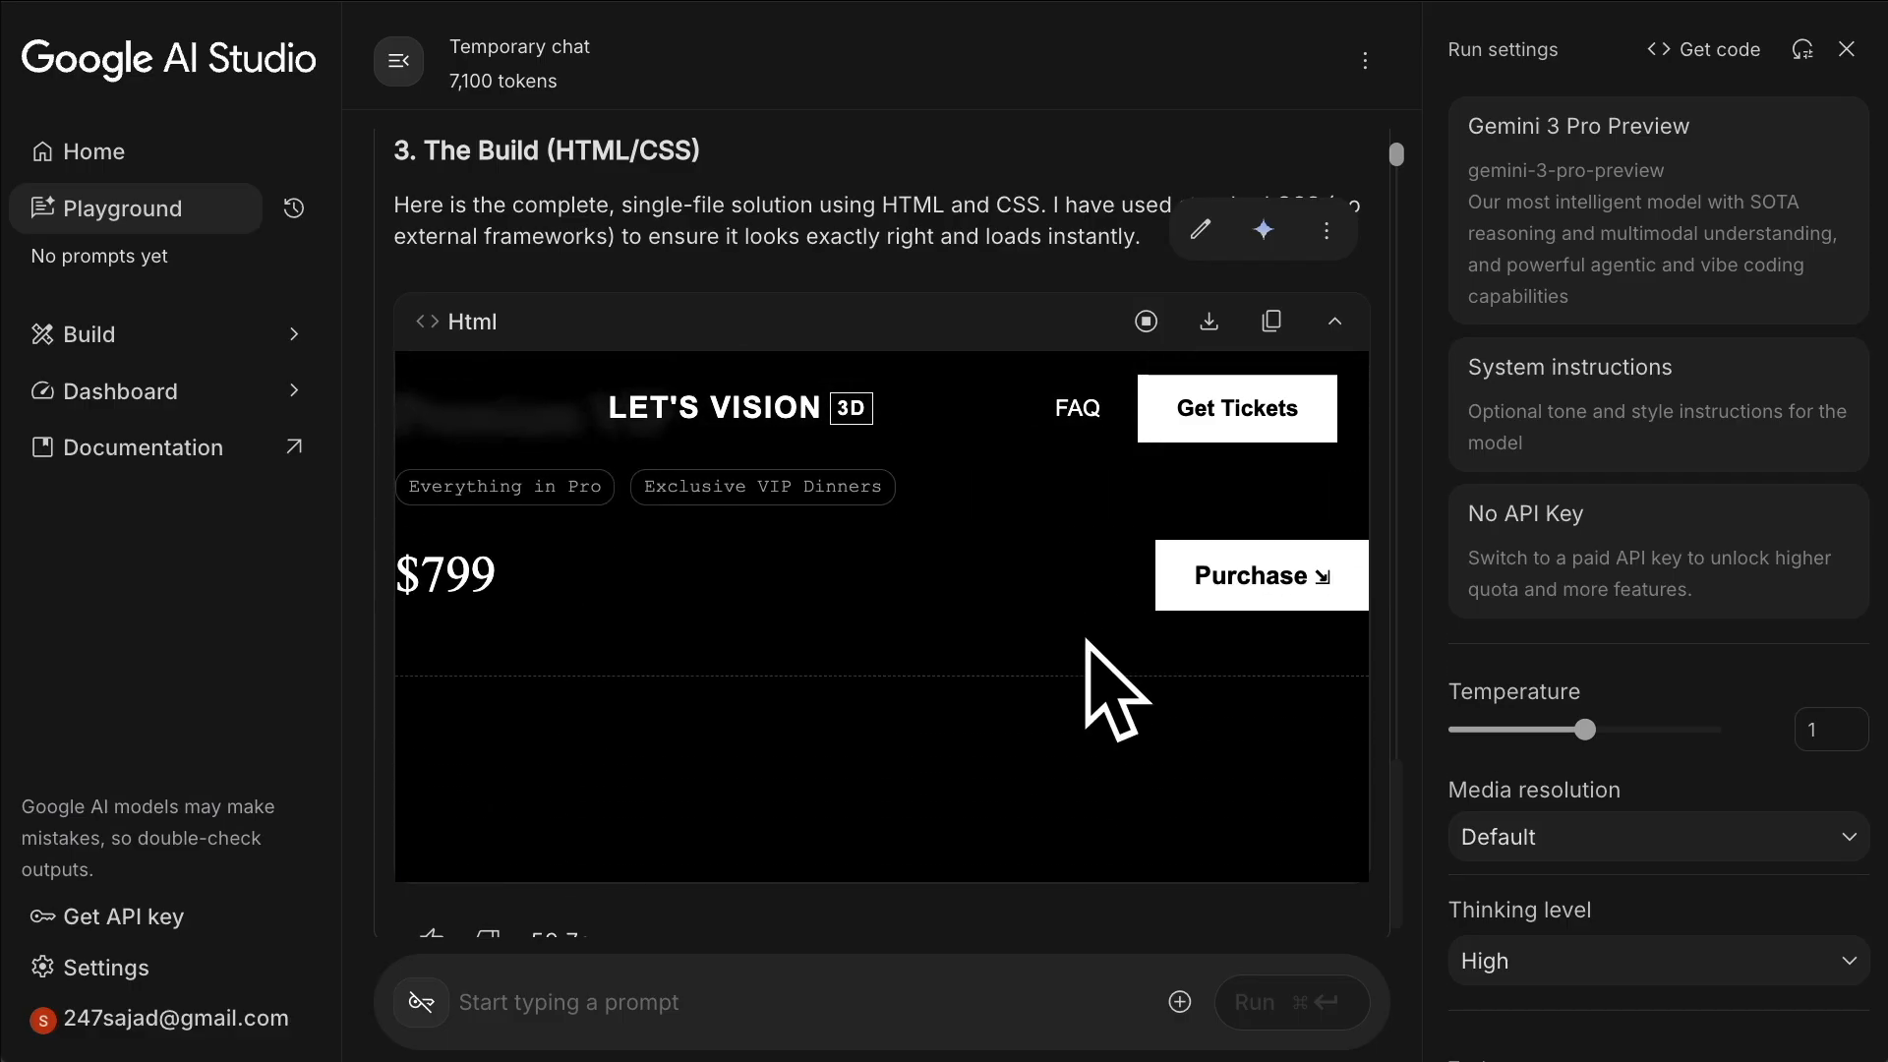
Step: Scroll to '3. The Build (HTML/CSS)' to preview ticket pricing and Who you'll meet
scroll("down", 3)
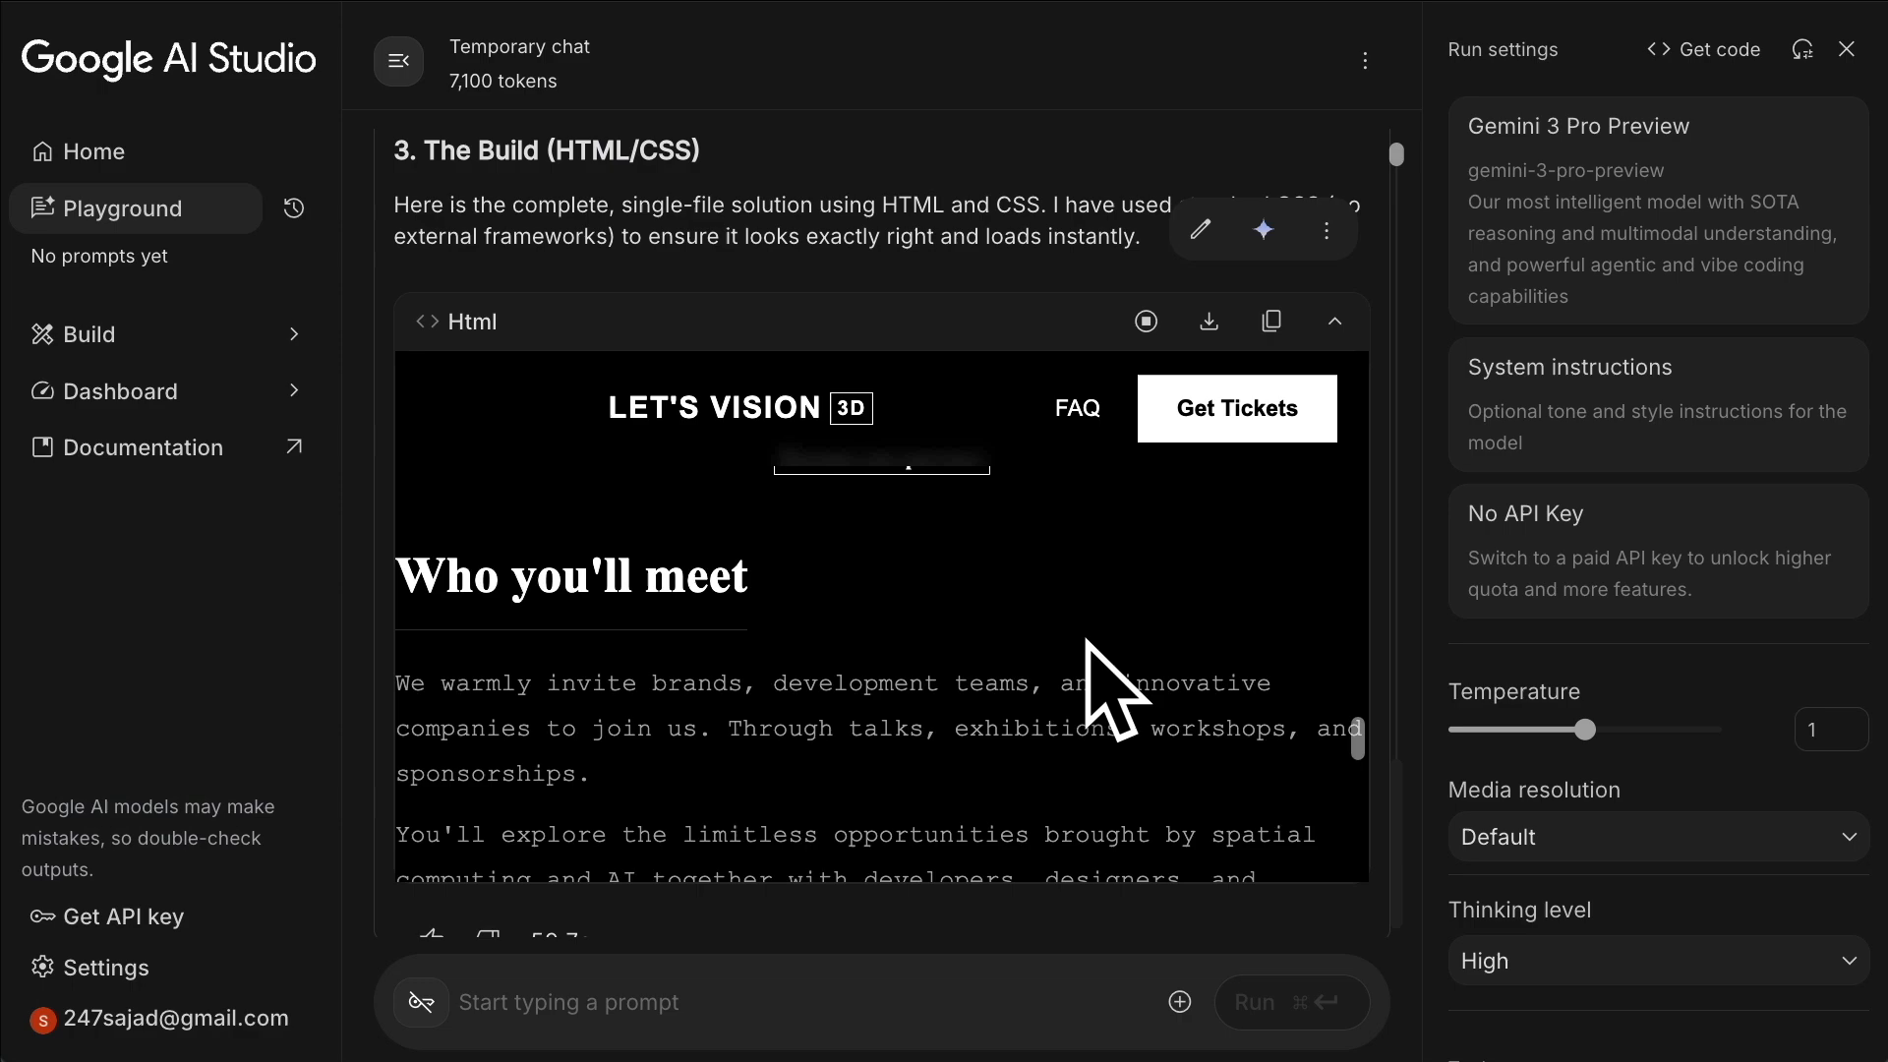
scroll("down", 3)
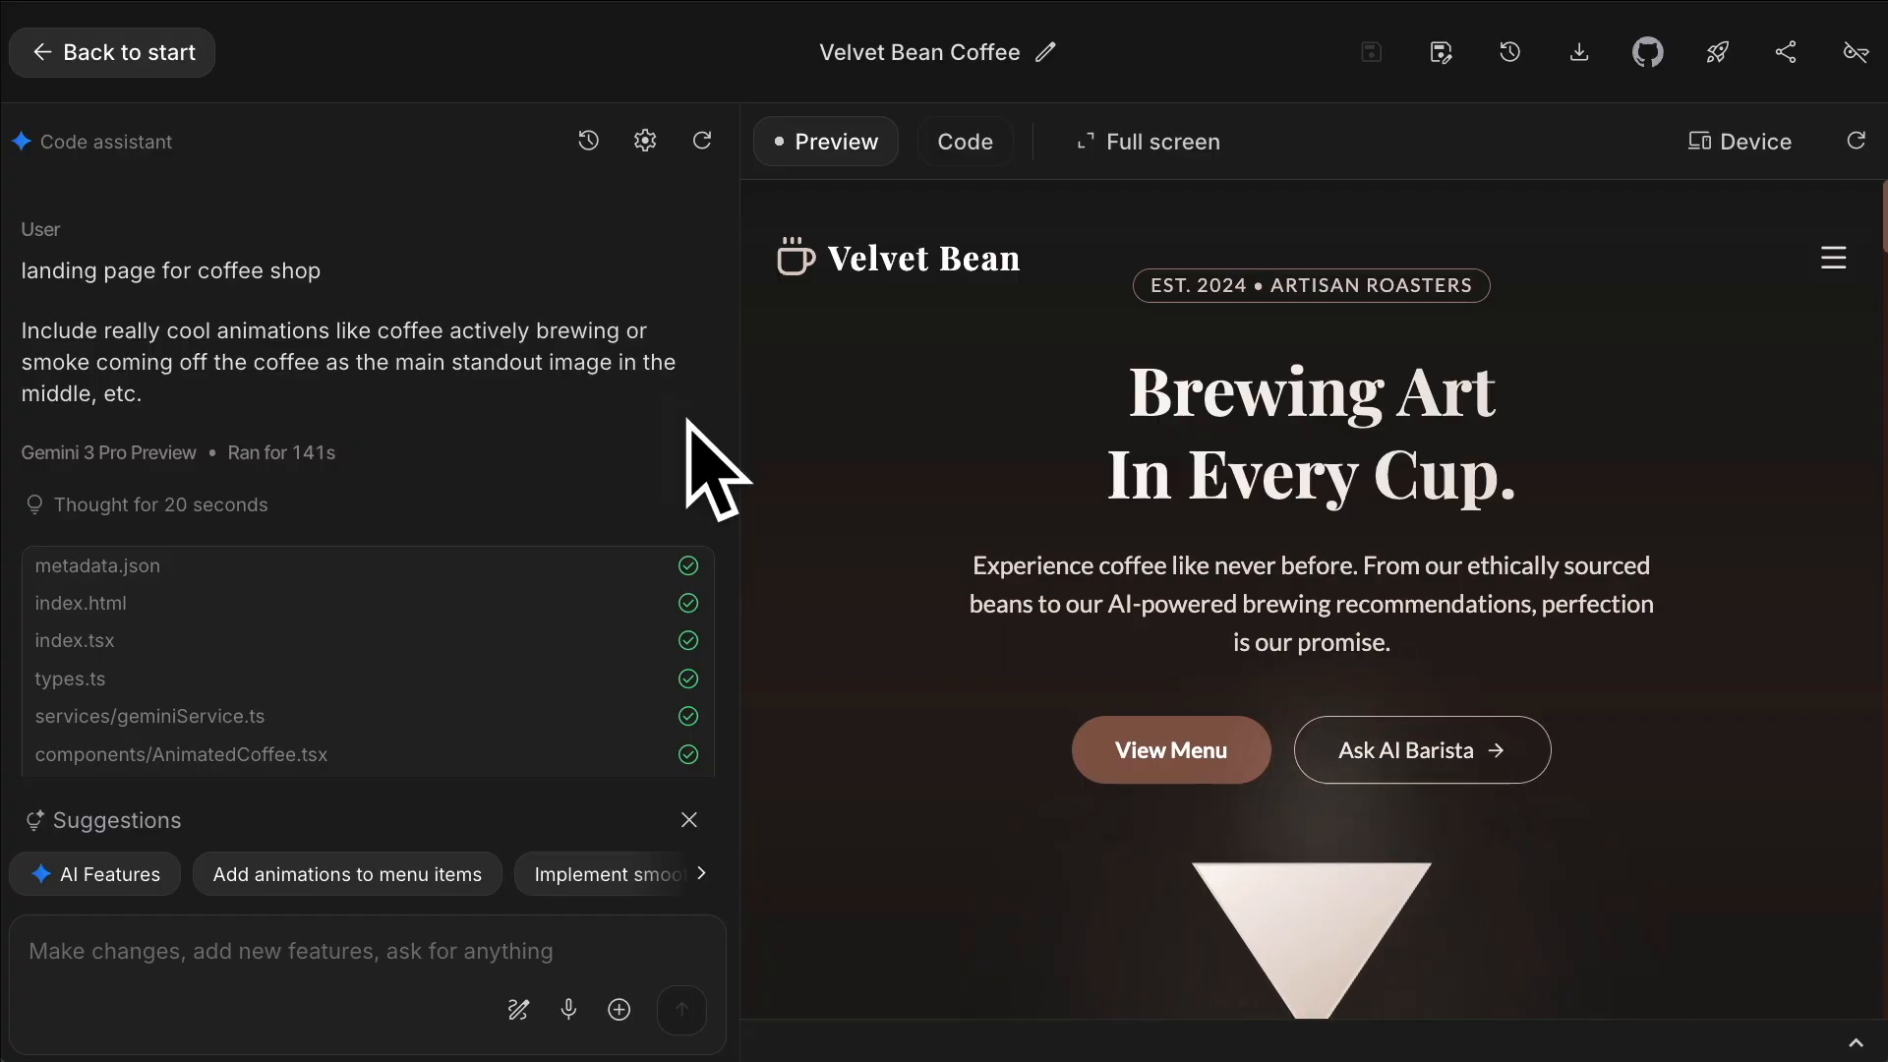
Step: Scroll the Velvet Bean Coffee preview down to the footer with visit details and social links
scroll("down", 3)
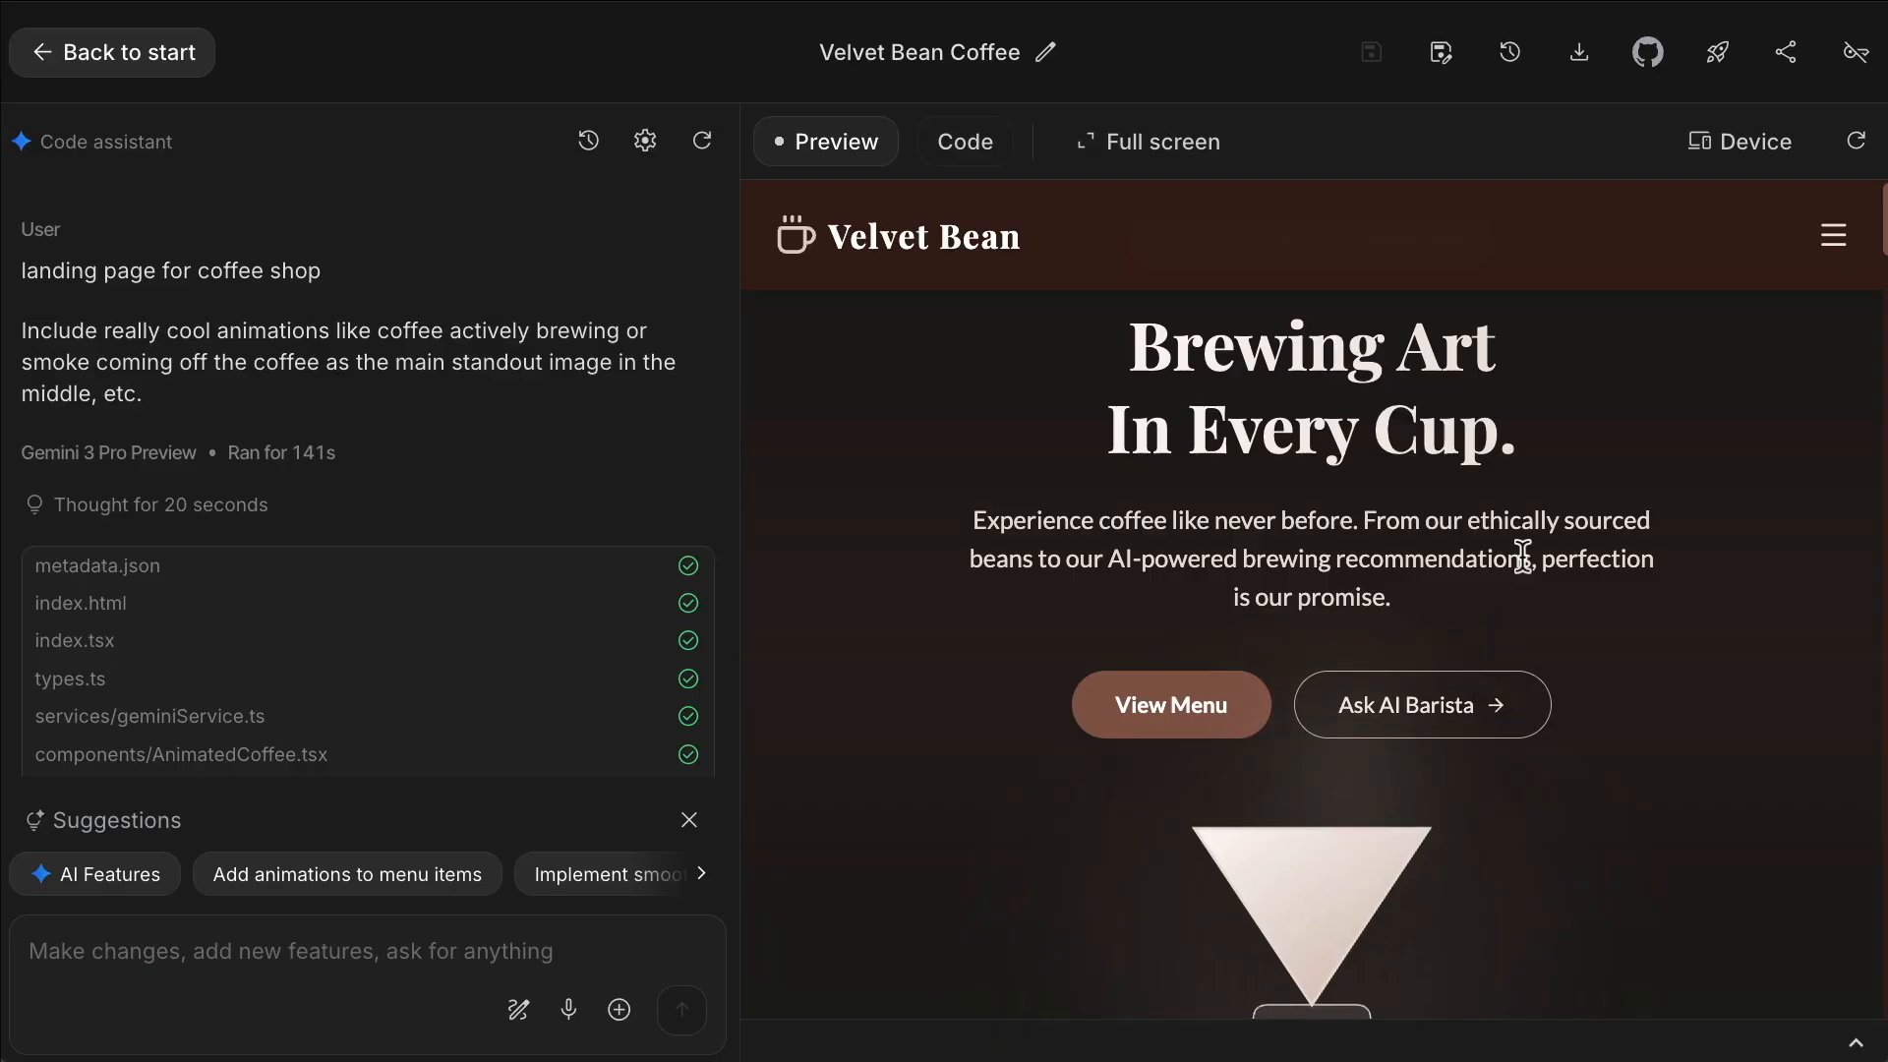
scroll("down", 3)
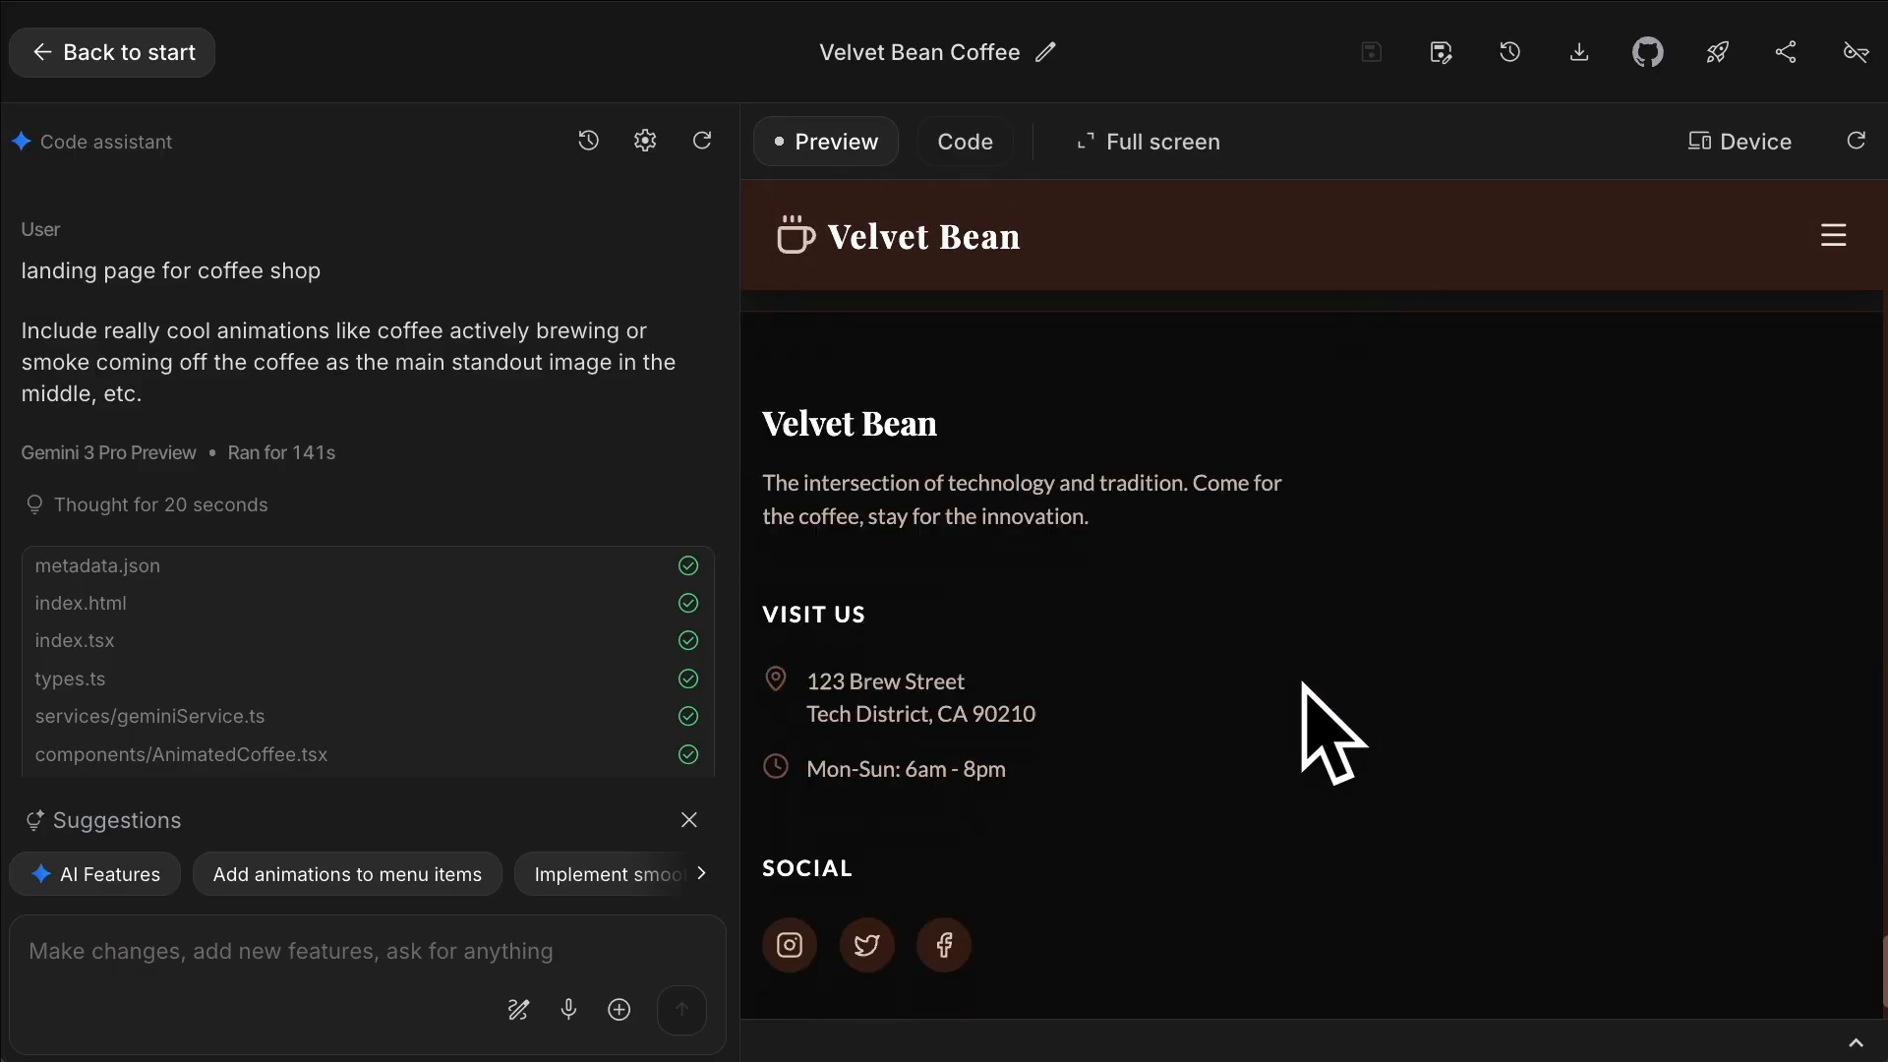
scroll("down", 3)
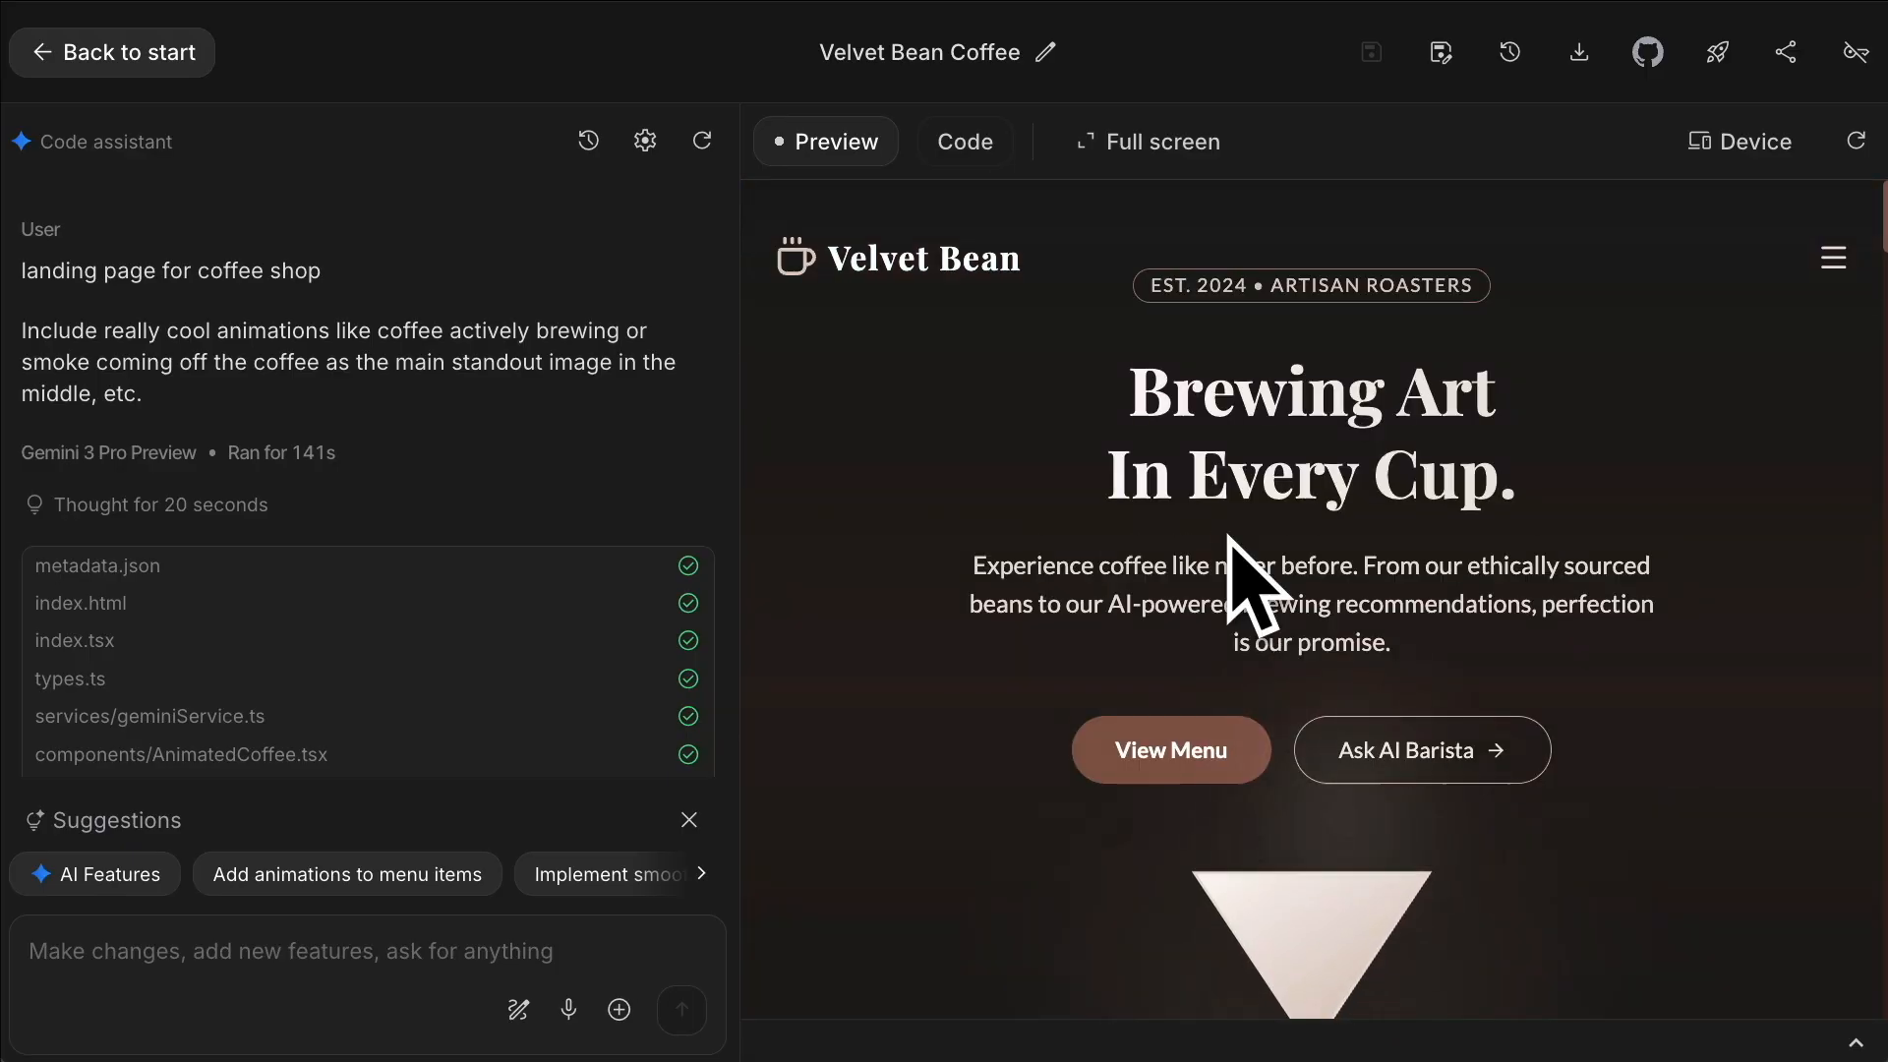
mouse_move(1271, 487)
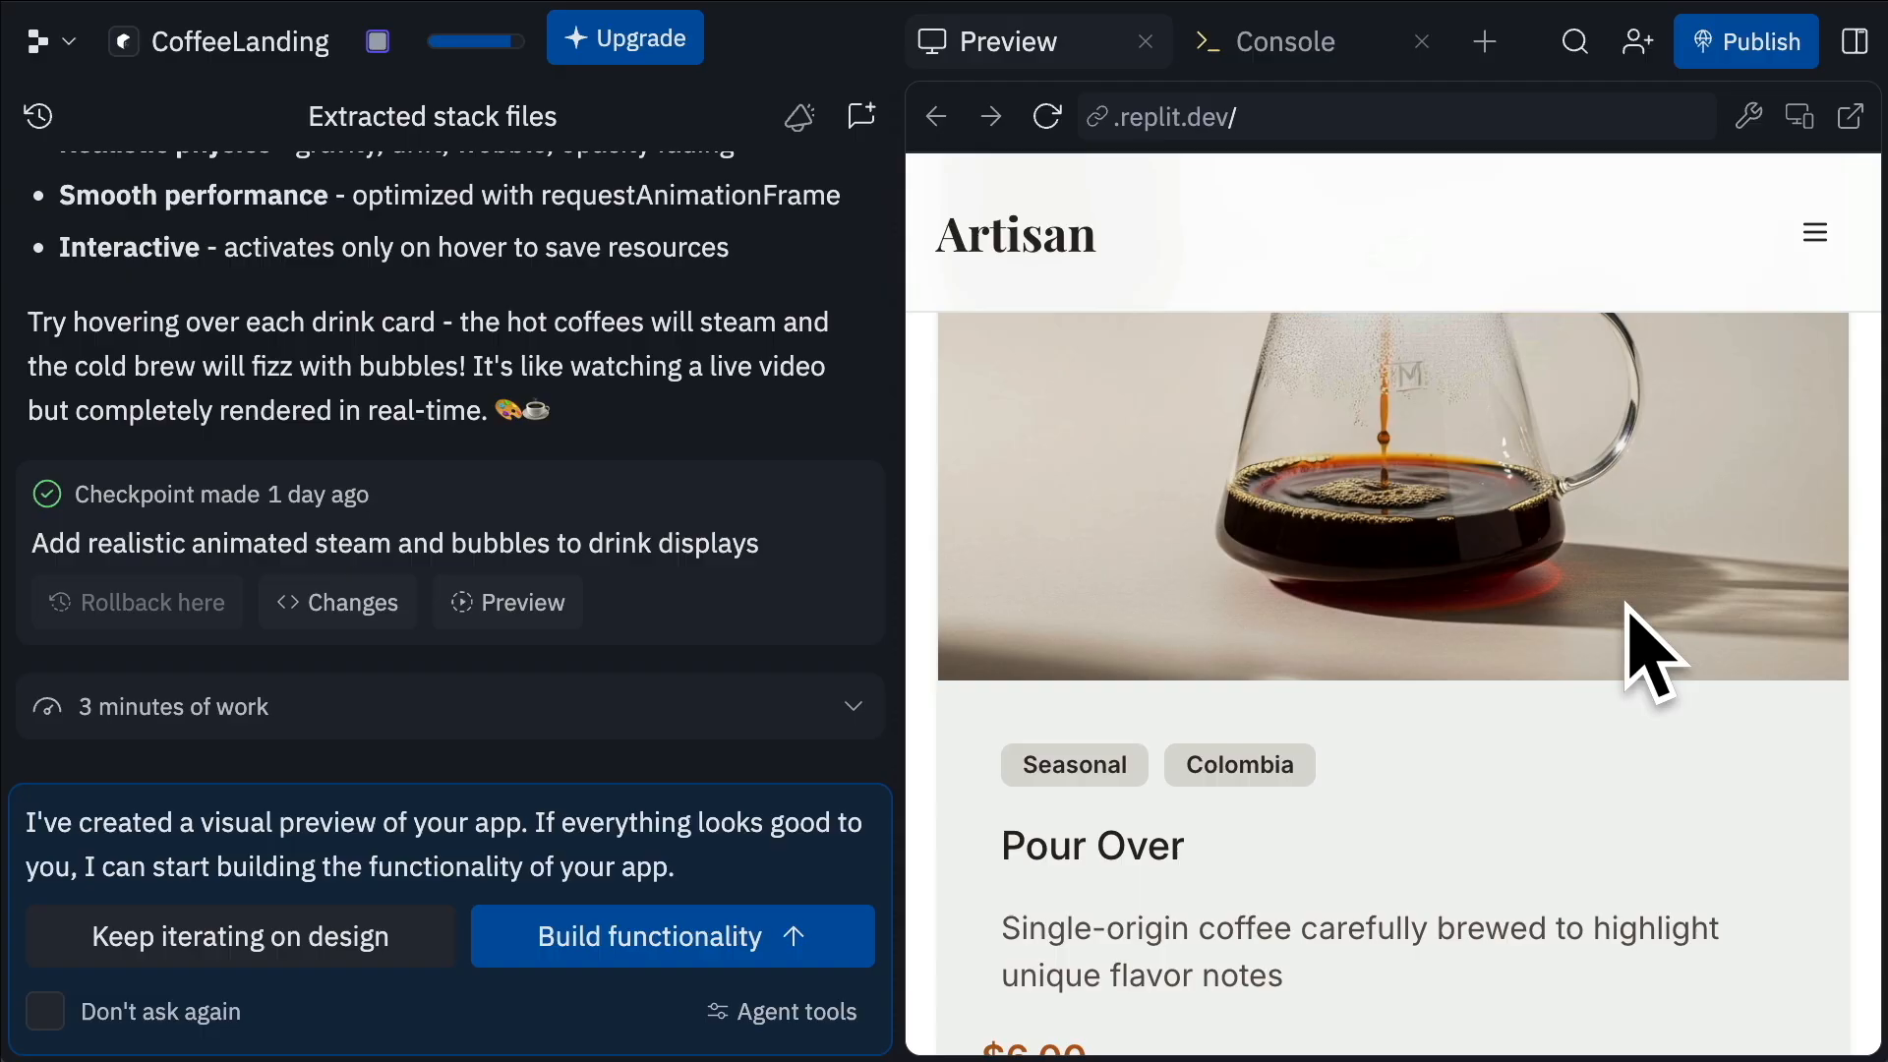
mouse_move(1059, 392)
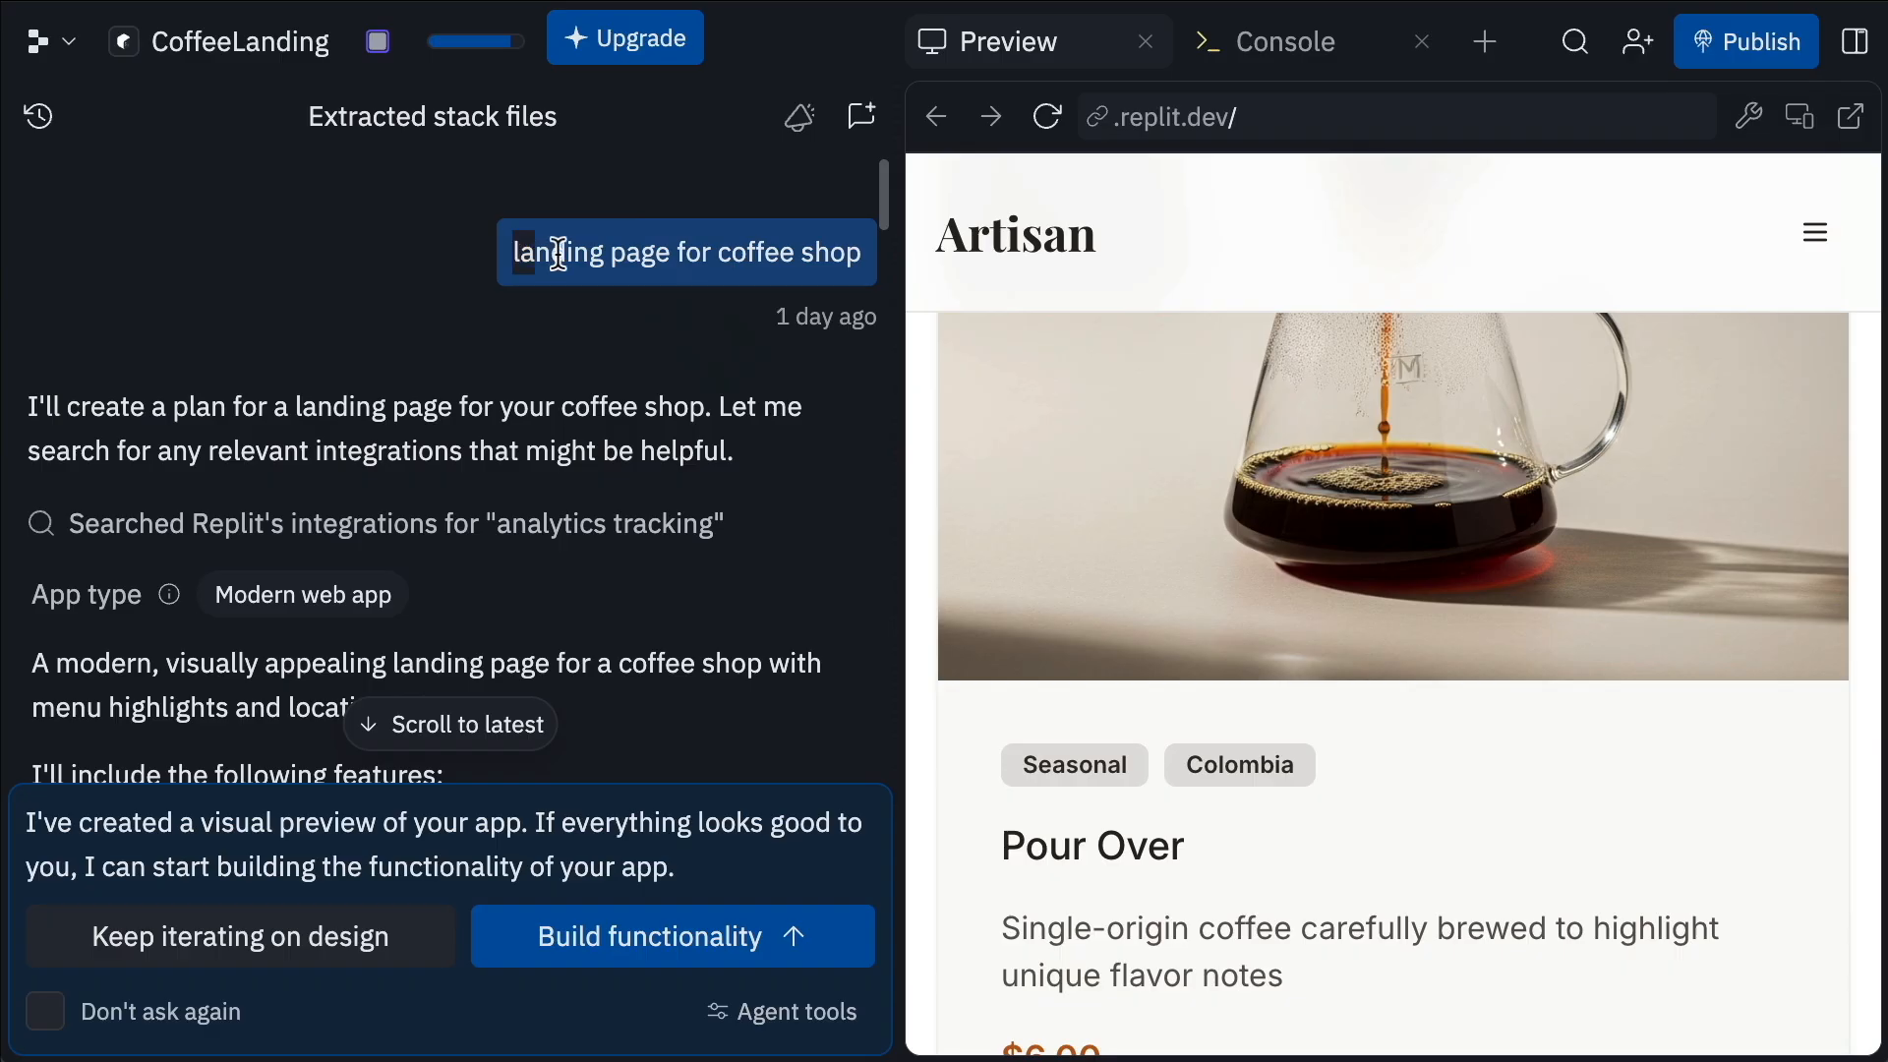
mouse_move(843, 463)
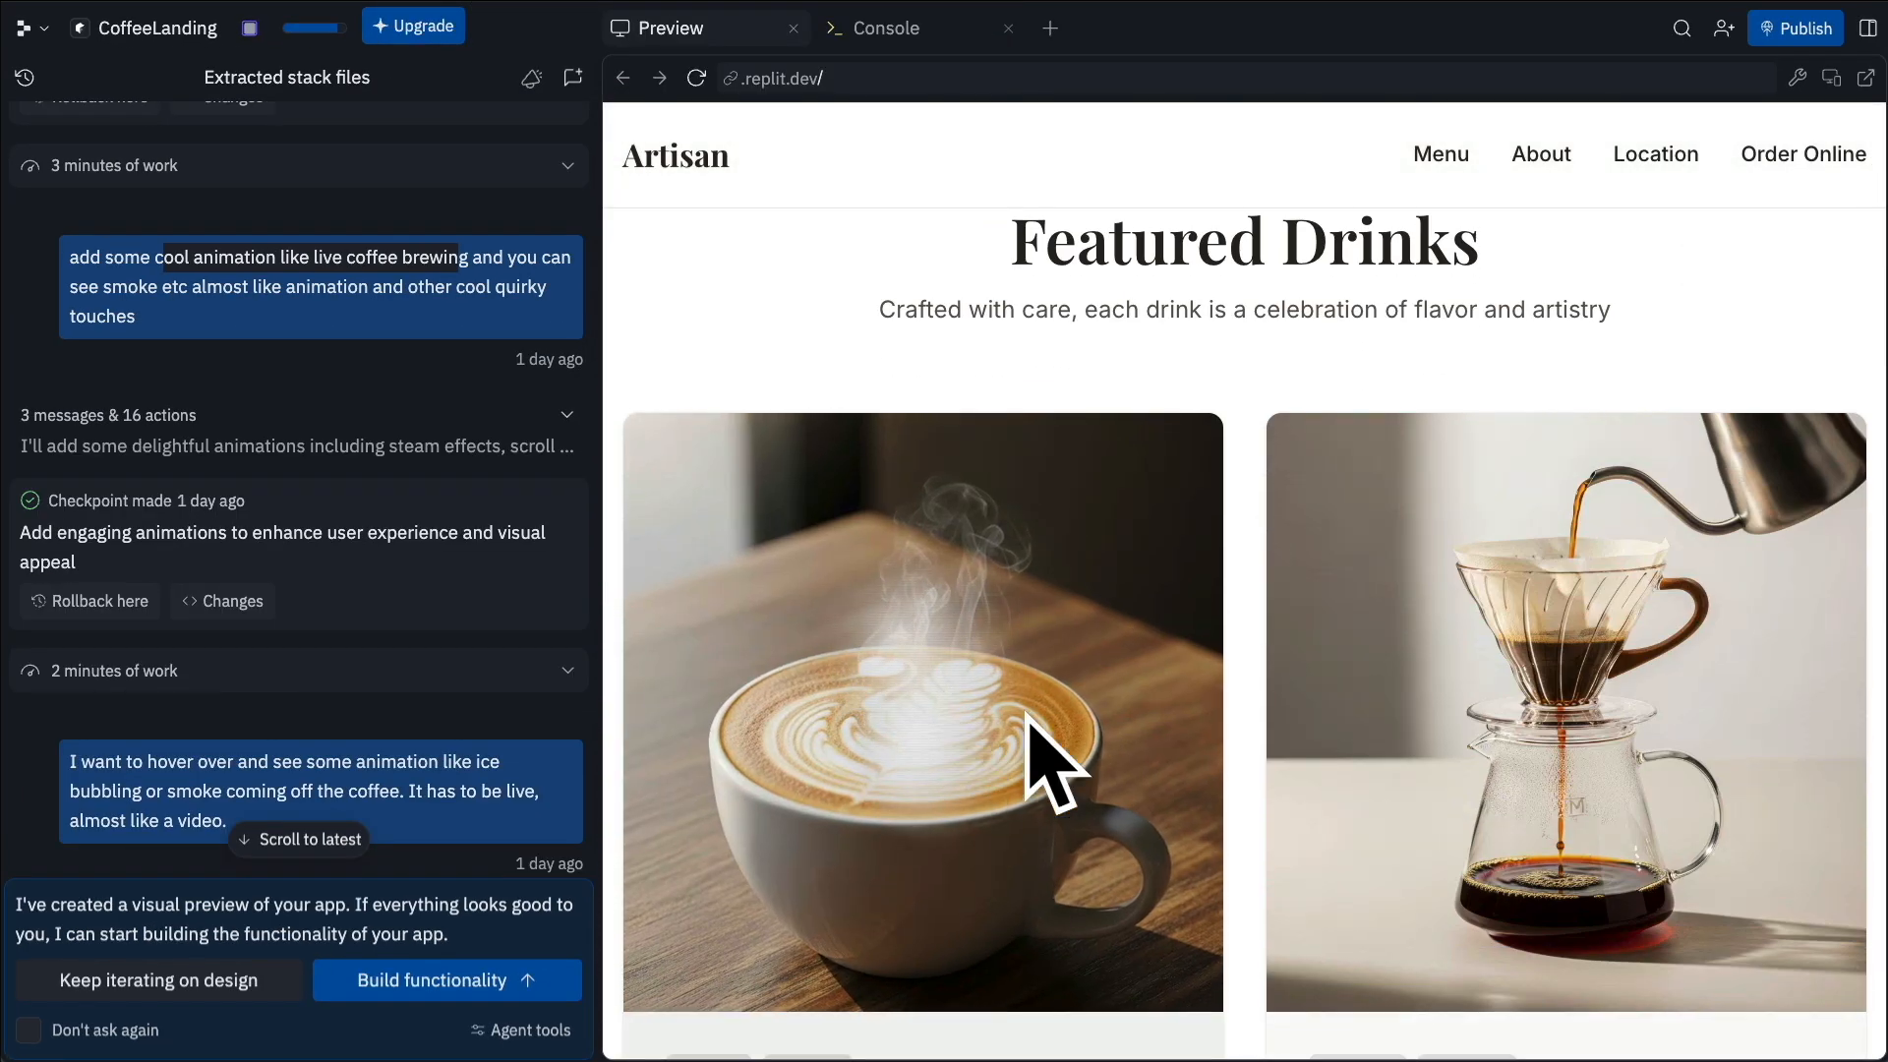
scroll("down", 3)
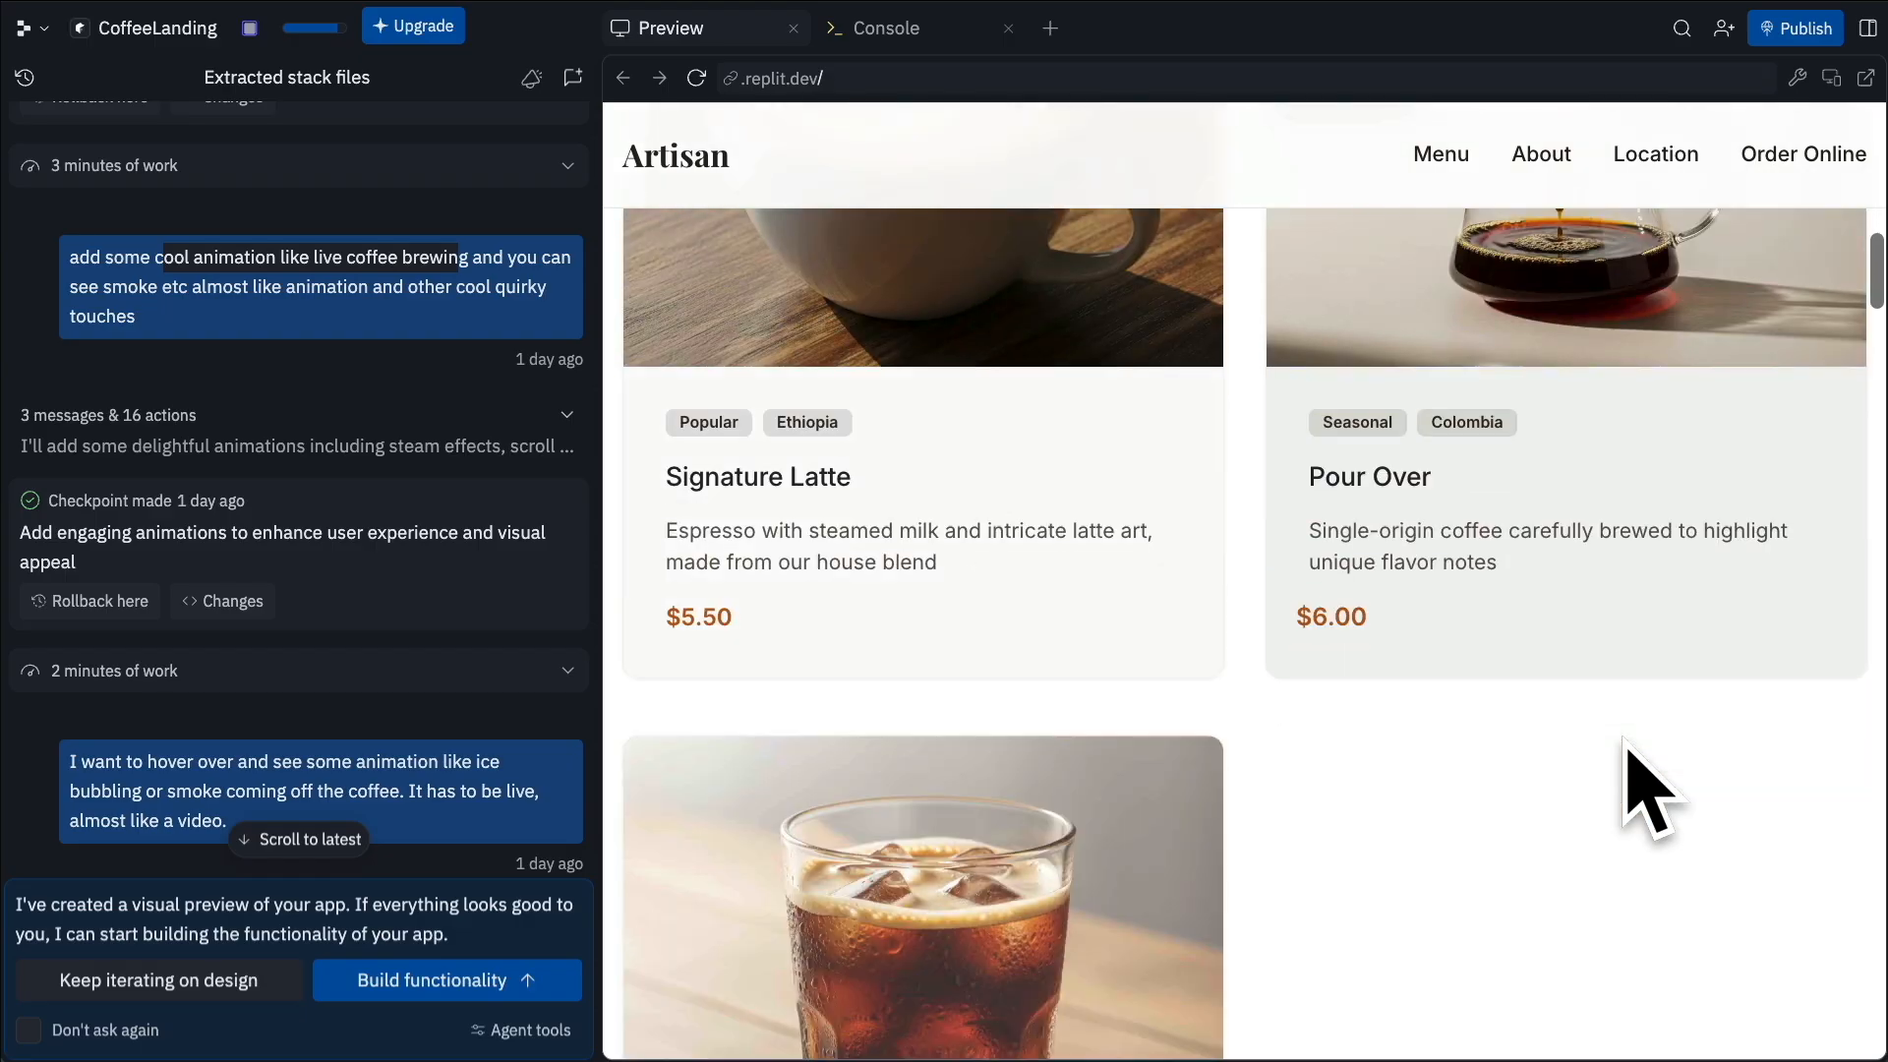
scroll("down", 3)
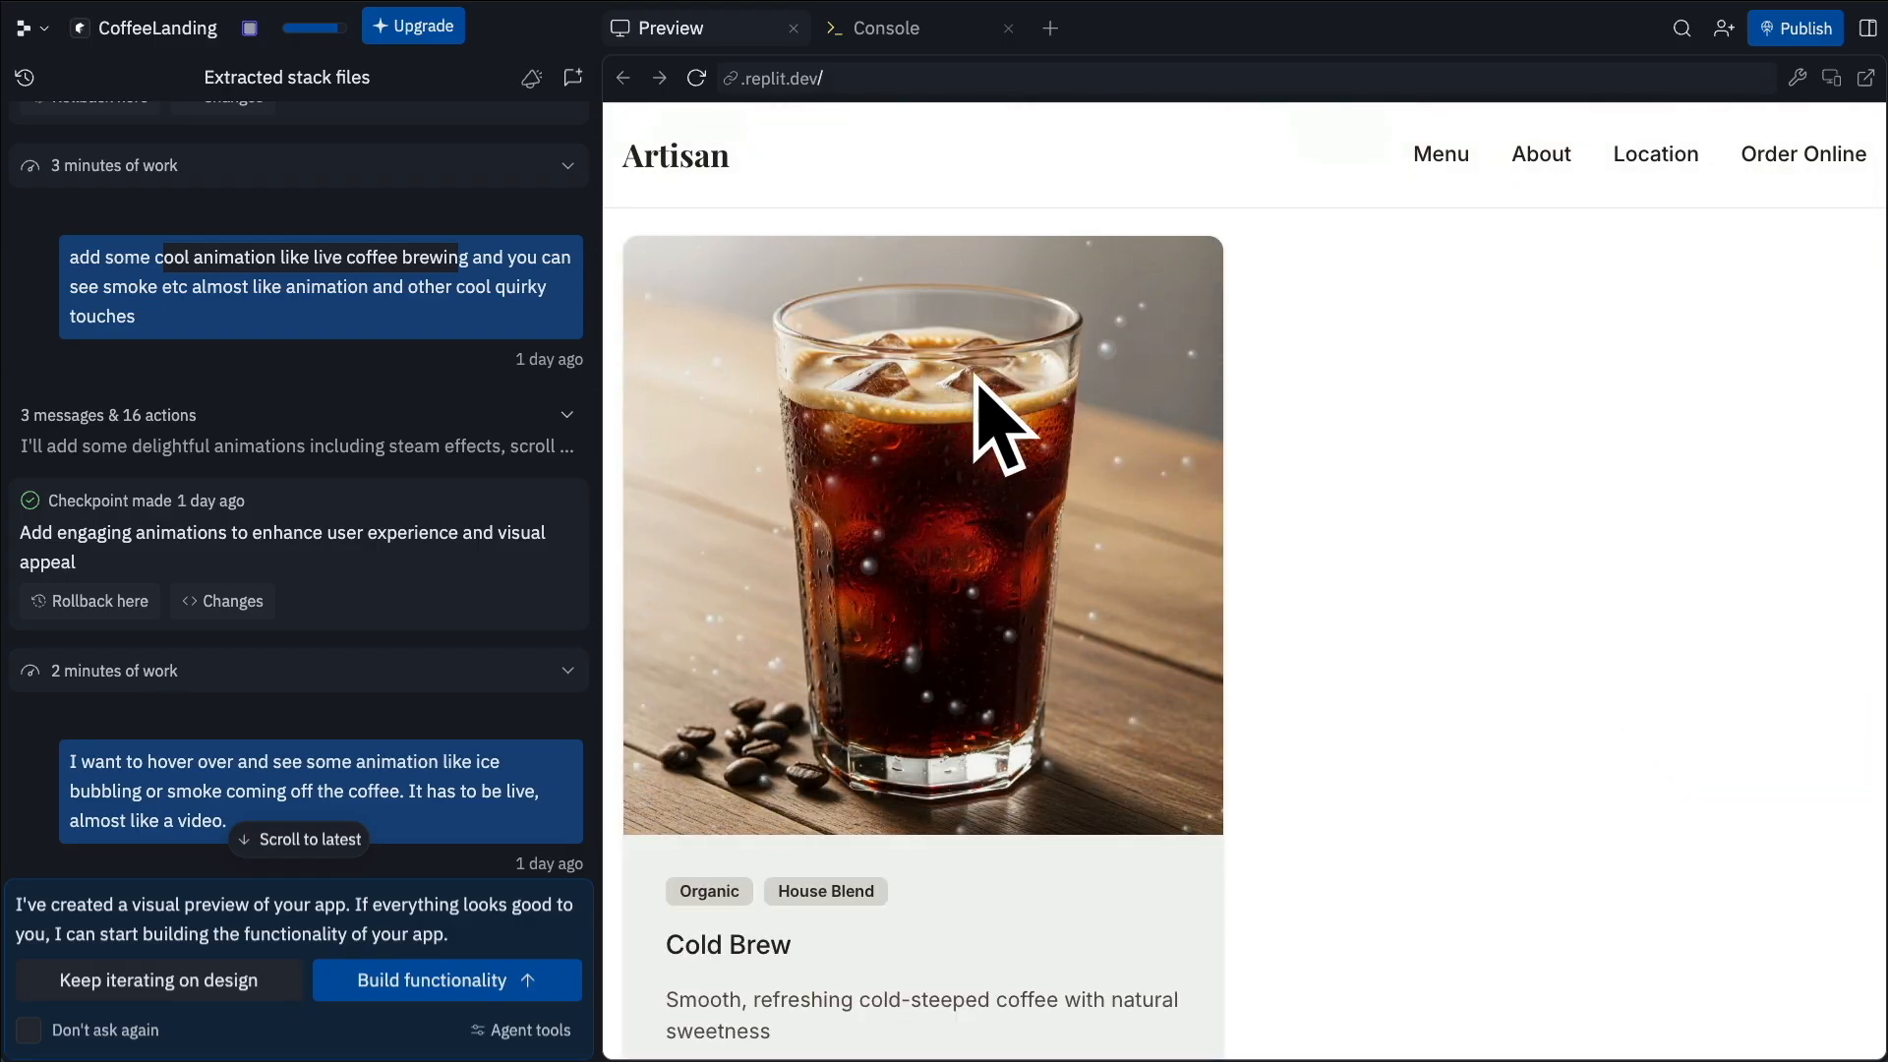
scroll("down", 3)
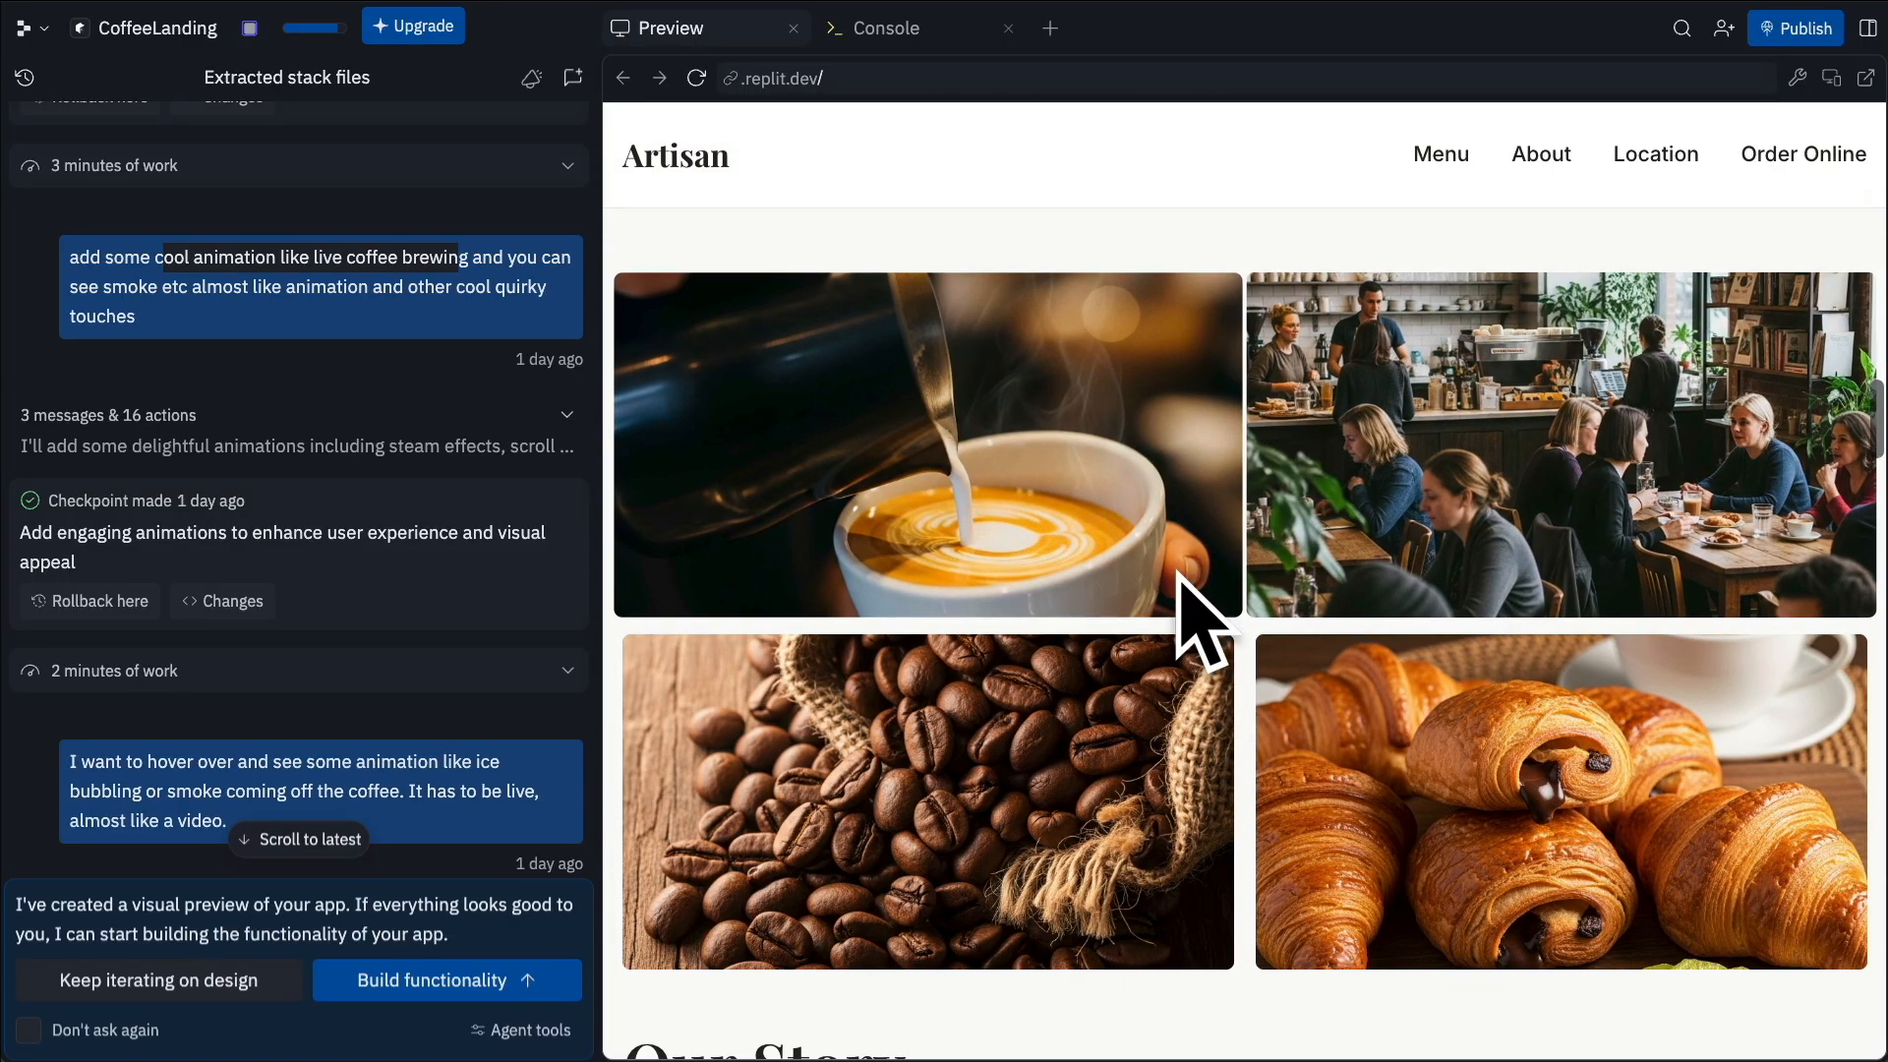
scroll("down", 3)
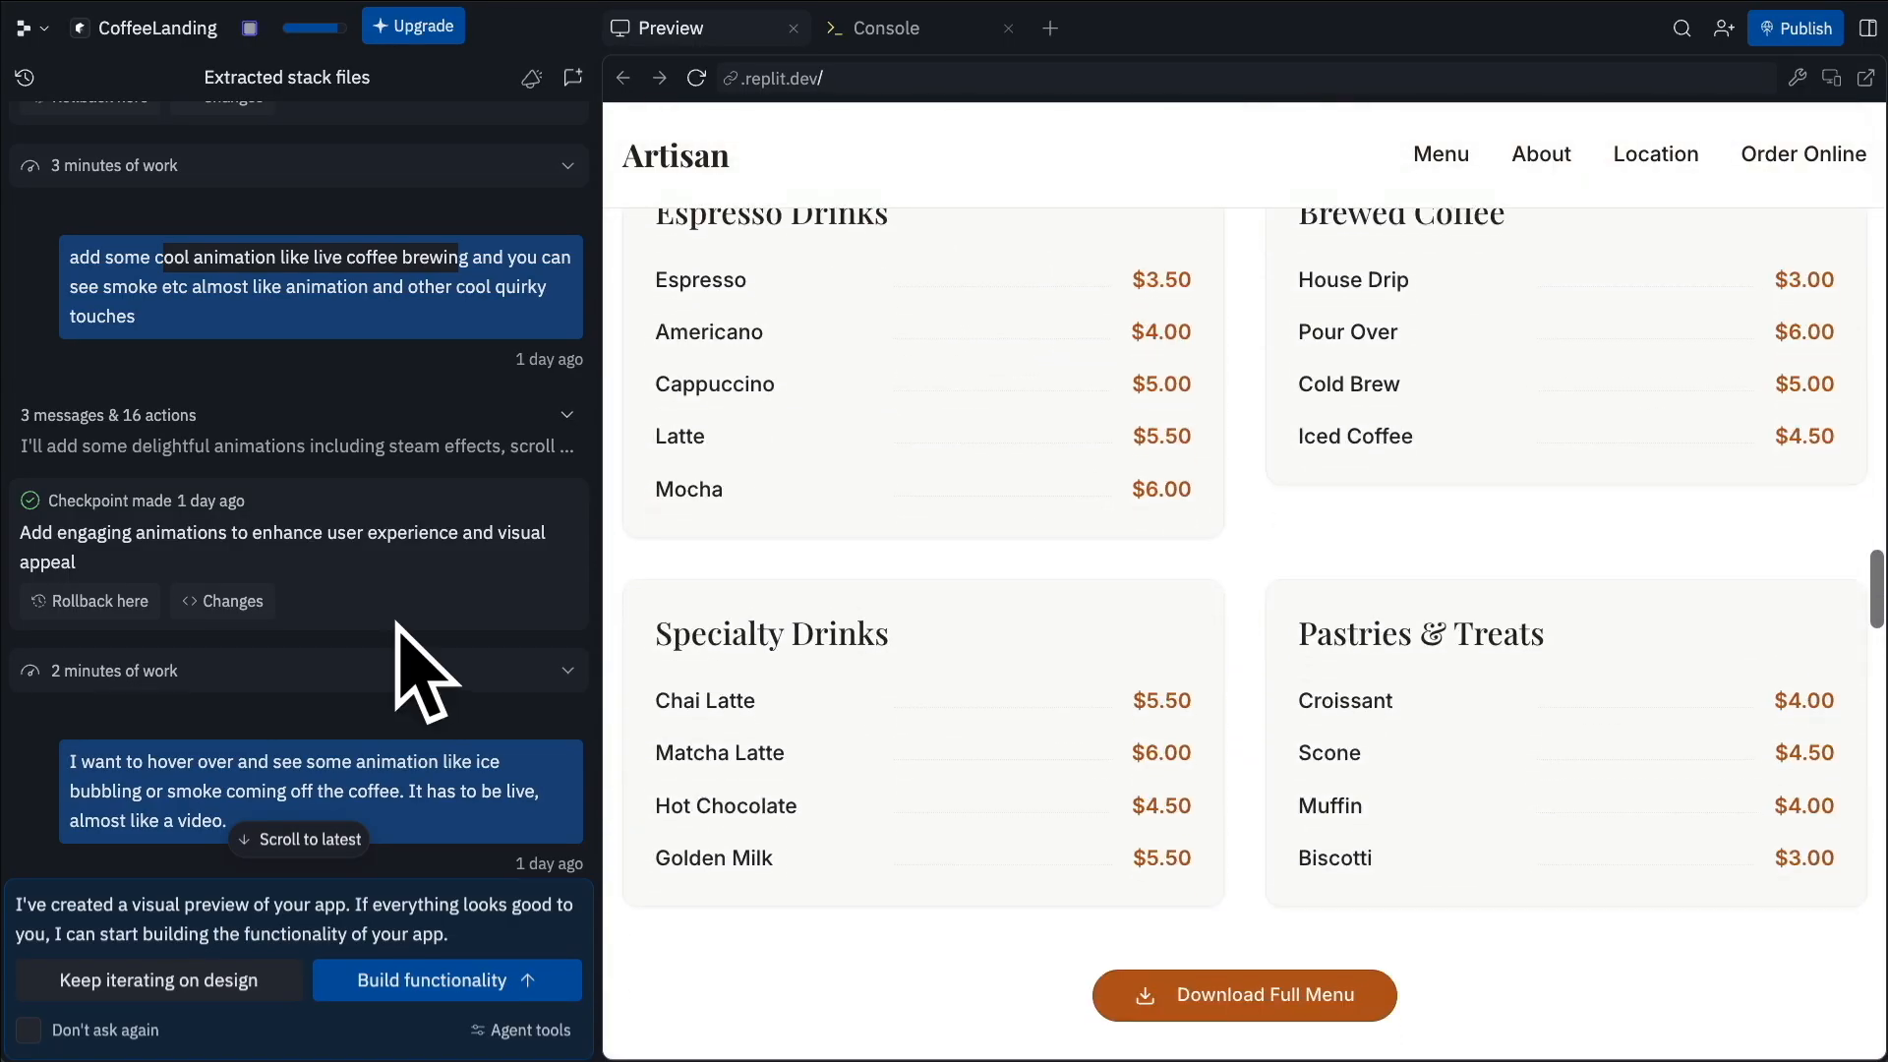
mouse_move(337, 854)
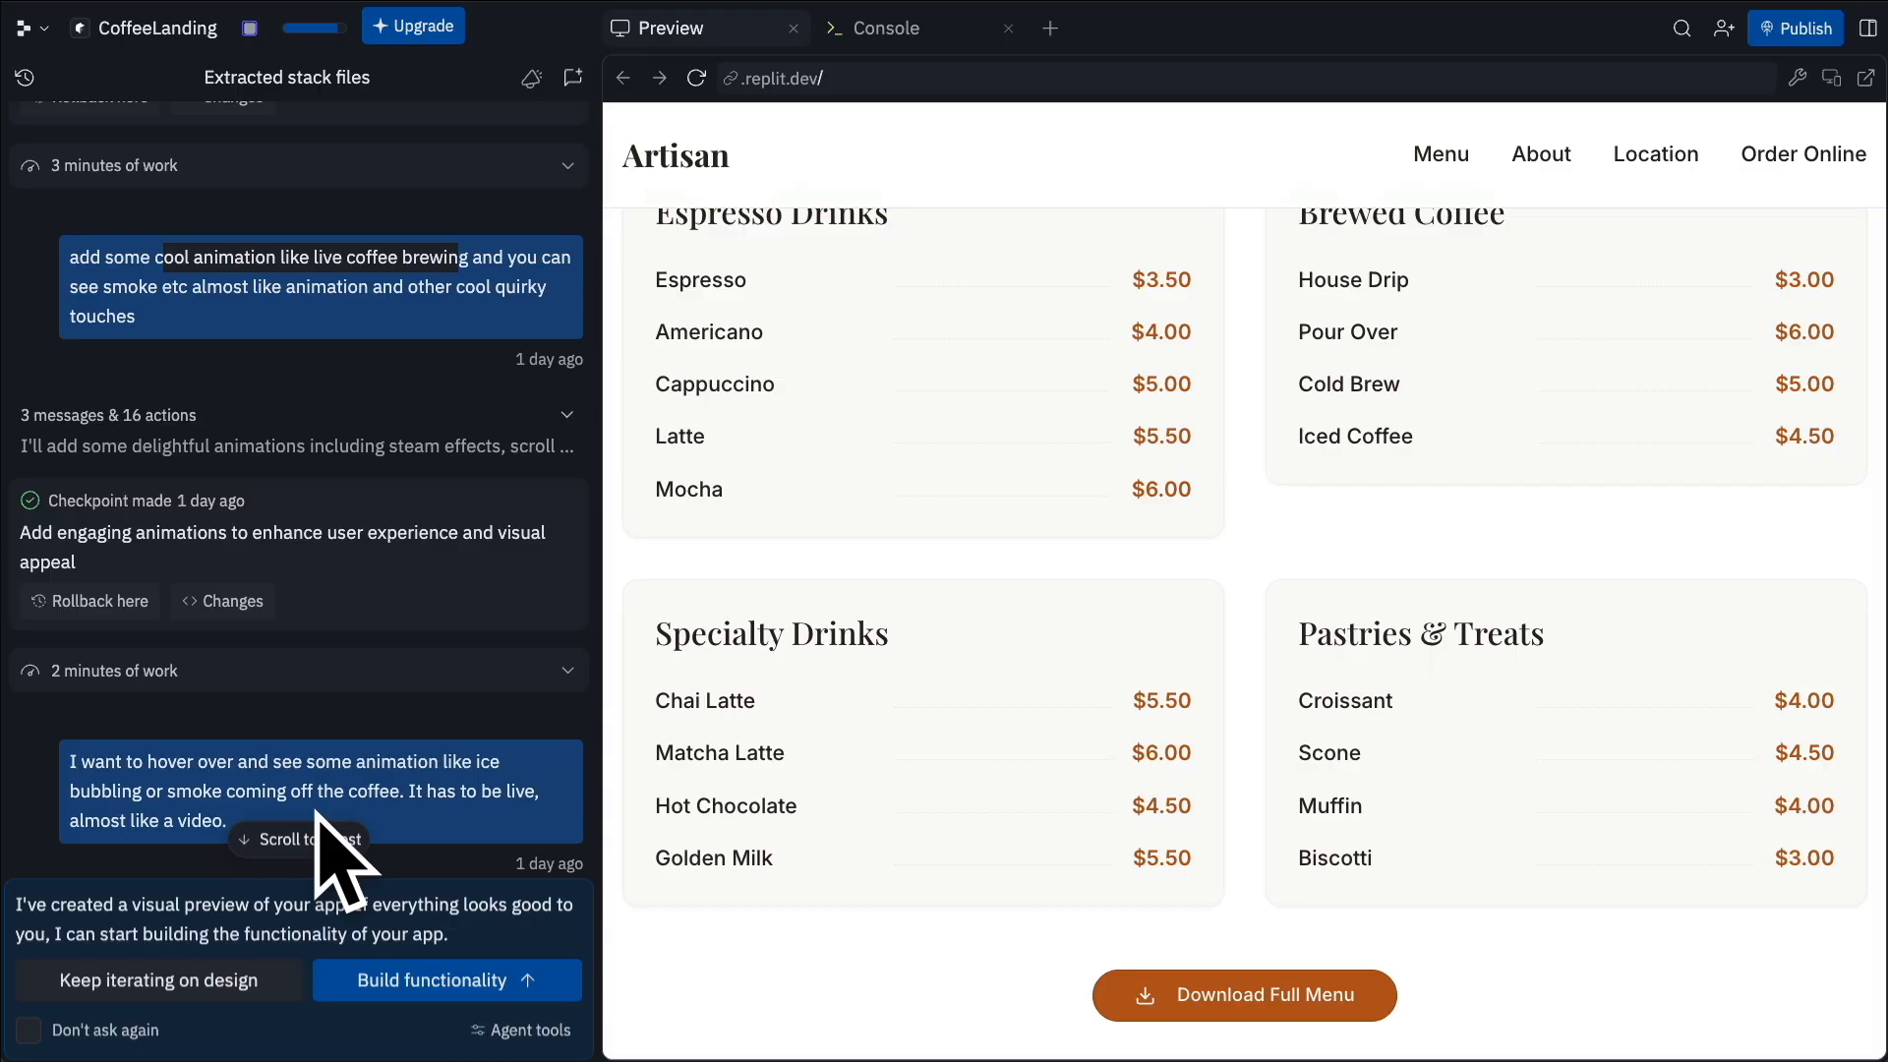
scroll("down", 3)
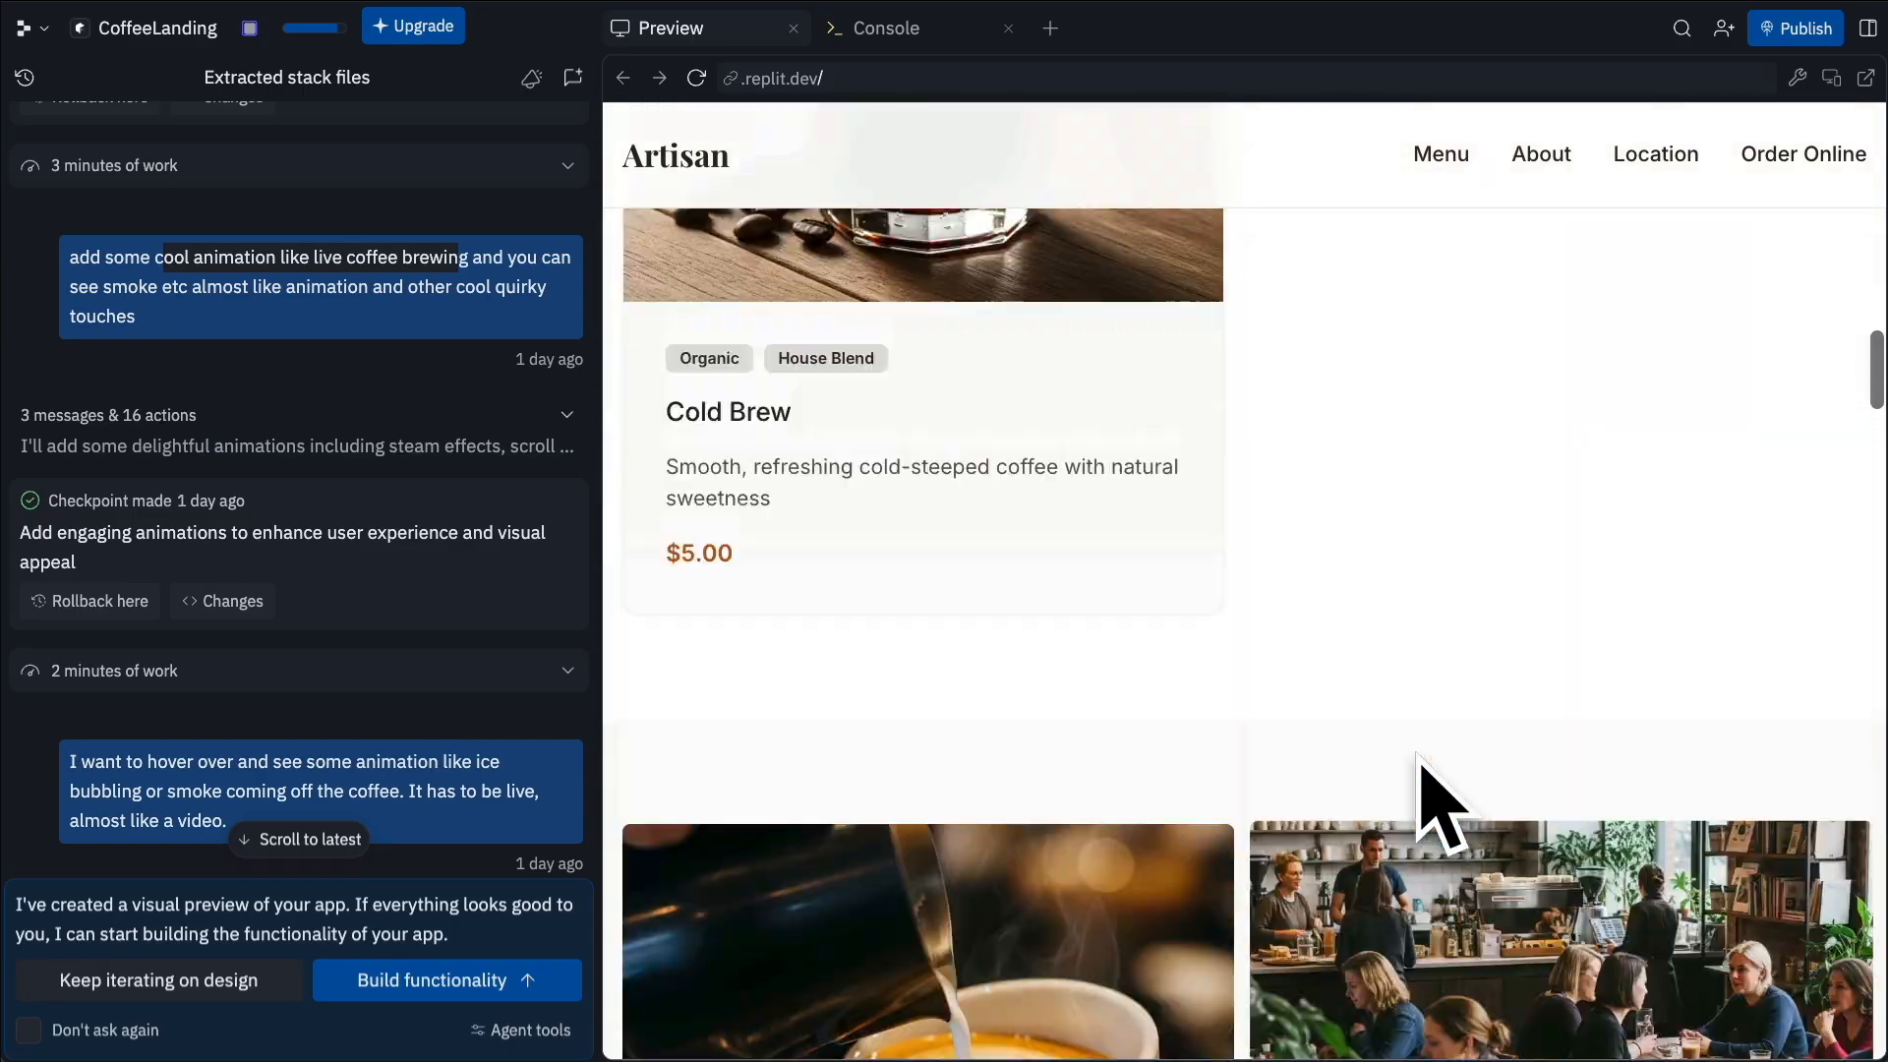
scroll("down", 3)
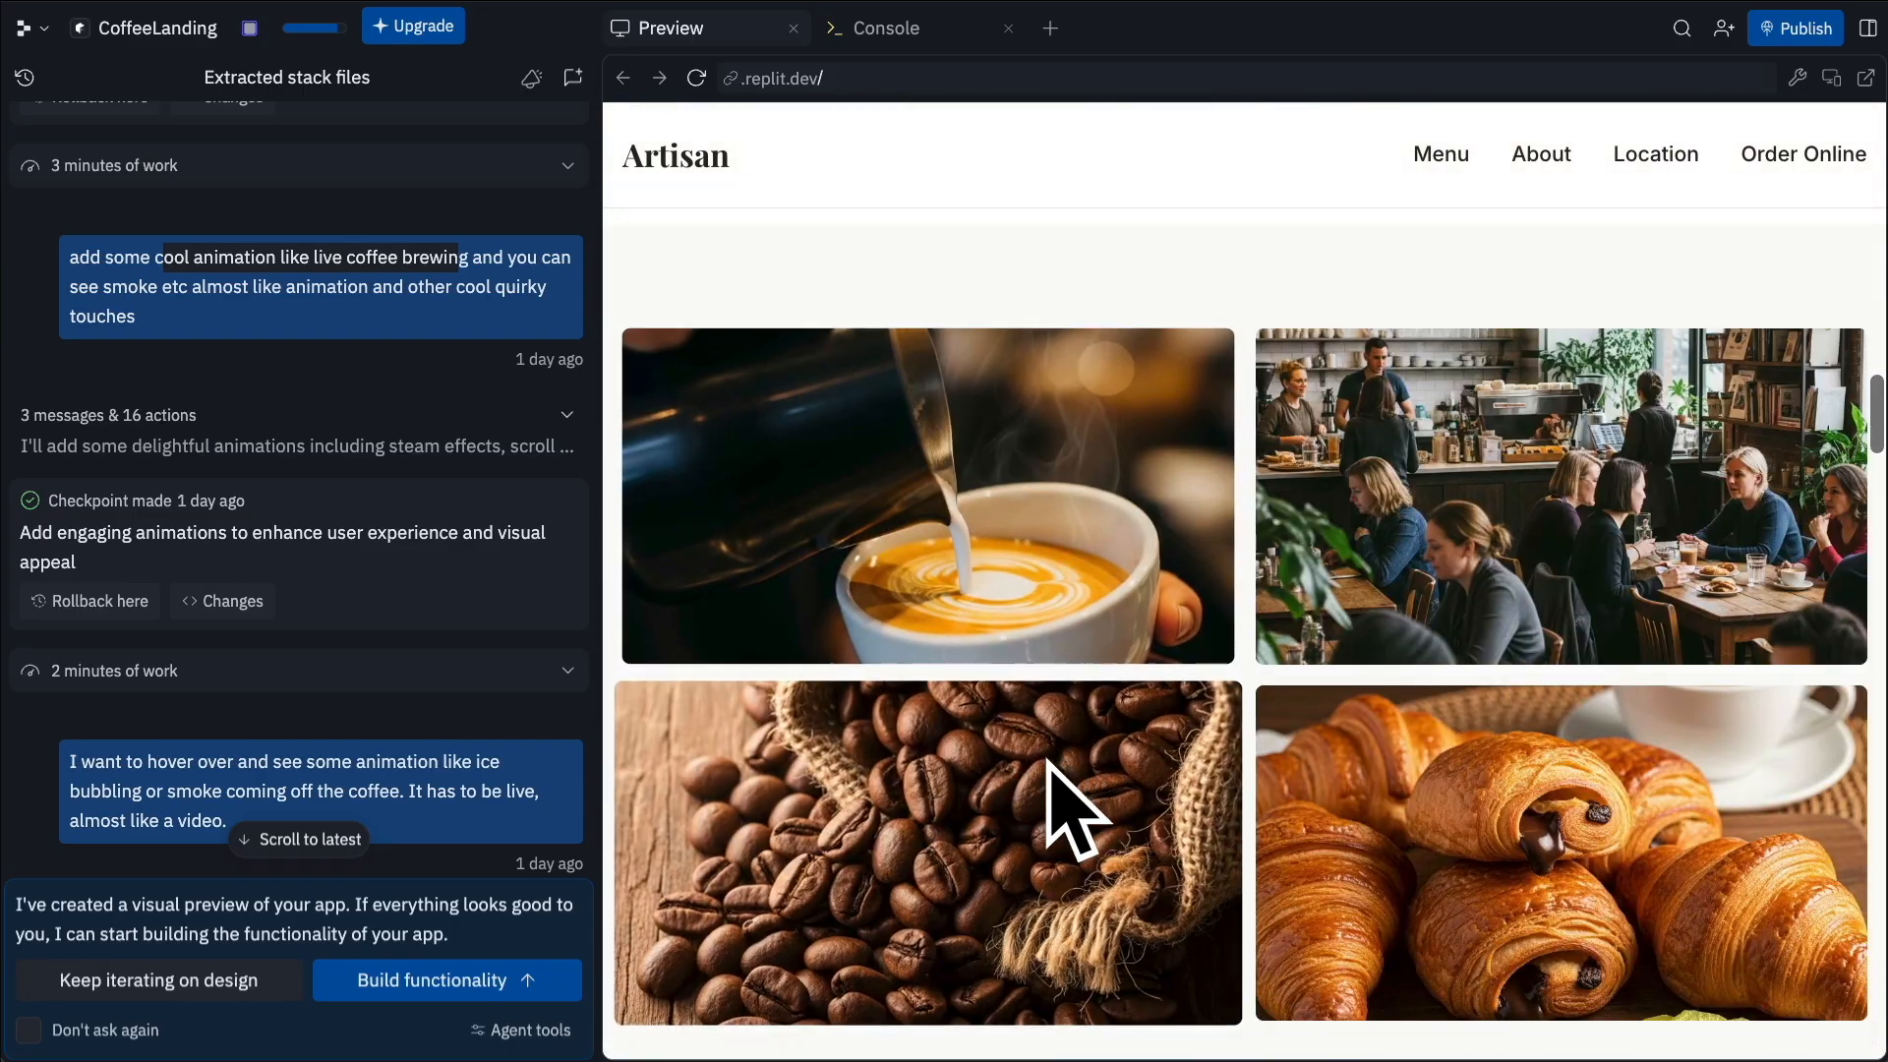
scroll("down", 3)
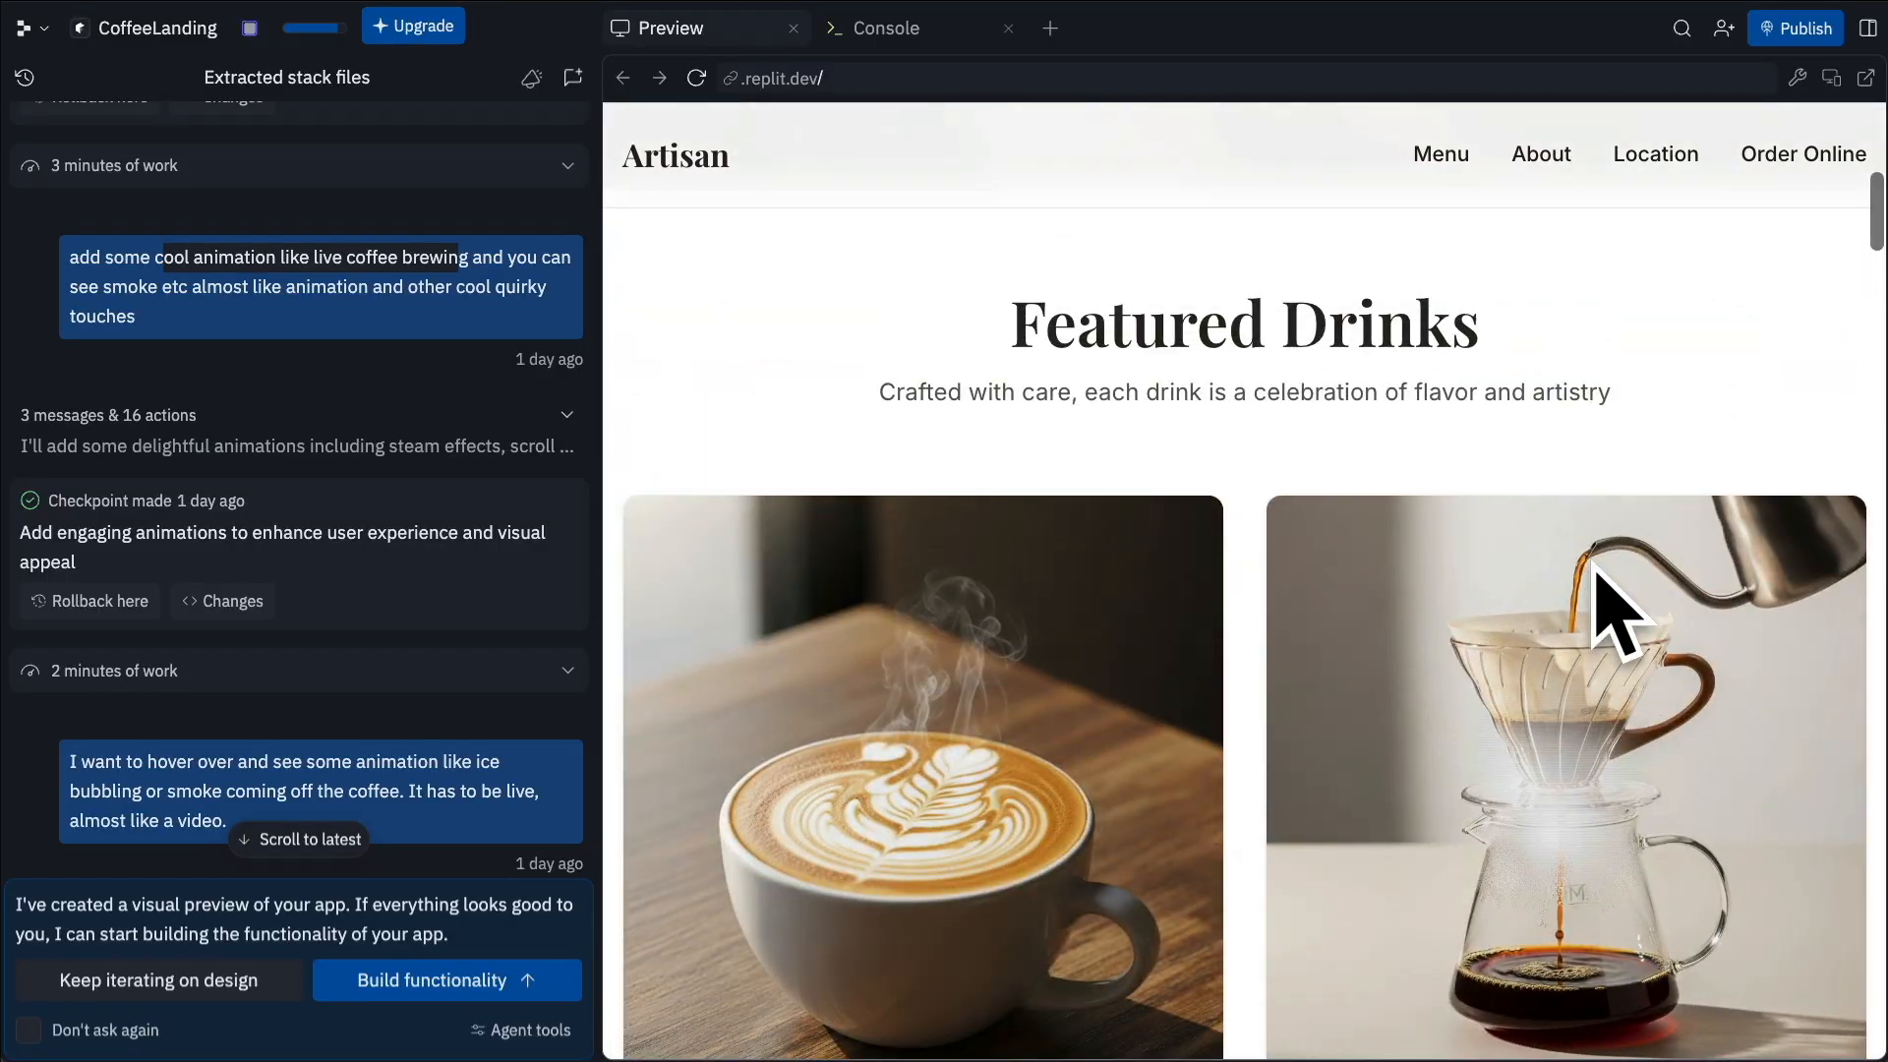
scroll("down", 3)
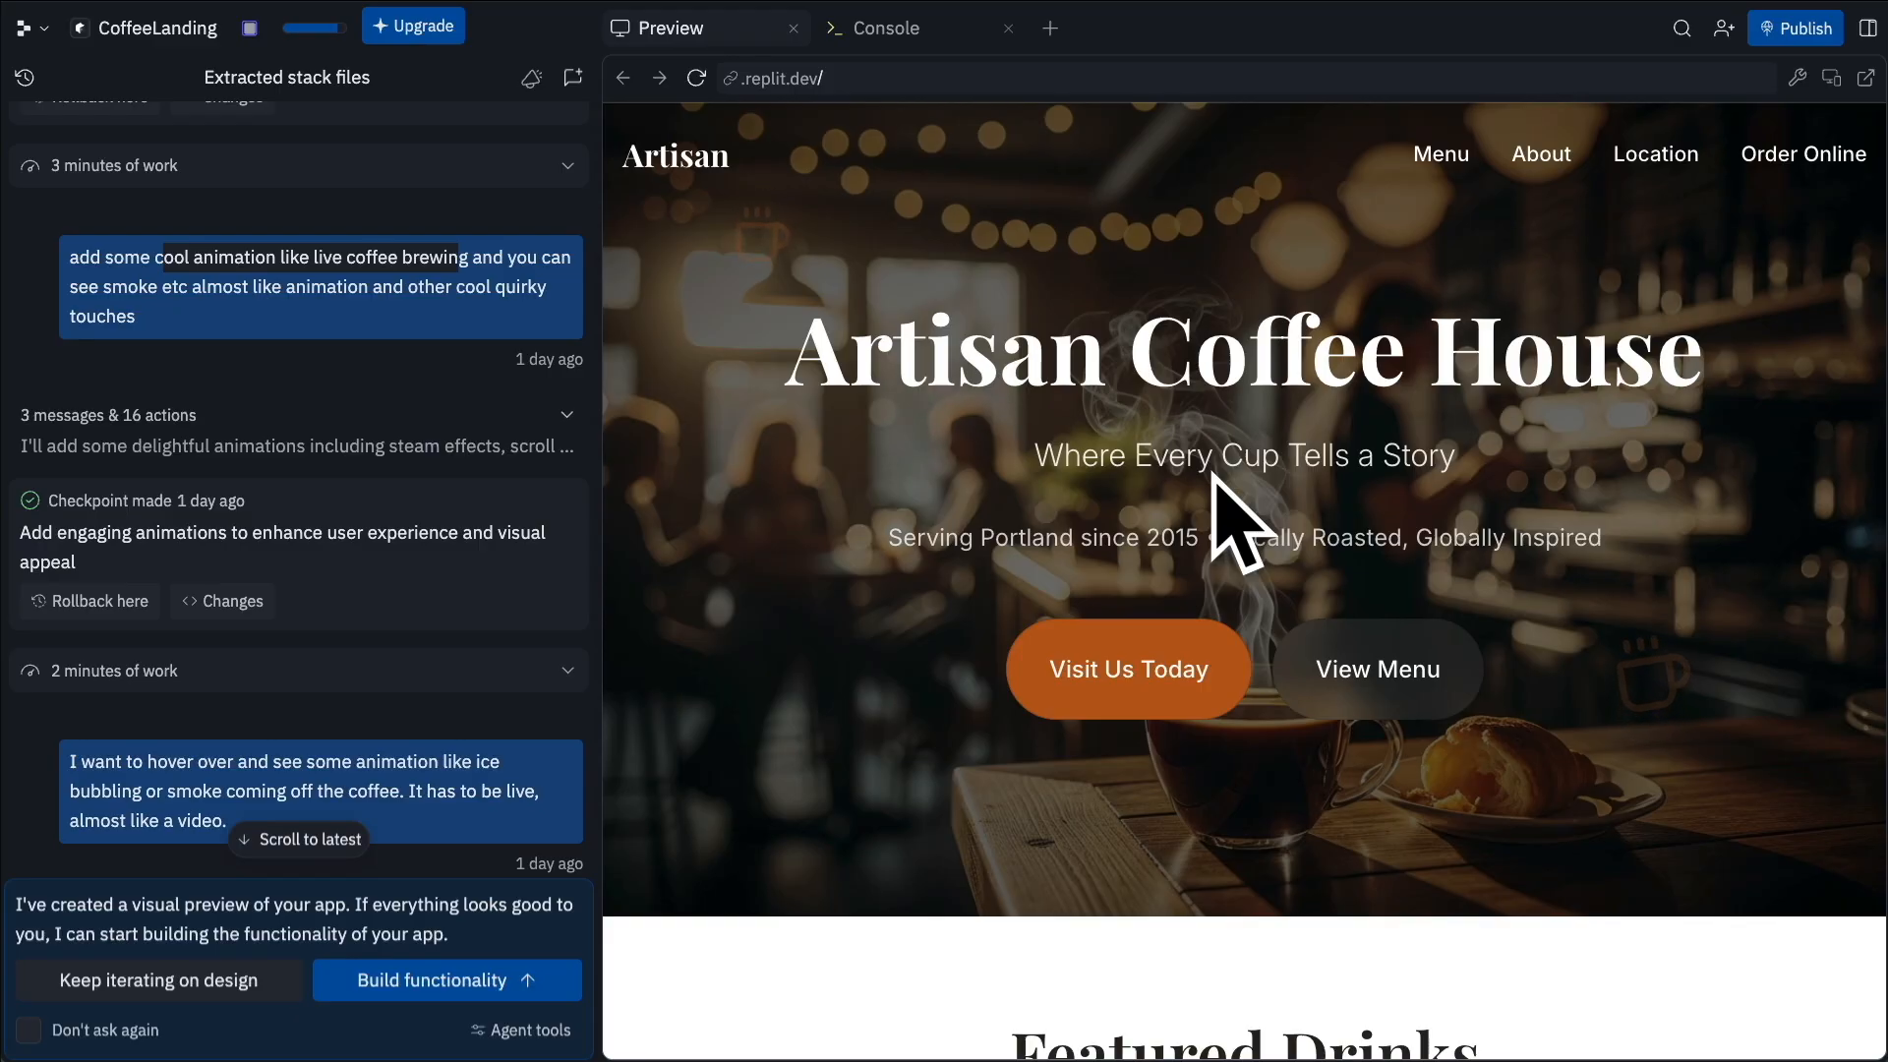
scroll("down", 3)
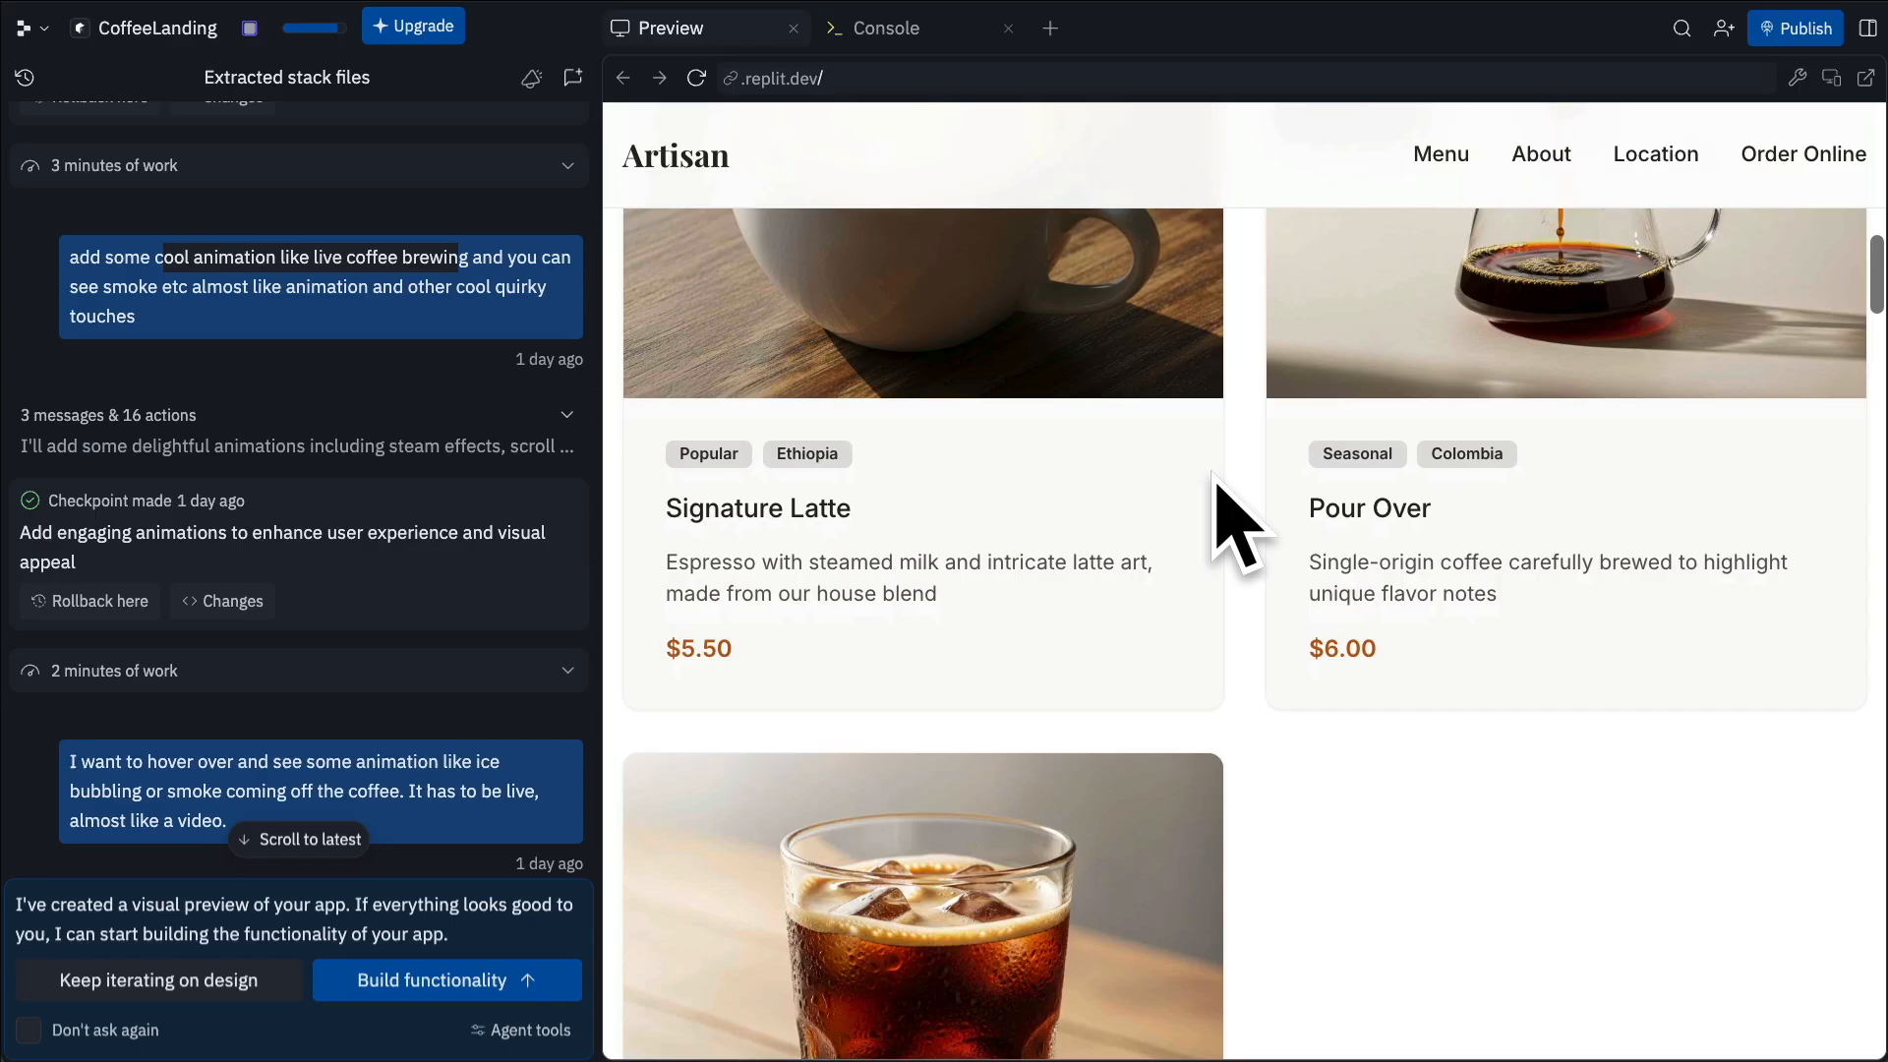
scroll("down", 3)
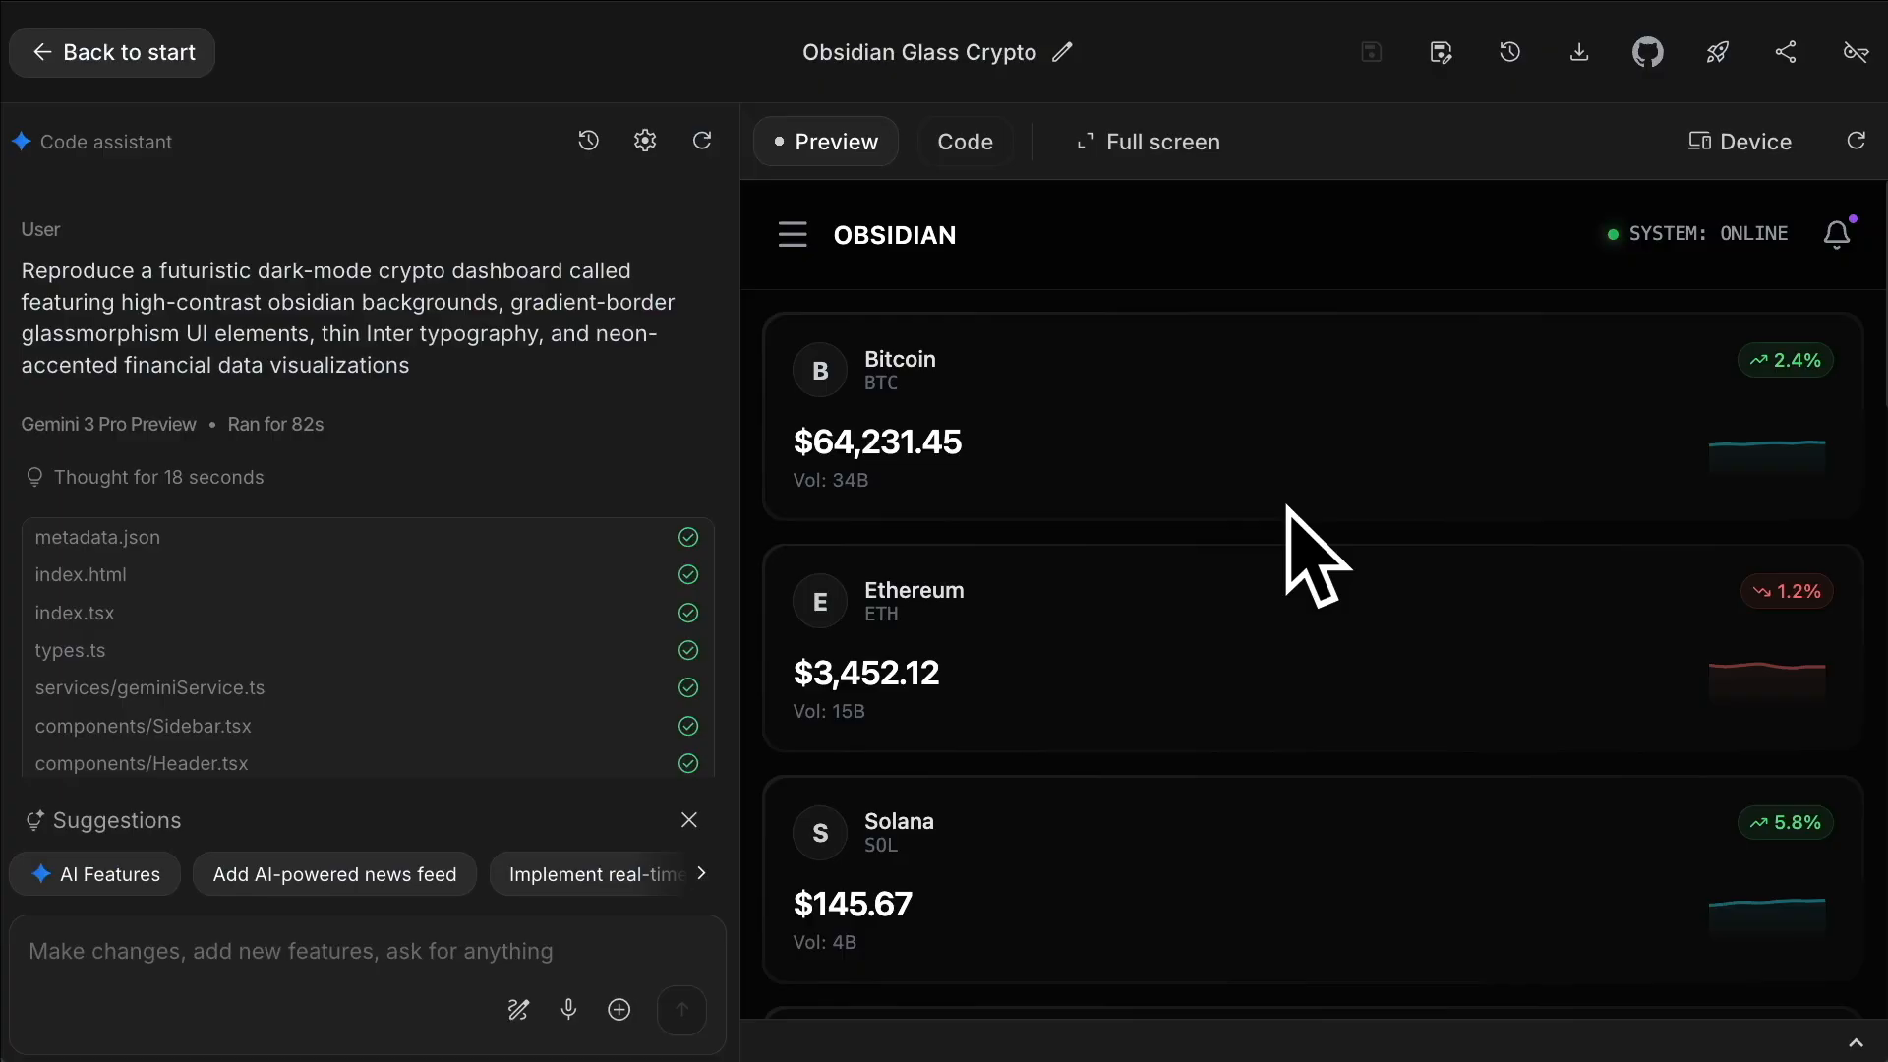
mouse_move(1390, 573)
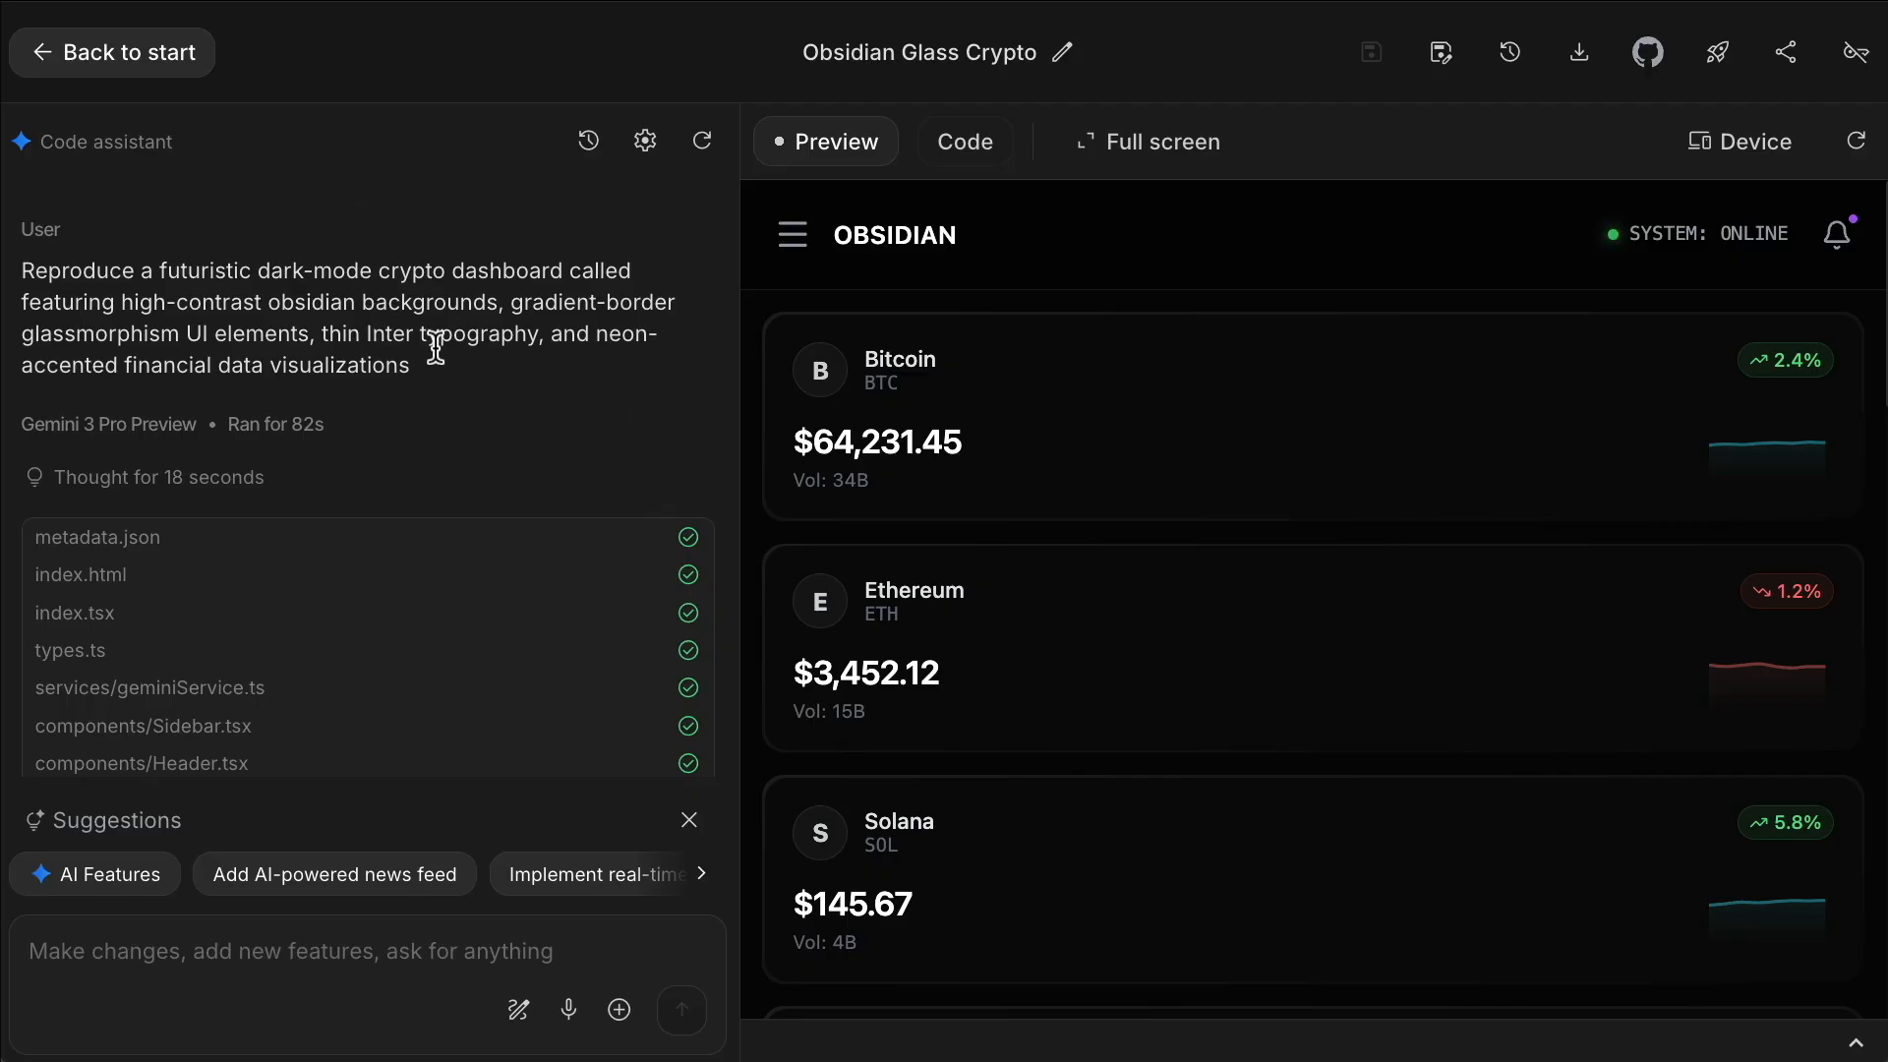
Step: Highlight the Obsidian Glass Crypto prompt and scroll the dashboard with its coin cards and chart
left_click_drag(21, 270, 409, 365)
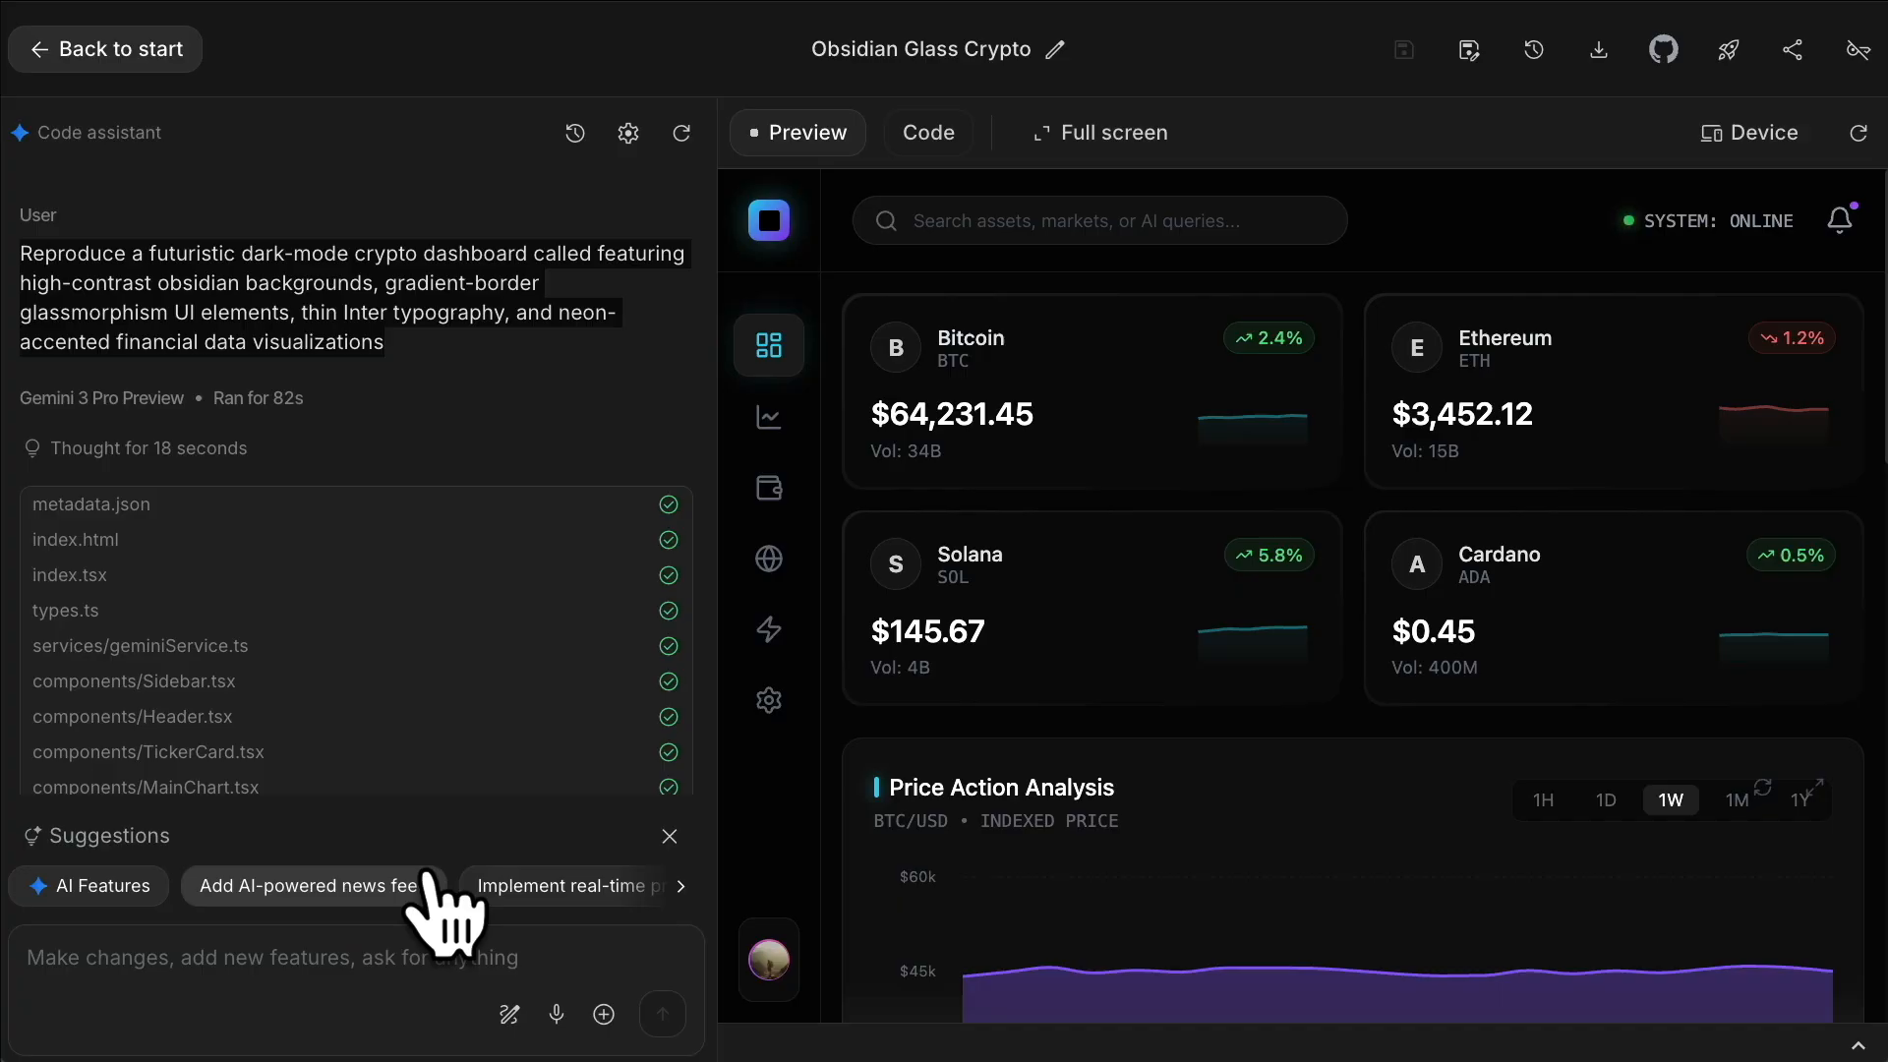
mouse_move(1270, 578)
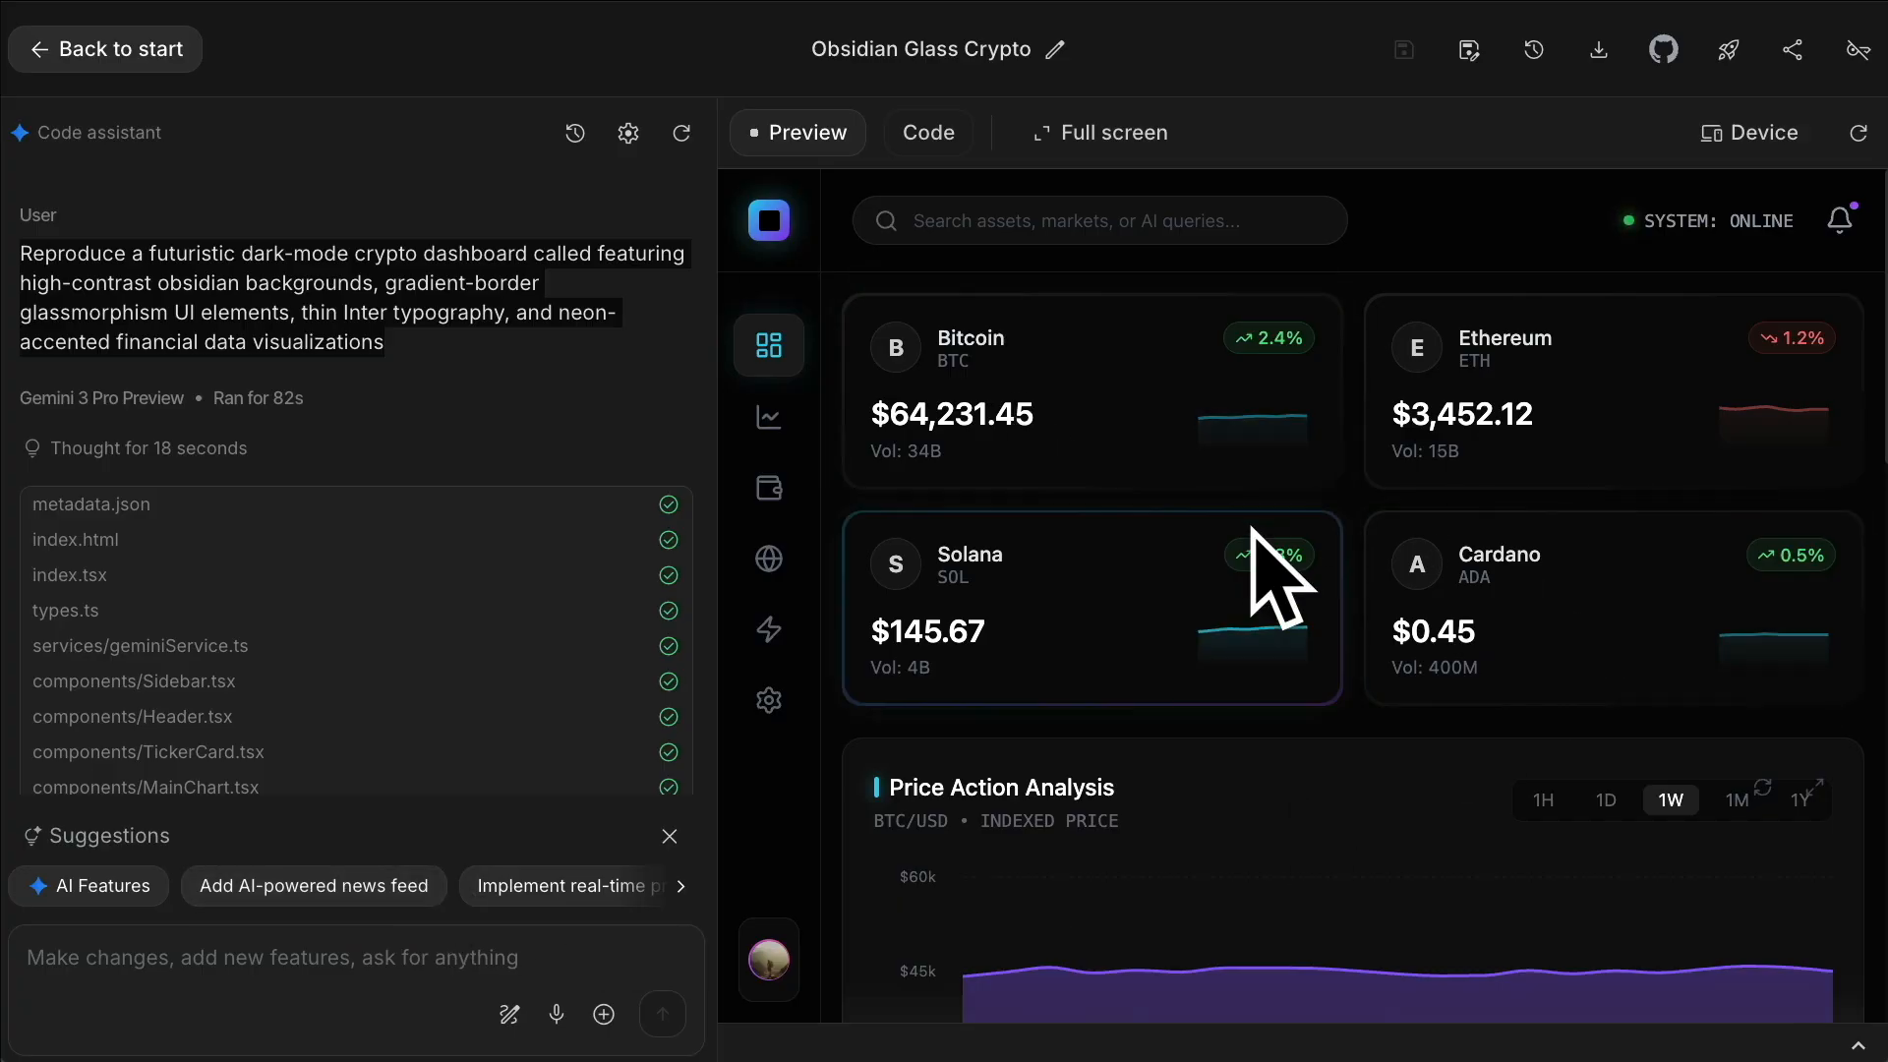
scroll("down", 3)
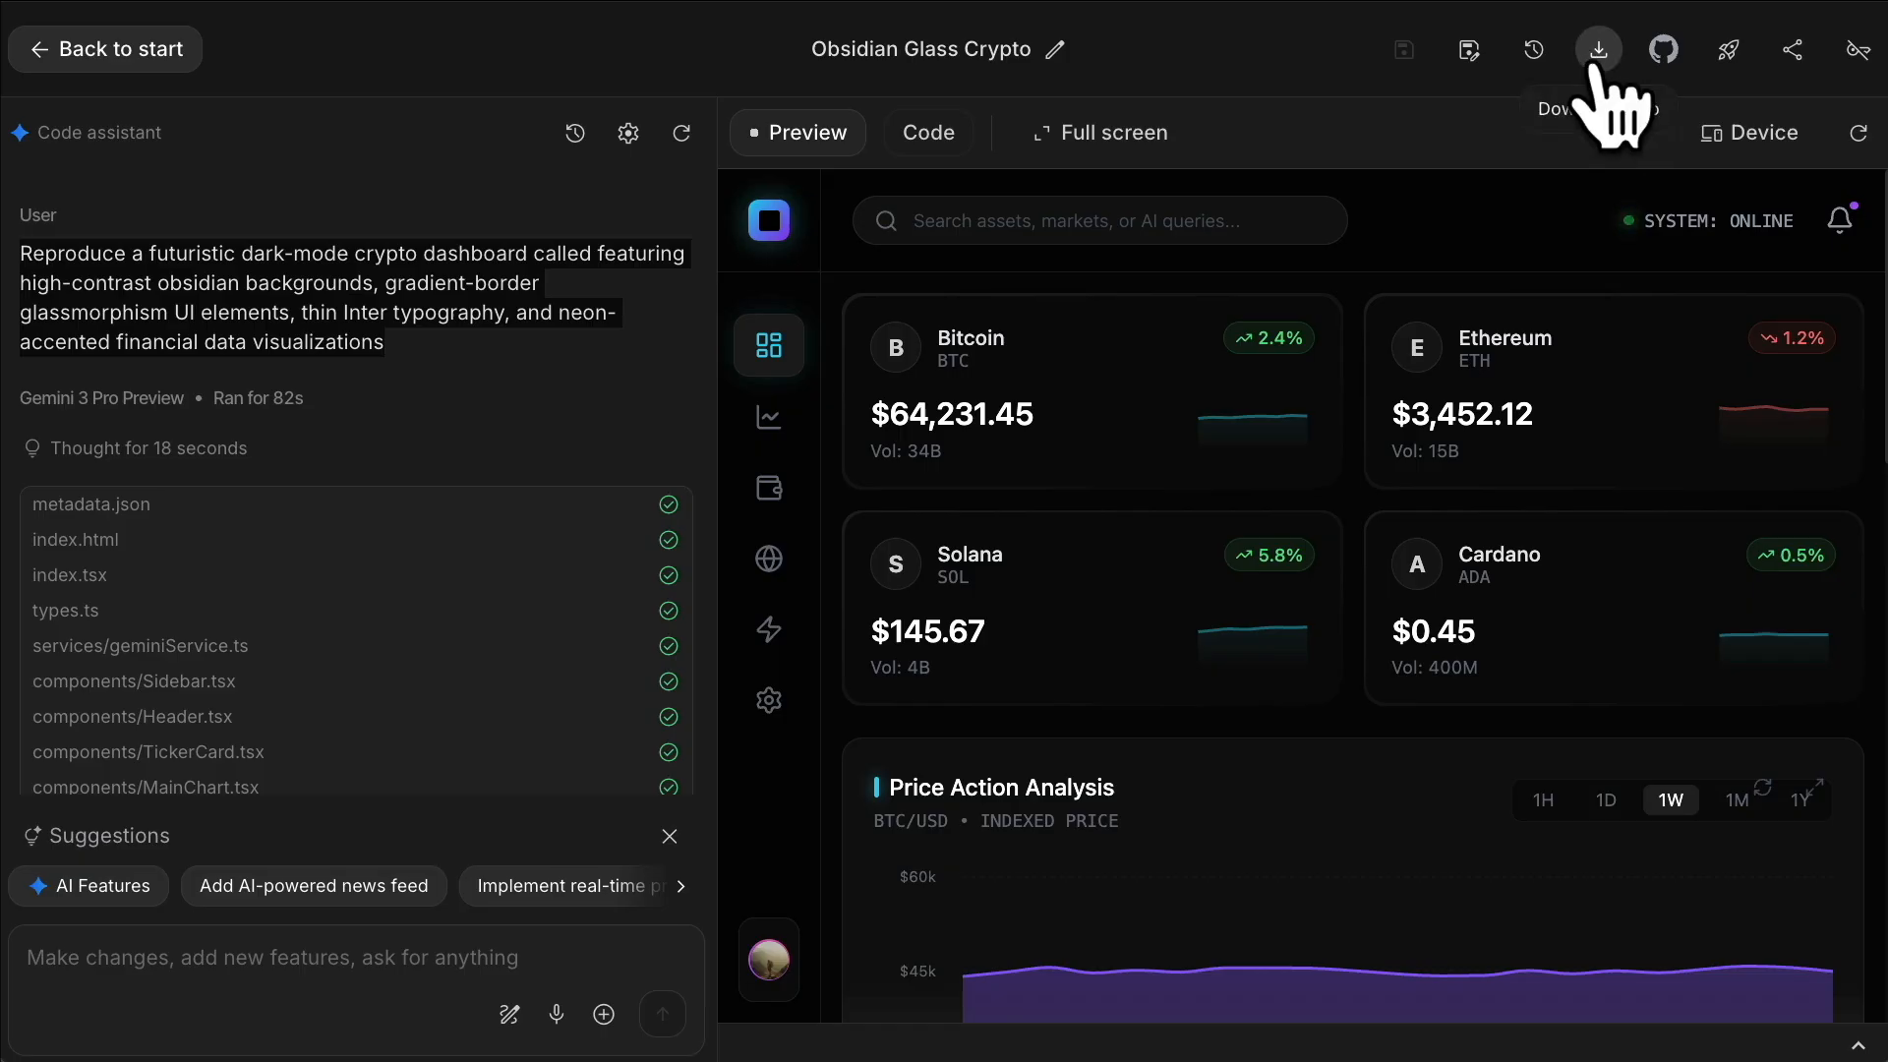
mouse_move(1726, 49)
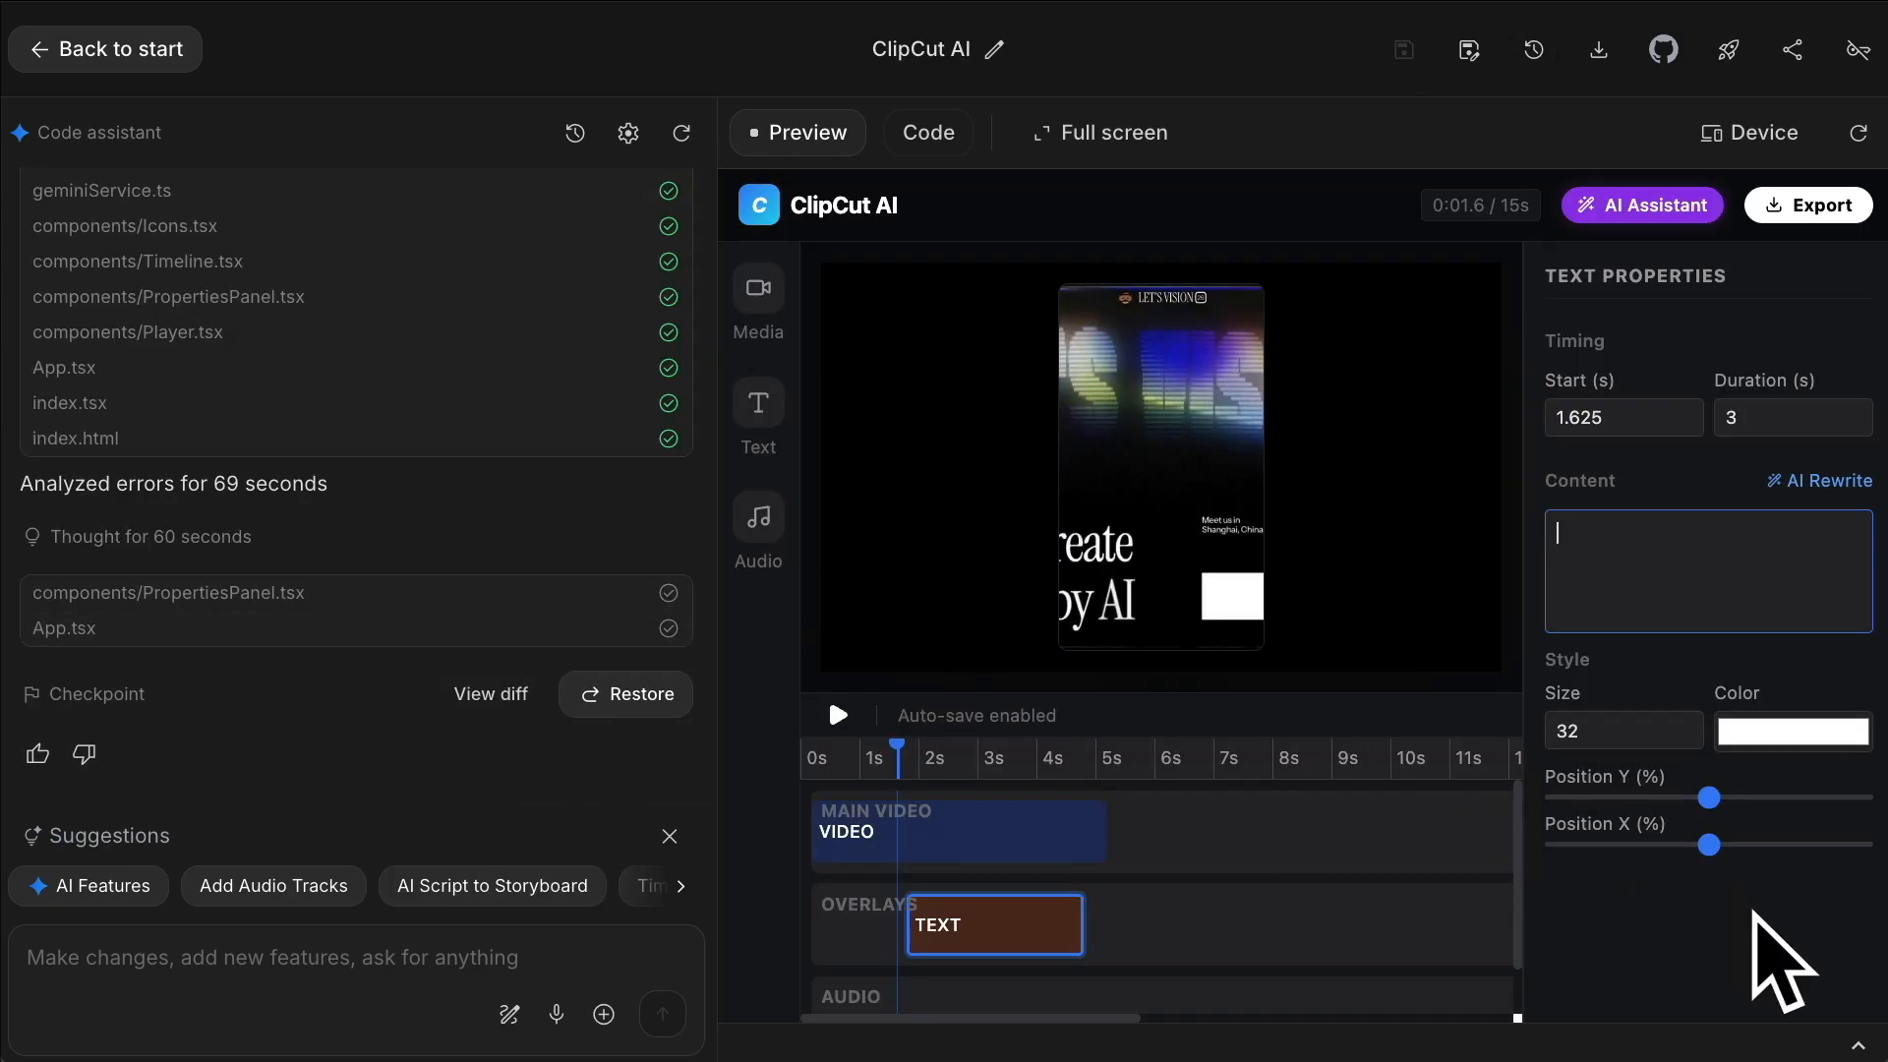
mouse_move(813, 741)
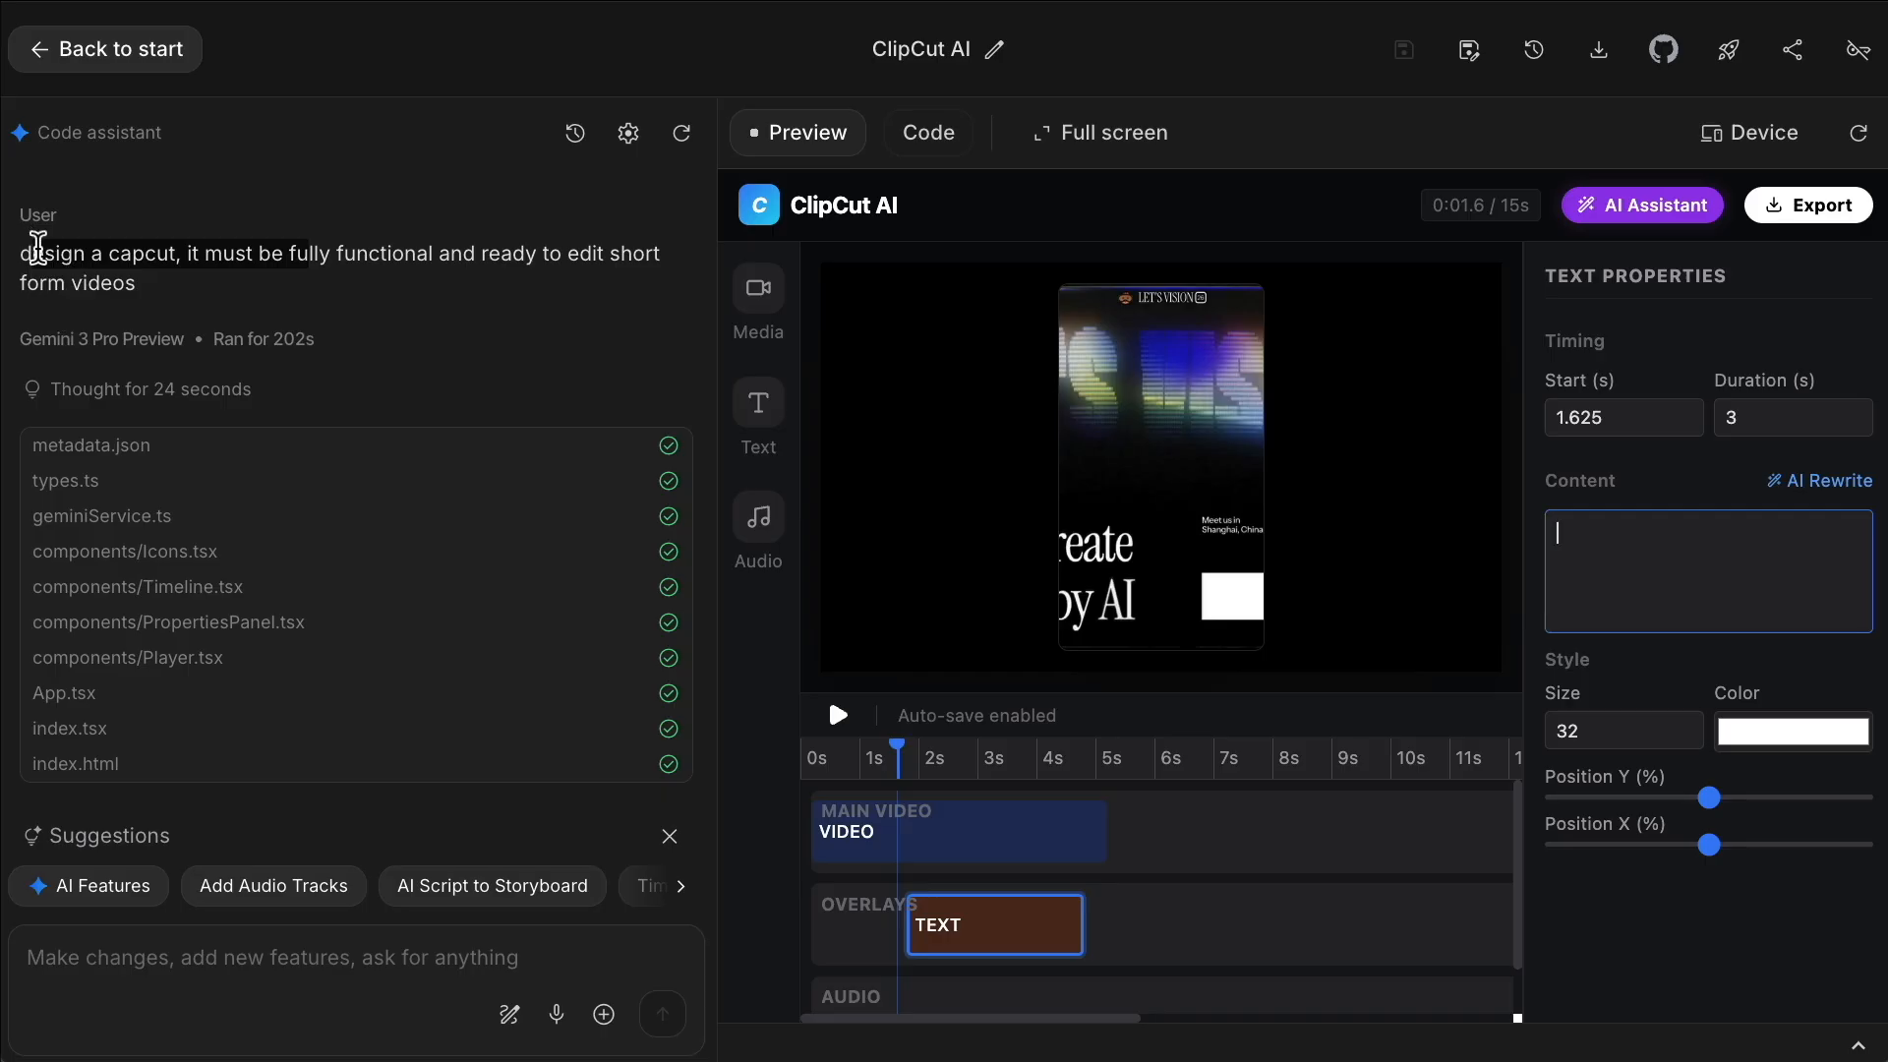
mouse_move(304, 349)
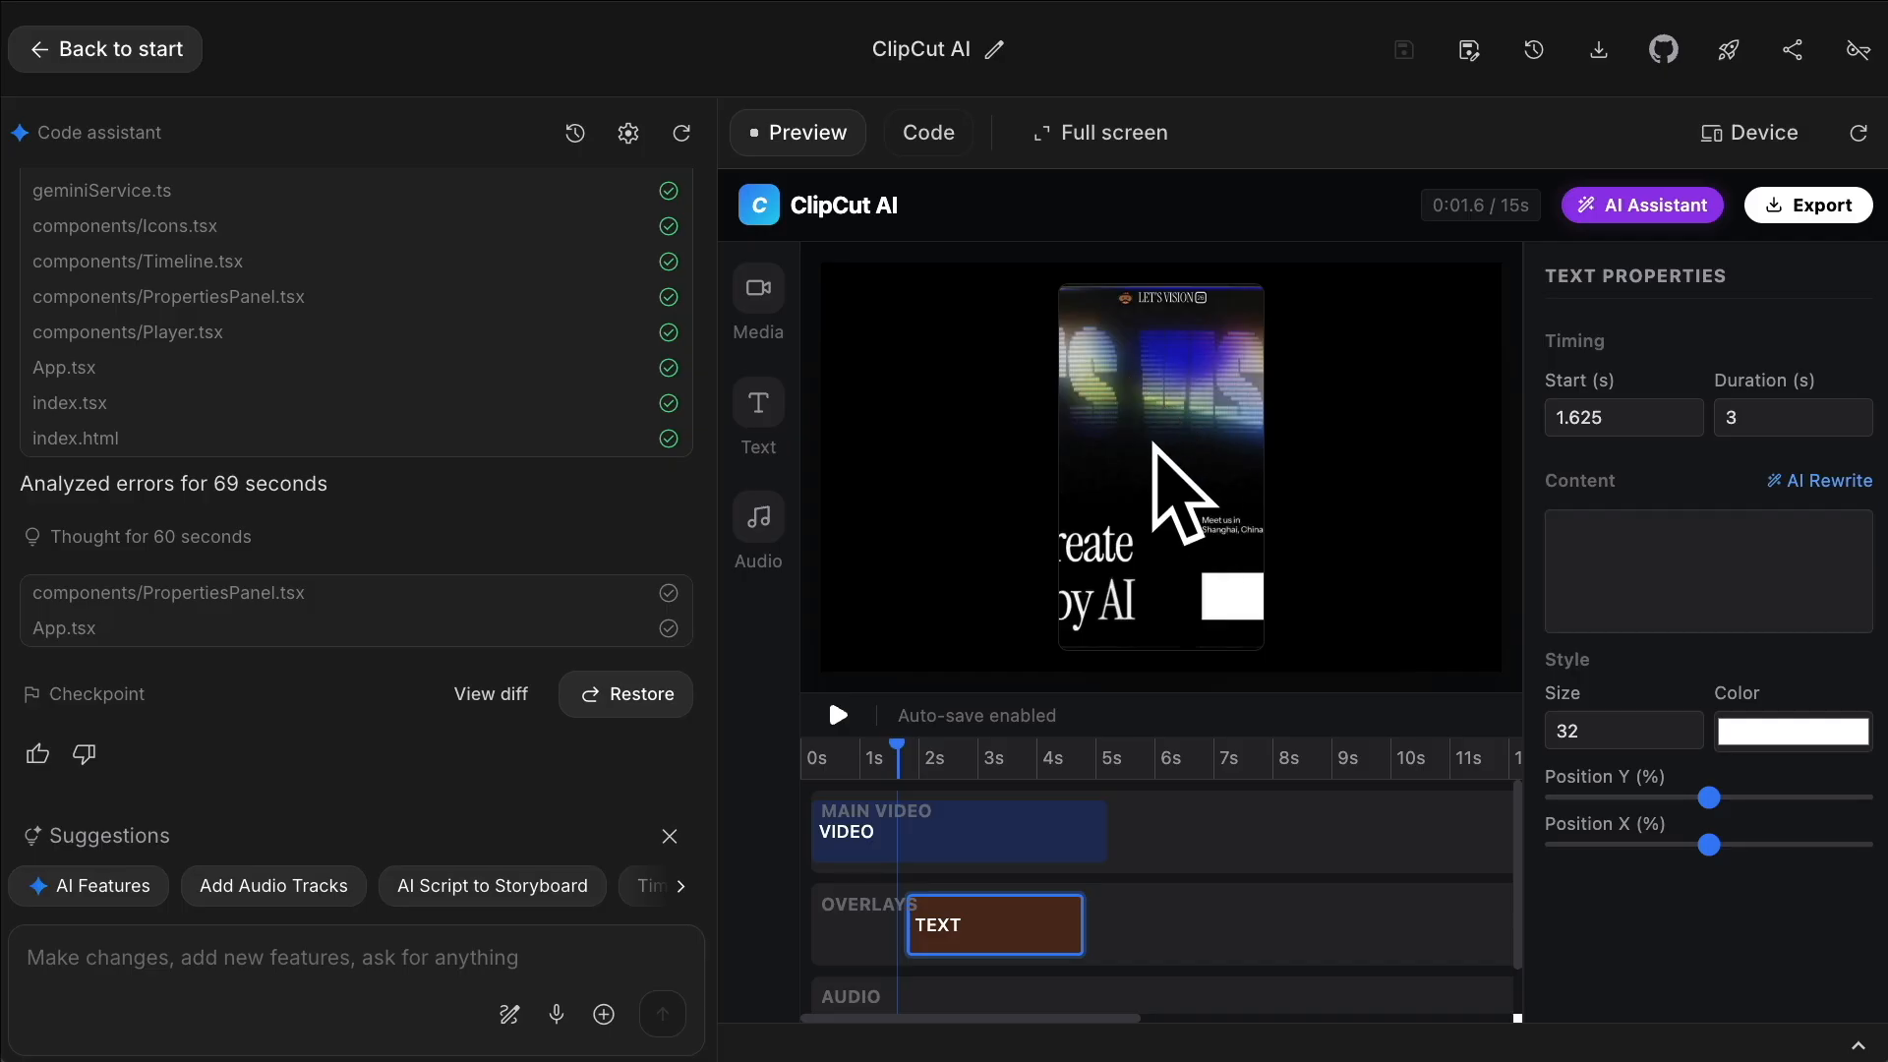
mouse_move(998, 837)
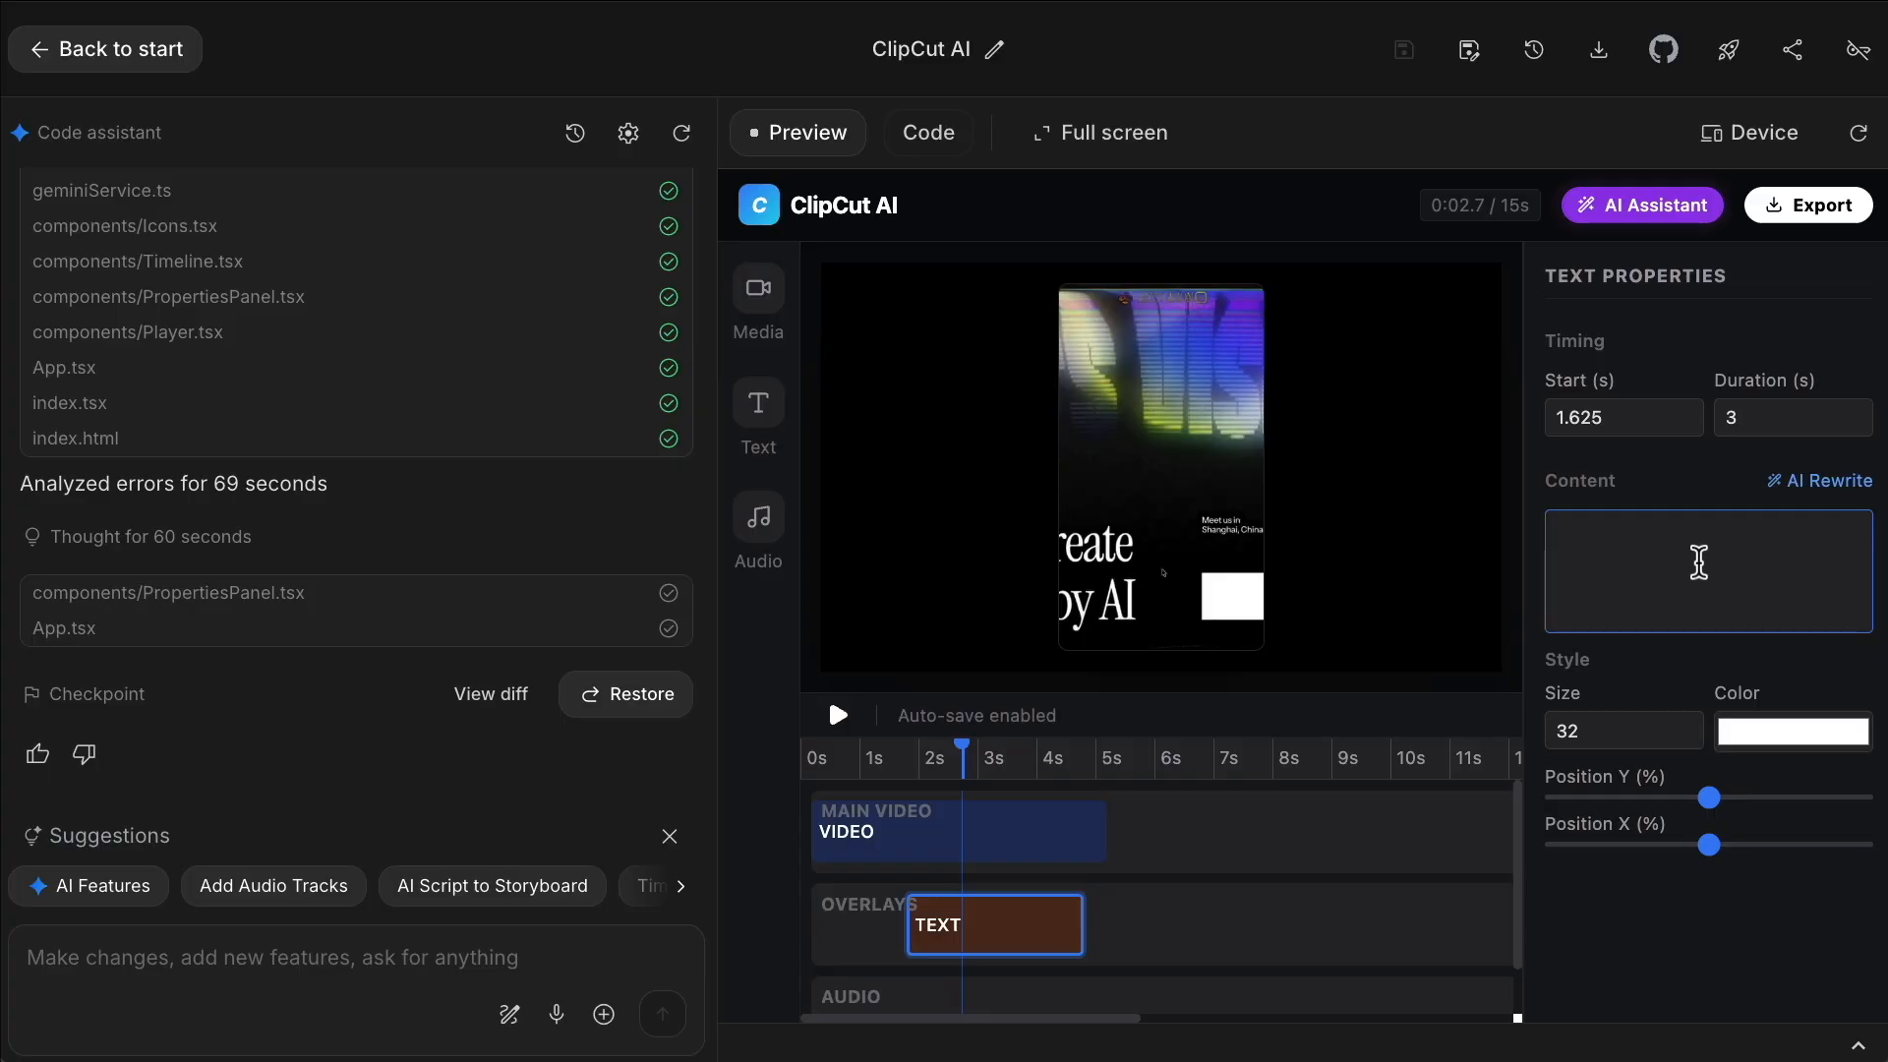
Step: Enter 'text prompt' as the overlay content, then play and pause to preview it
type("text prompt")
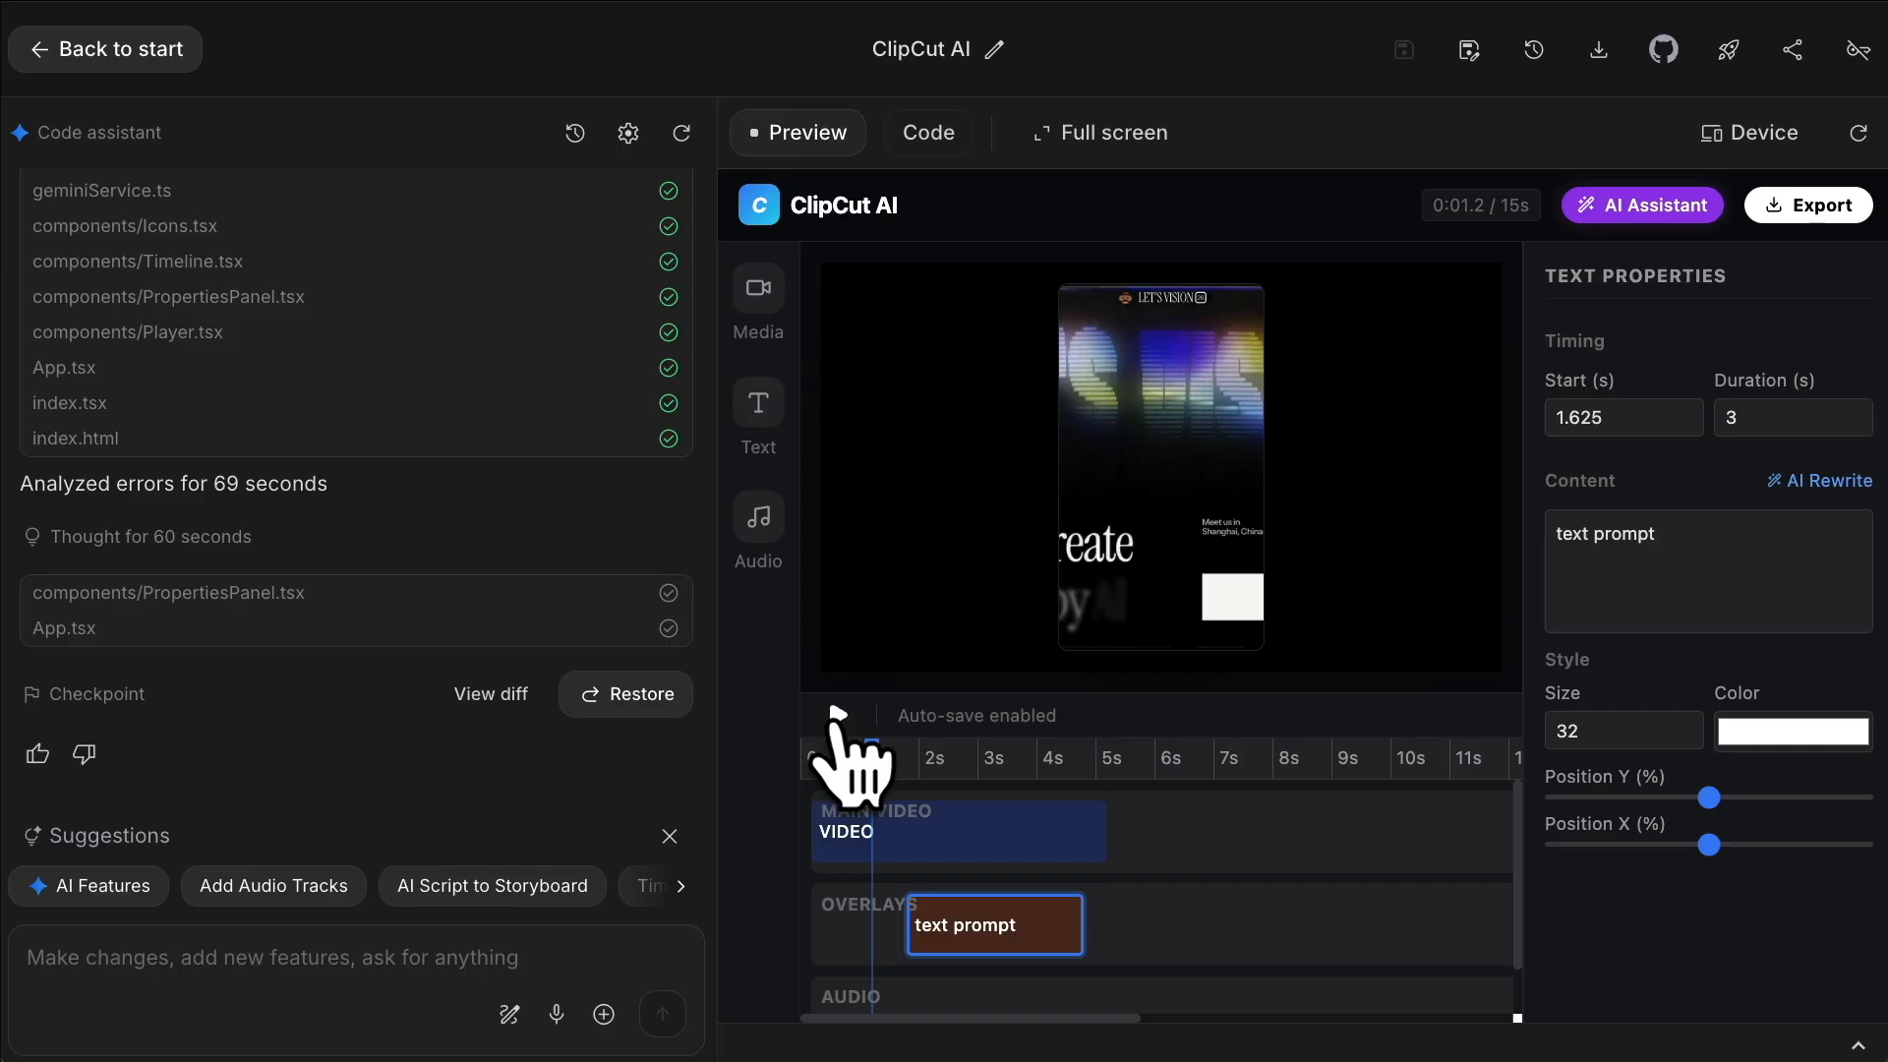
left_click(836, 715)
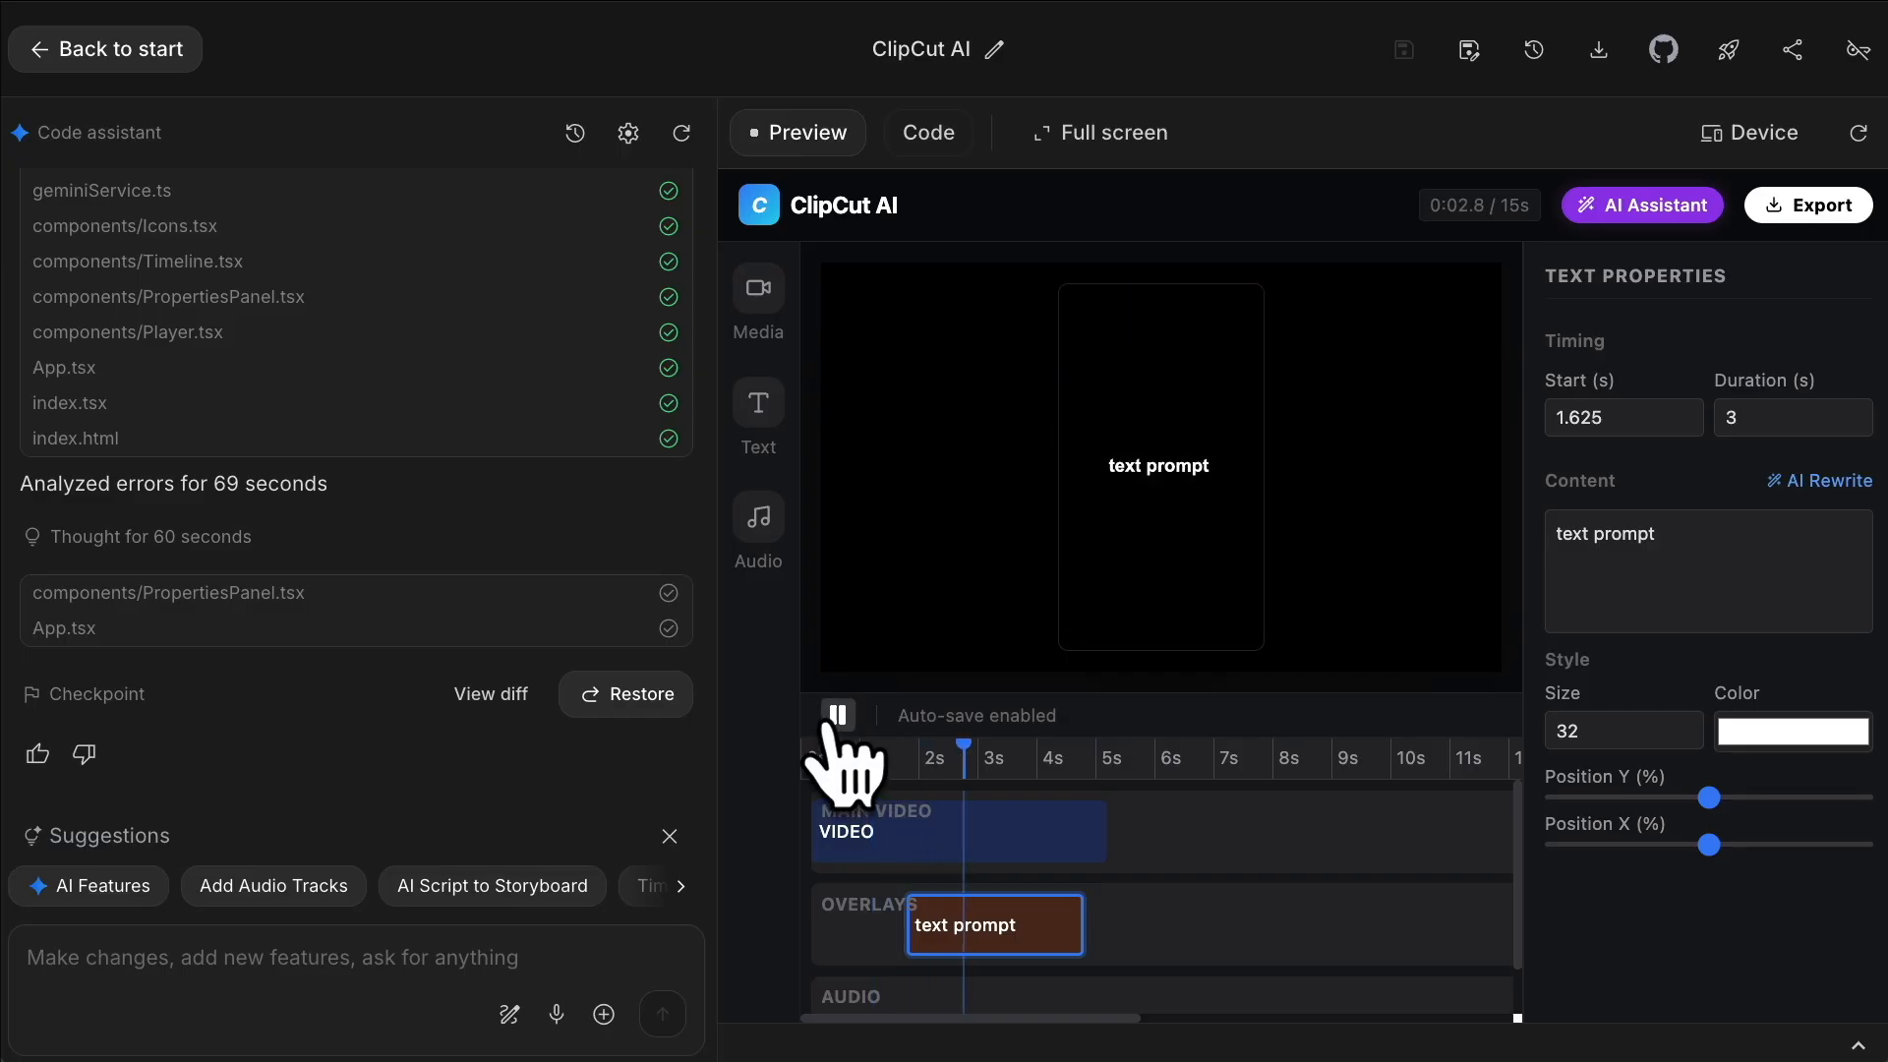
left_click(838, 714)
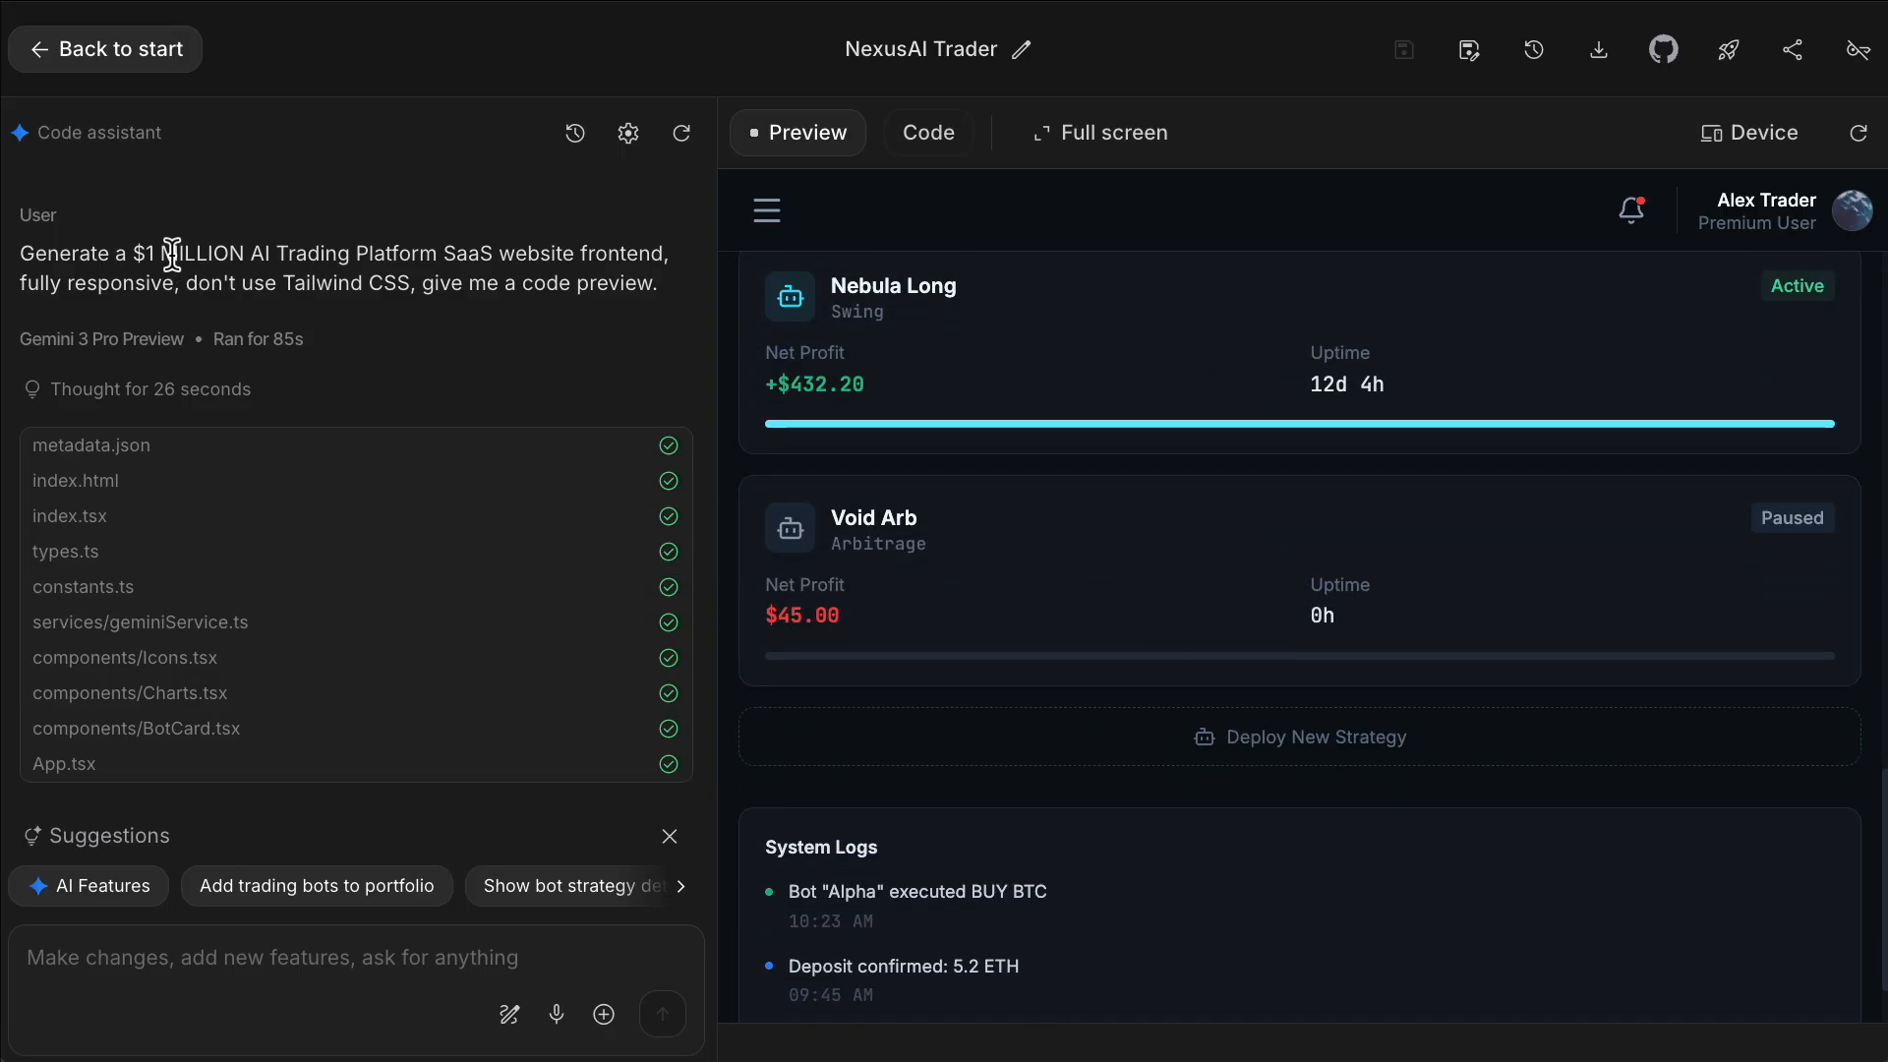
left_click_drag(133, 252, 278, 252)
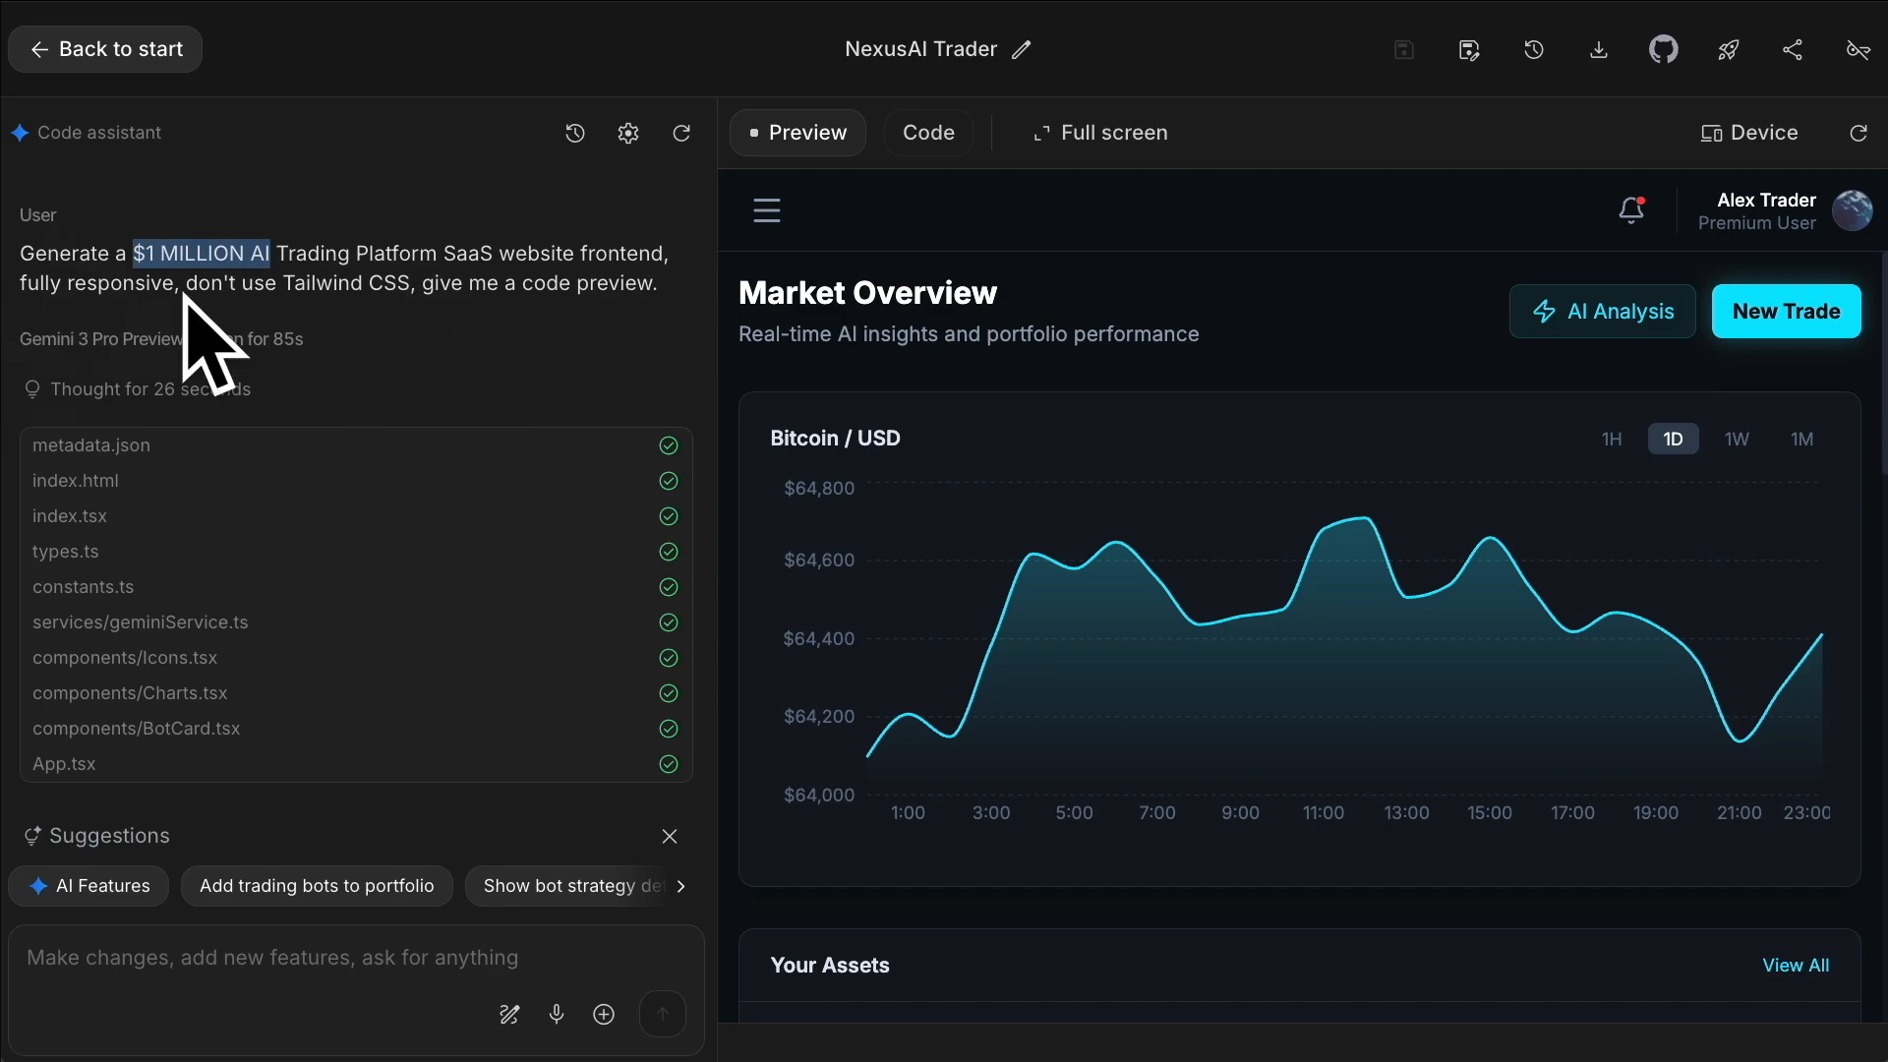
mouse_move(709, 361)
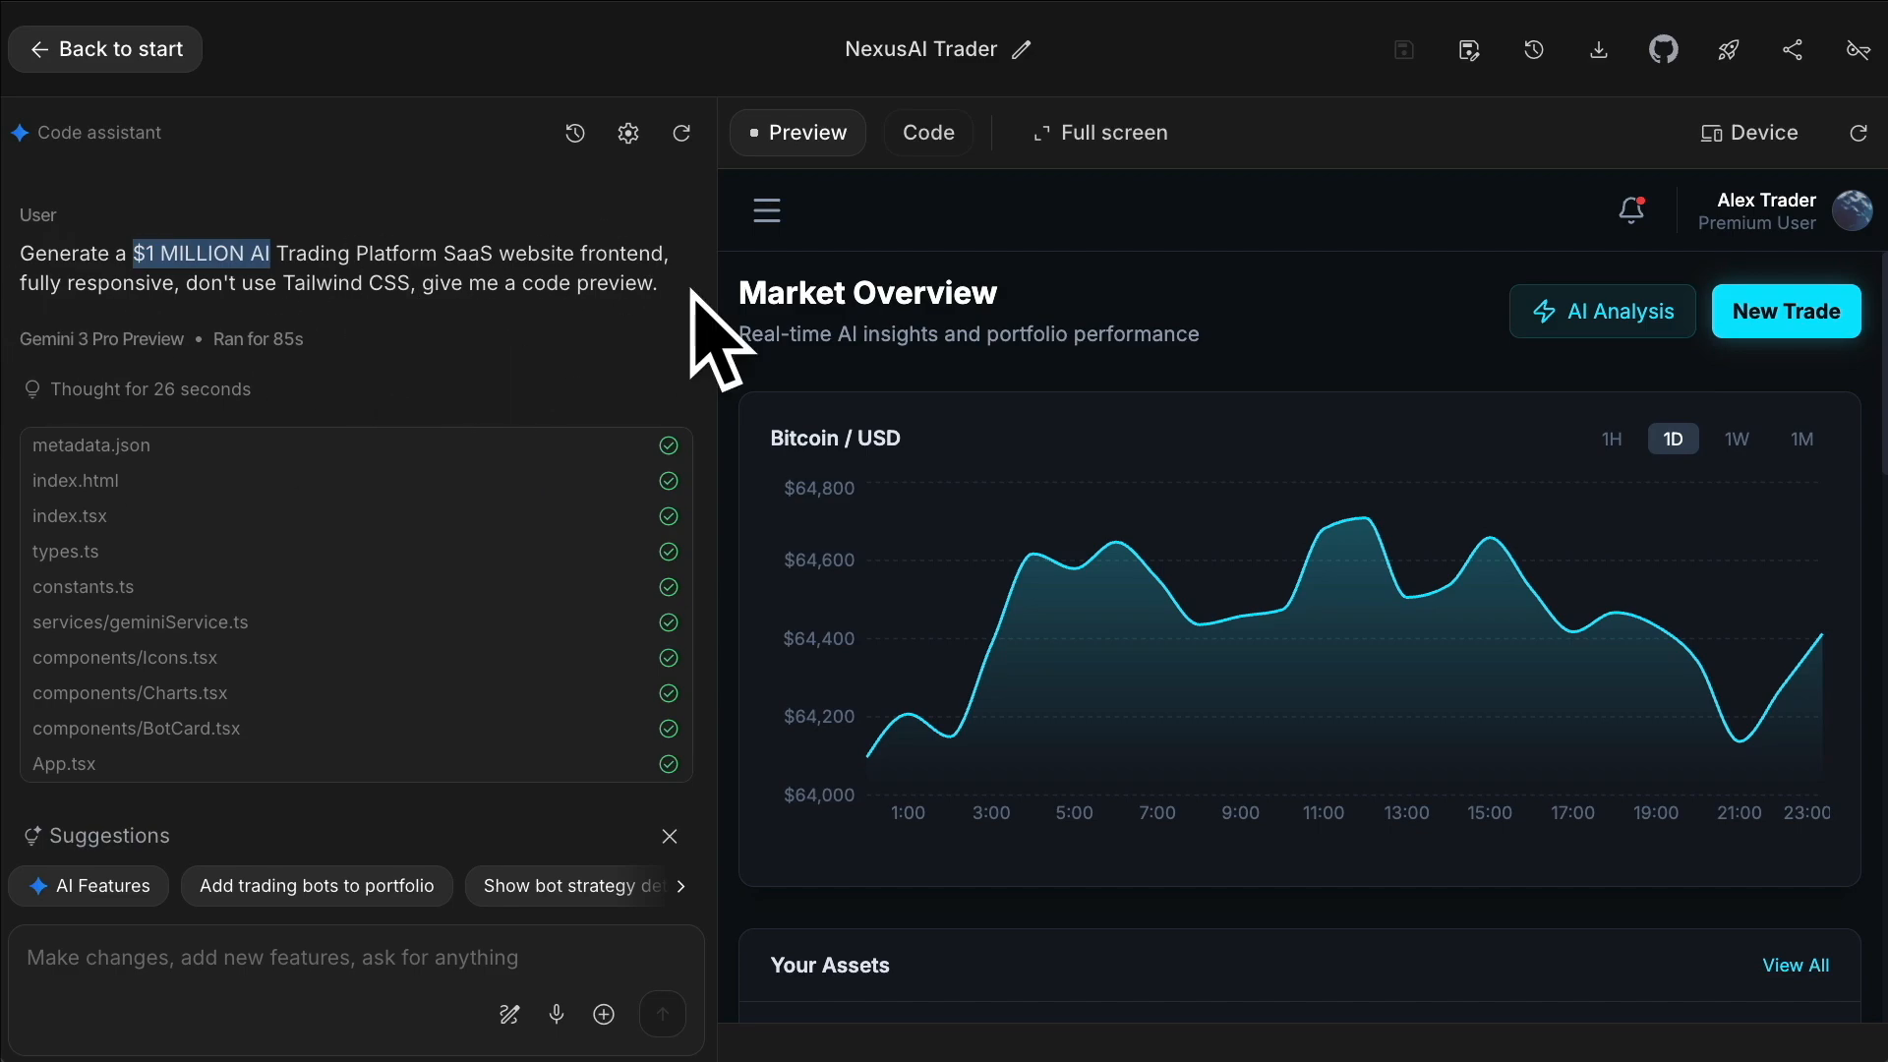
scroll("down", 3)
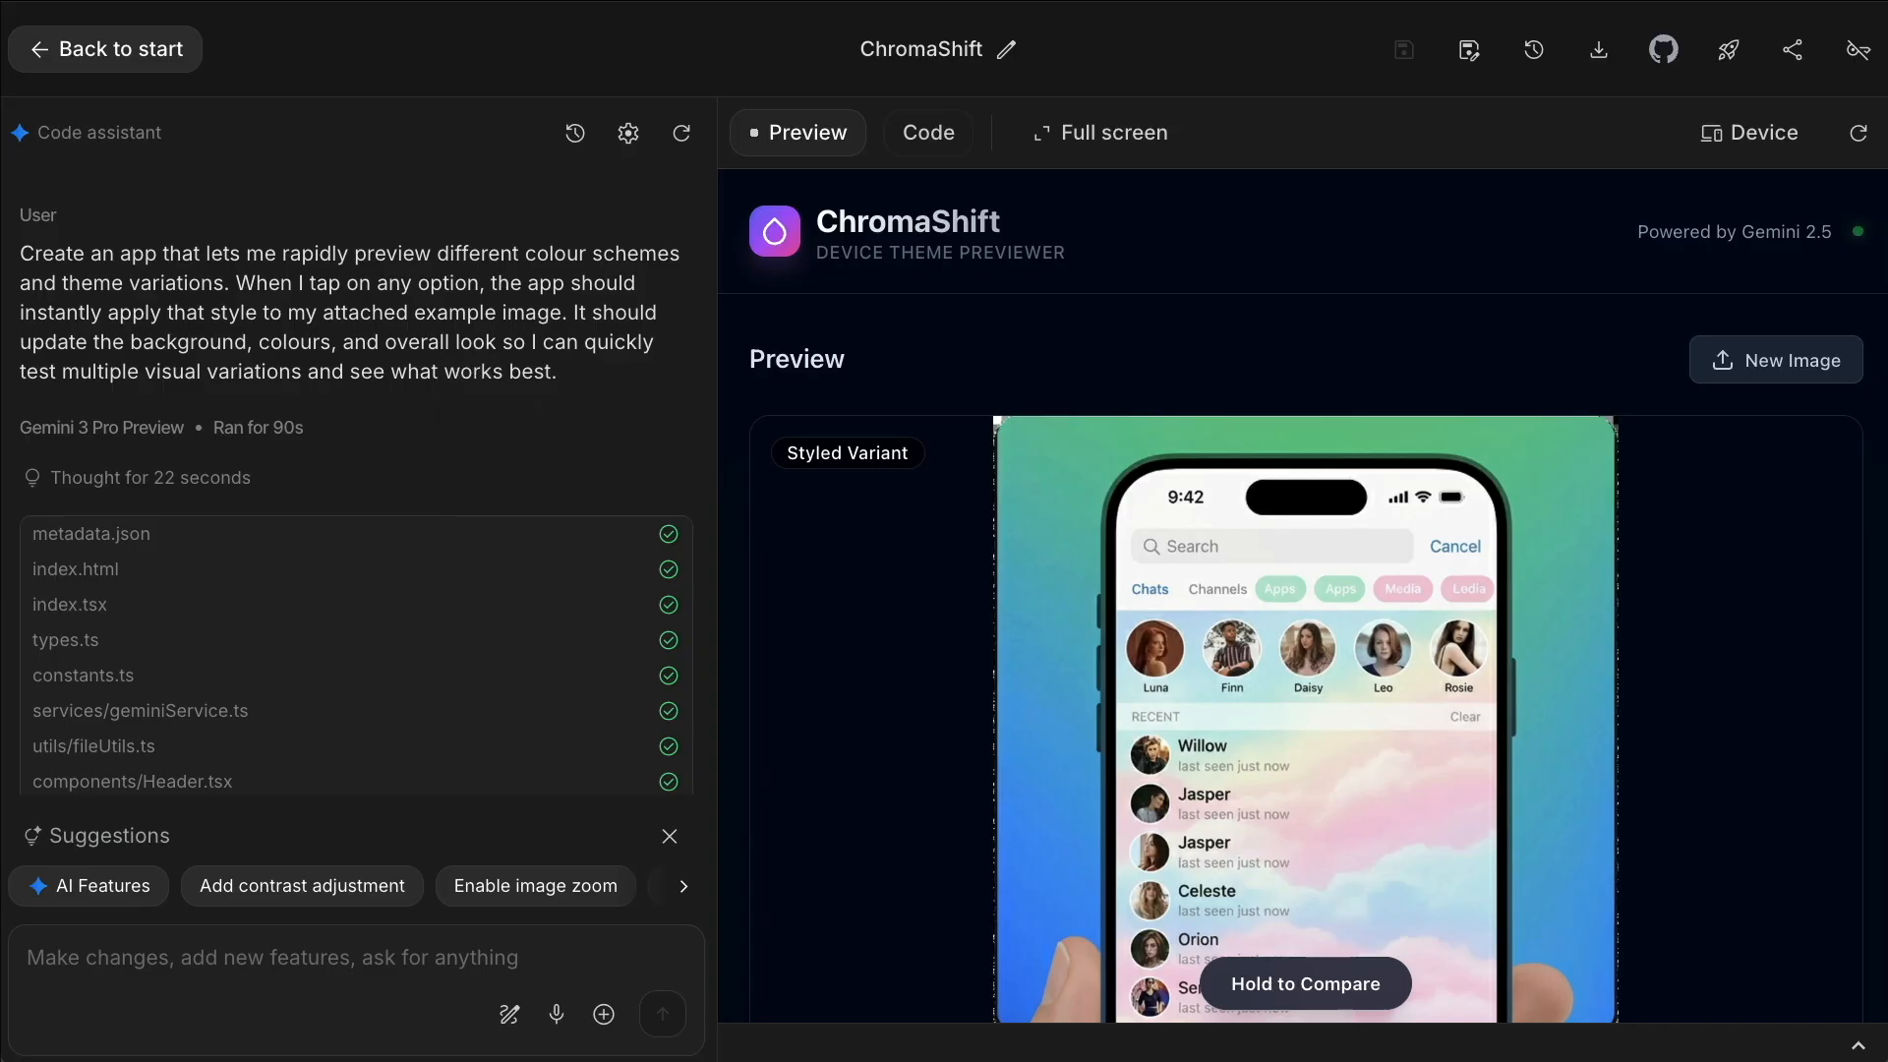
mouse_move(1589, 506)
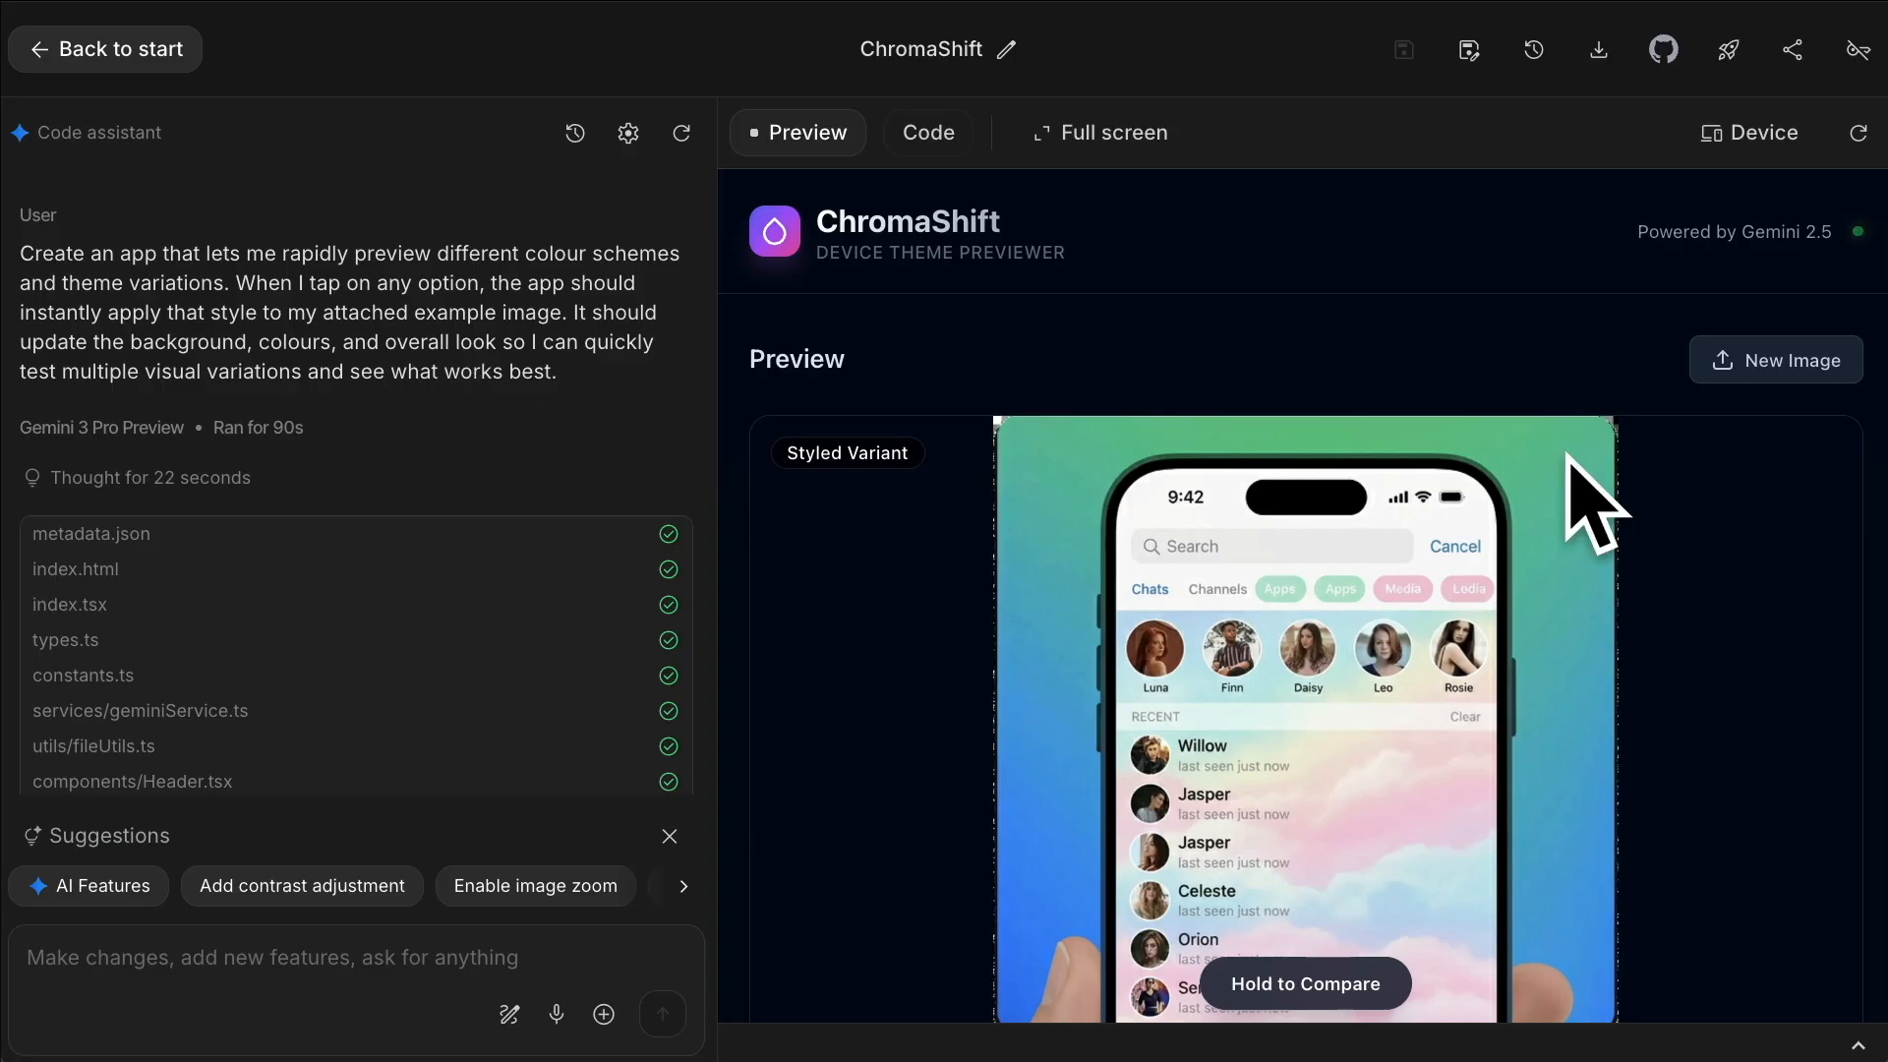
mouse_move(1792, 519)
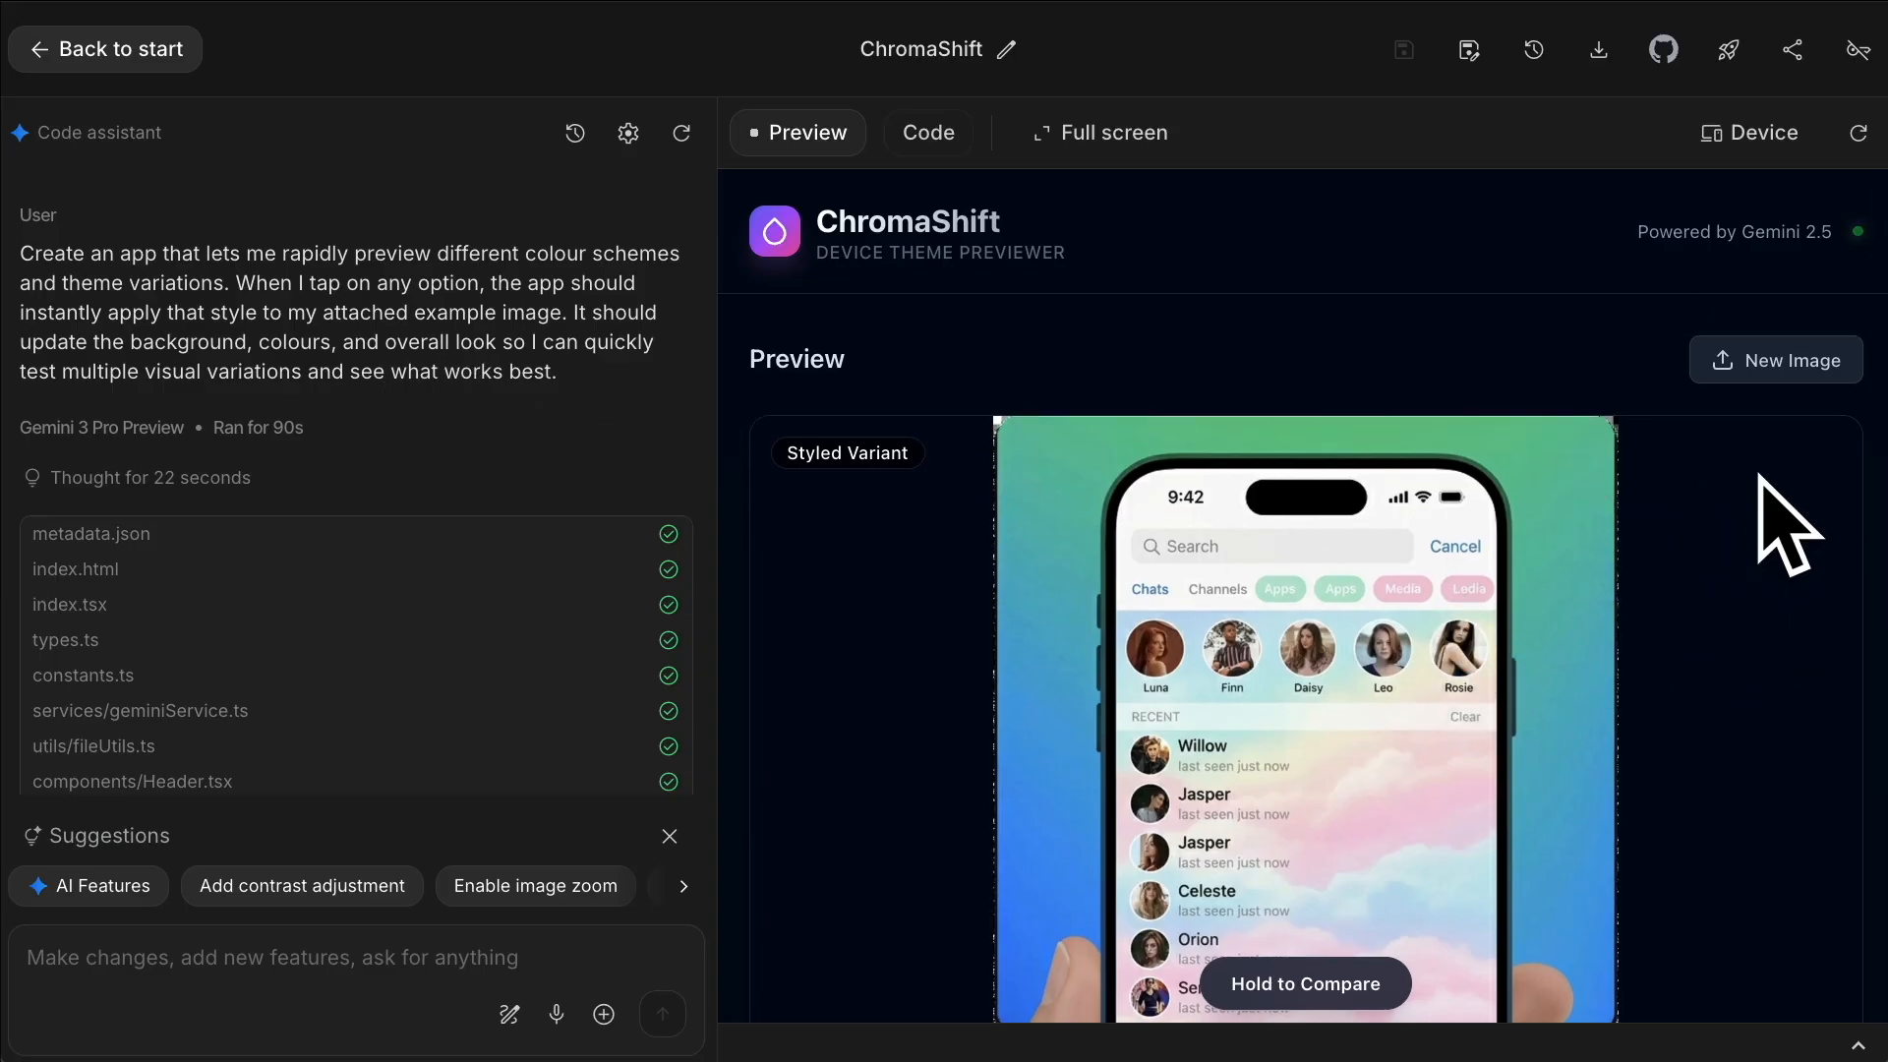
mouse_move(1758, 794)
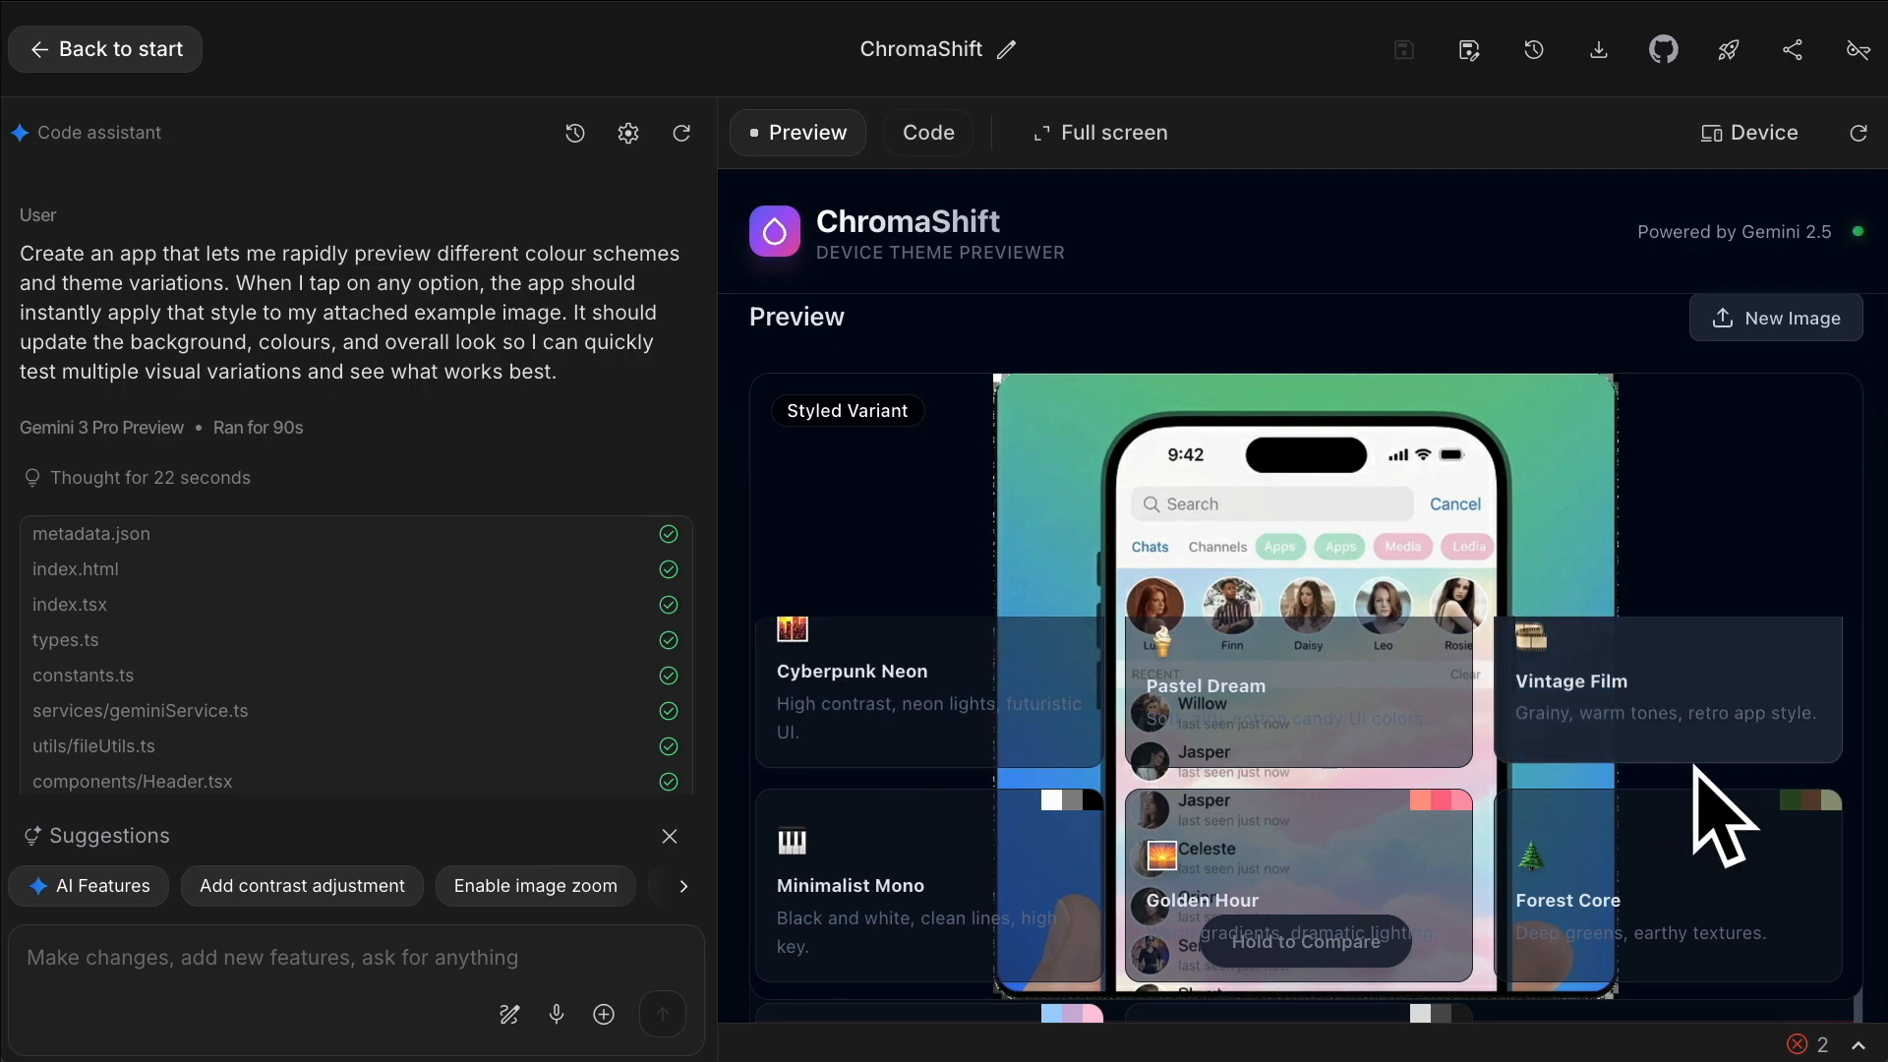
mouse_move(1565, 825)
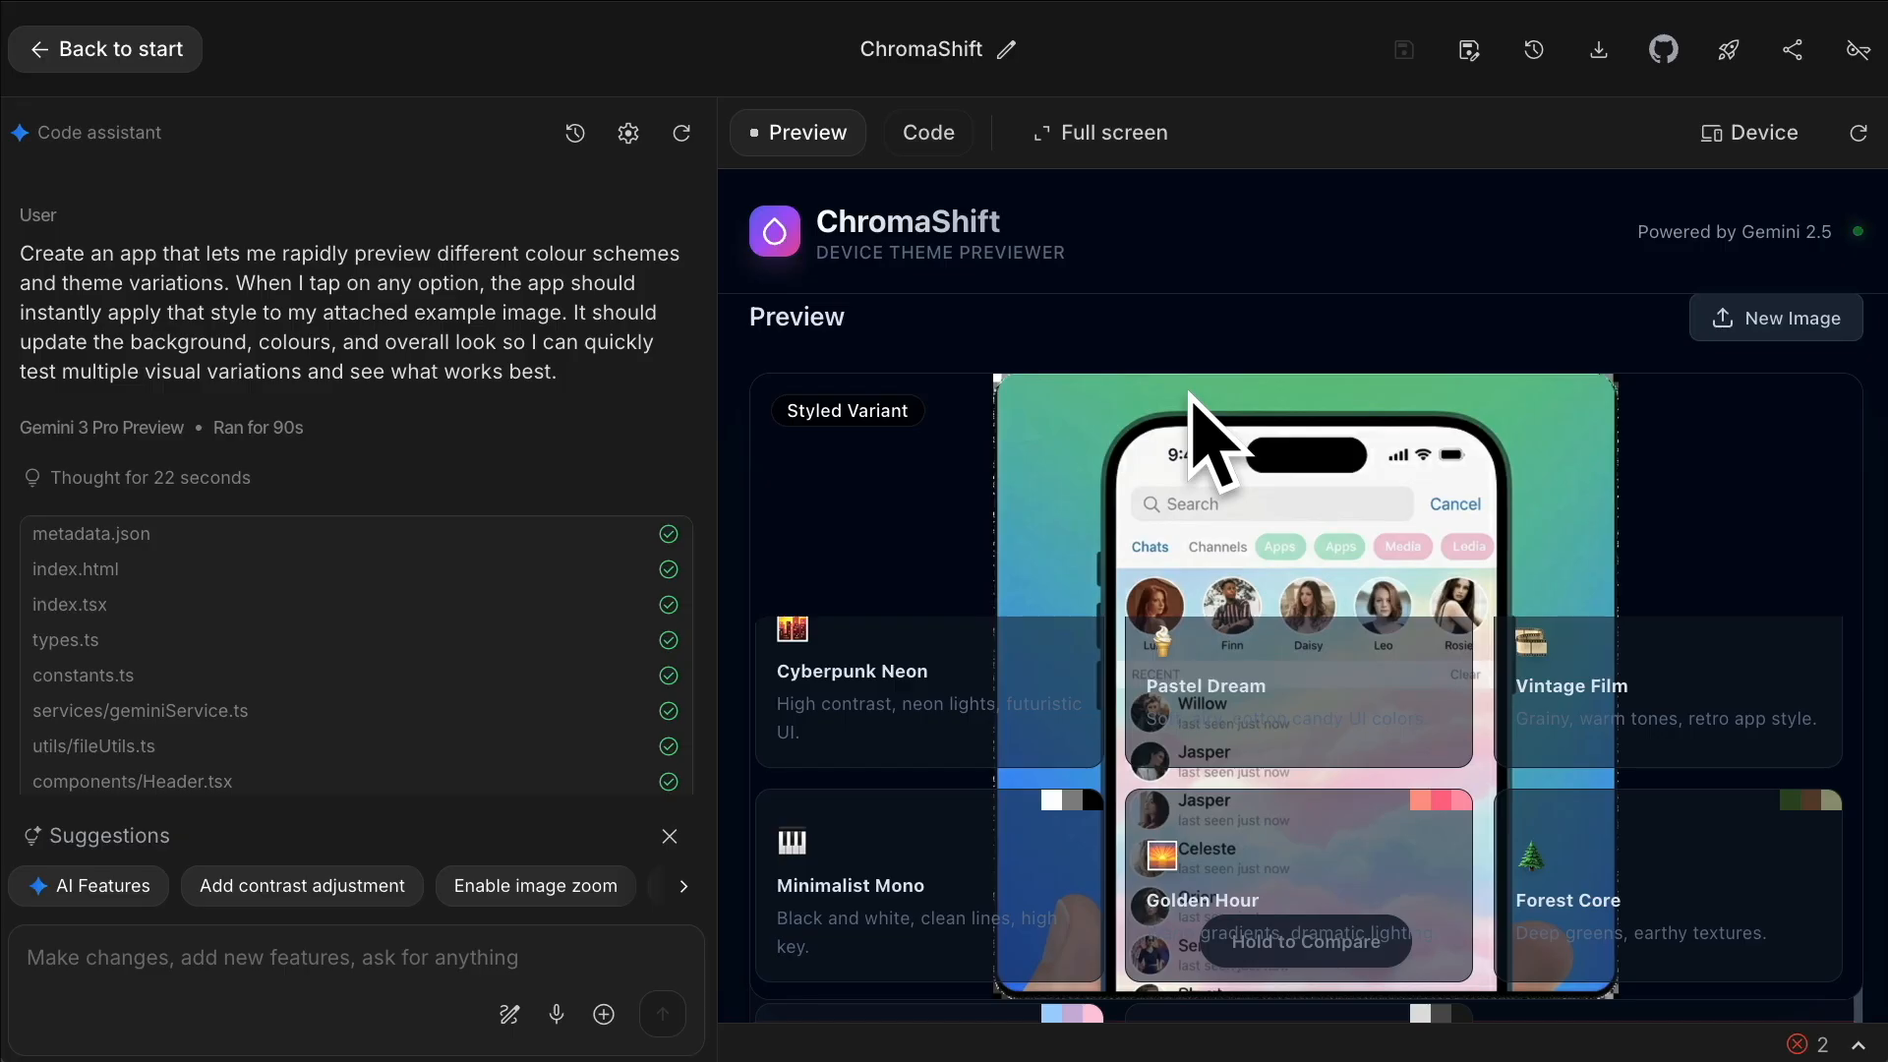
mouse_move(1173, 451)
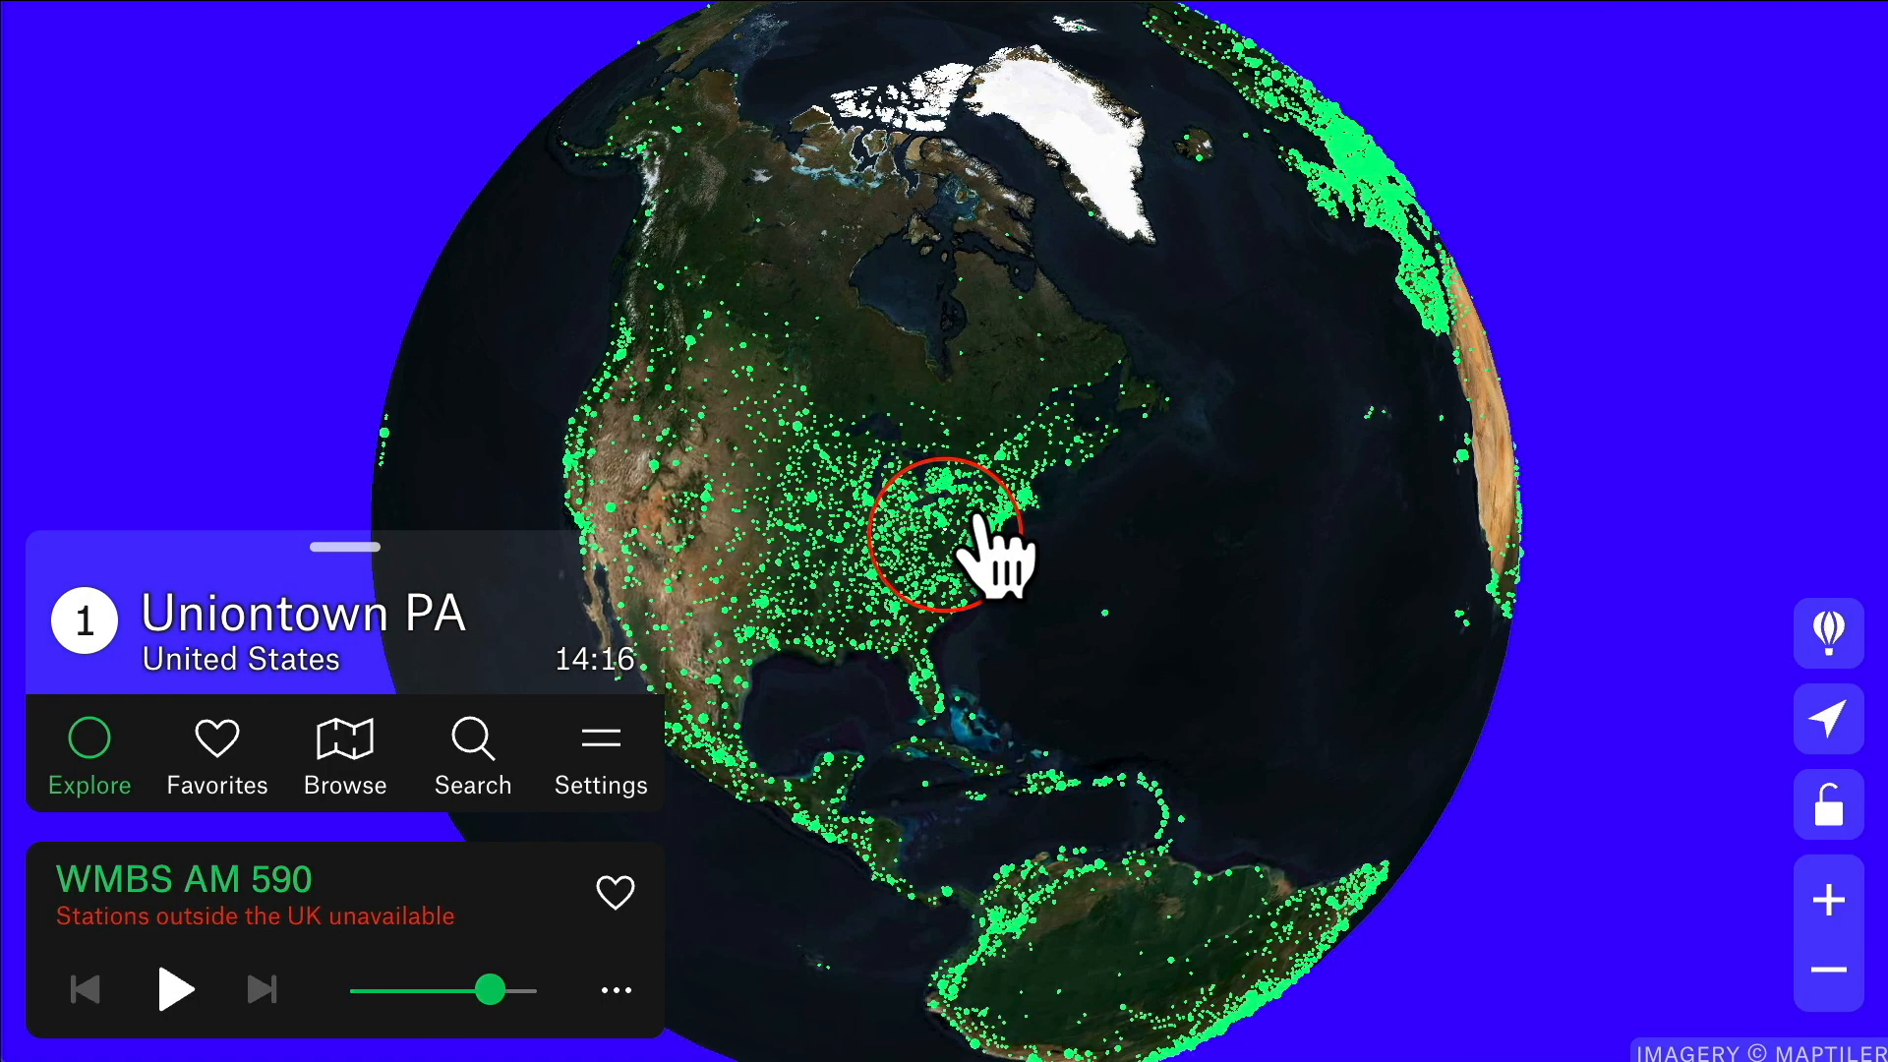
Step: Spin the Radio Garden globe from North America toward the Atlantic, Africa and South America
left_click_drag(976, 554, 1168, 235)
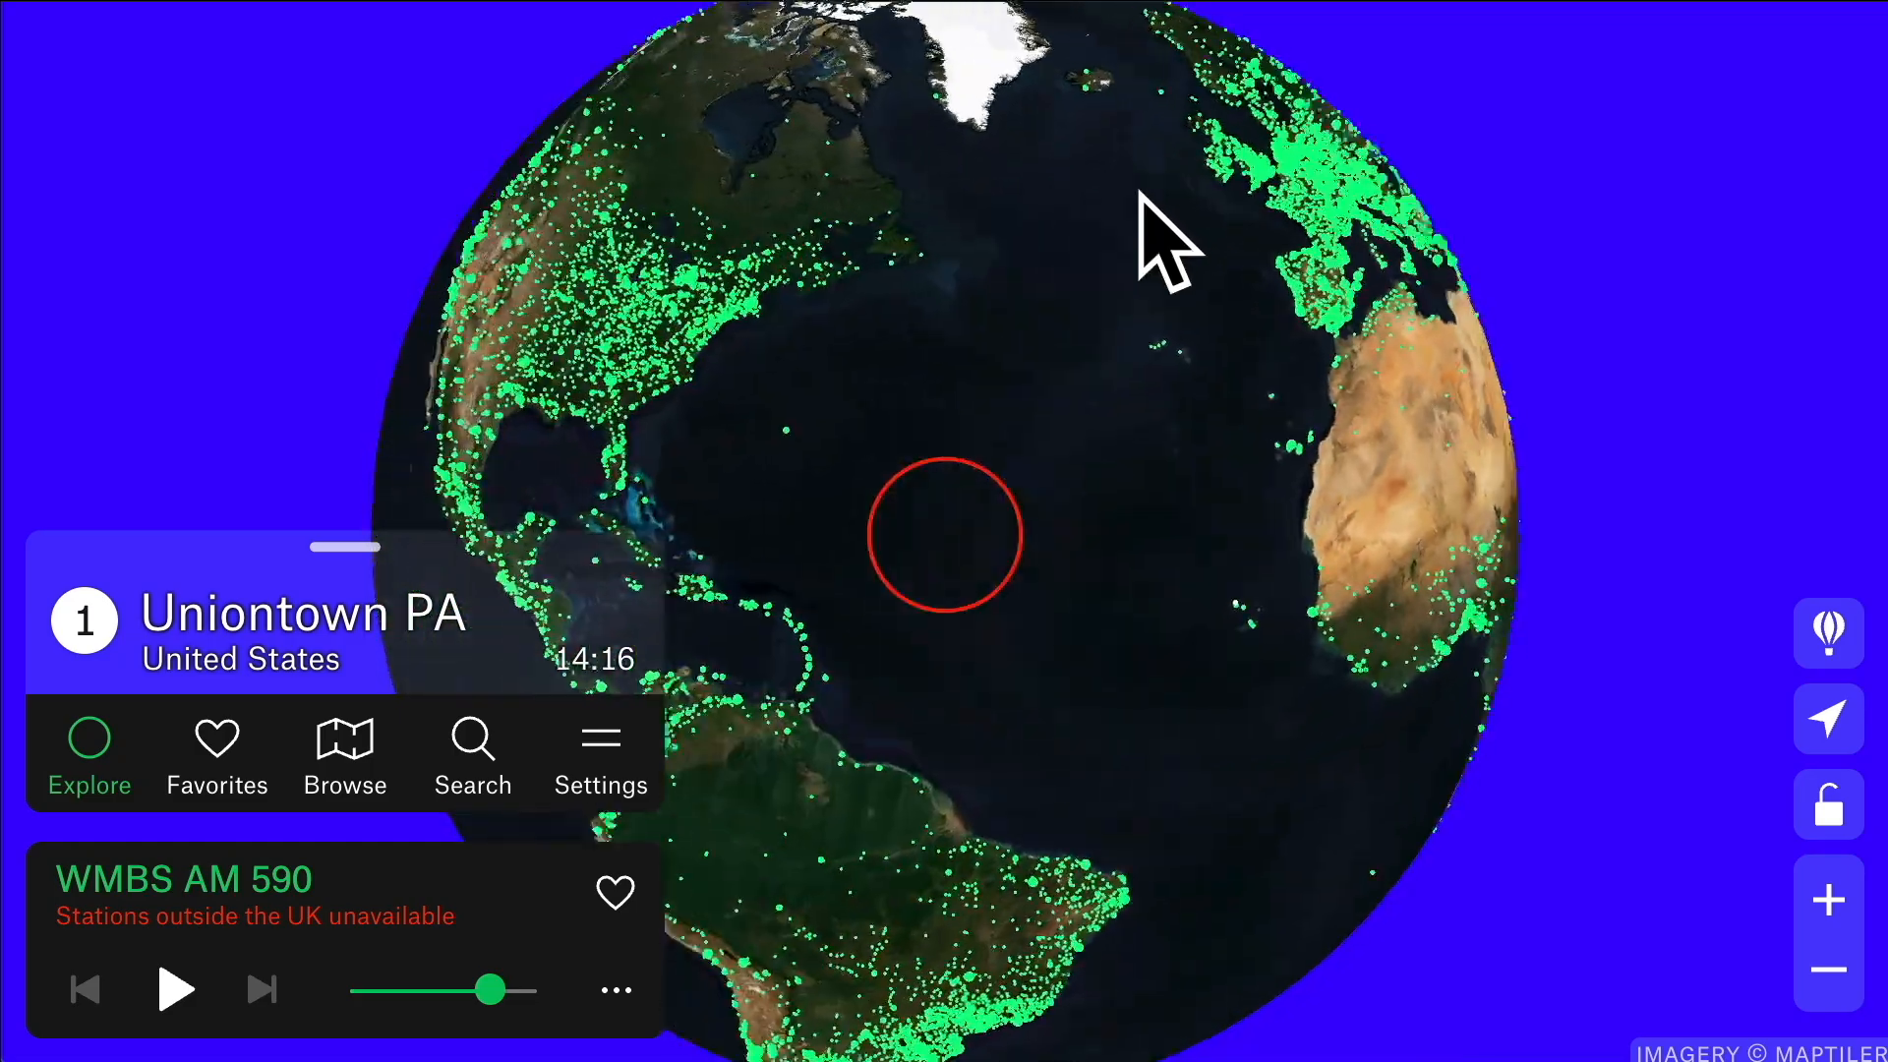
left_click_drag(1168, 241, 944, 505)
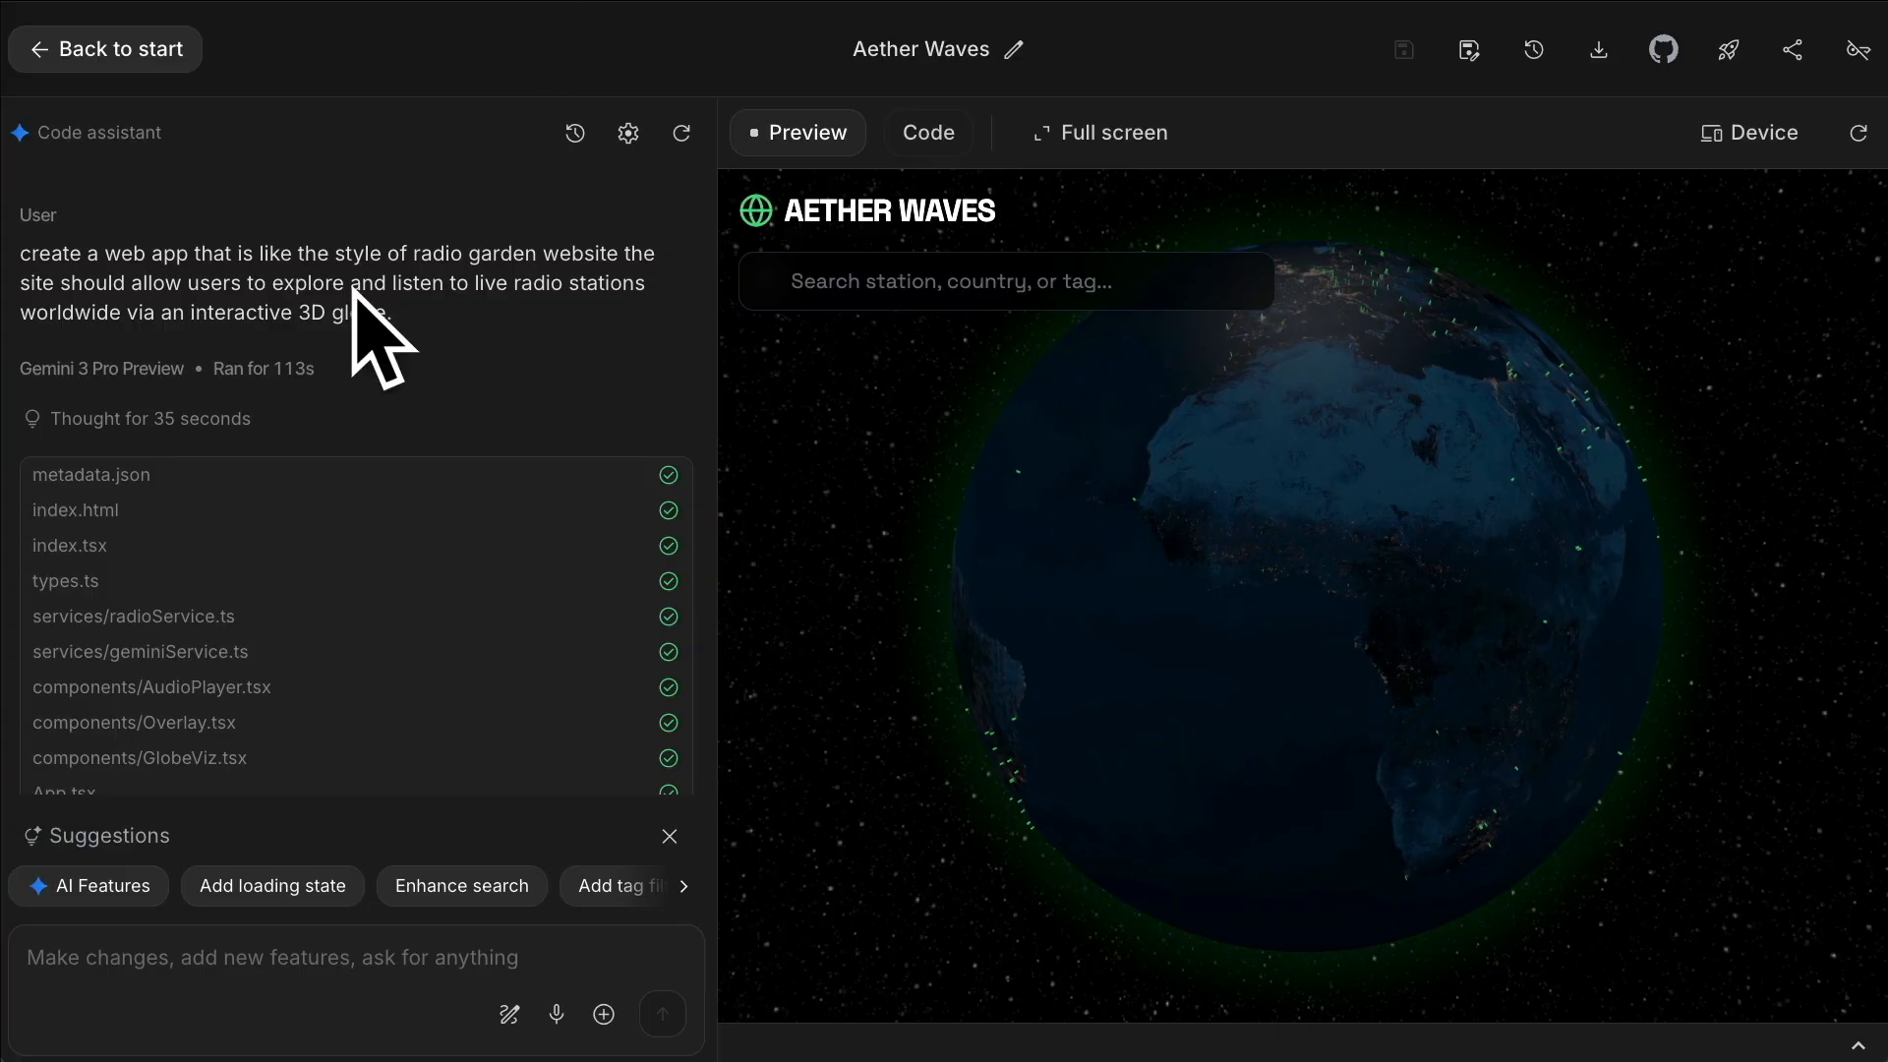
Step: Highlight the radio globe prompt, rotate the preview toward Europe, and pause Radio Zürisee
left_click_drag(50, 253, 505, 283)
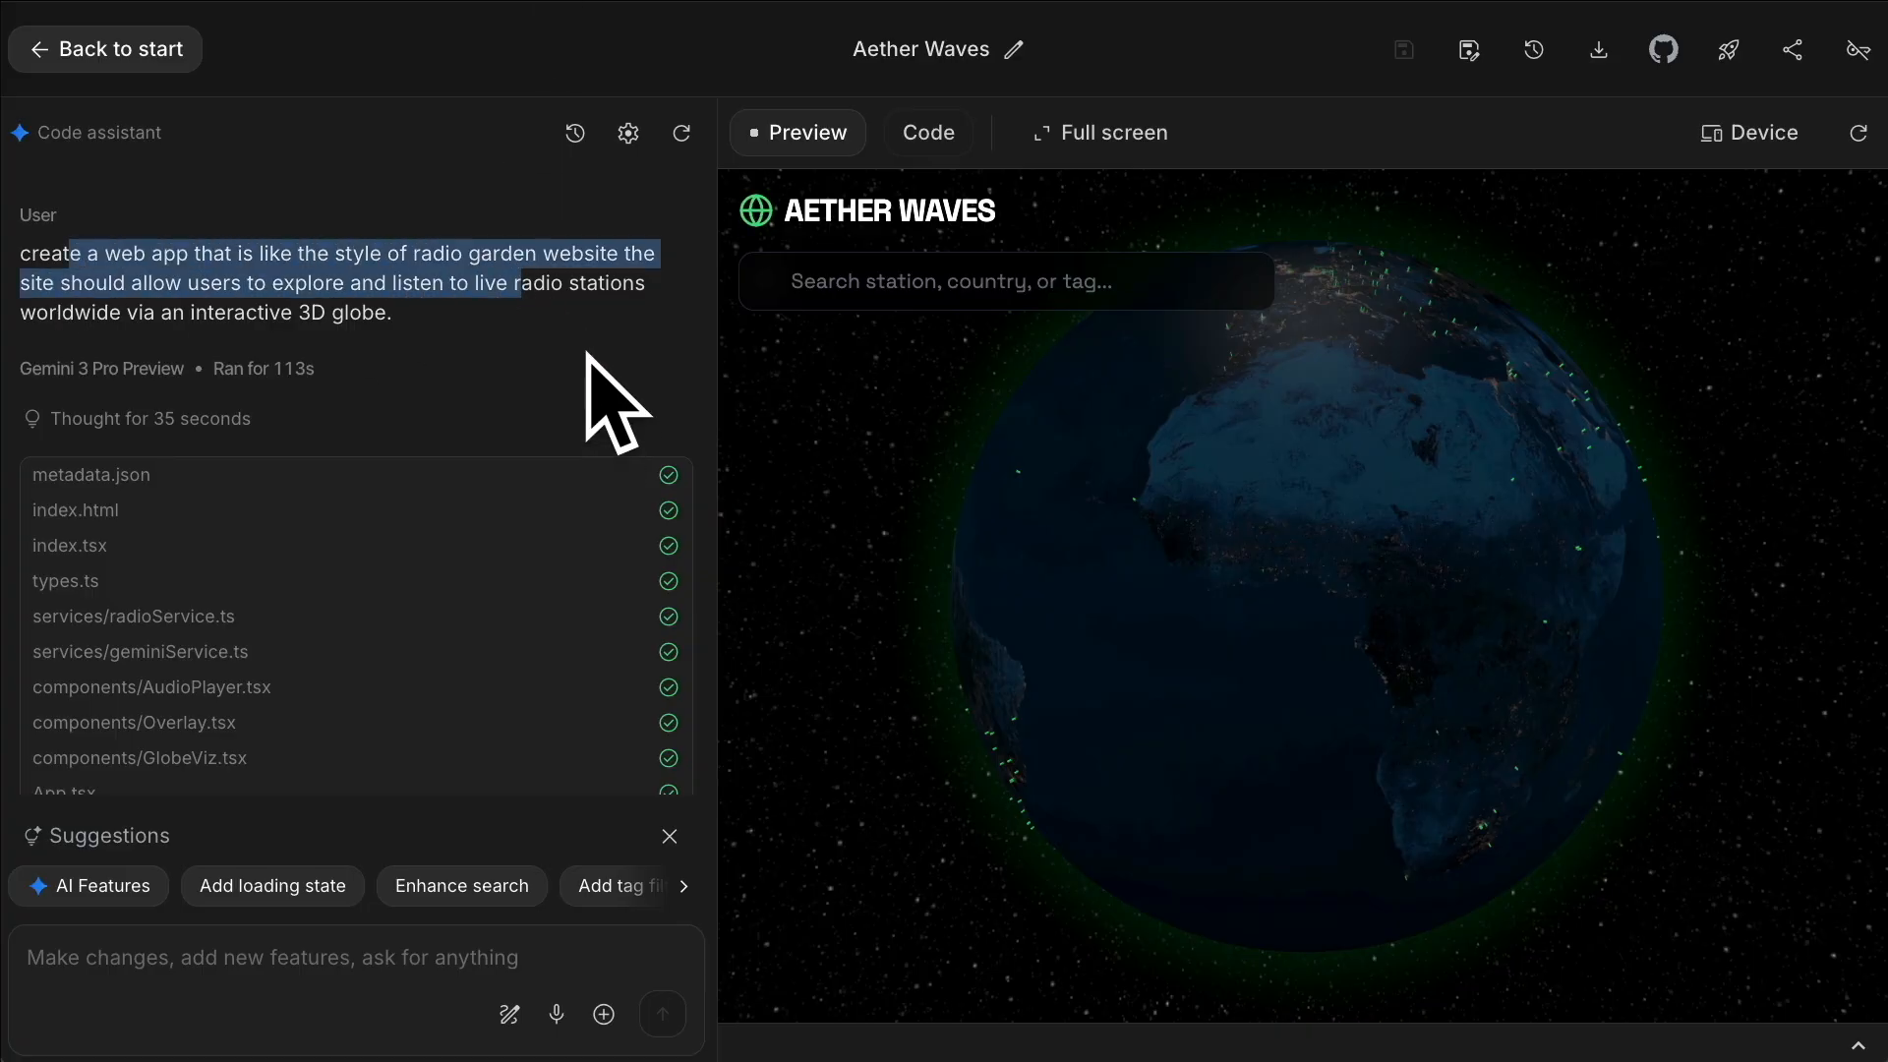
mouse_move(548, 373)
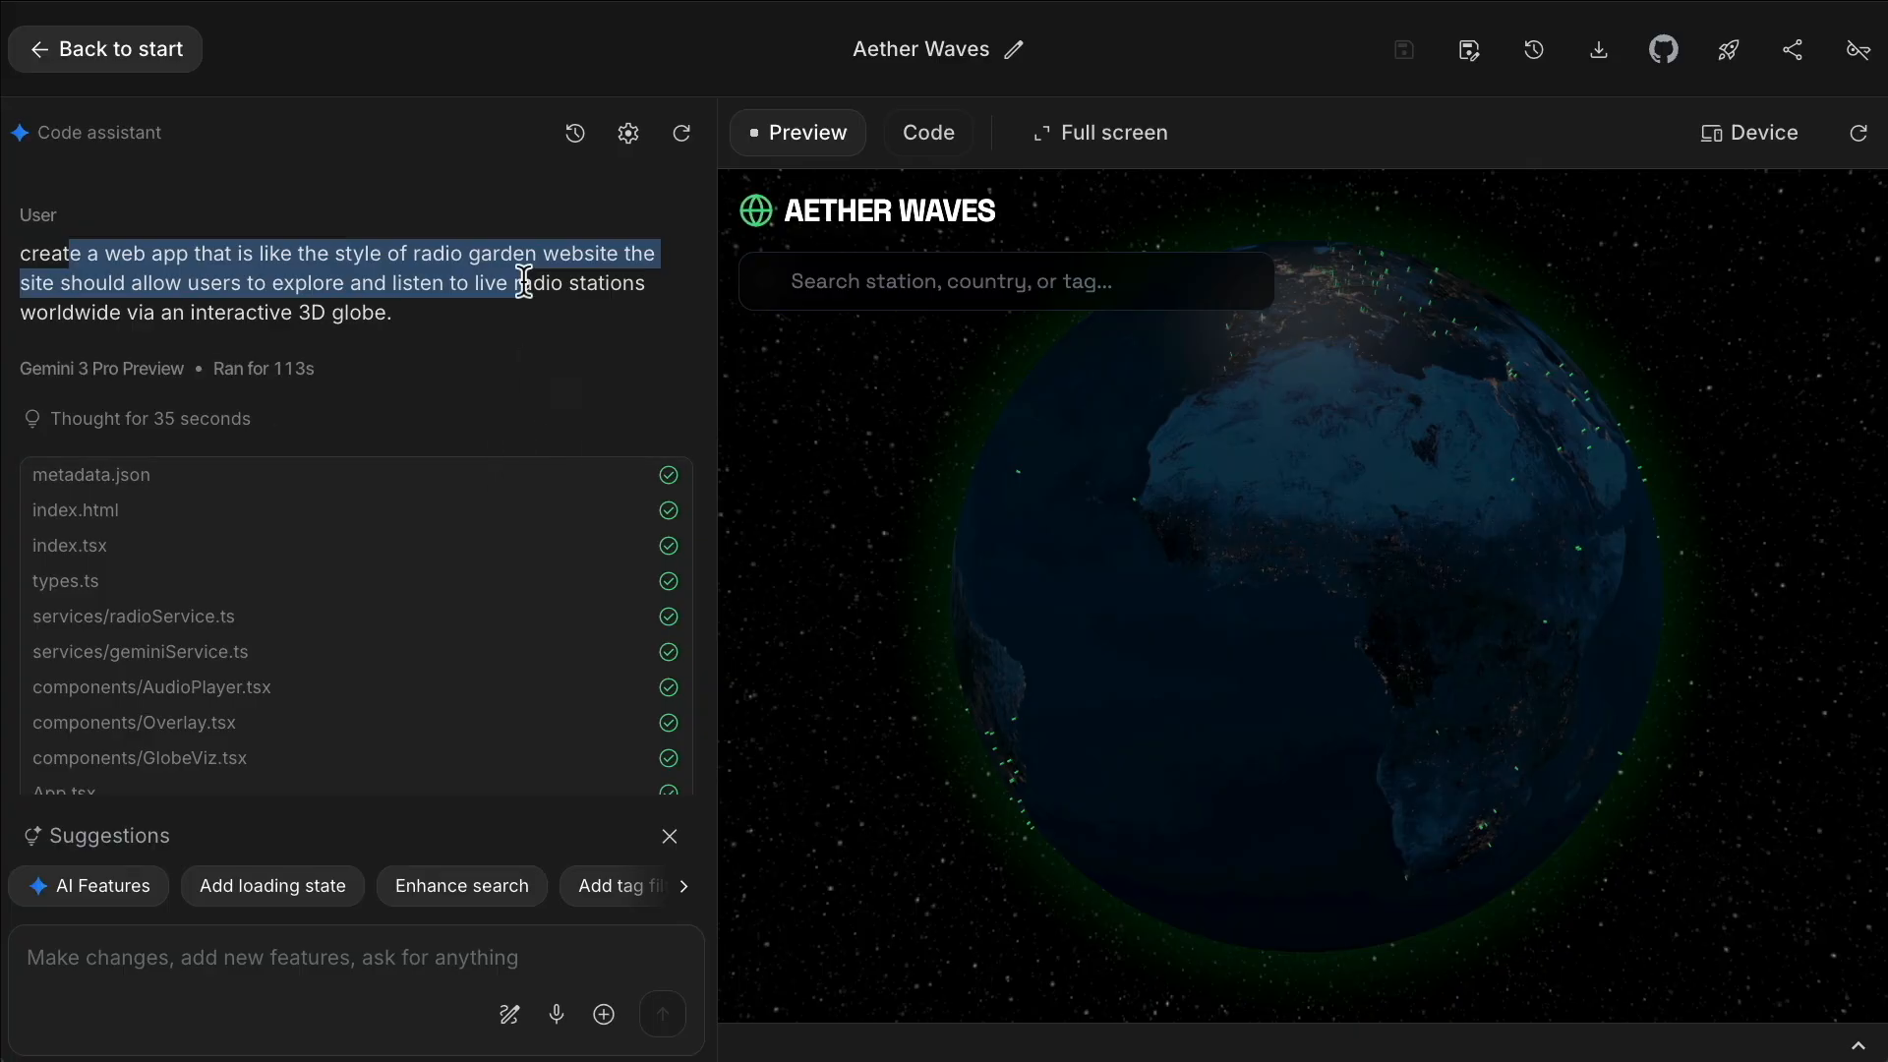
left_click(518, 299)
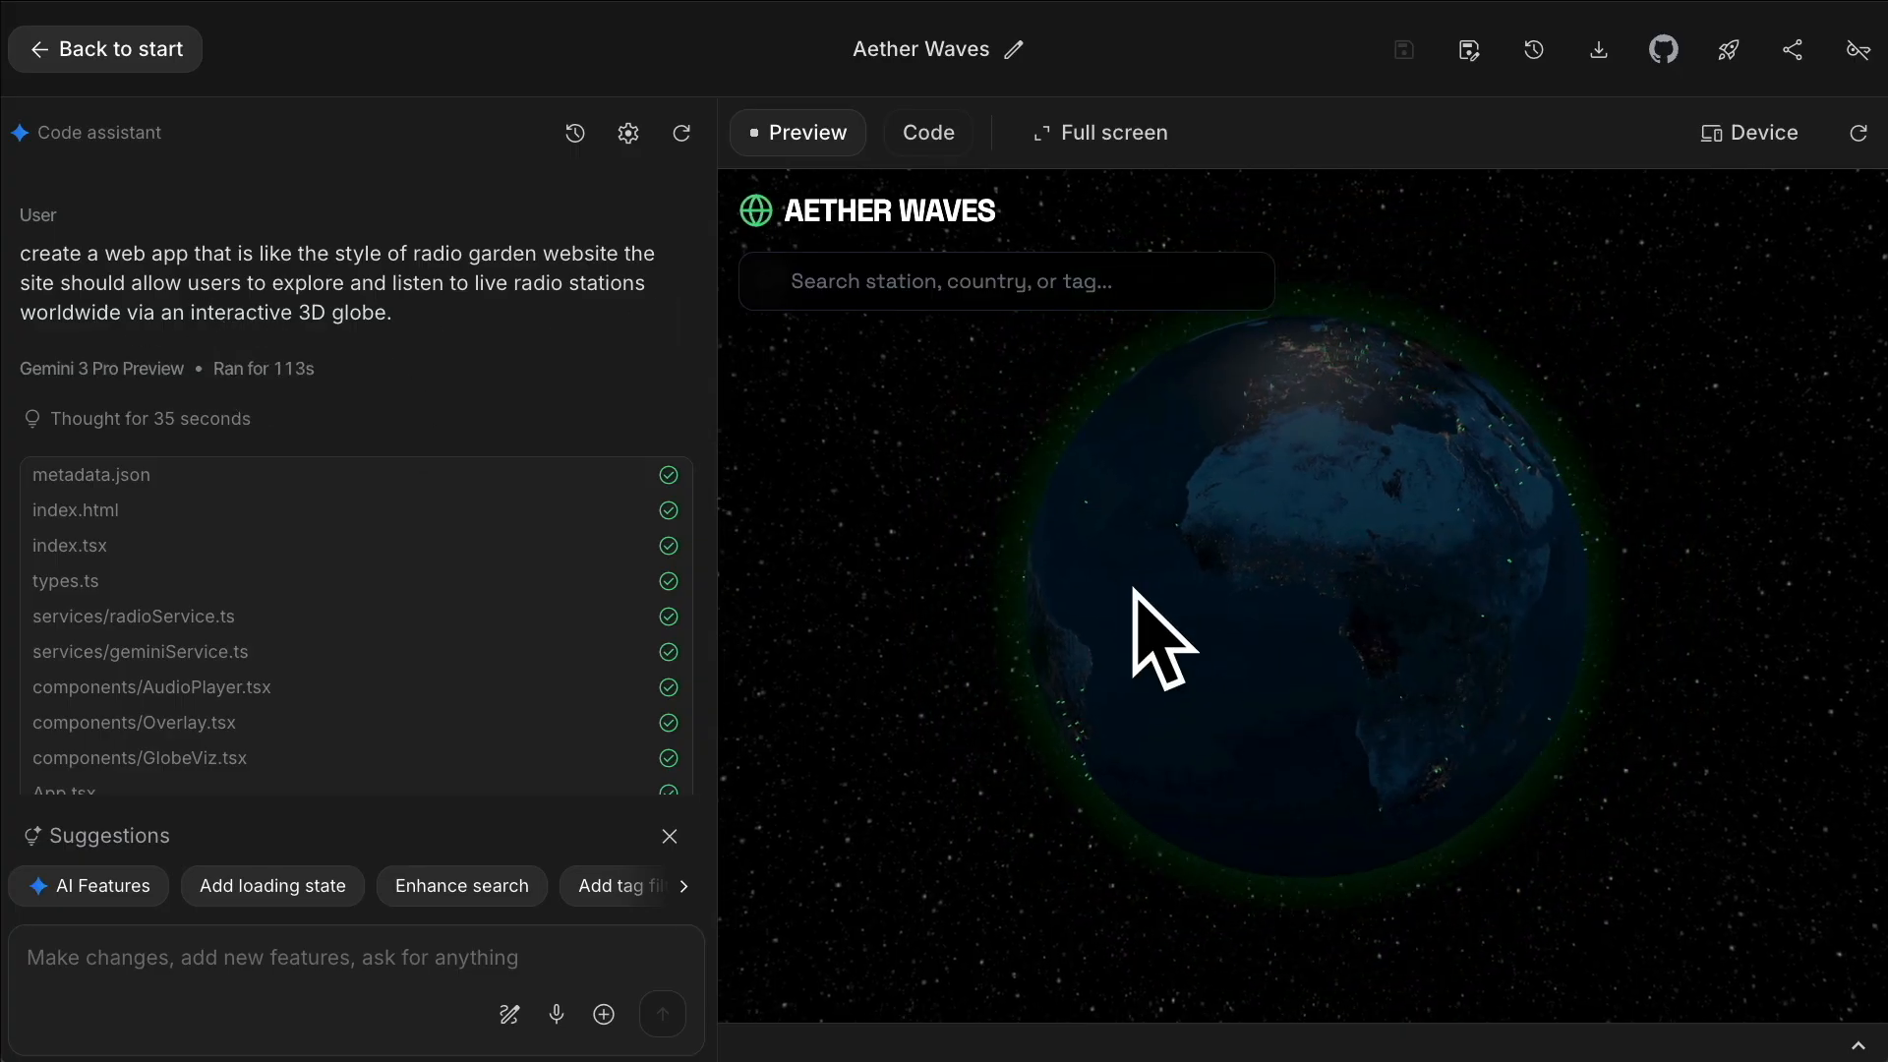
left_click_drag(1162, 644, 1004, 771)
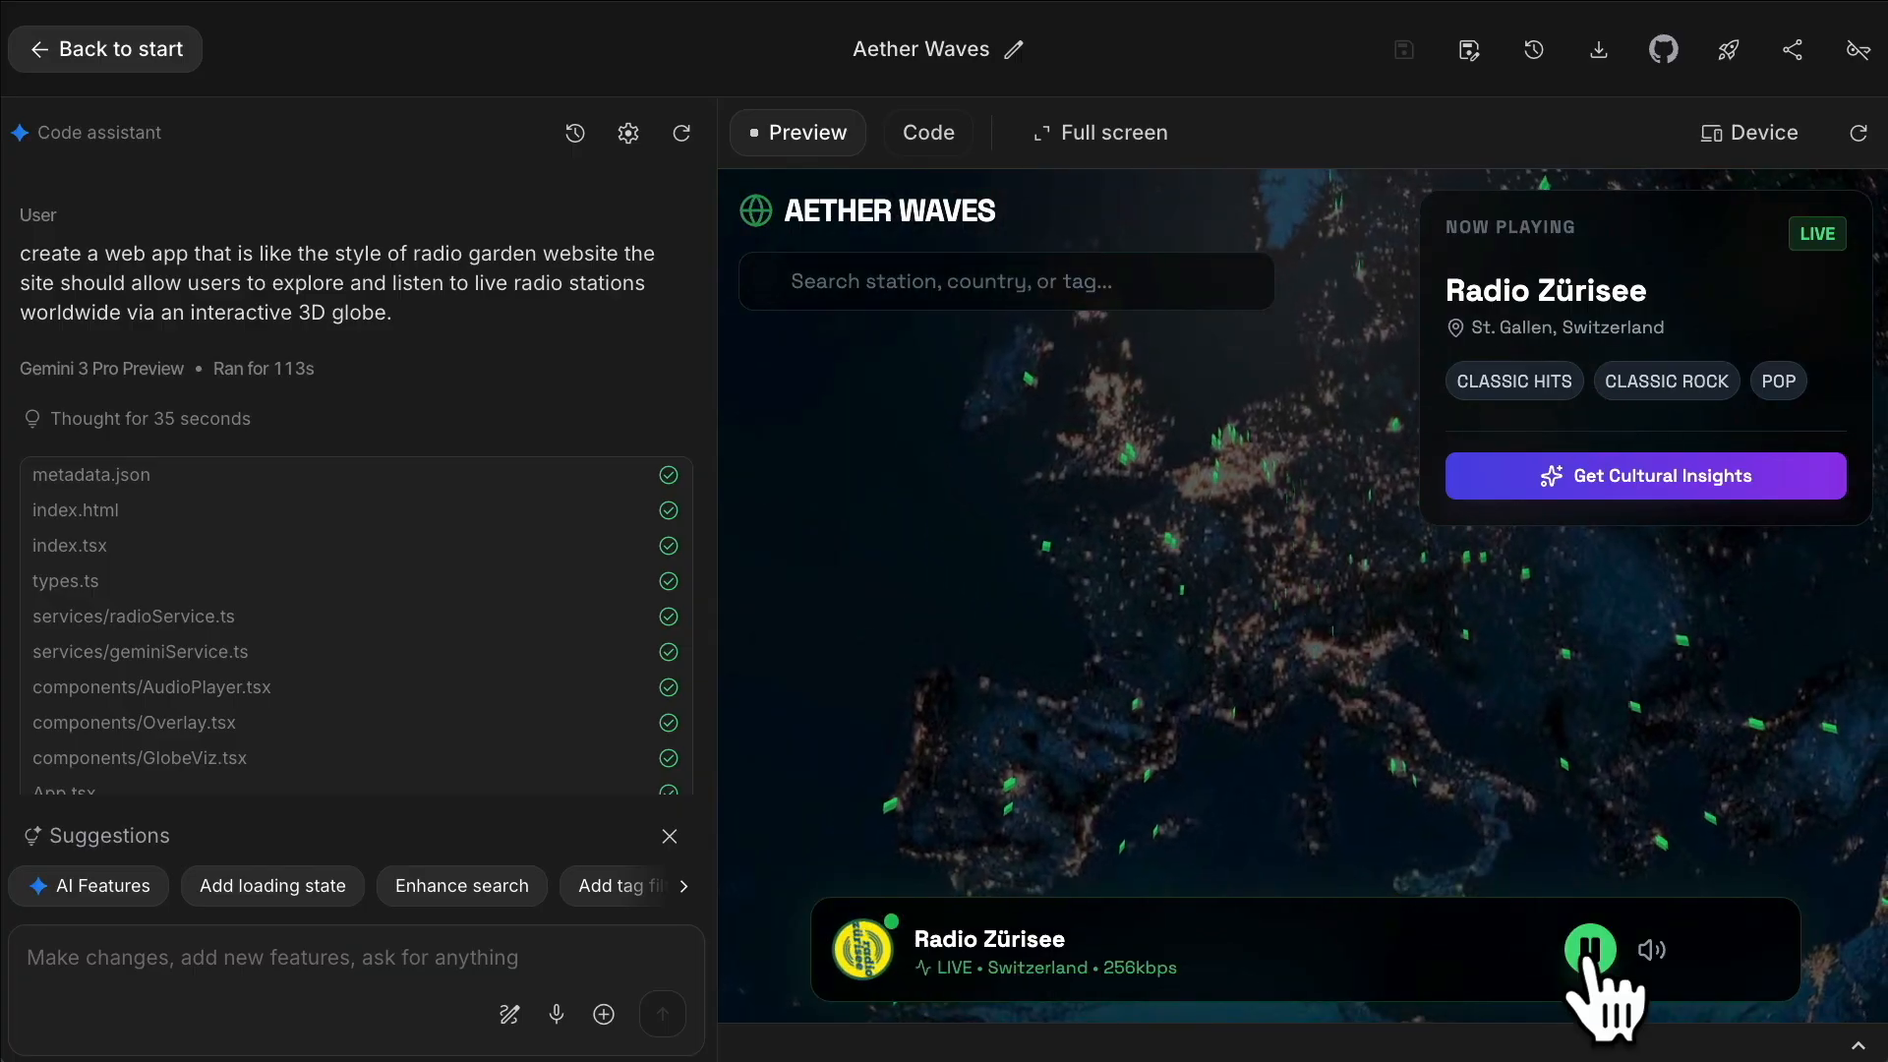
left_click(1589, 949)
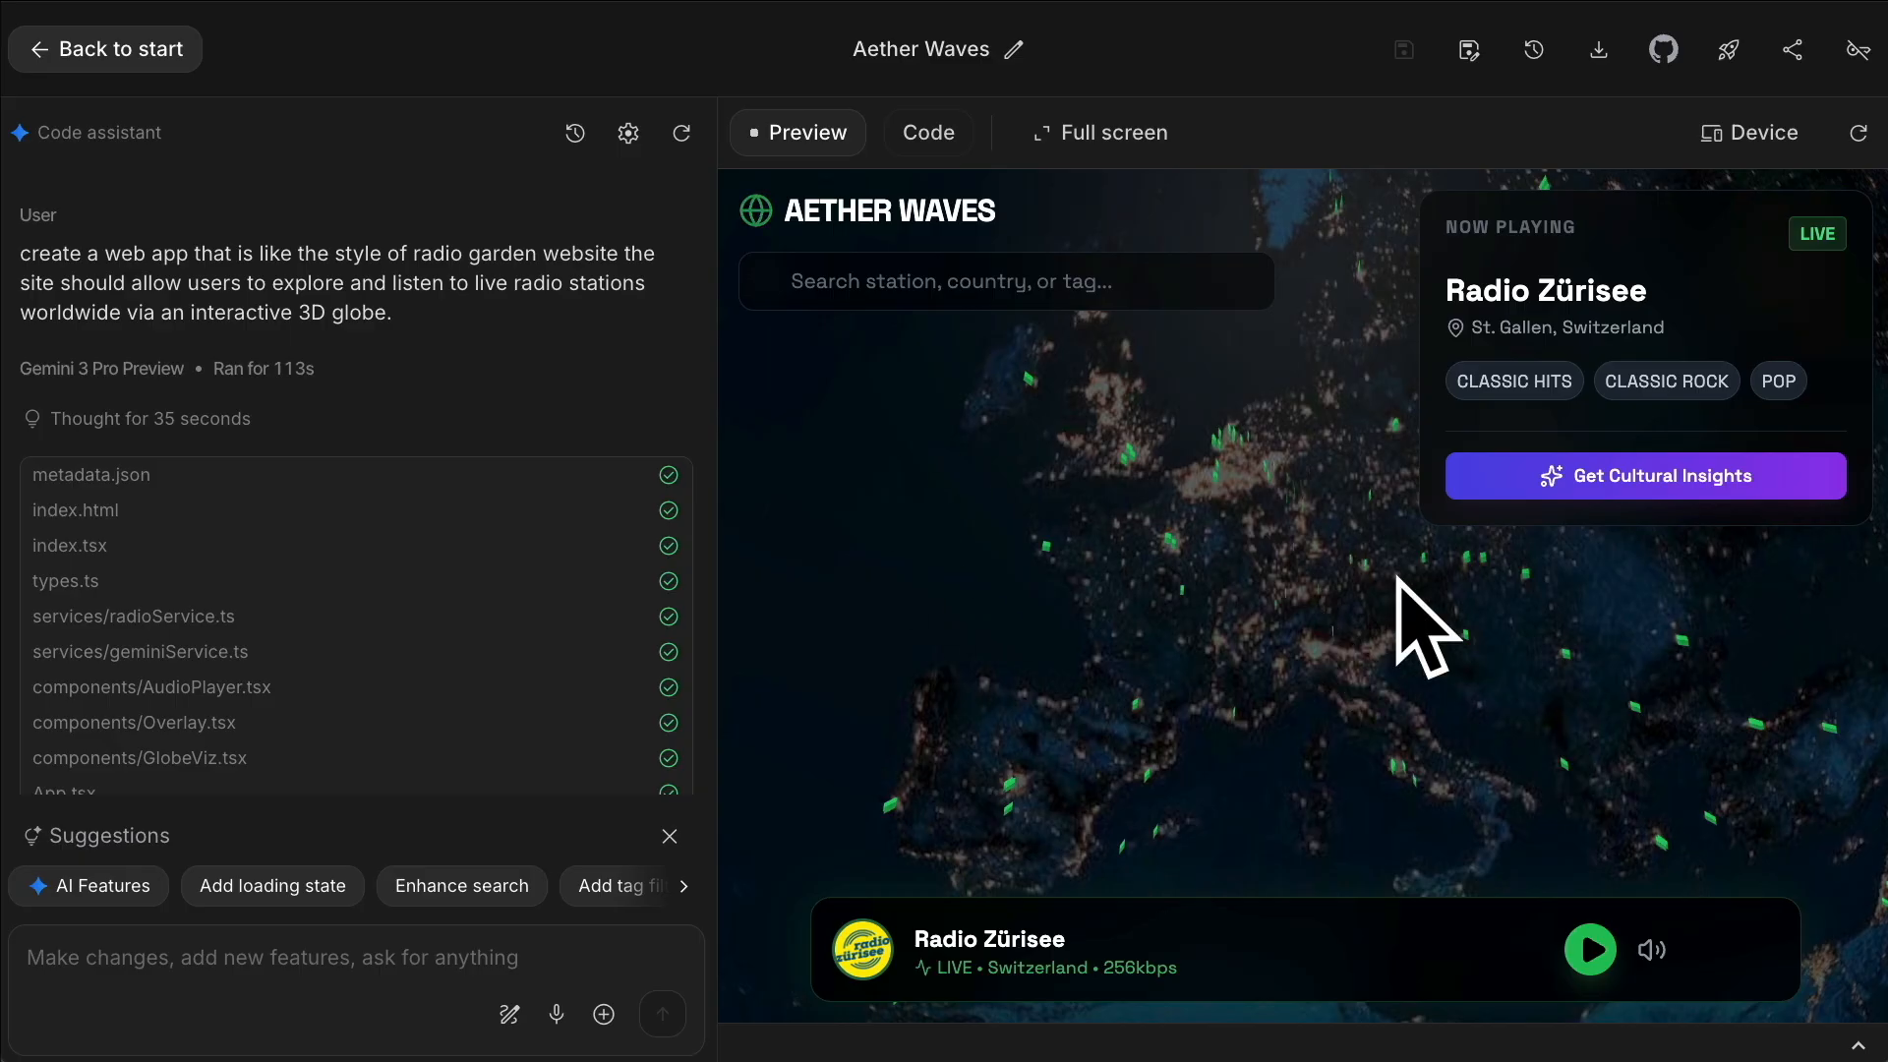
mouse_move(1709, 349)
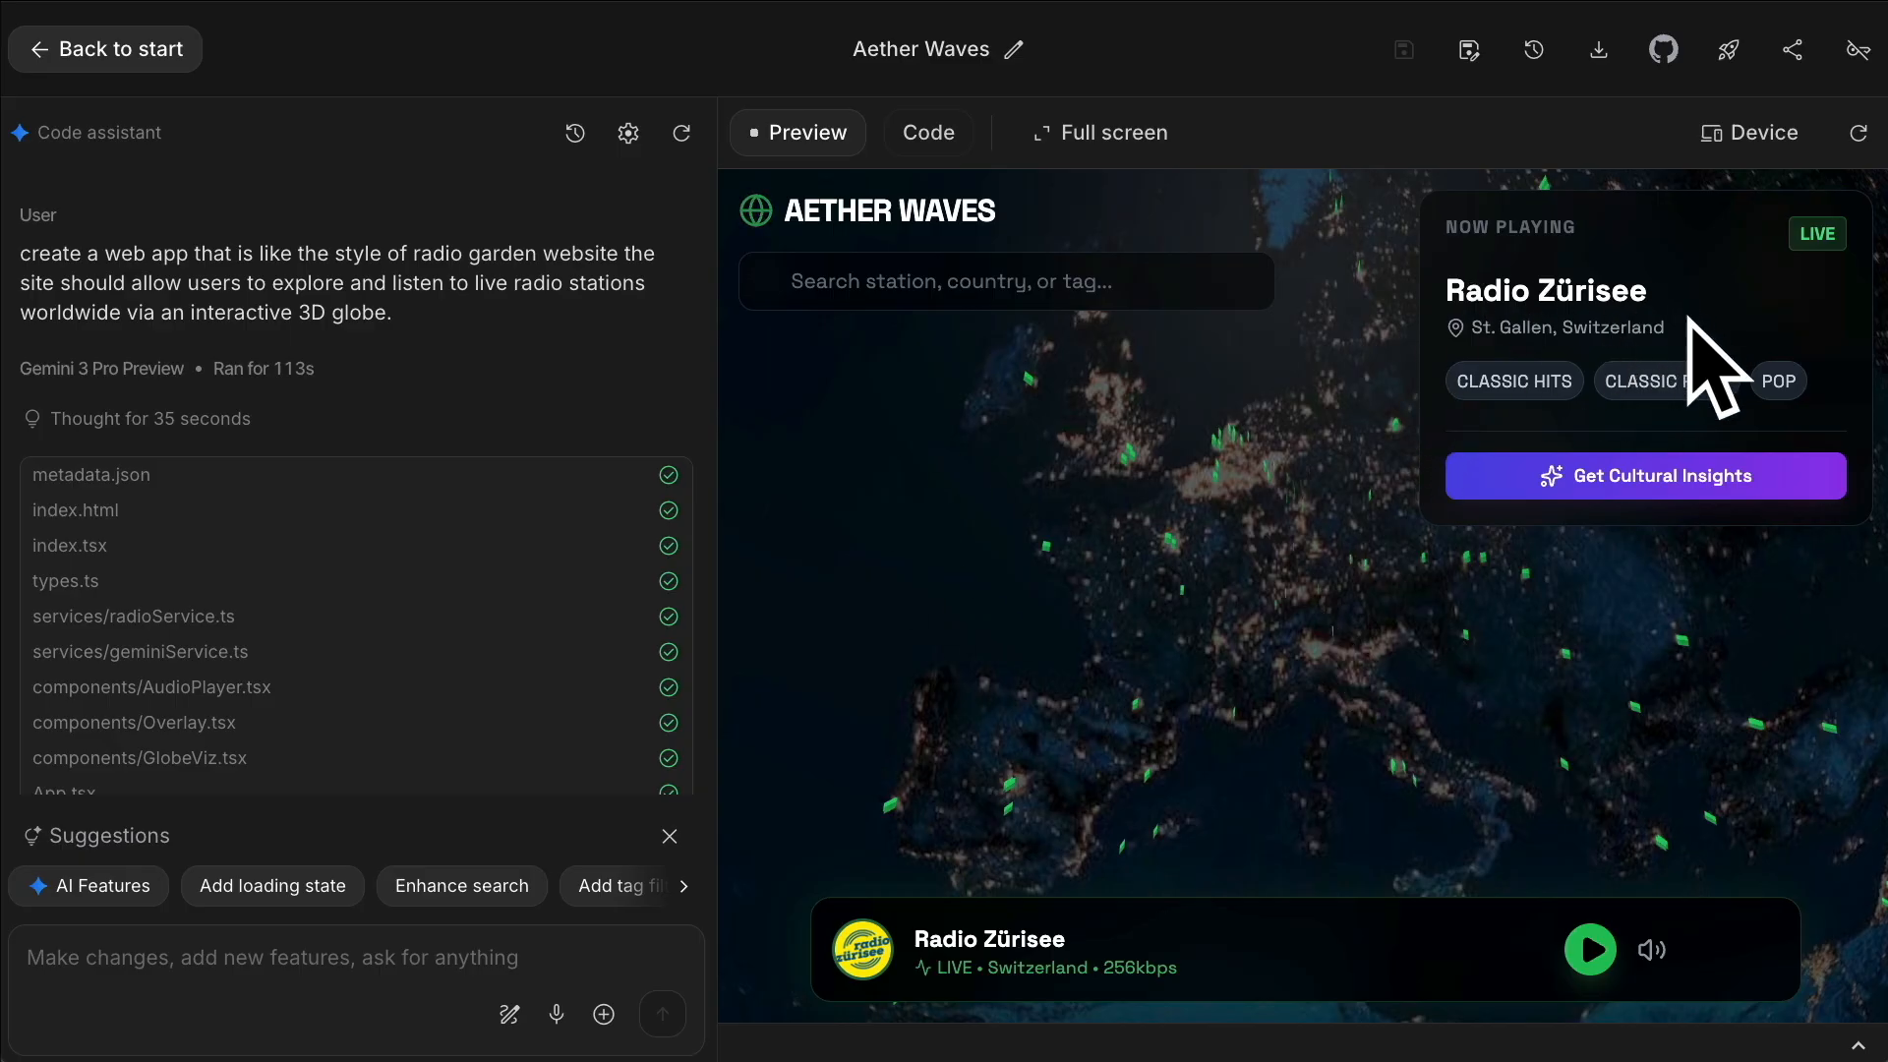
mouse_move(1492, 782)
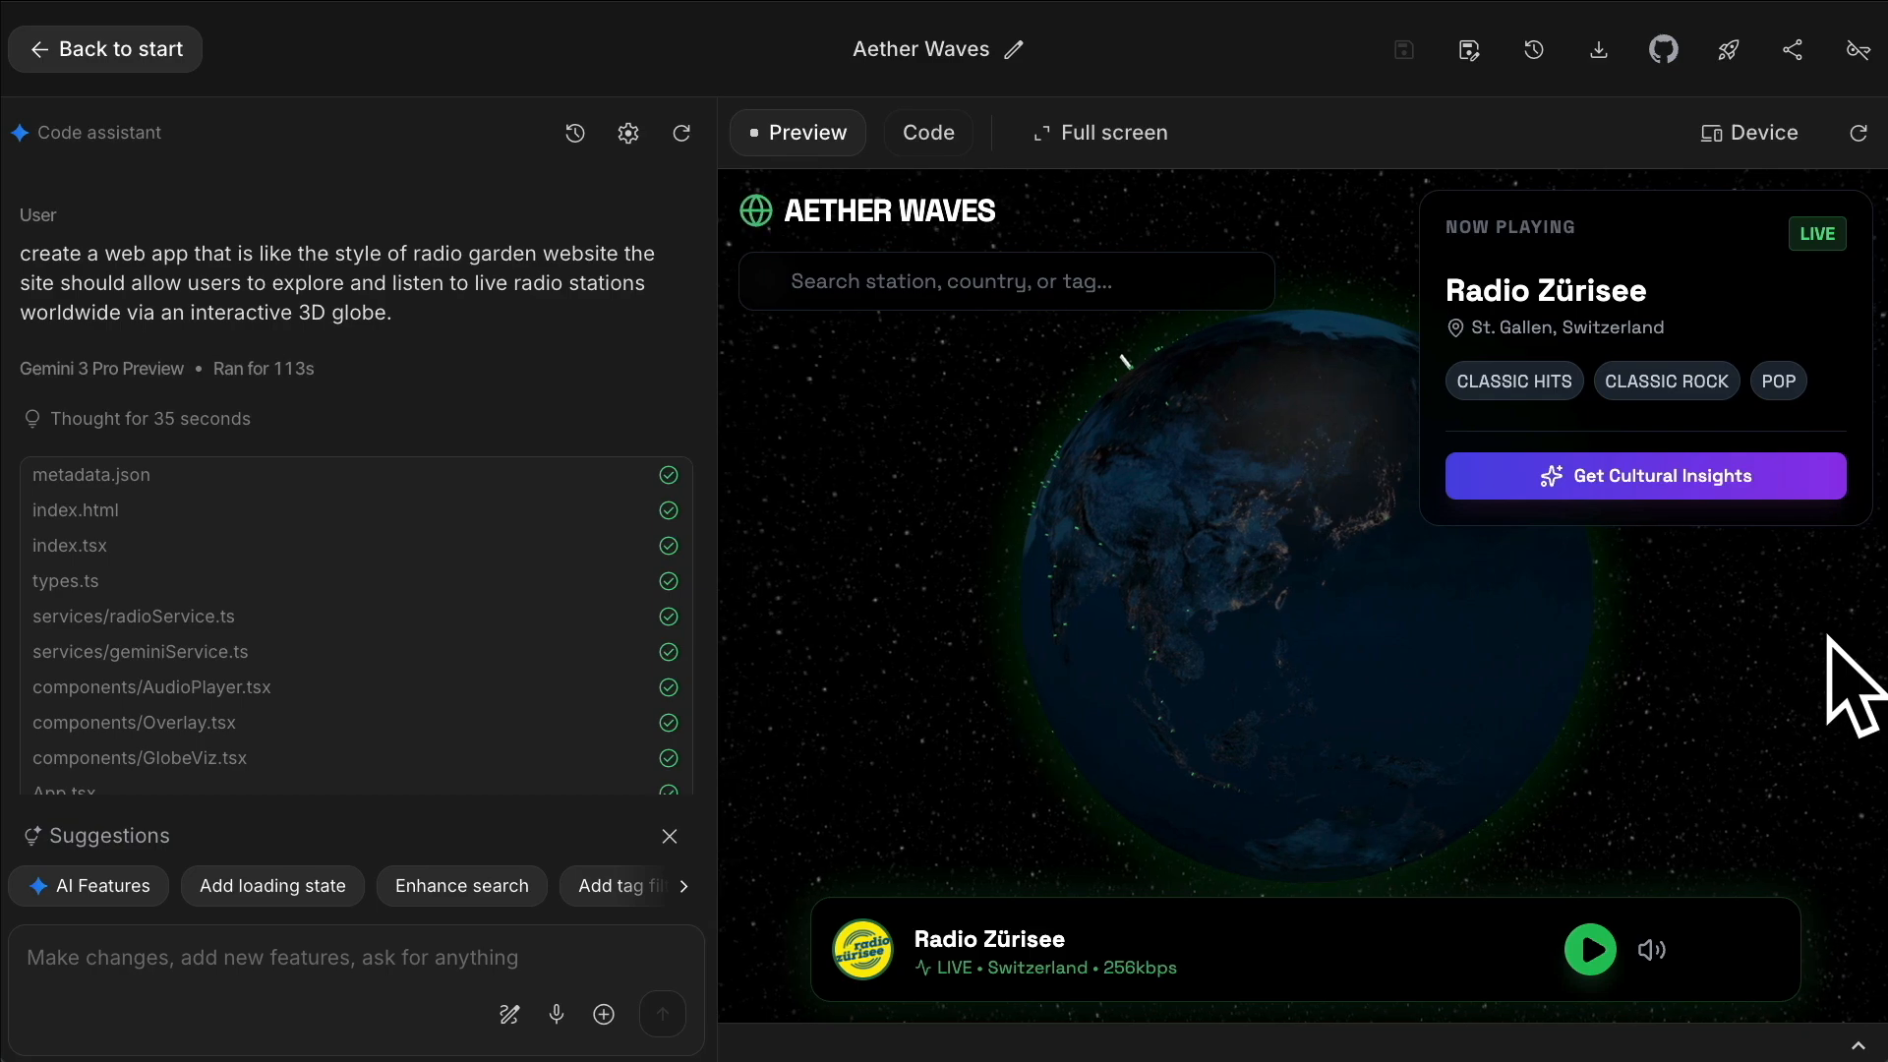
mouse_move(1493, 608)
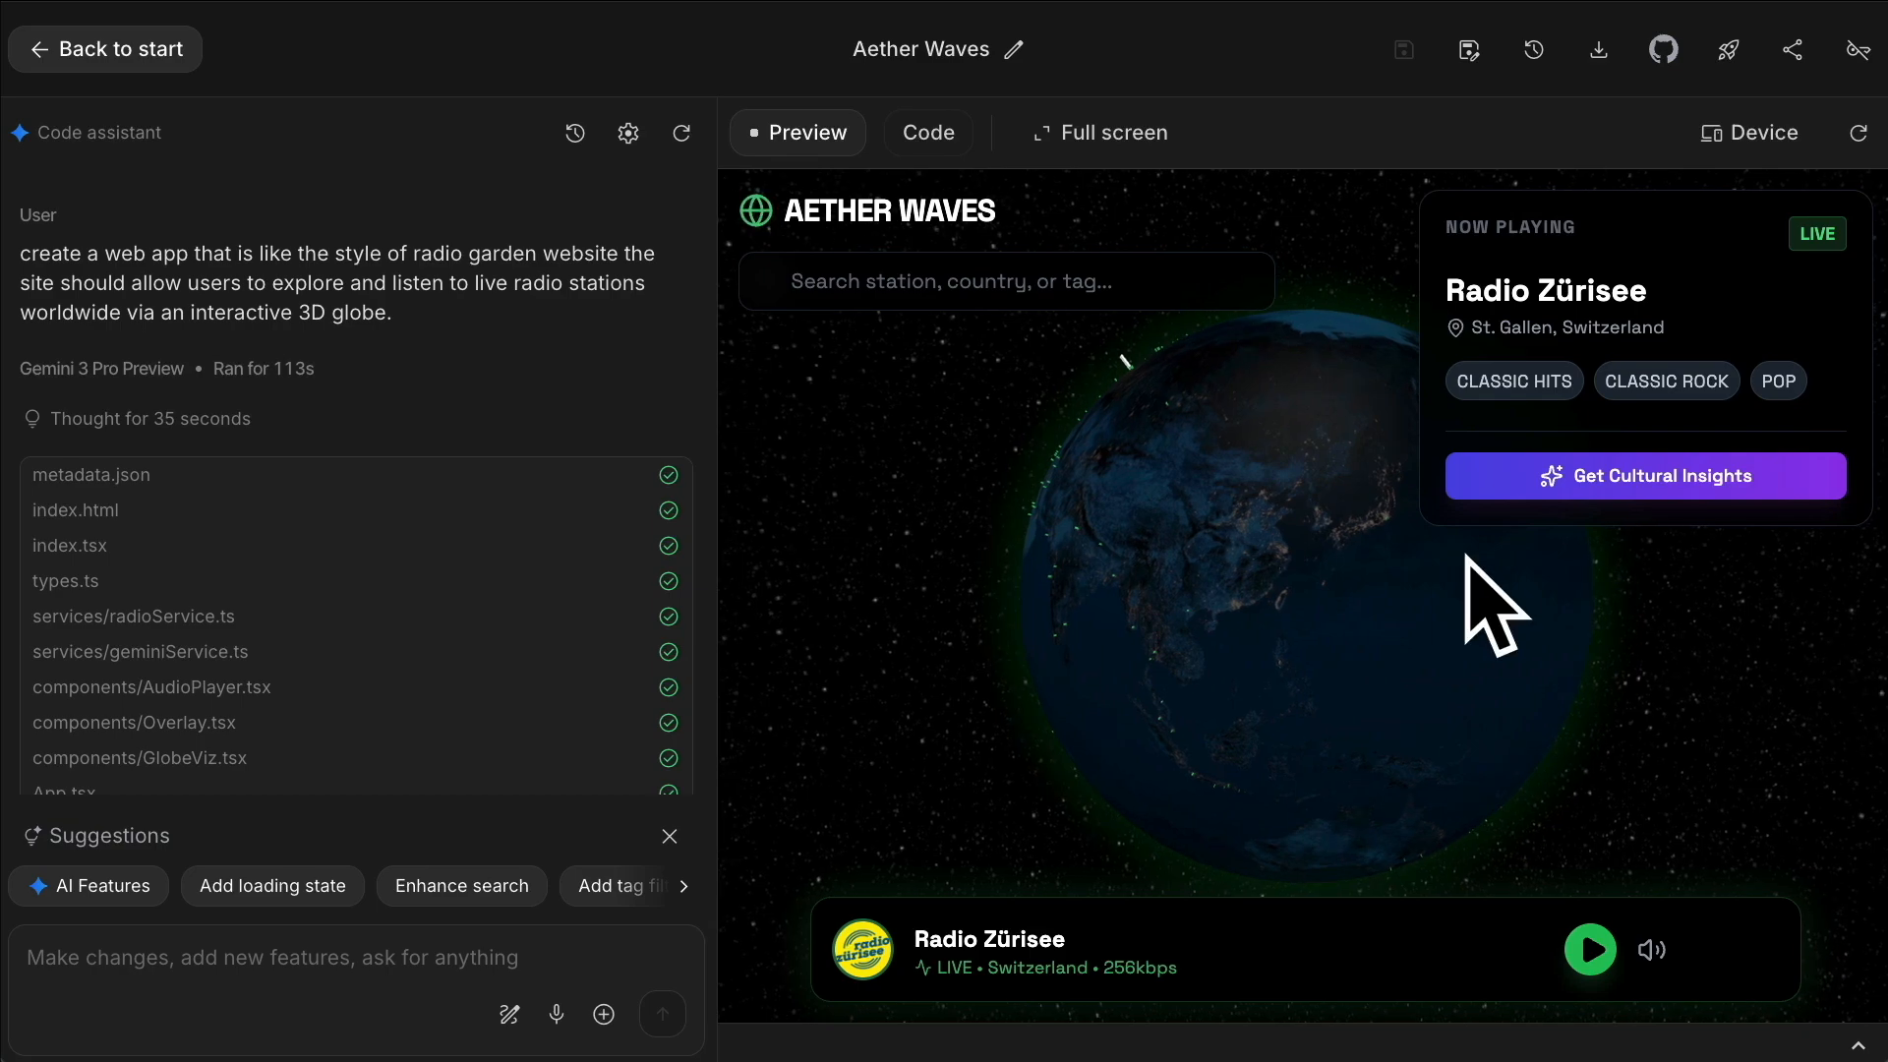
mouse_move(1758, 662)
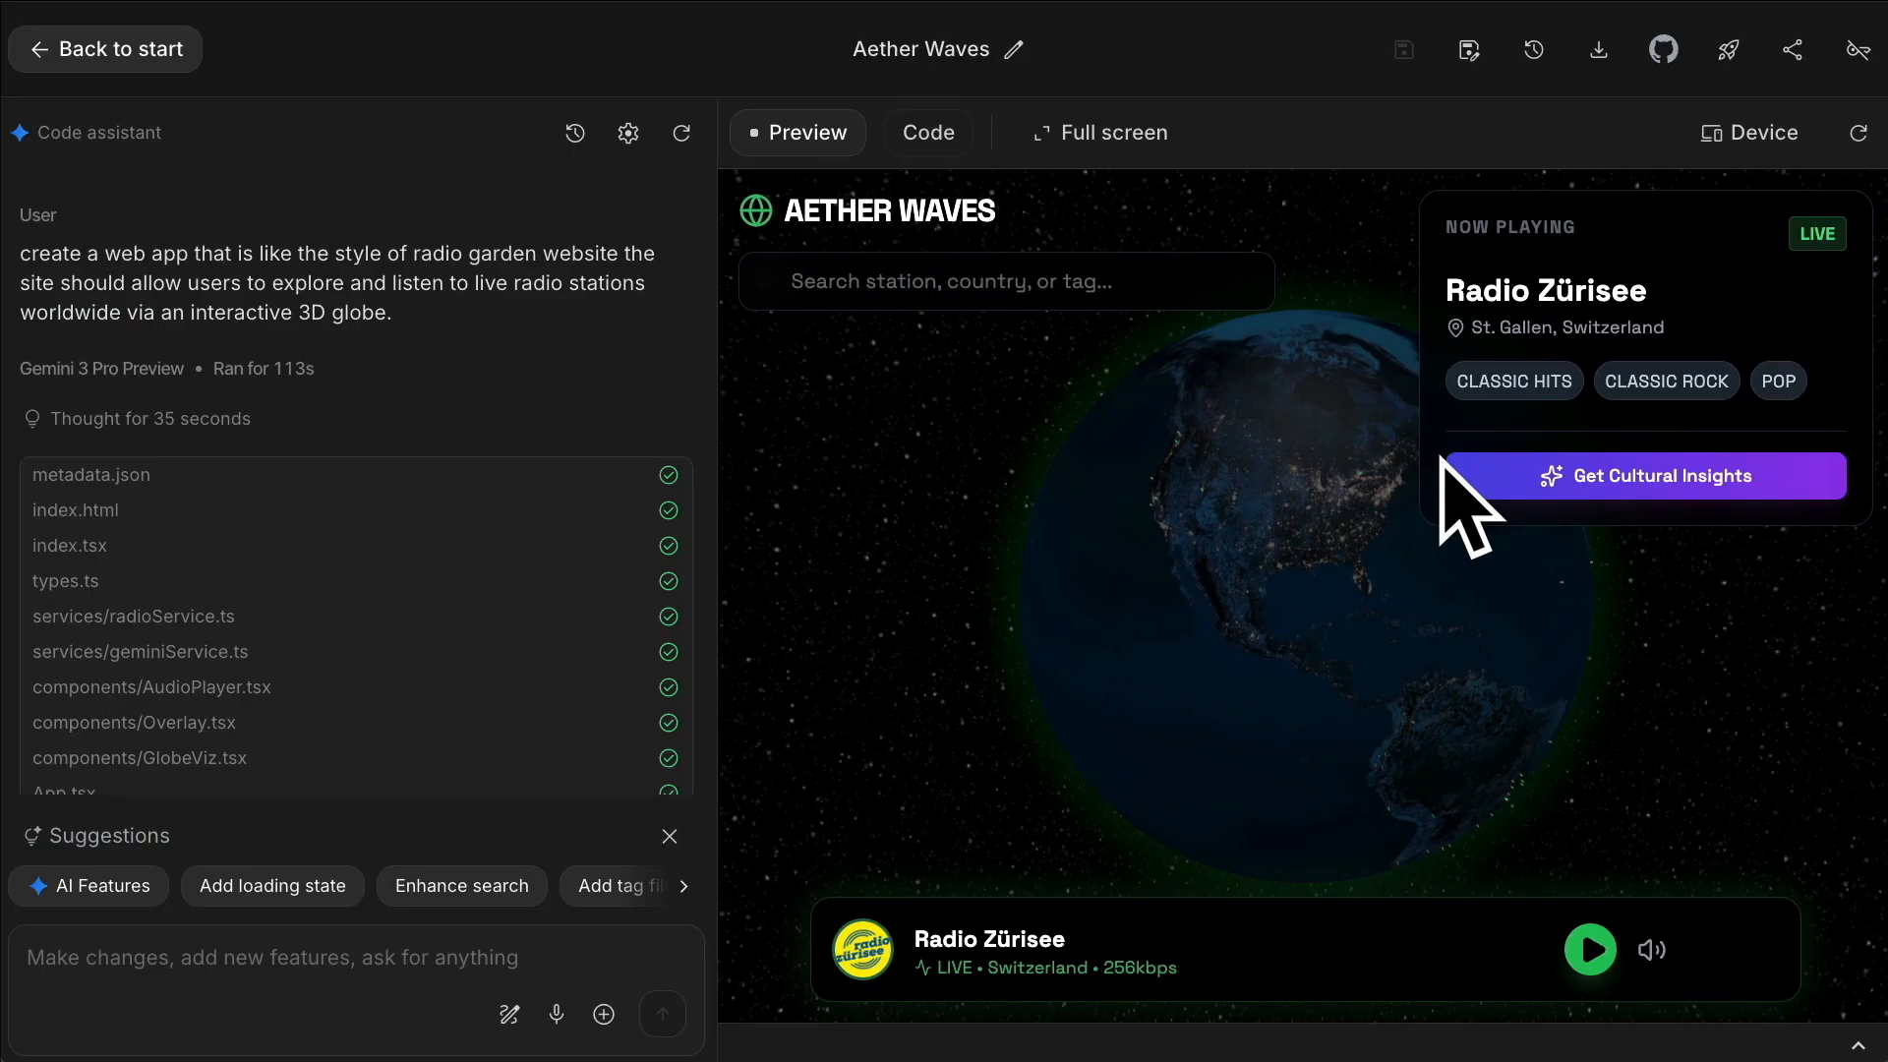
mouse_move(1400, 604)
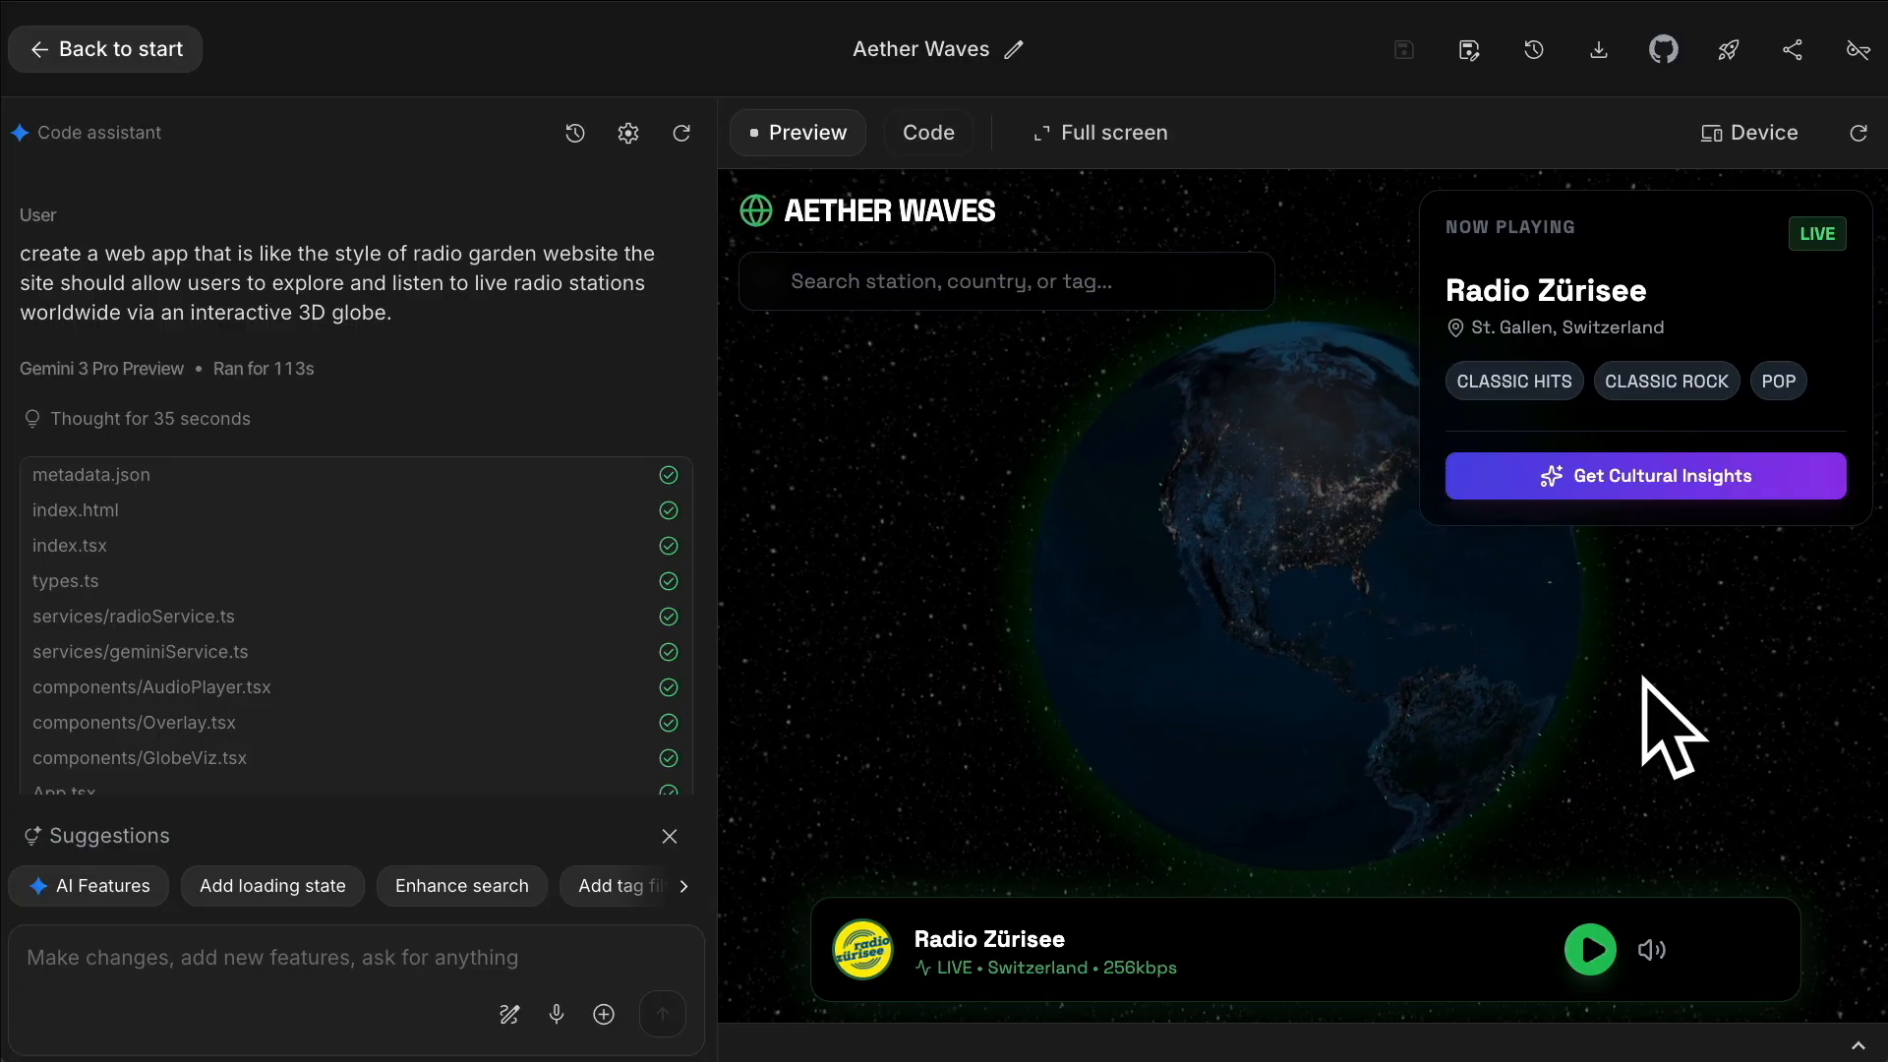
mouse_move(1512, 385)
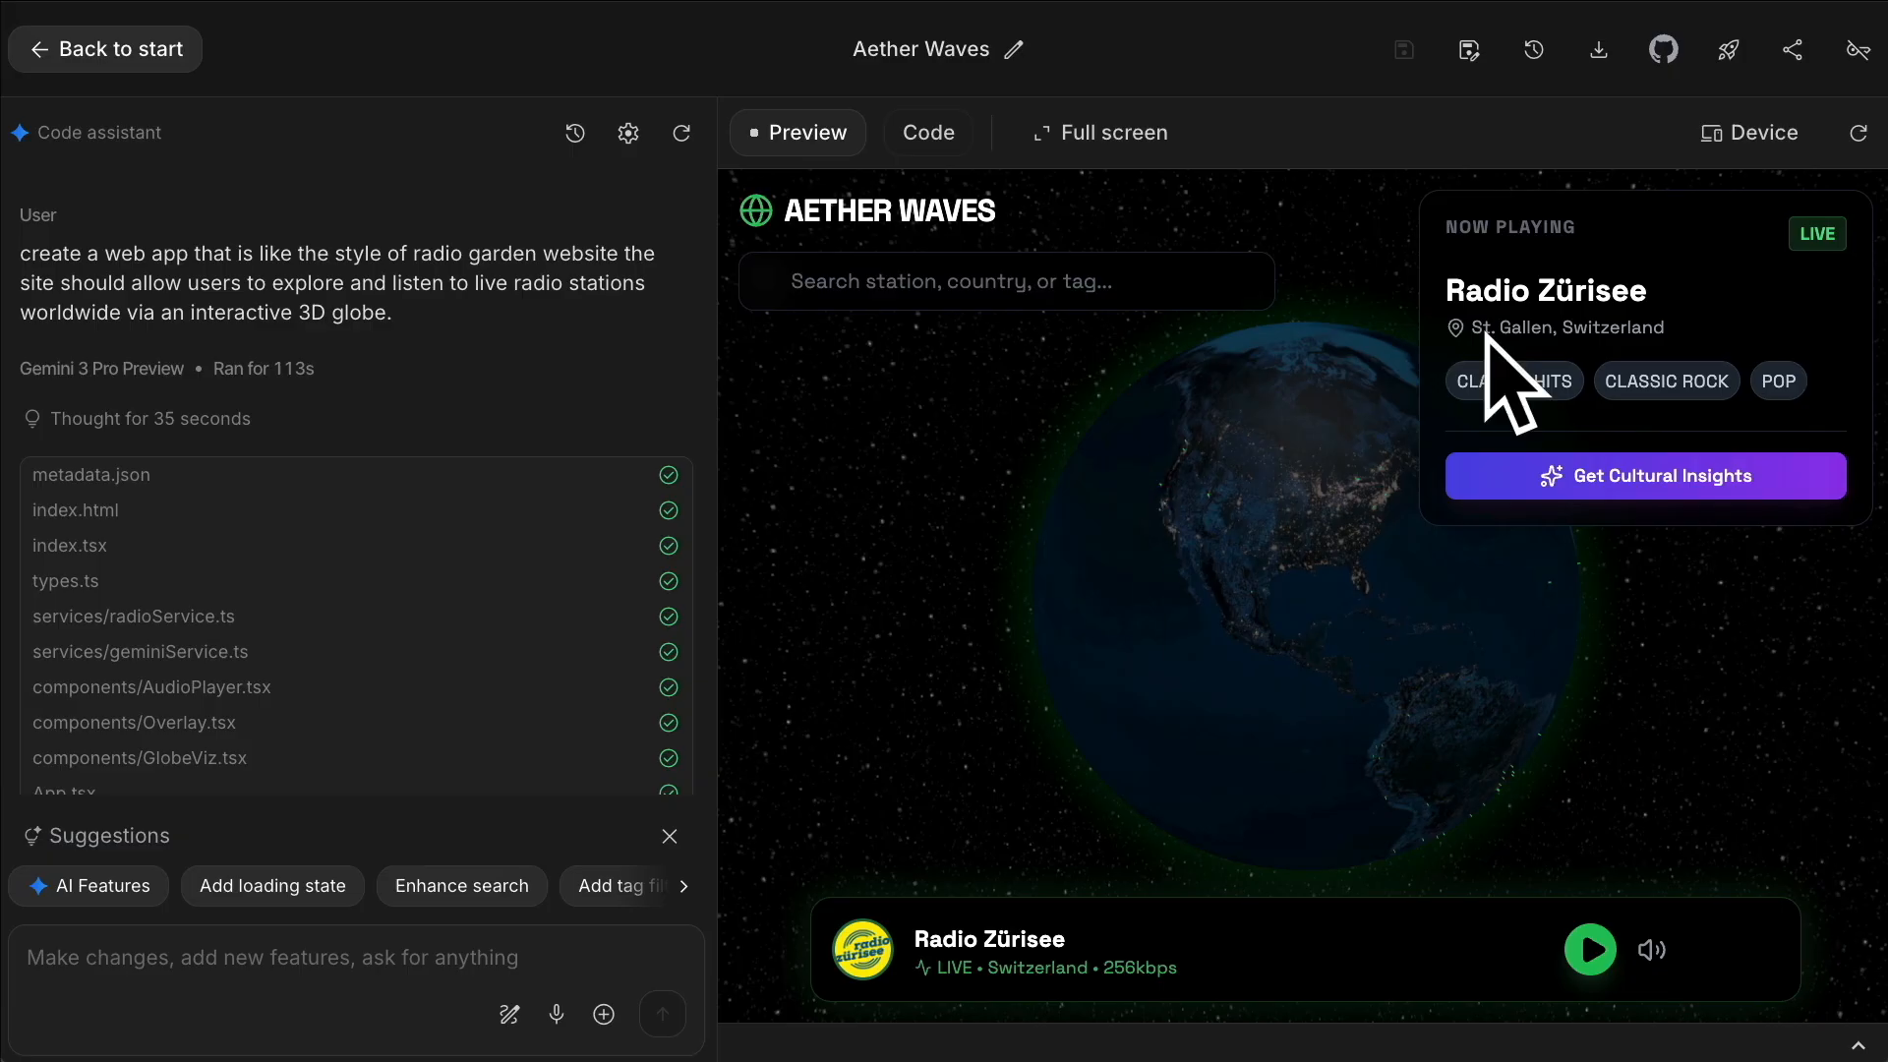
mouse_move(1403, 644)
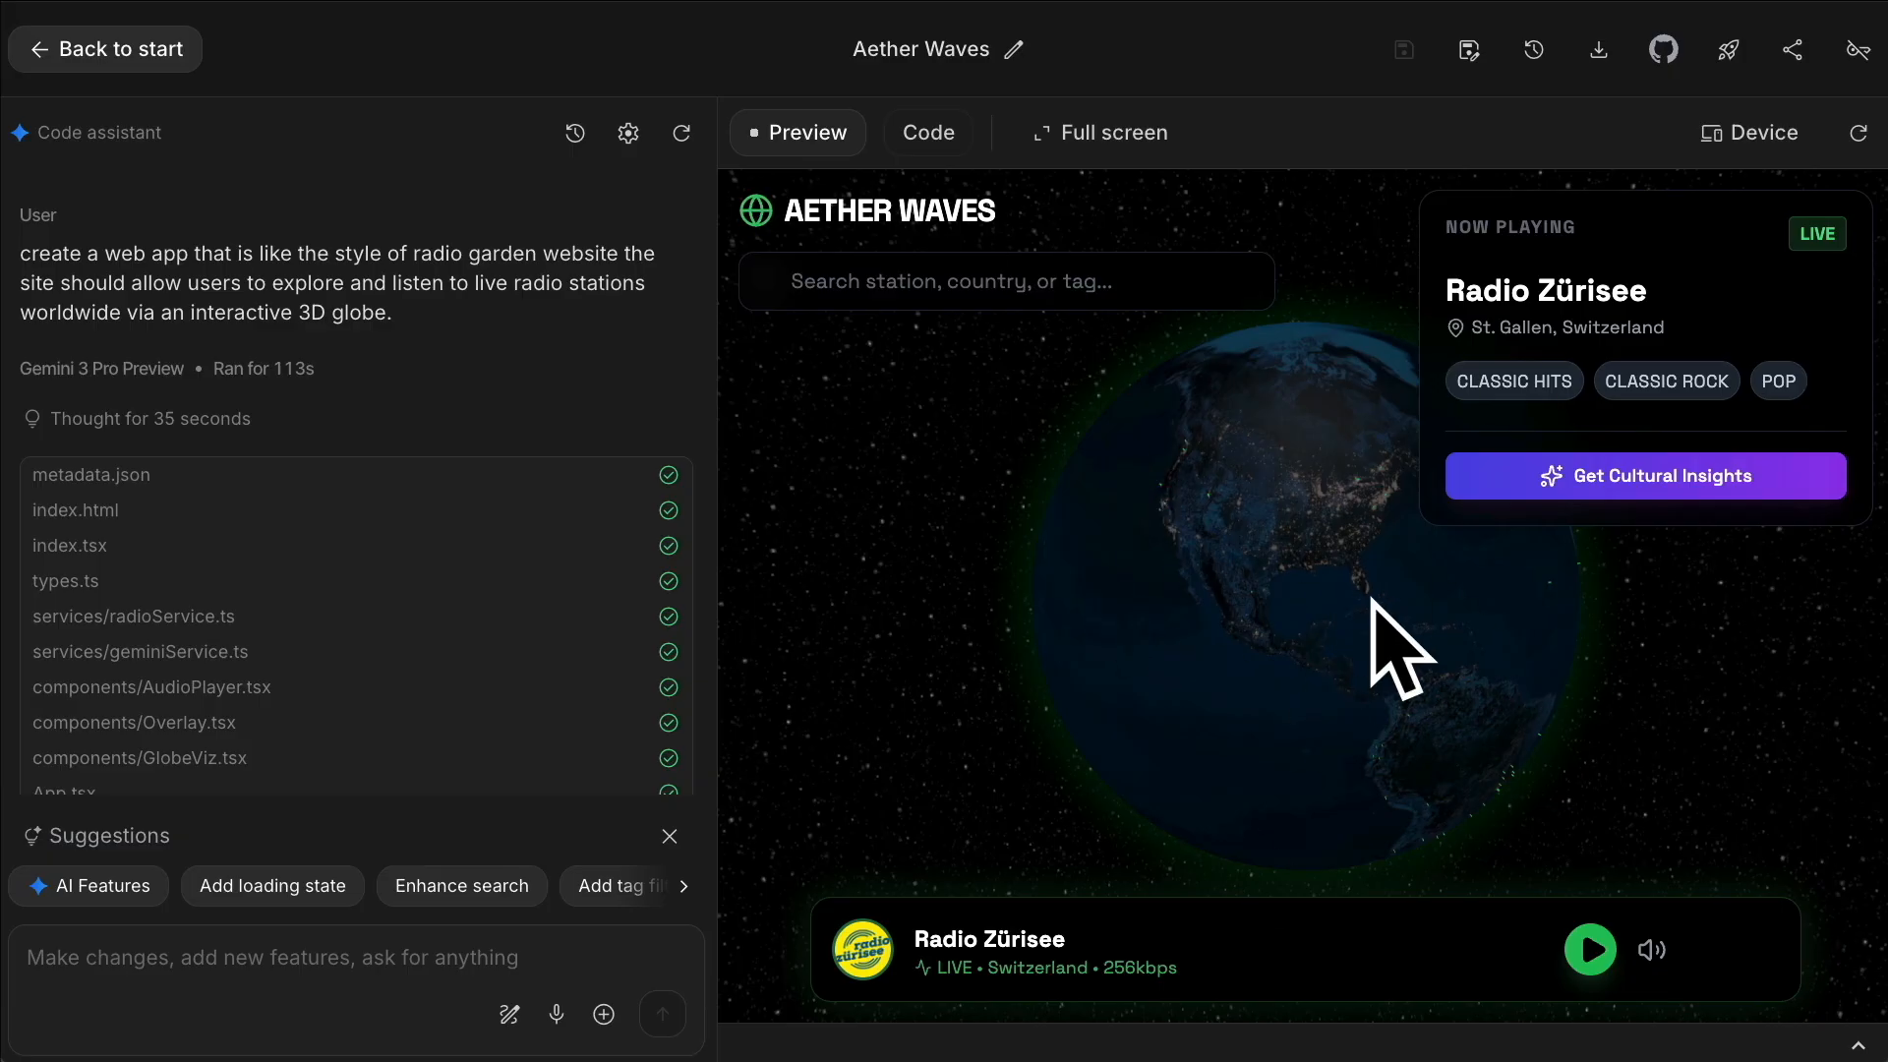
mouse_move(1030, 542)
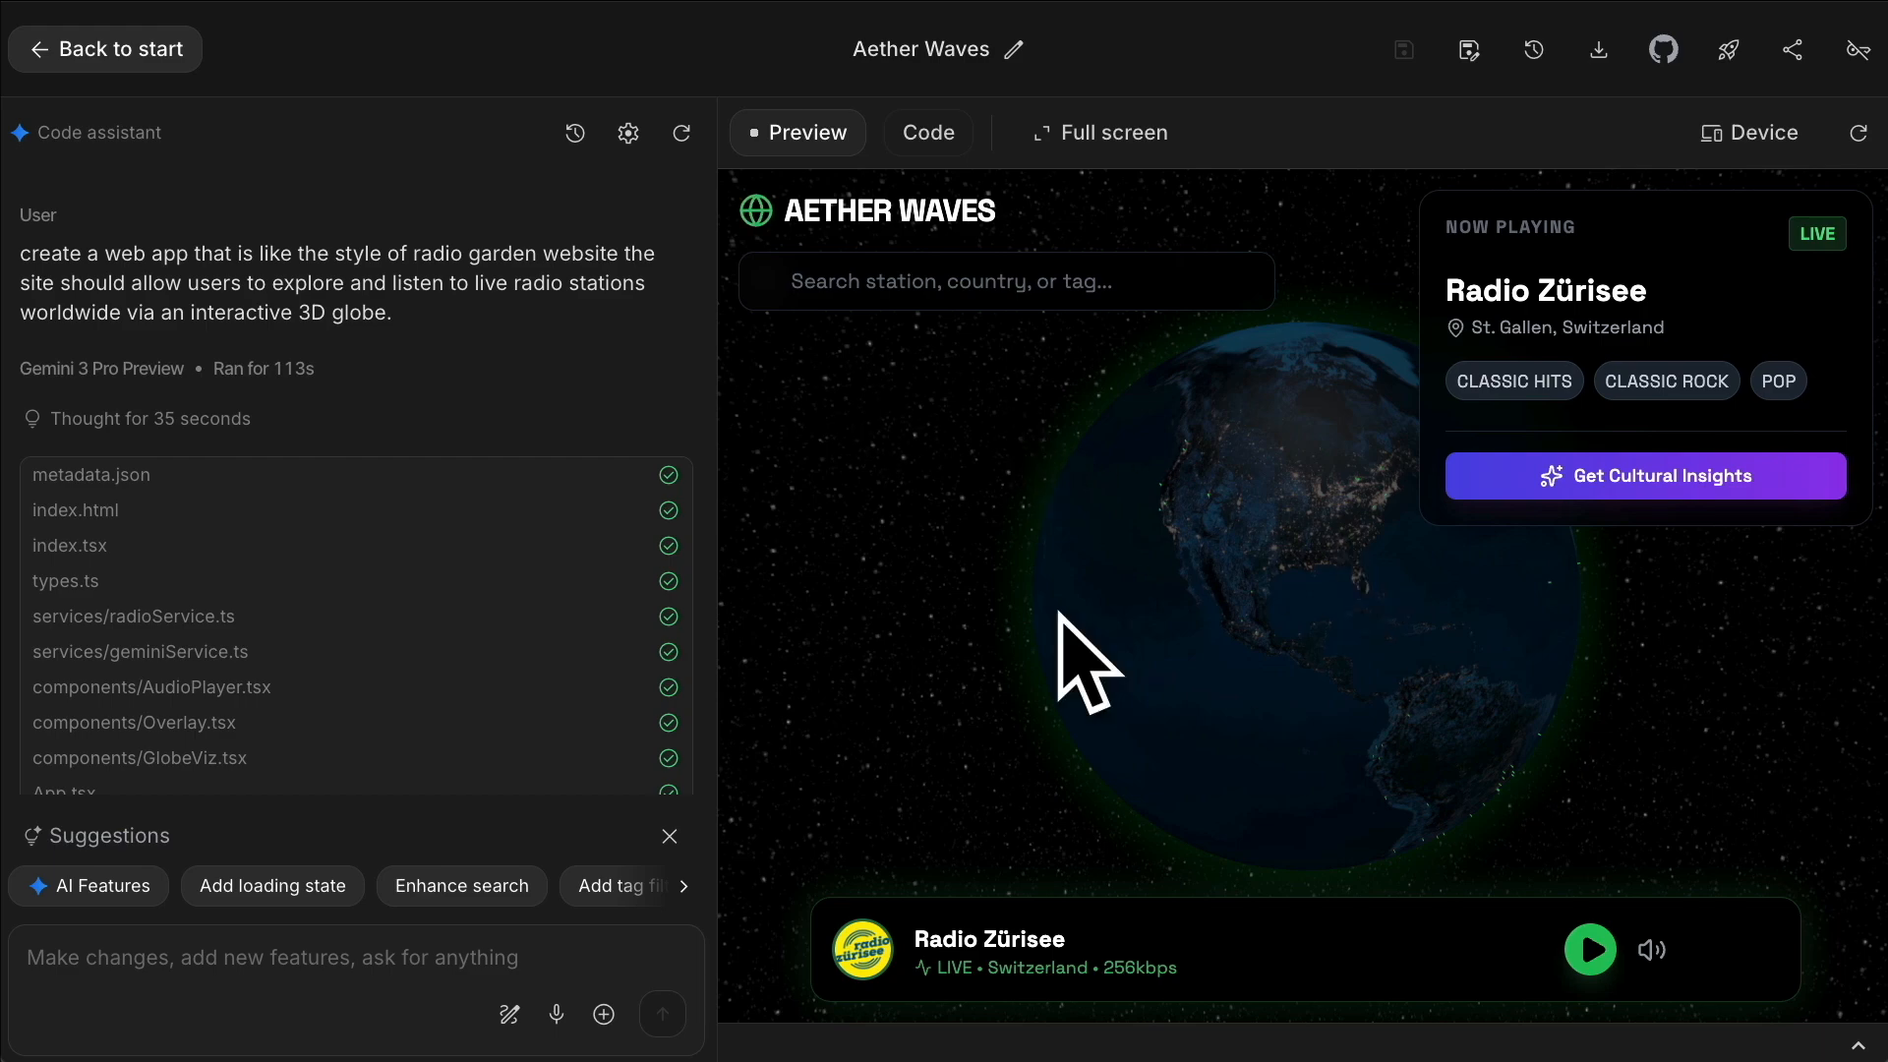
mouse_move(1721, 710)
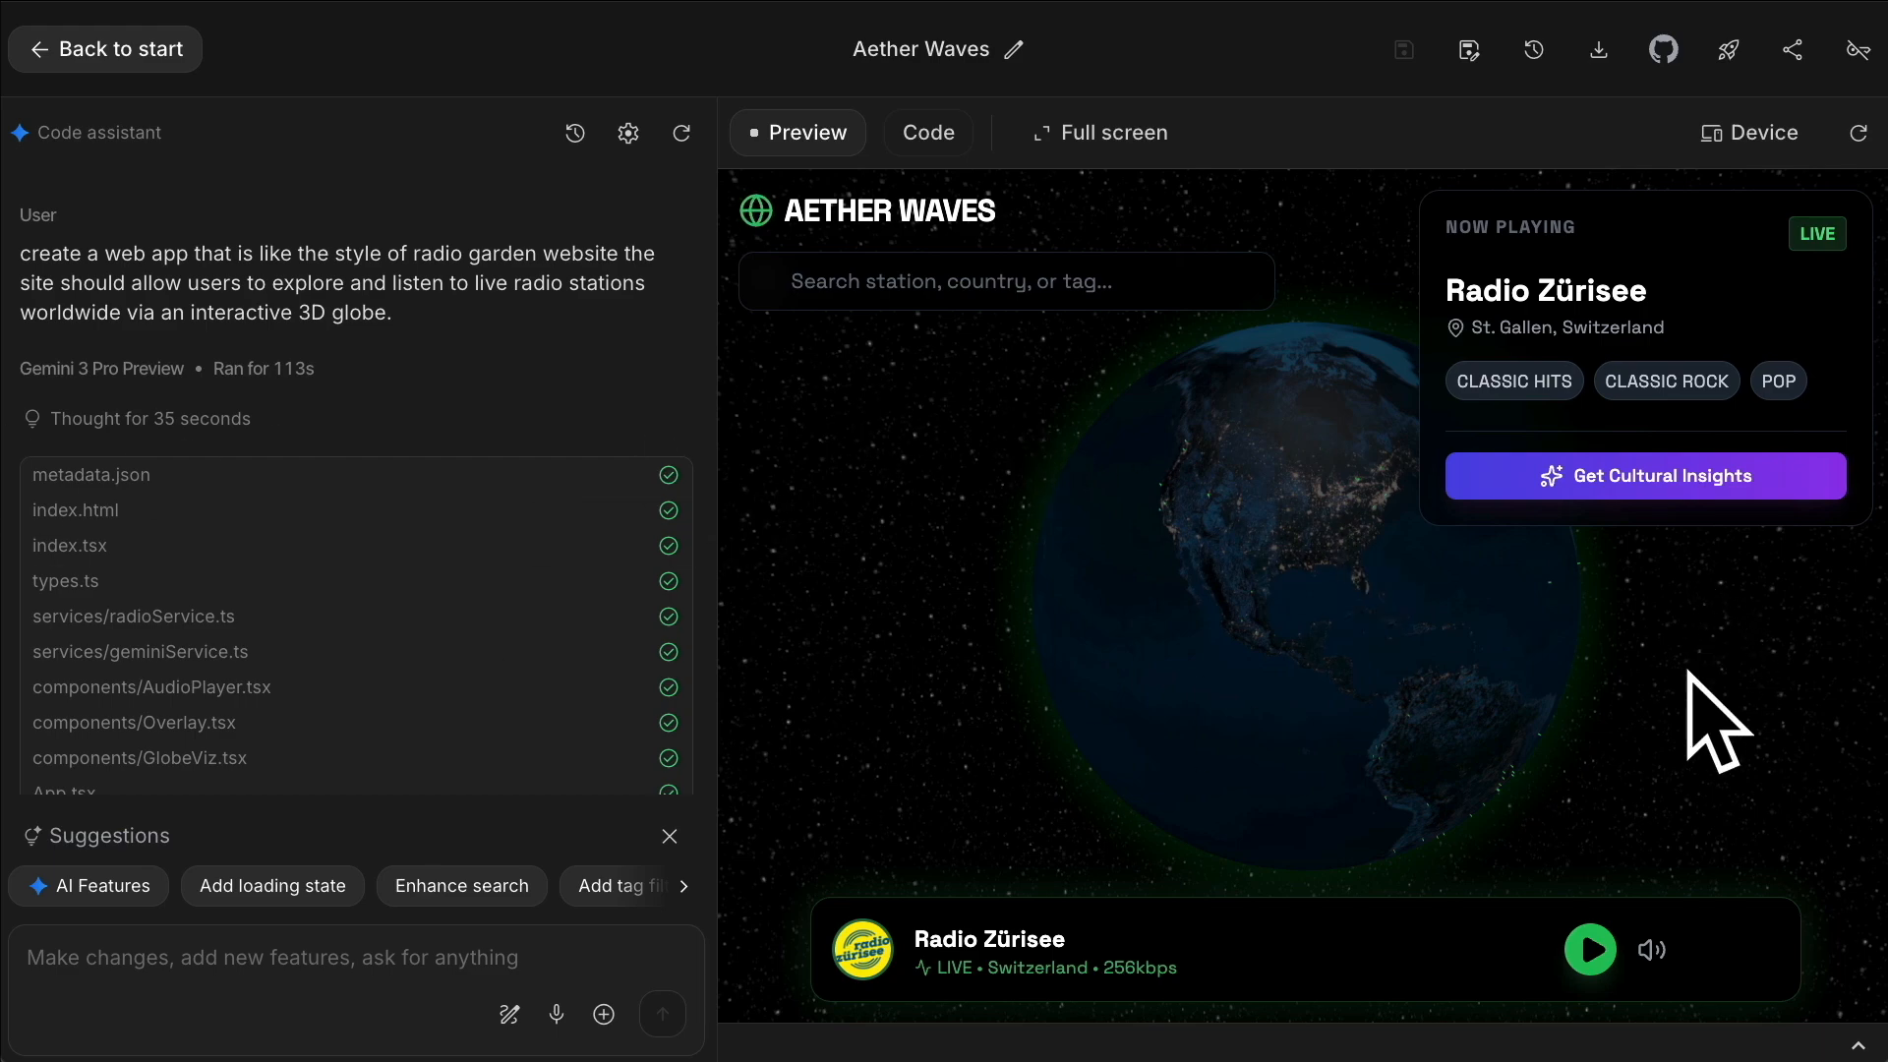
mouse_move(1746, 692)
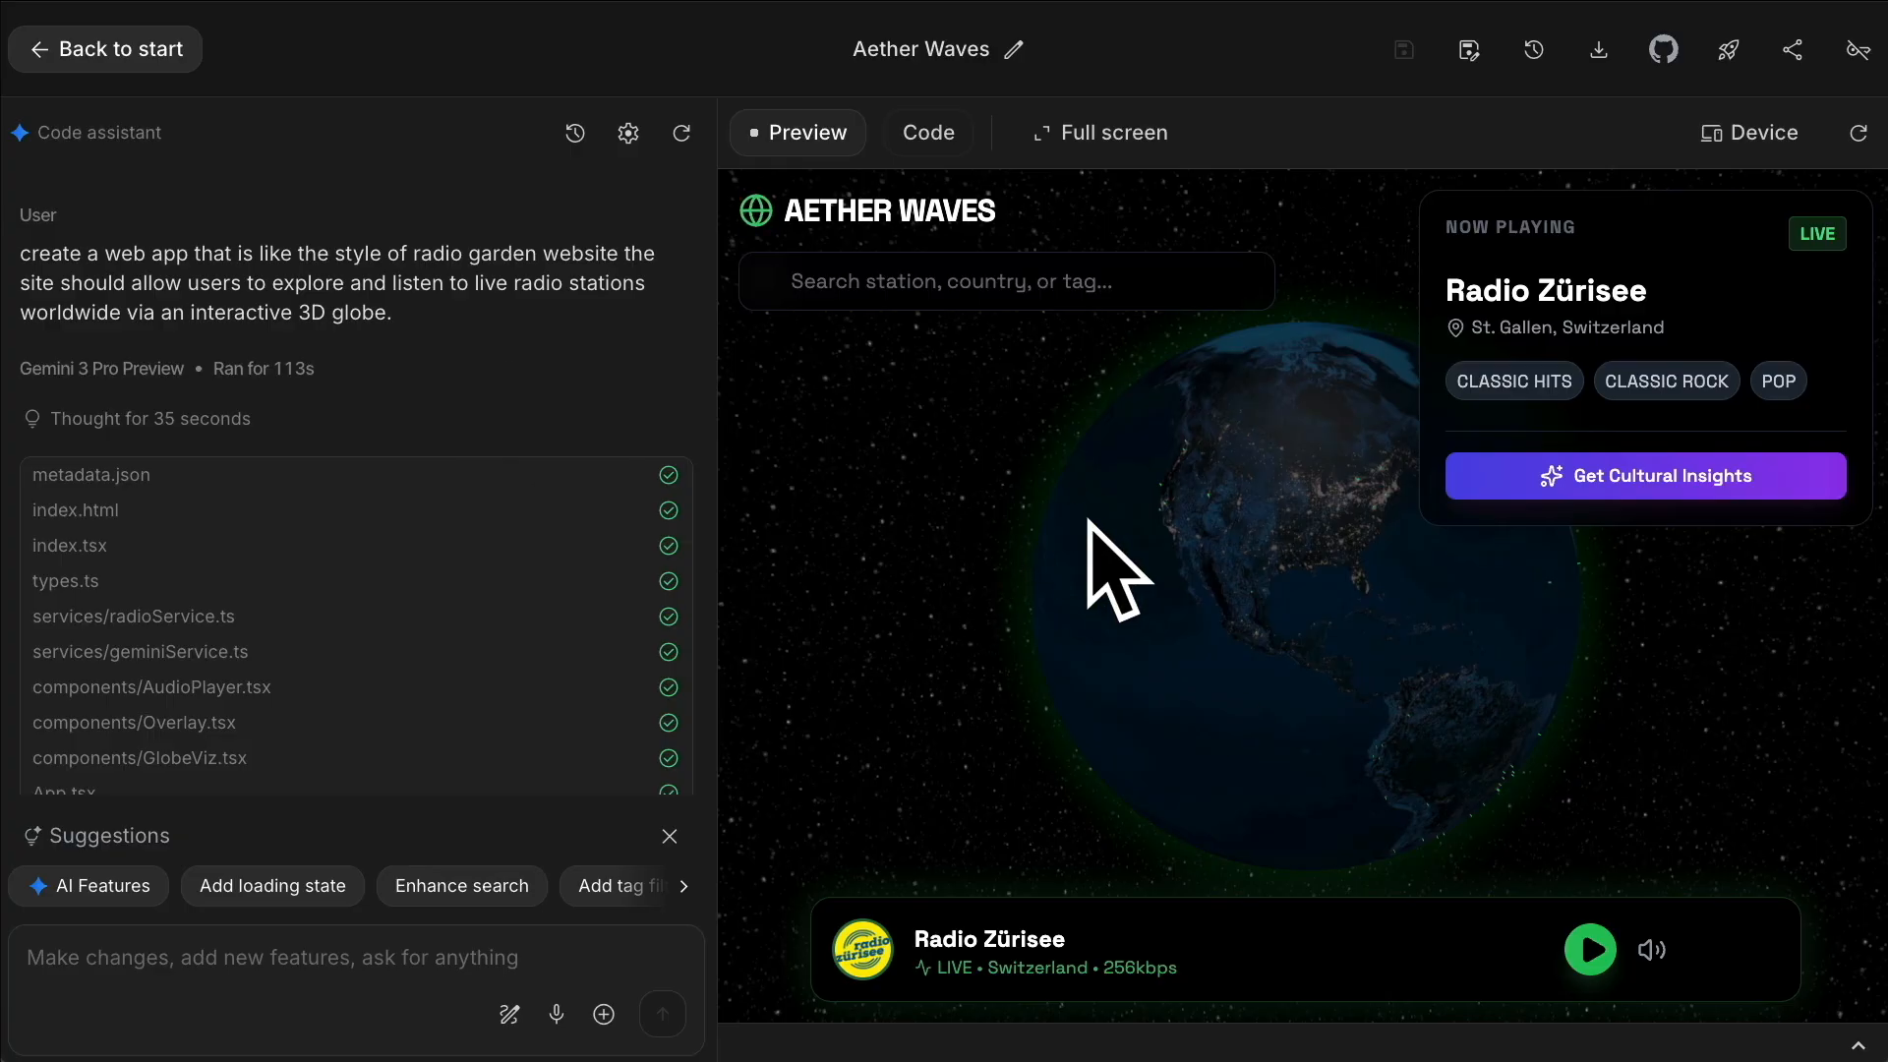
mouse_move(1761, 674)
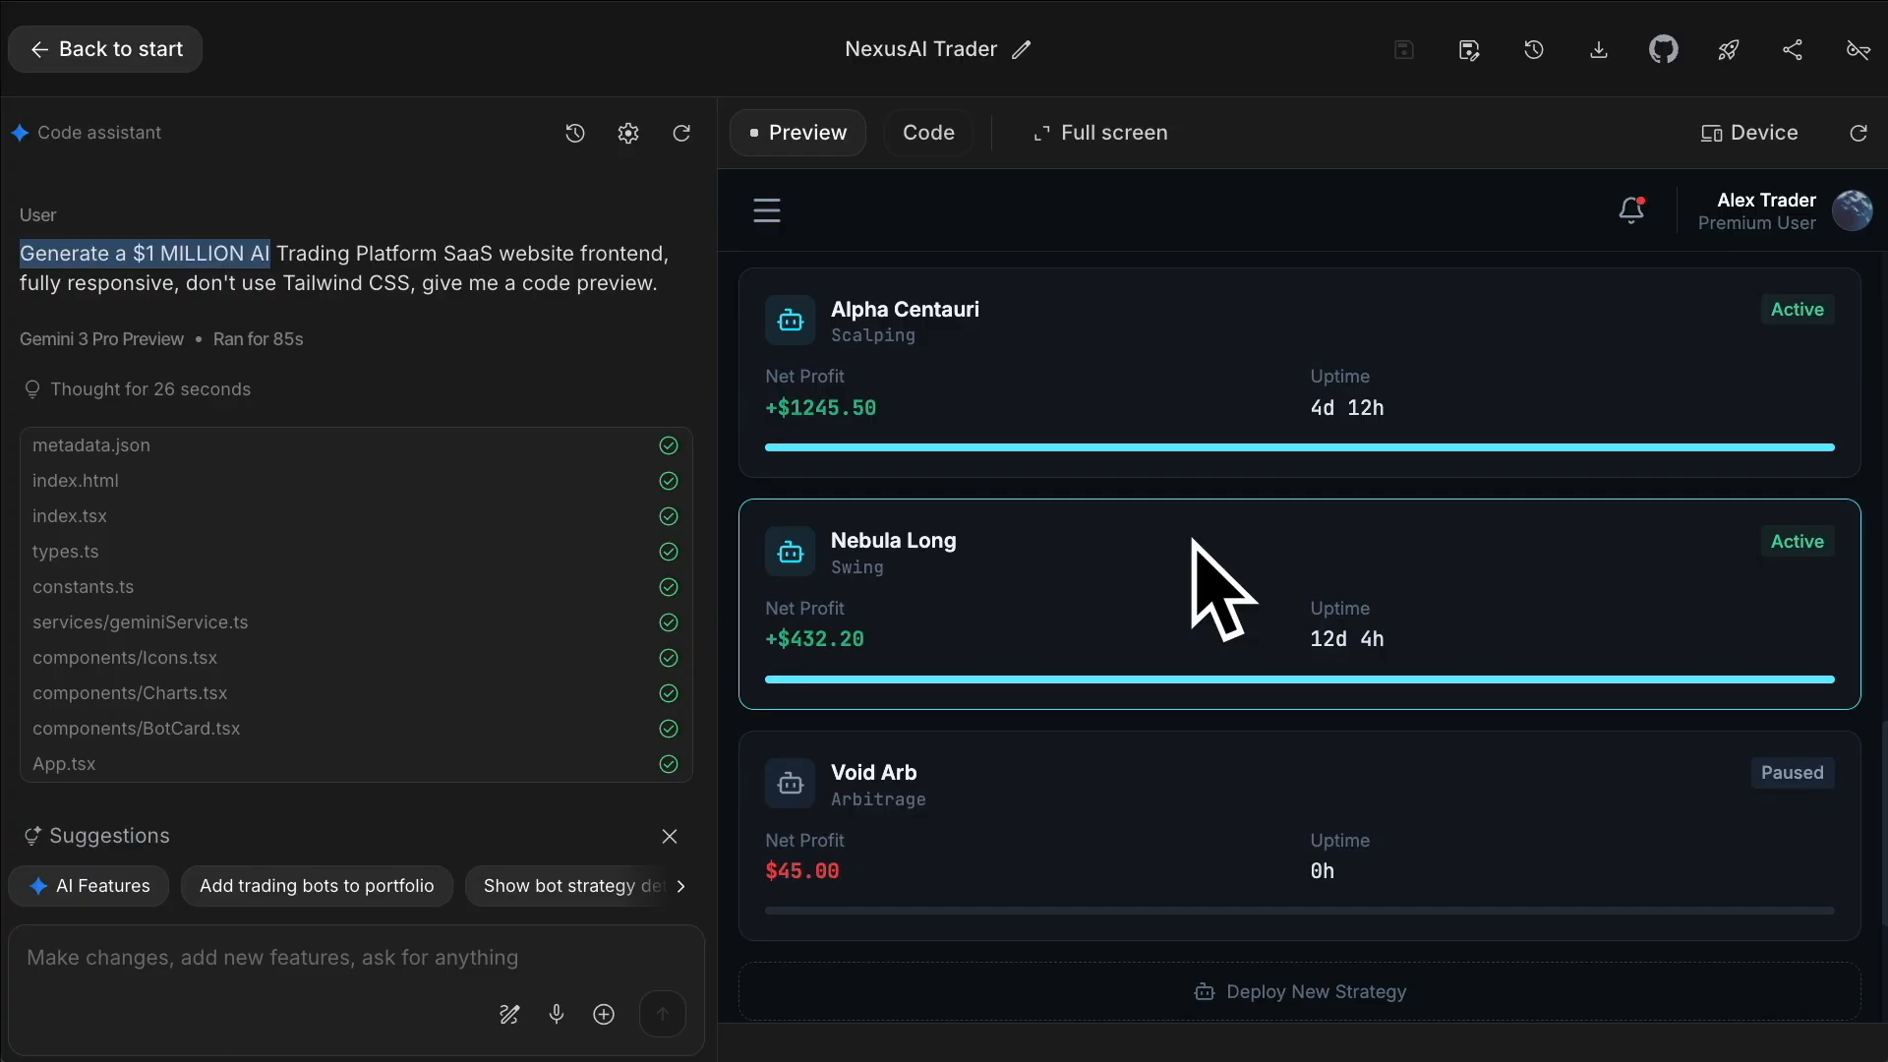
mouse_move(1240, 650)
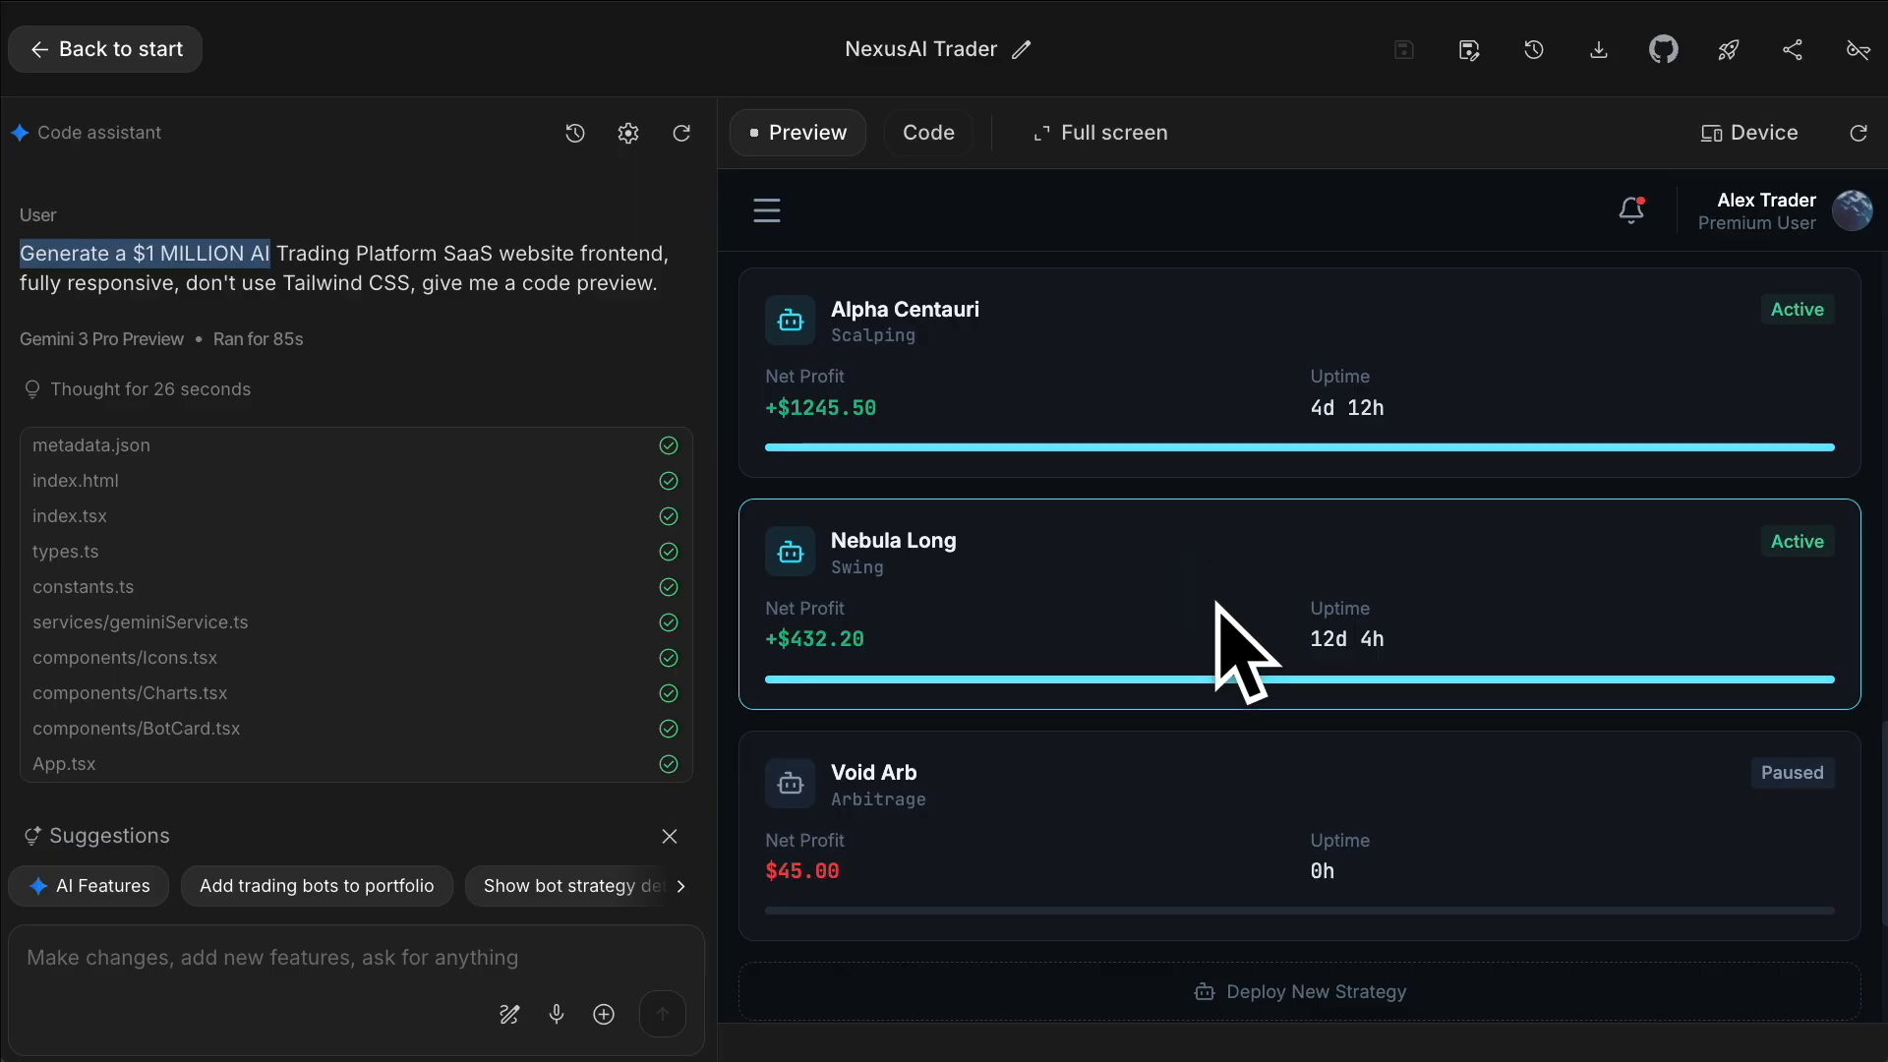
Step: Scroll the NexusAI Trader preview through bot cards, logs, Market Overview and Bitcoin/USD chart
scroll("down", 3)
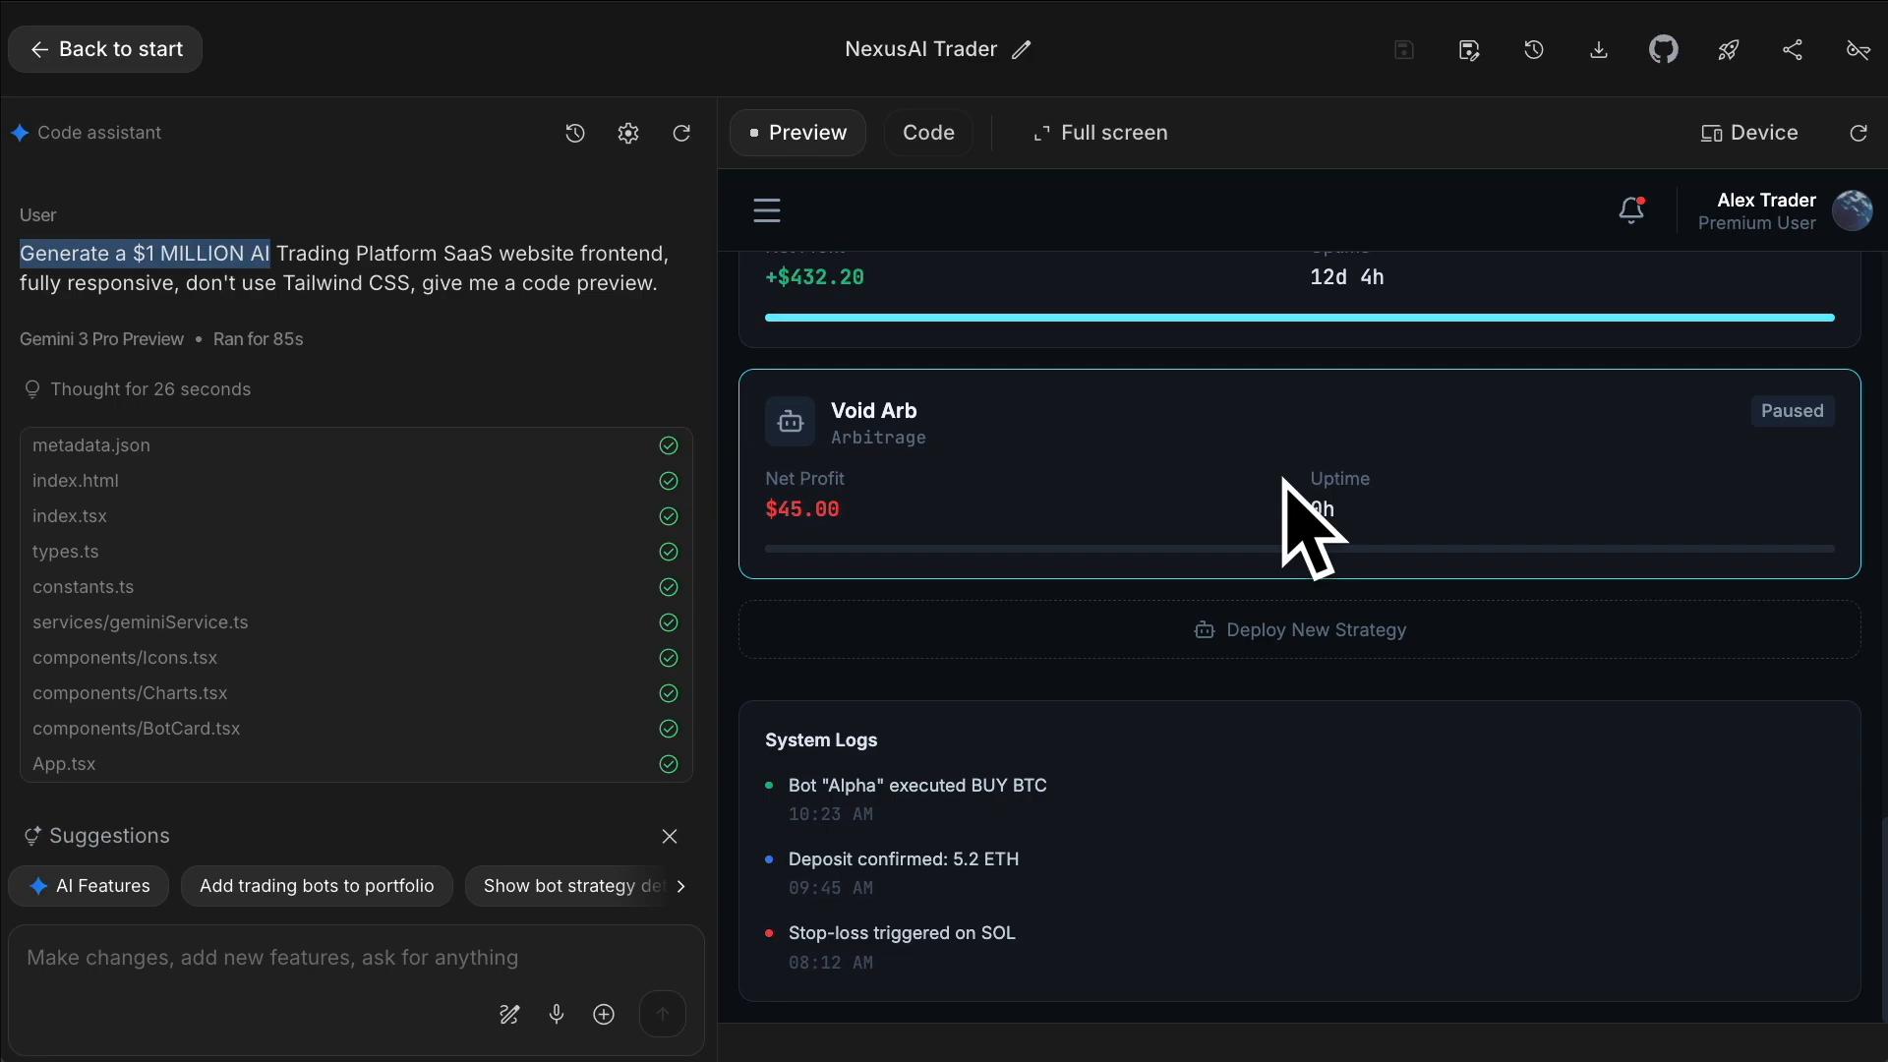
mouse_move(1297, 518)
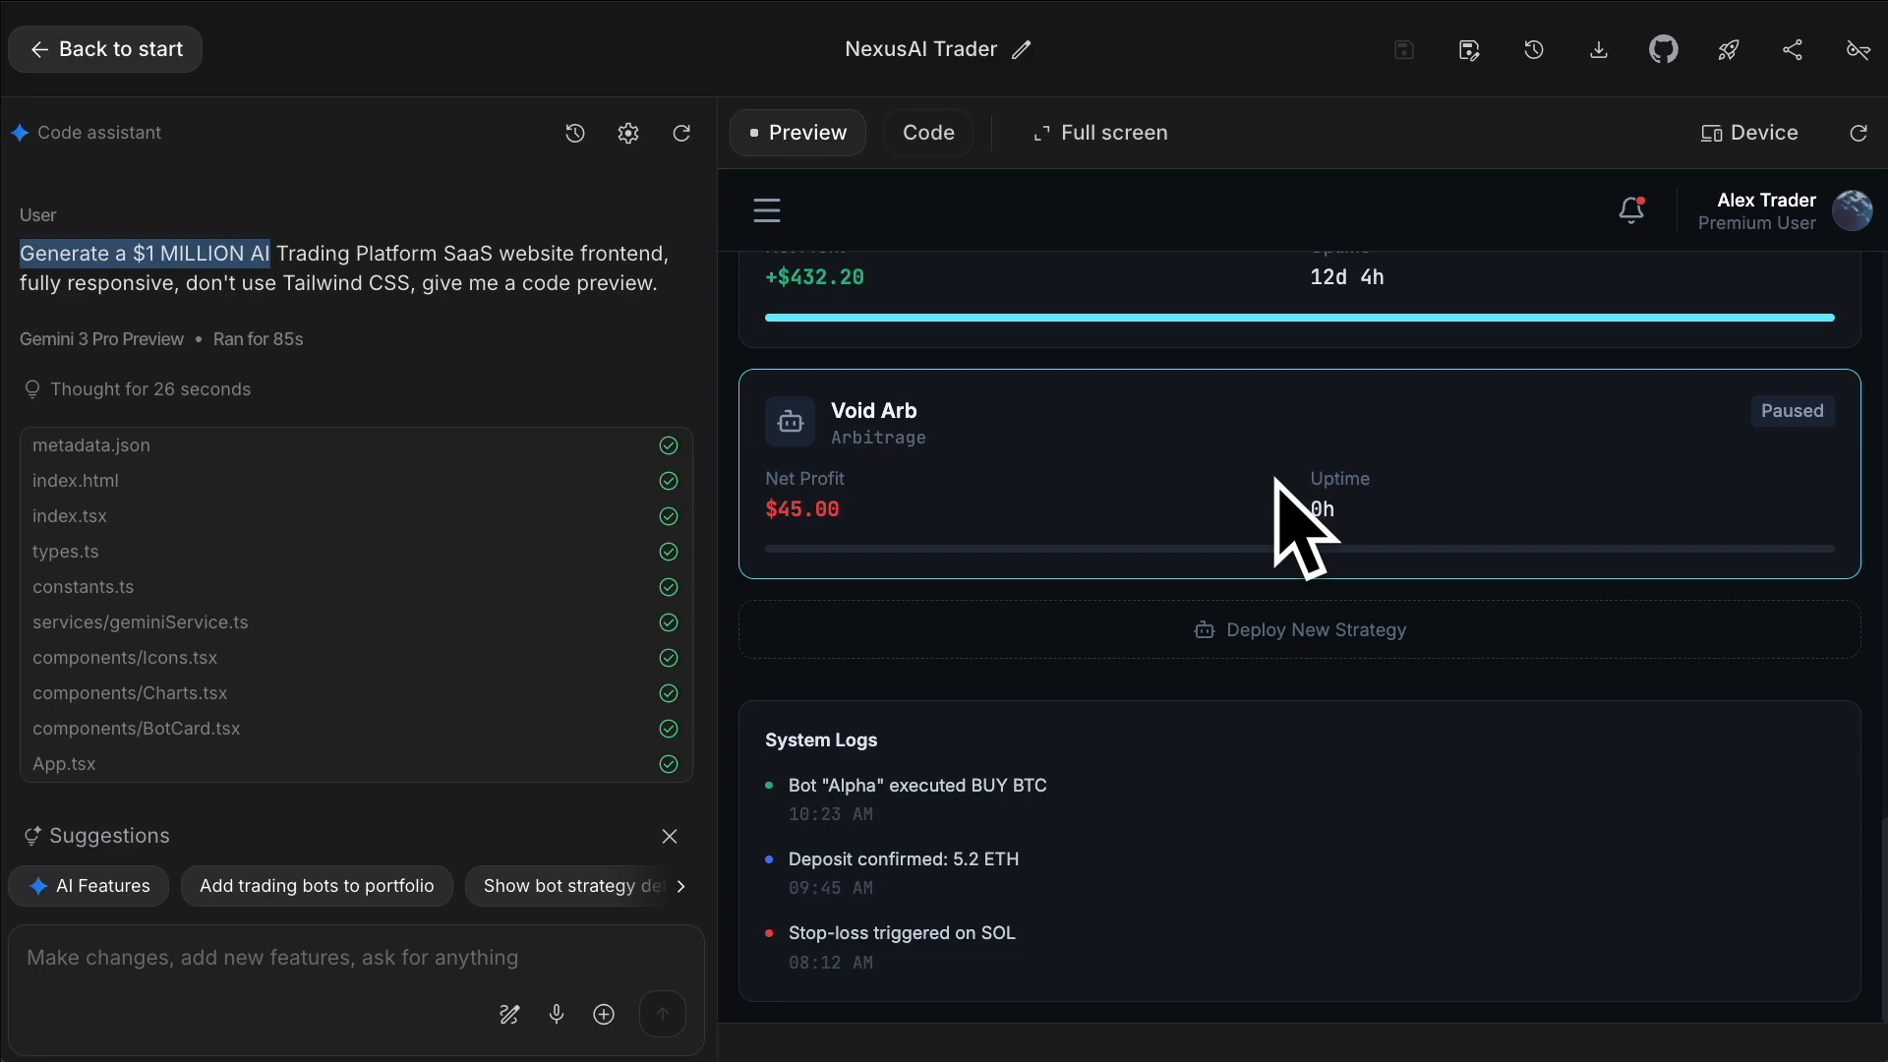
scroll("down", 3)
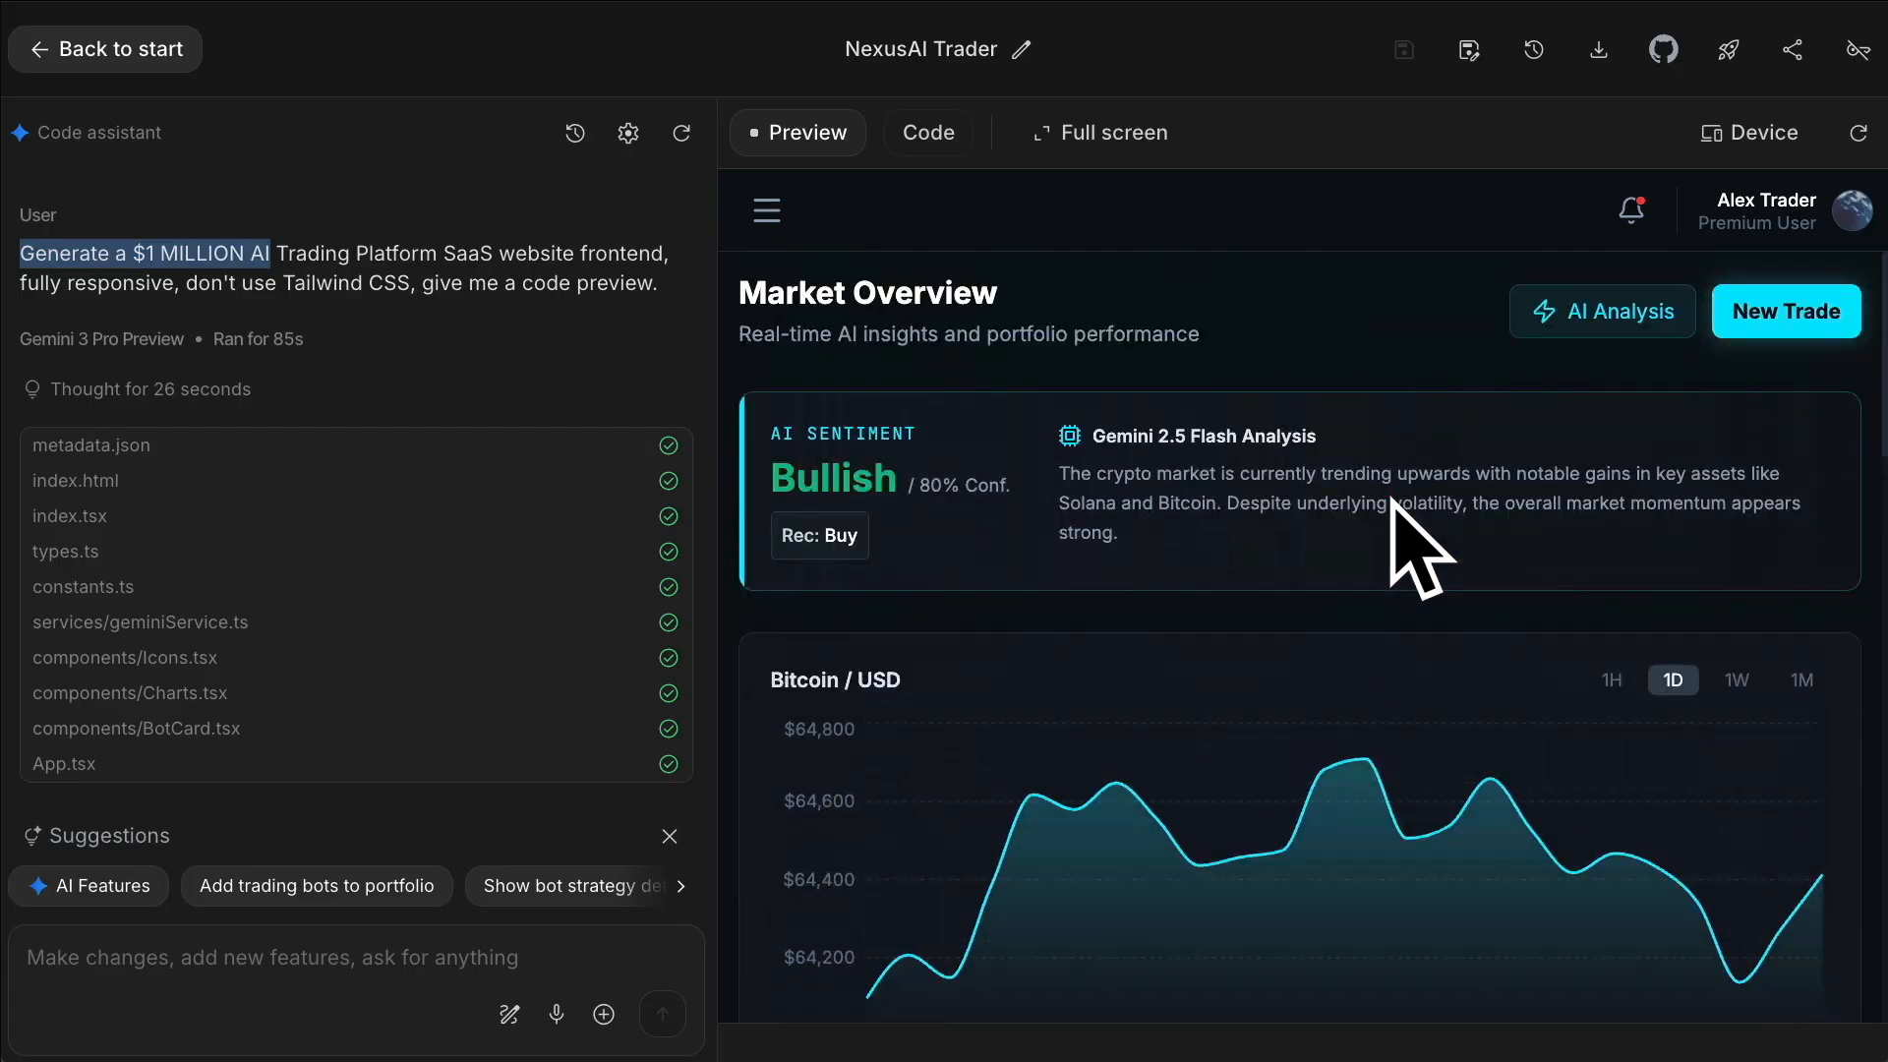
scroll("down", 3)
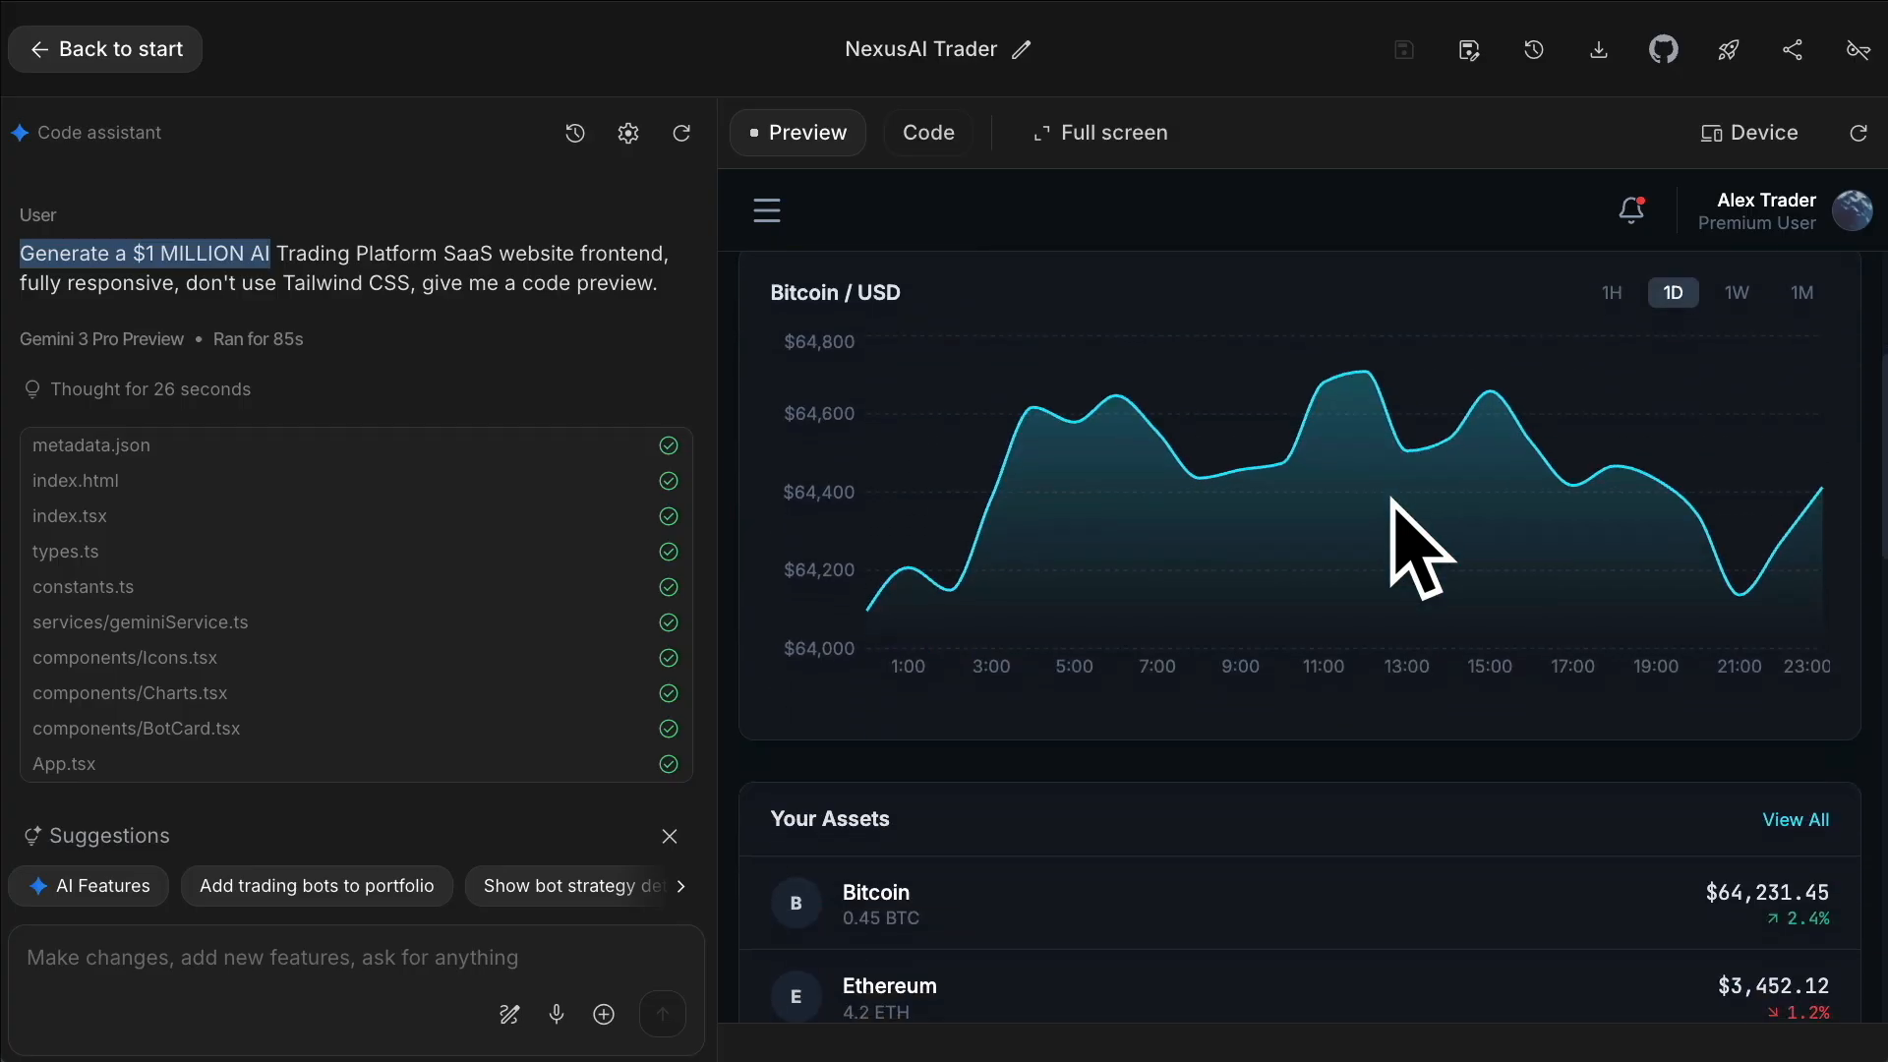